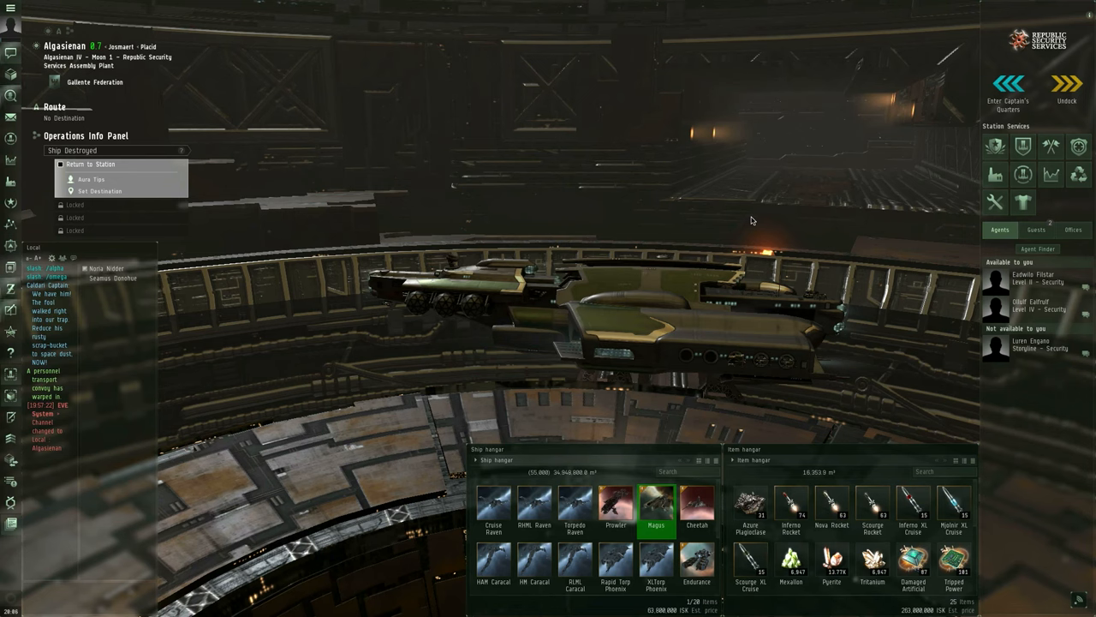
mouse_move(702, 217)
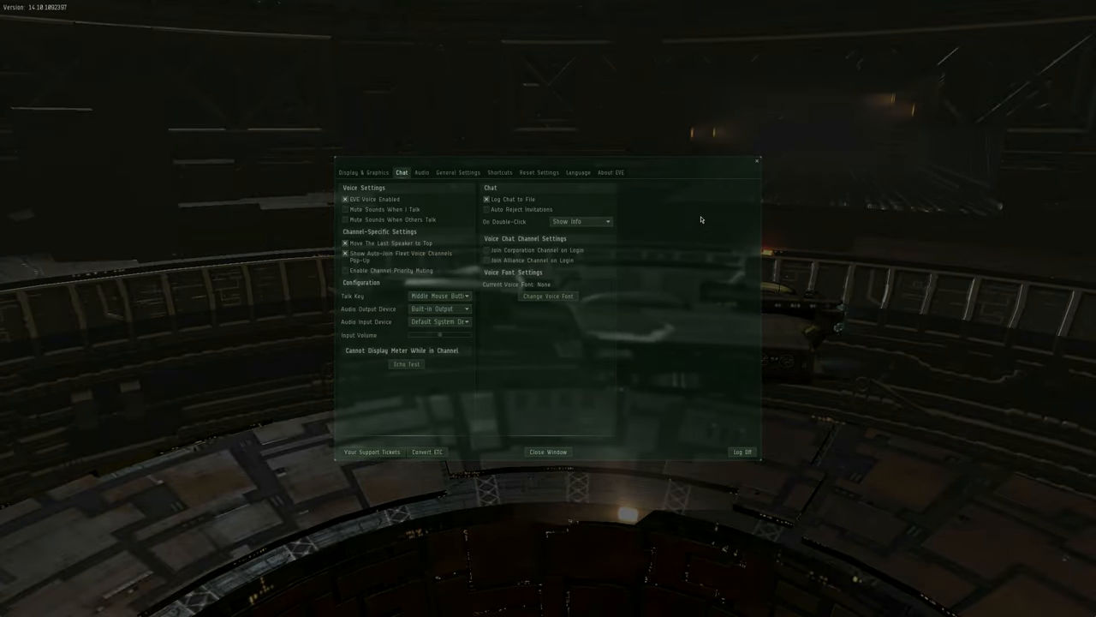
mouse_move(62, 16)
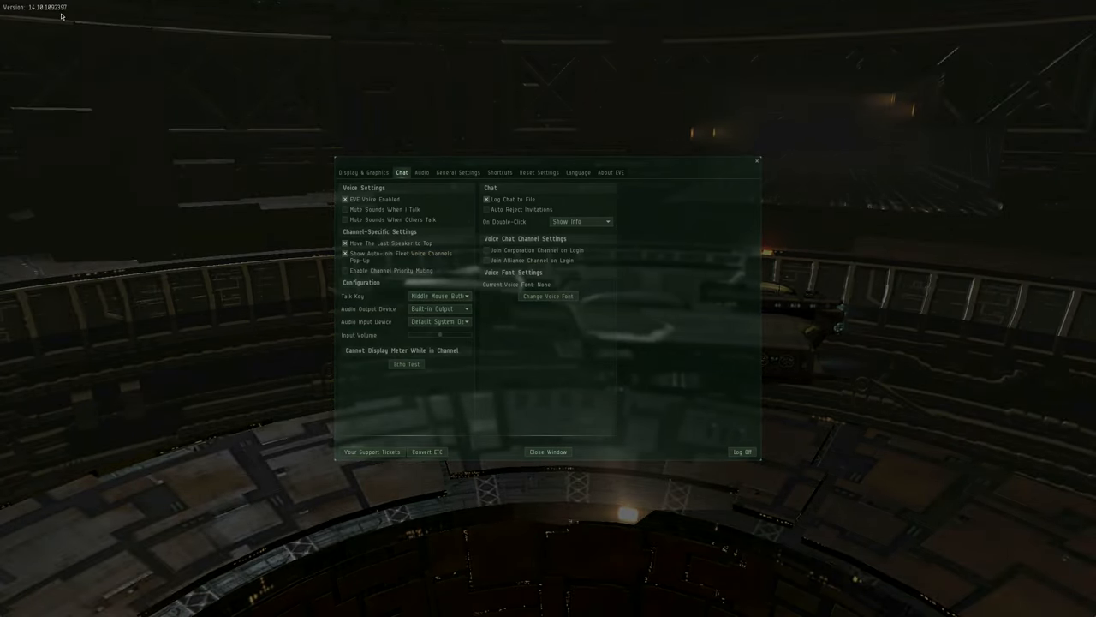
- Close the game settings window from the Esc menu
left_click(547, 452)
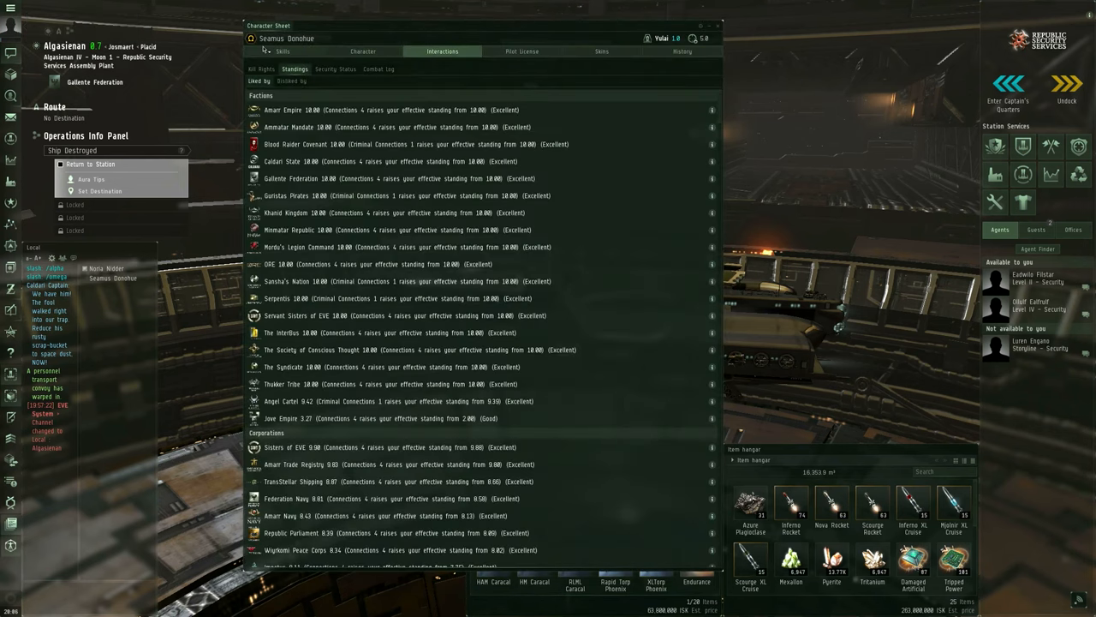
- Switch the character sheet to the Skills tab
left_click(282, 51)
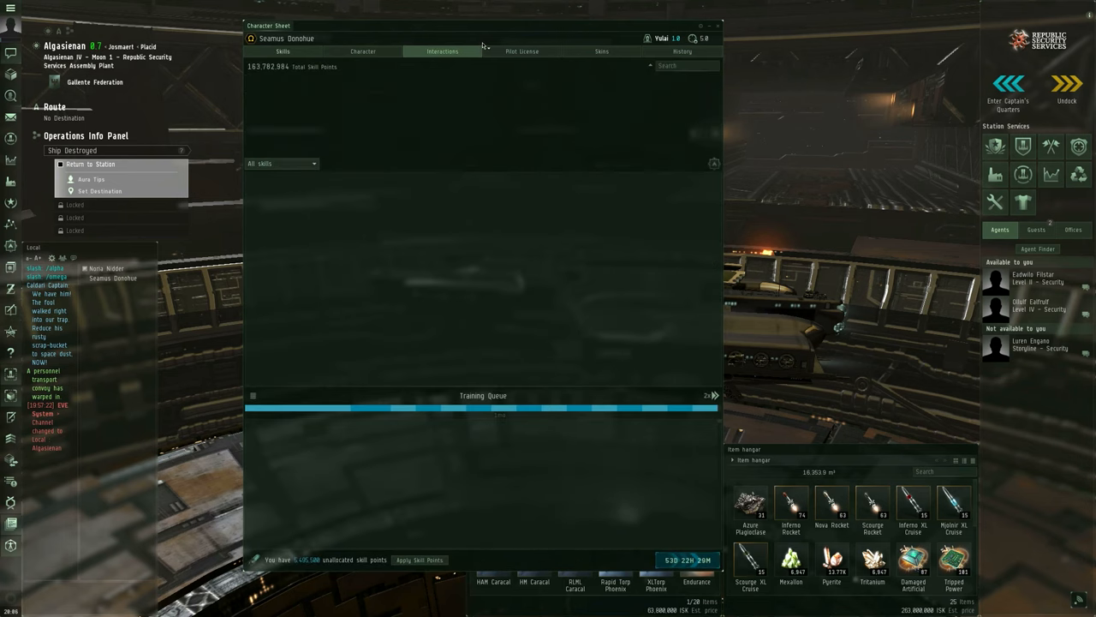
left_click(283, 51)
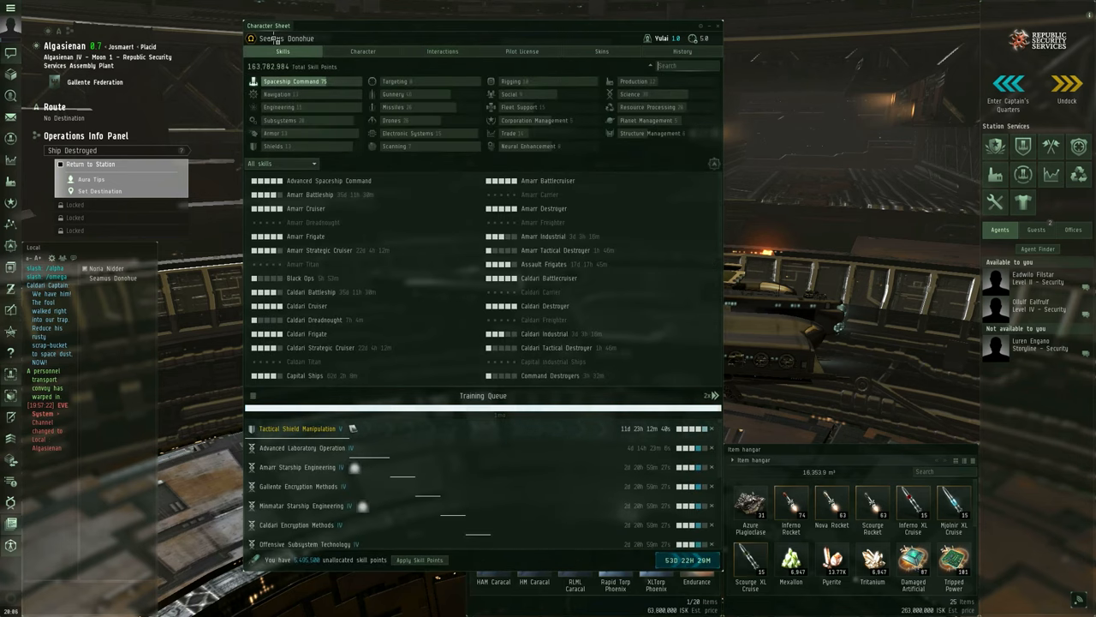
mouse_move(251, 38)
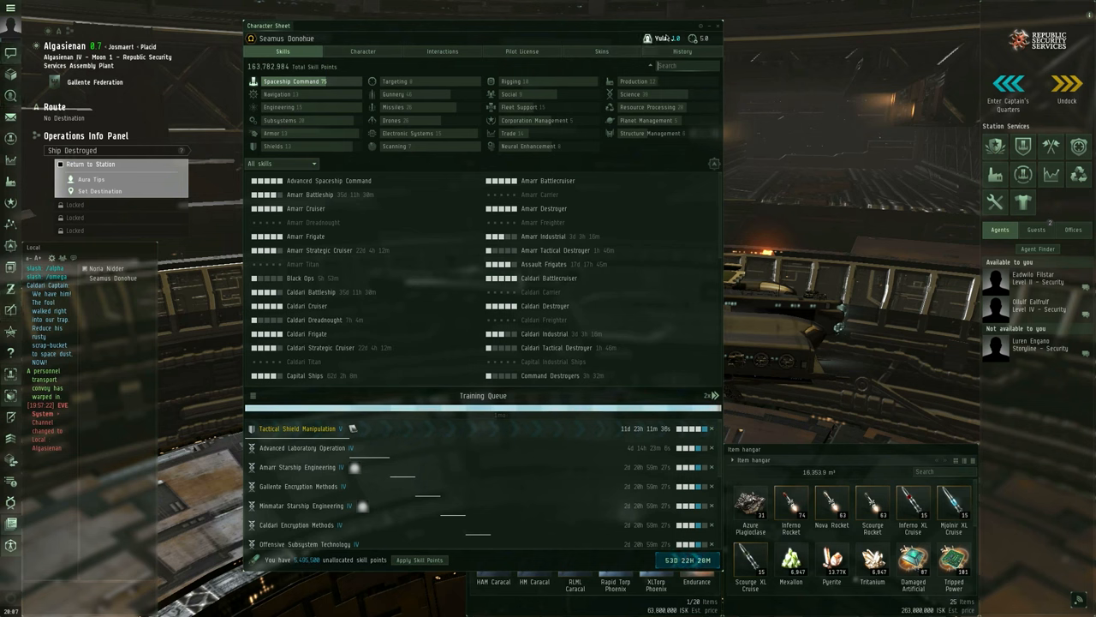
mouse_move(667, 39)
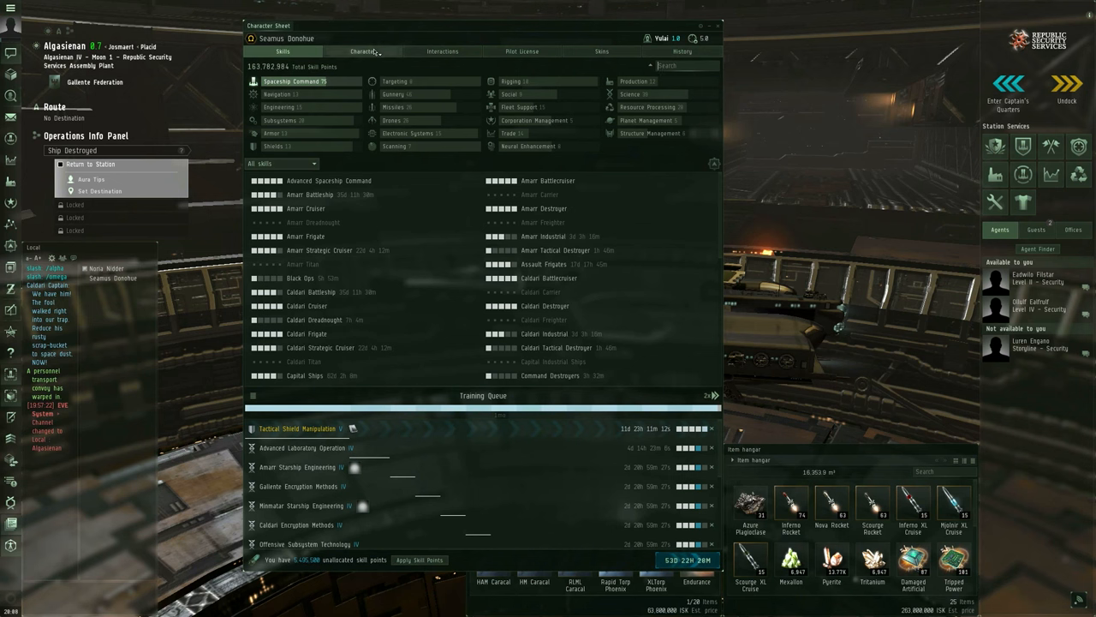
mouse_move(601, 51)
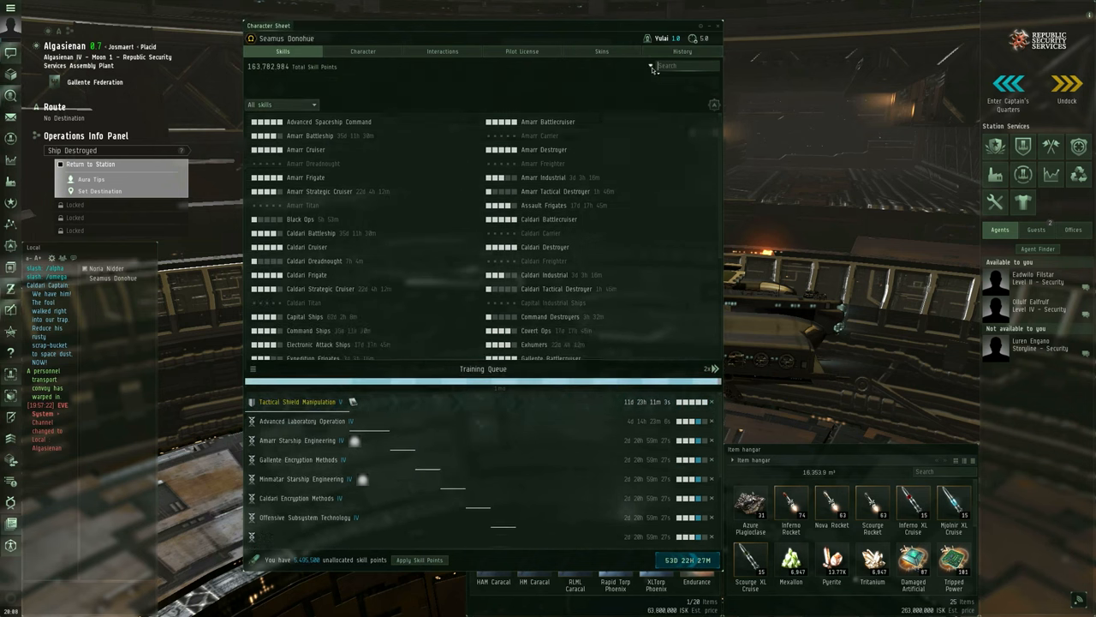
- Expand the skill group summary, then close and reopen the character sheet from the Neocom
left_click(713, 104)
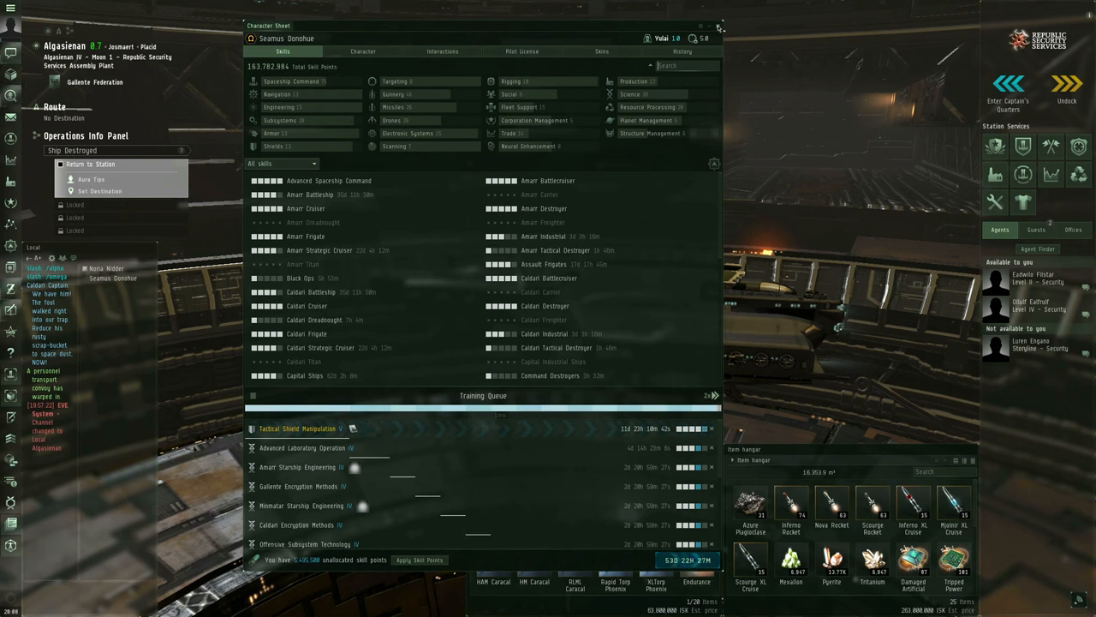
left_click(719, 25)
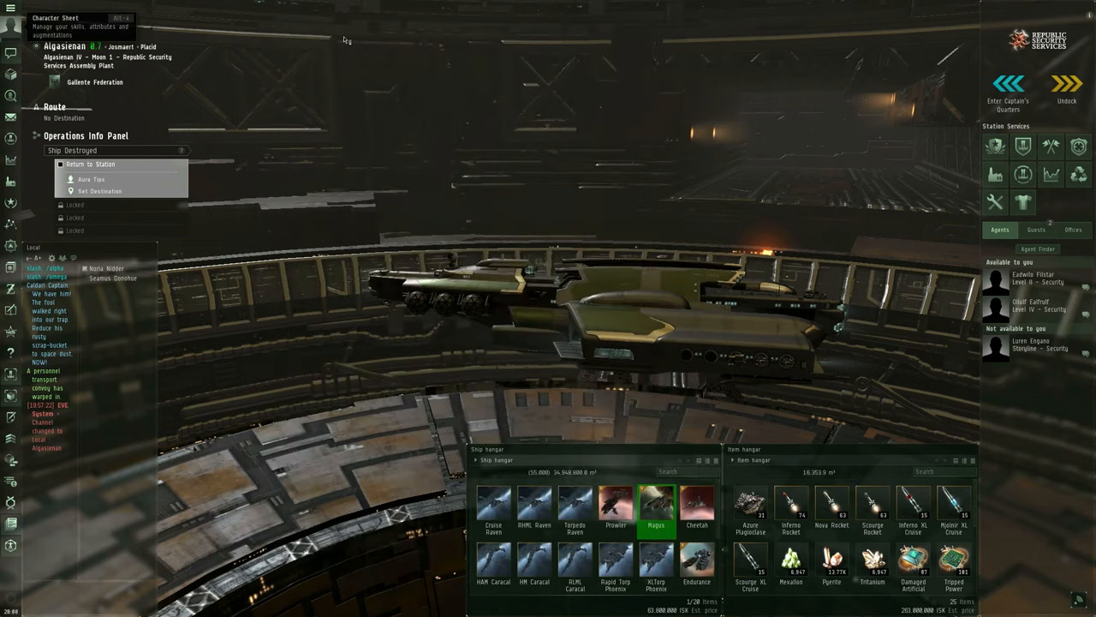
left_click(55, 17)
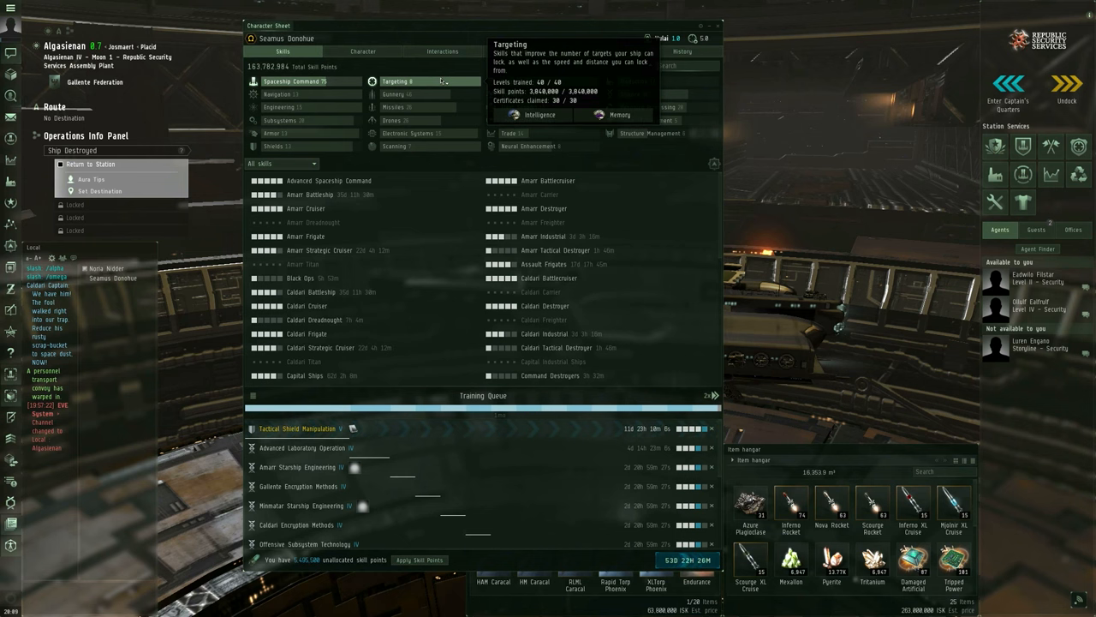
left_click(397, 81)
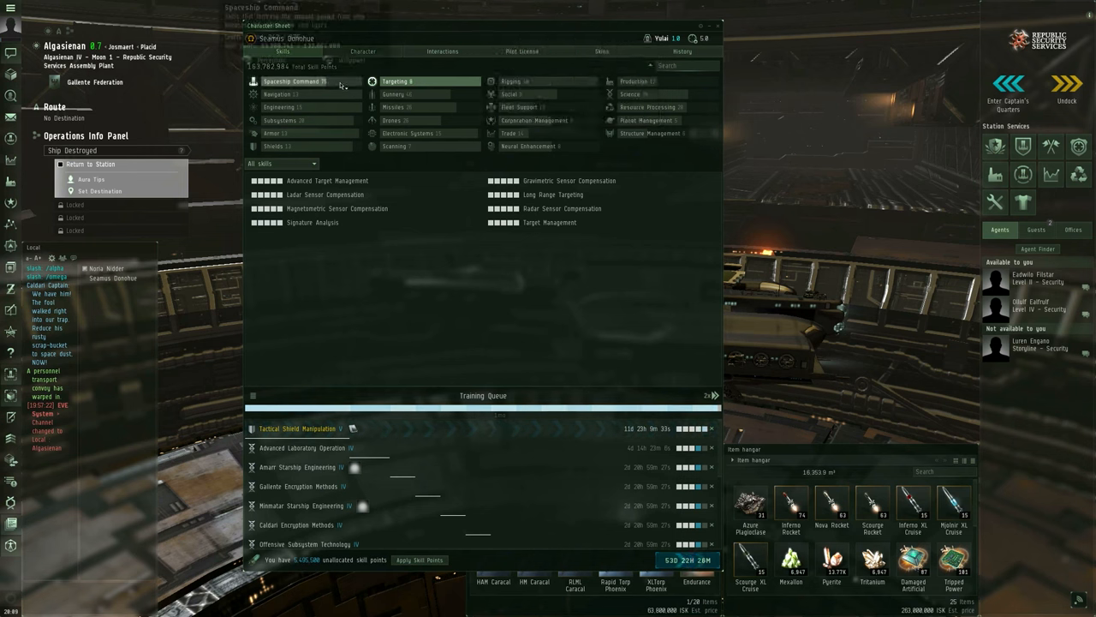
left_click(294, 80)
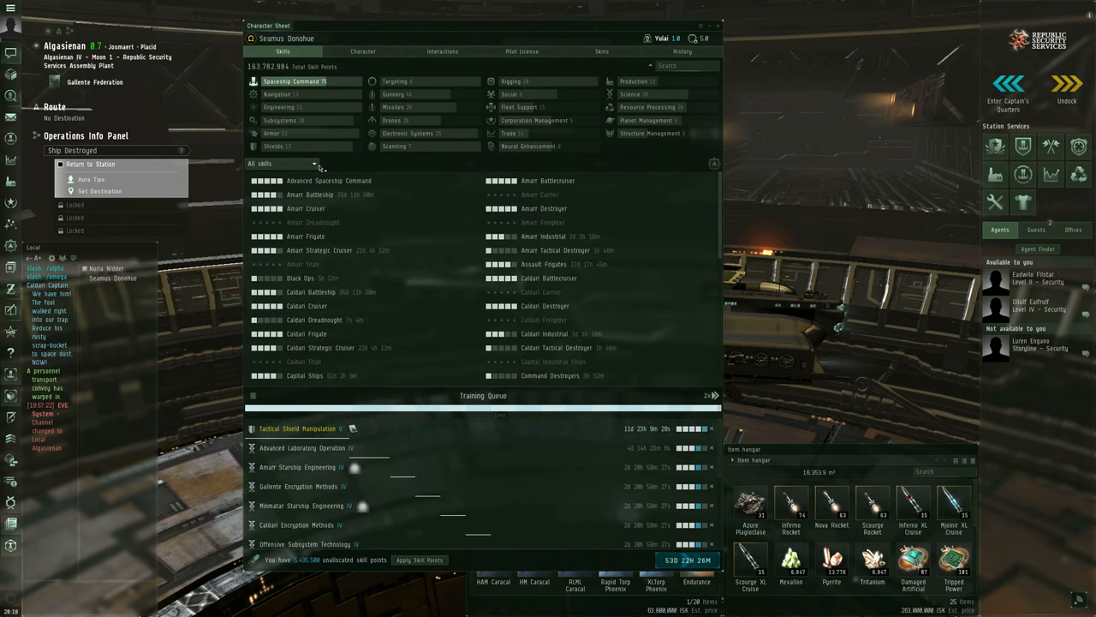
left_click(283, 163)
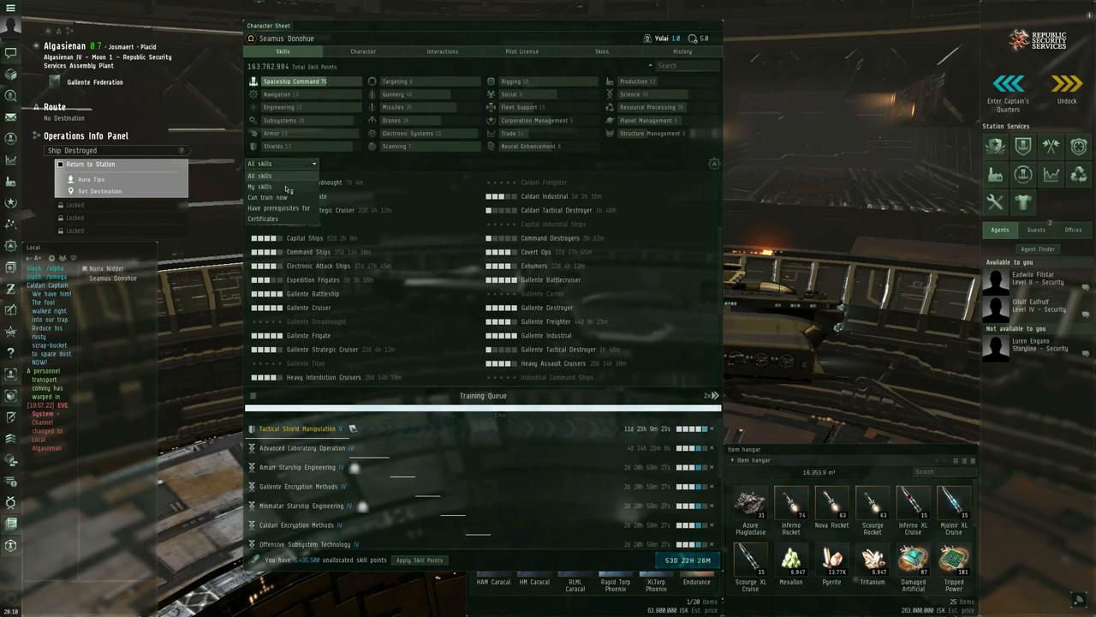
left_click(260, 186)
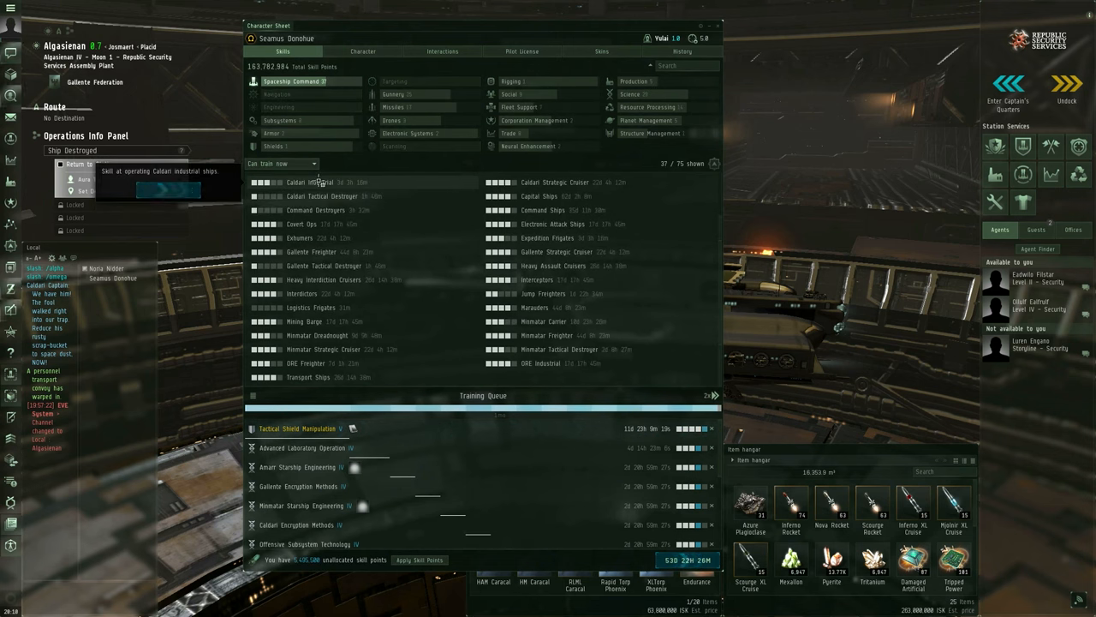
mouse_move(408, 335)
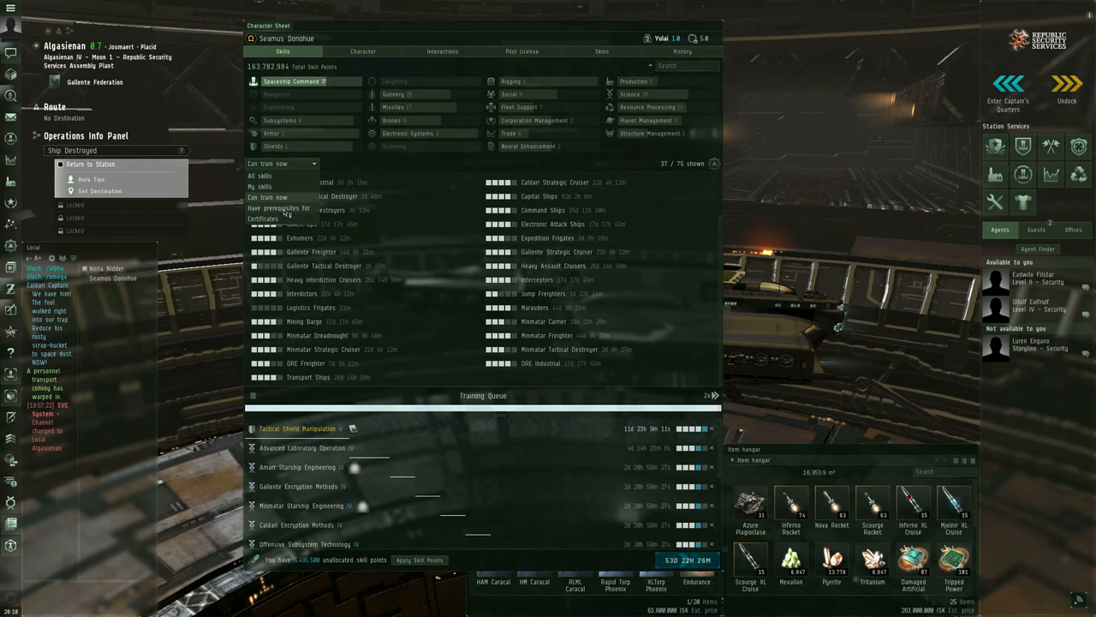
left_click(280, 208)
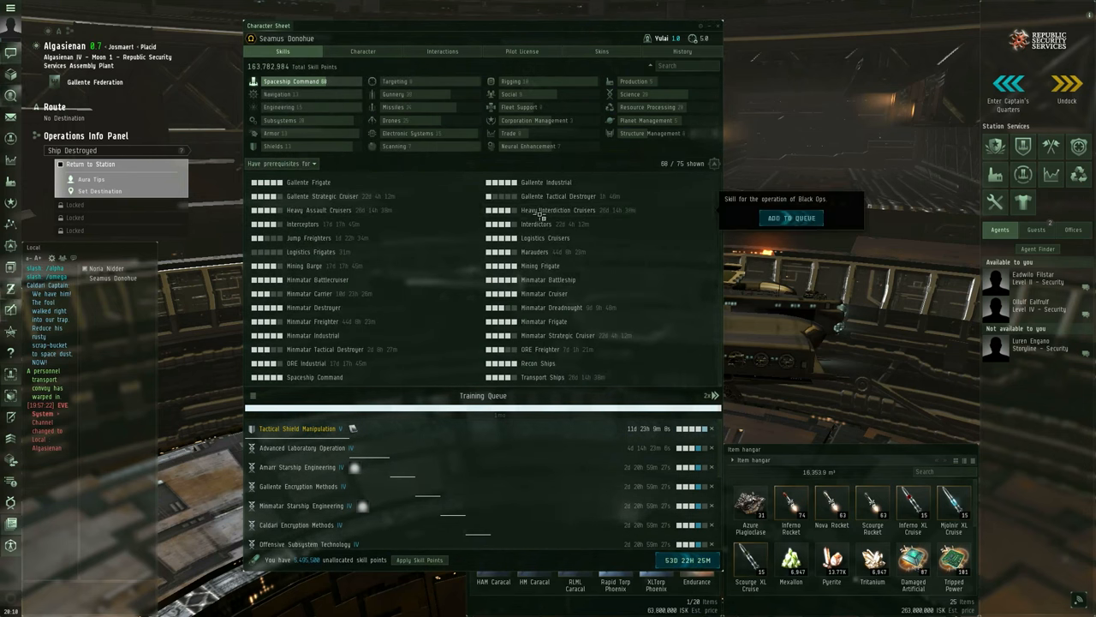
left_click(281, 164)
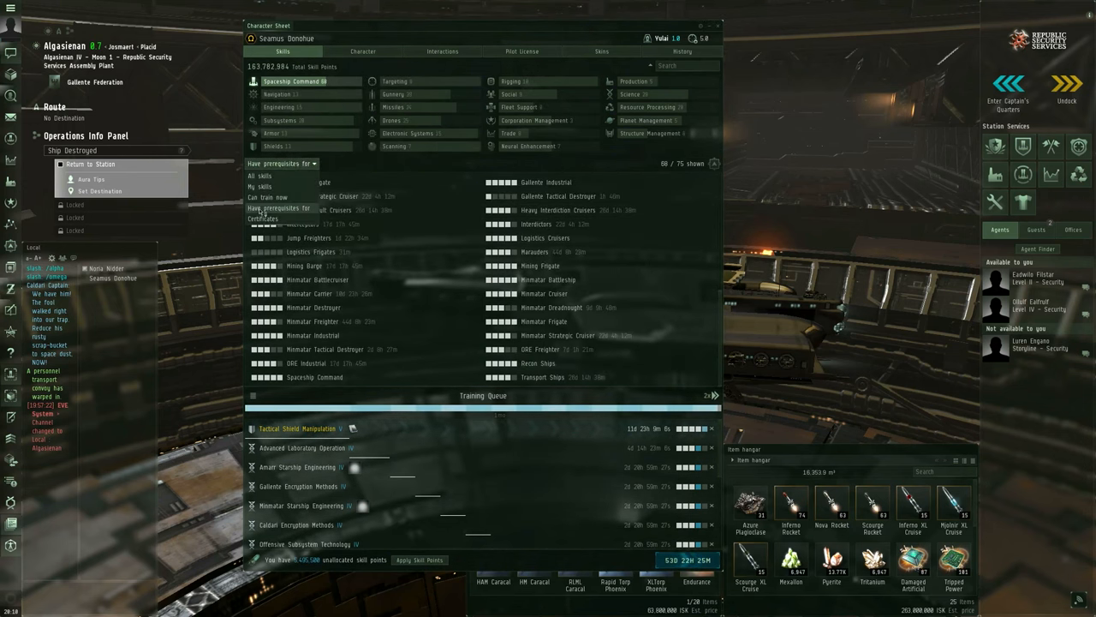
left_click(263, 217)
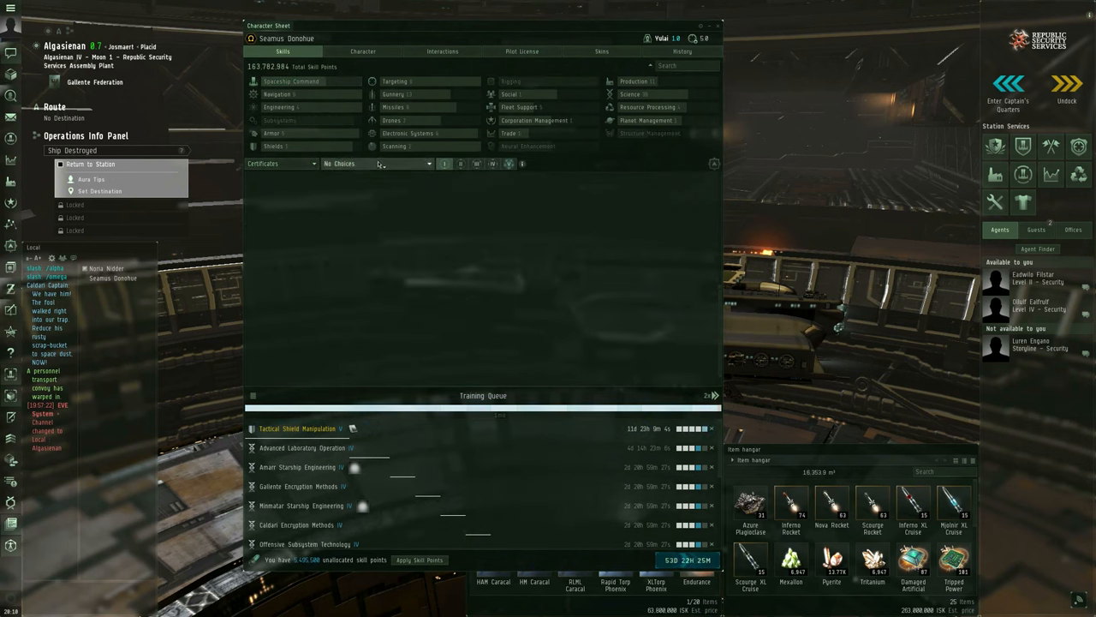
left_click(377, 163)
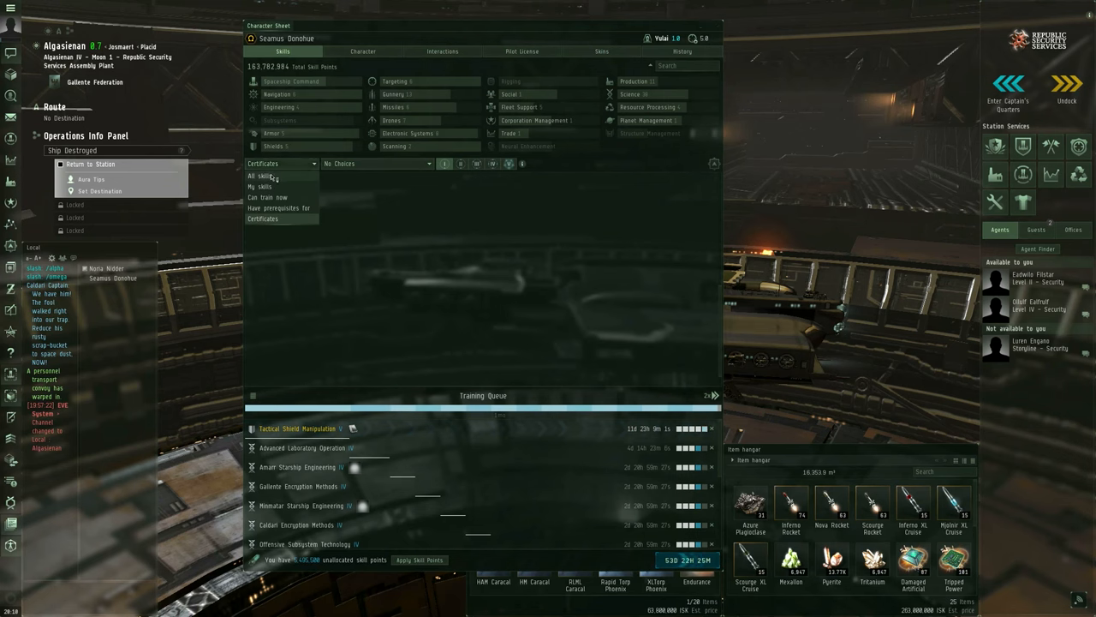
left_click(260, 176)
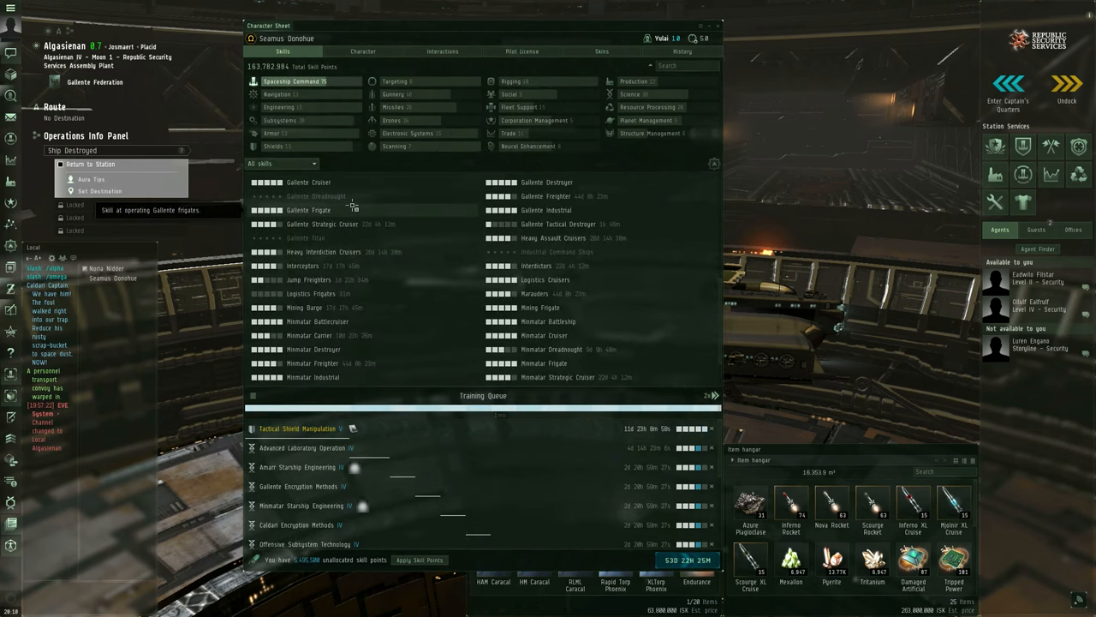
- Scroll the skill list, filter to Social skills, then to Drones skills
scroll("down", 3)
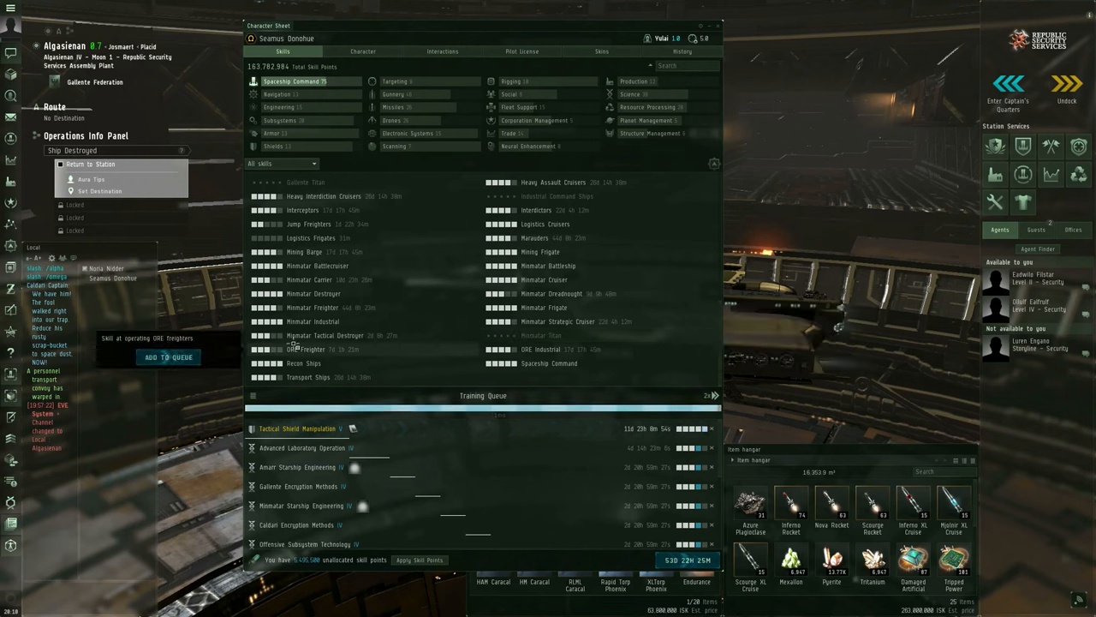
mouse_move(314, 322)
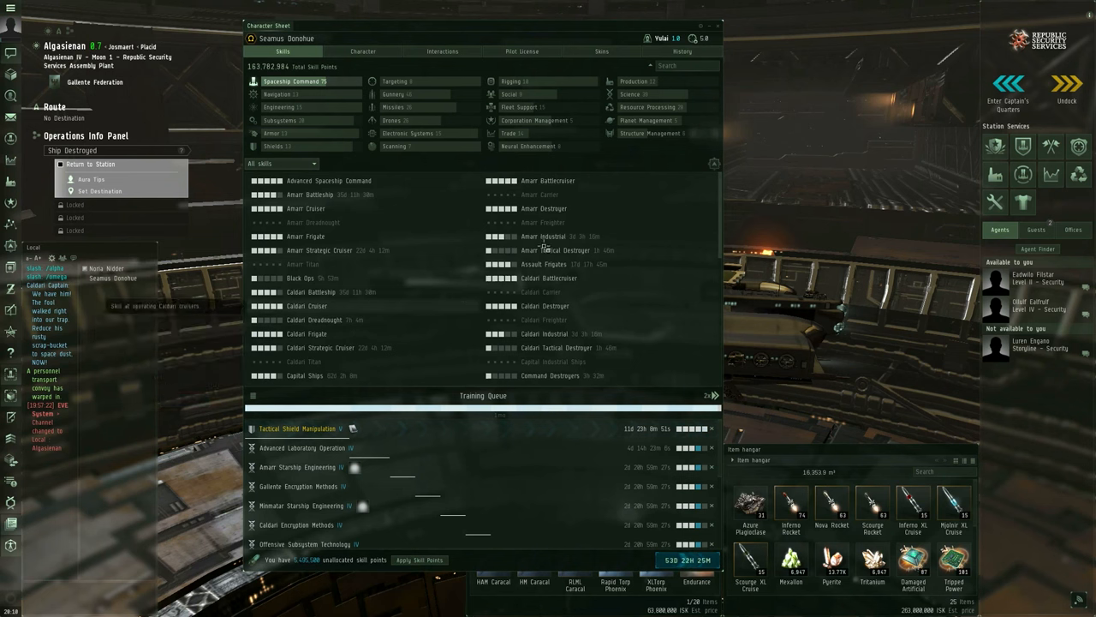
mouse_move(542, 222)
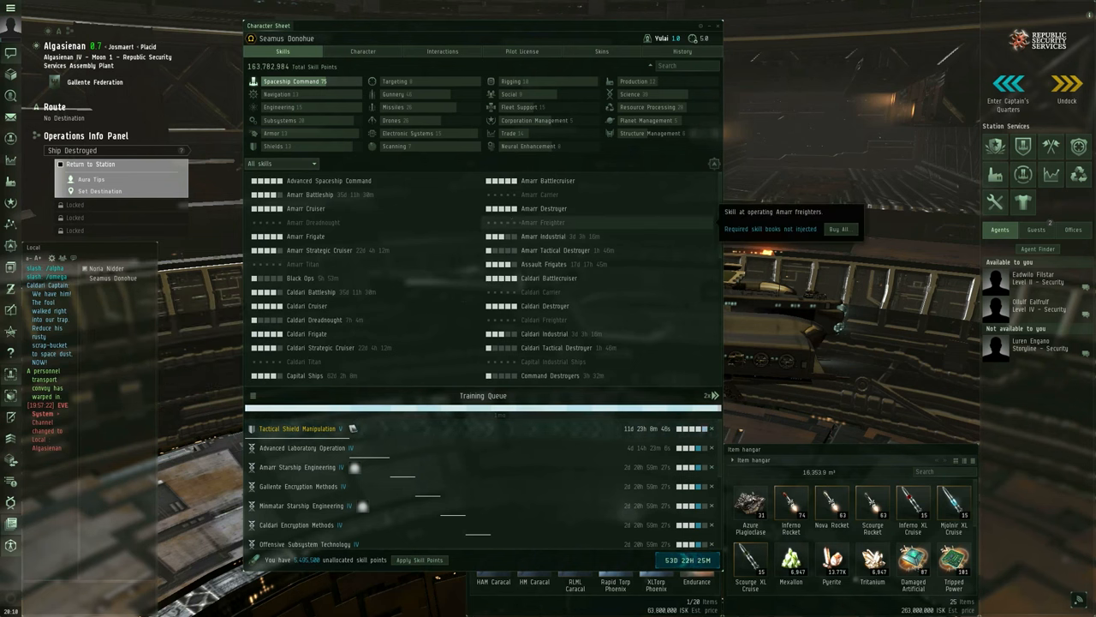
mouse_move(283, 106)
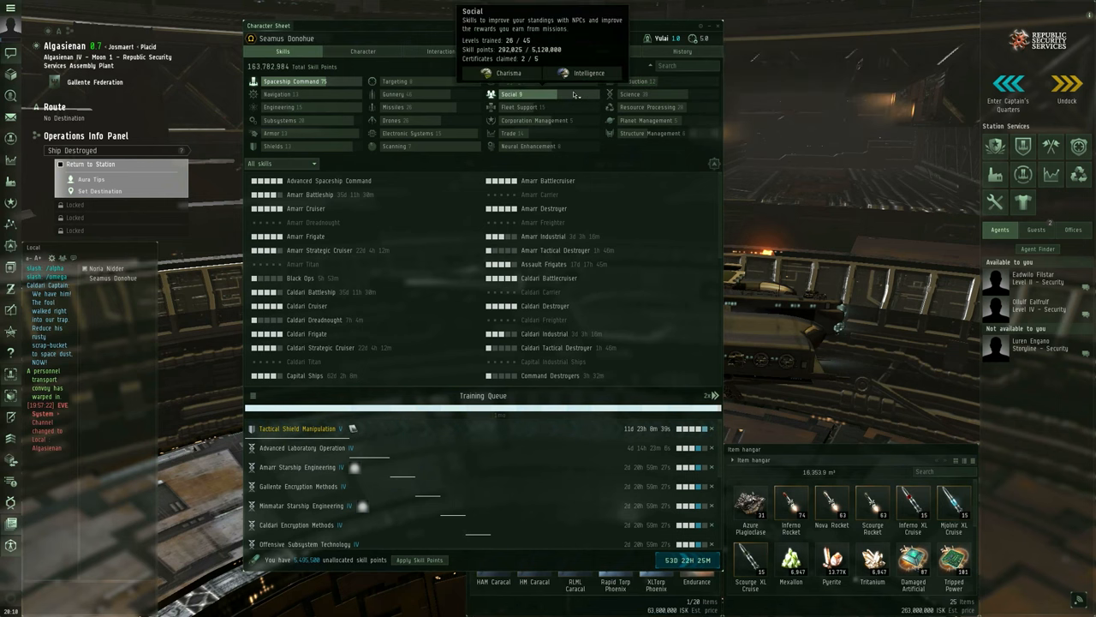
left_click(512, 93)
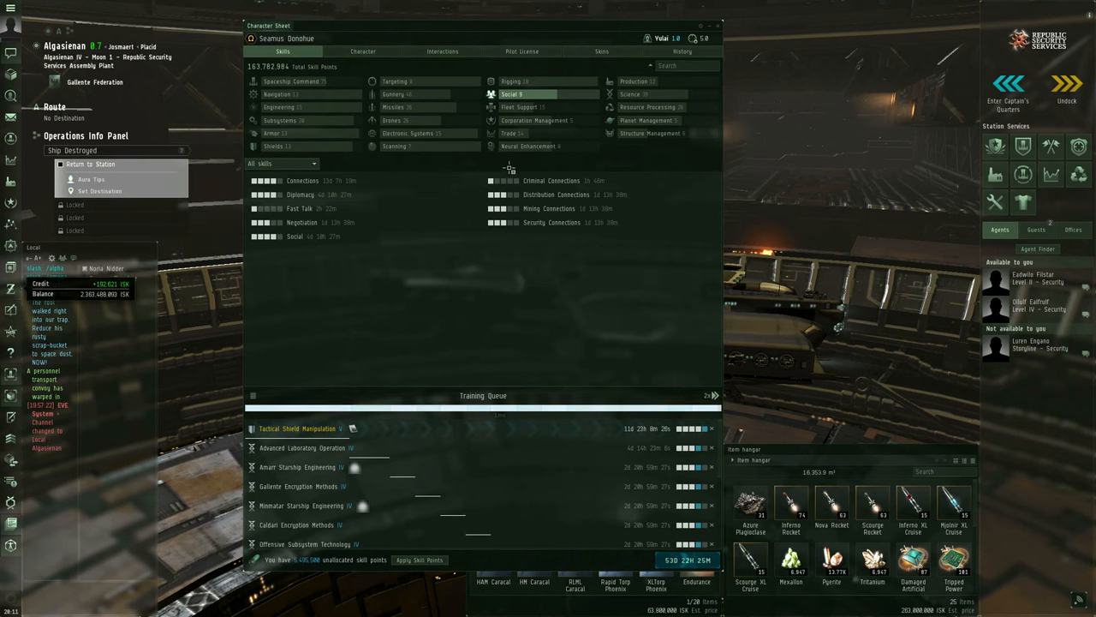
left_click(394, 120)
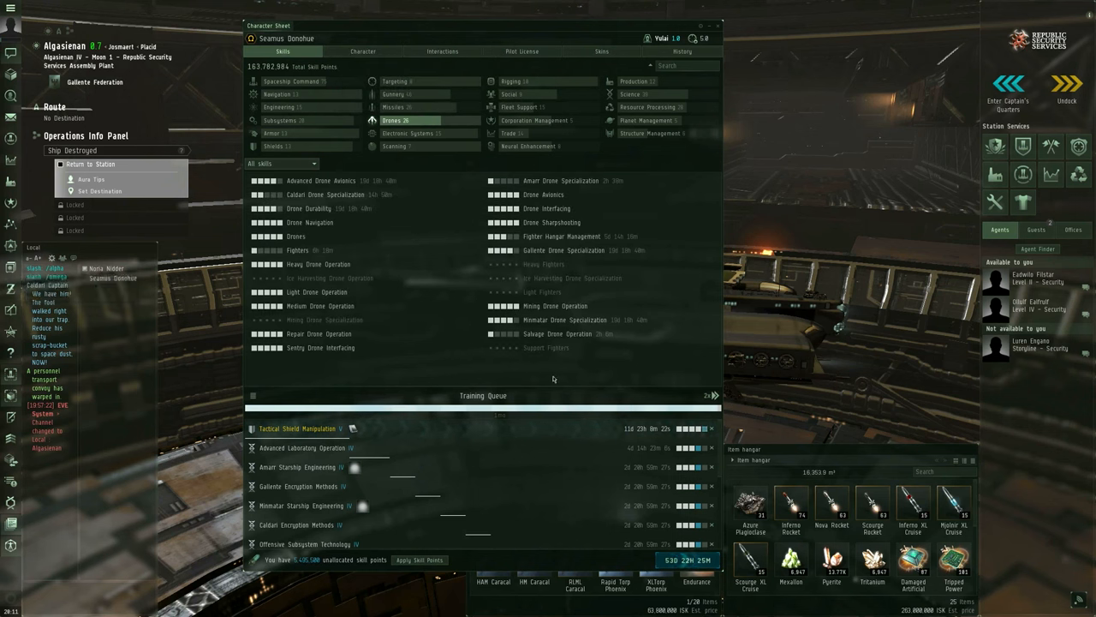
mouse_move(548, 347)
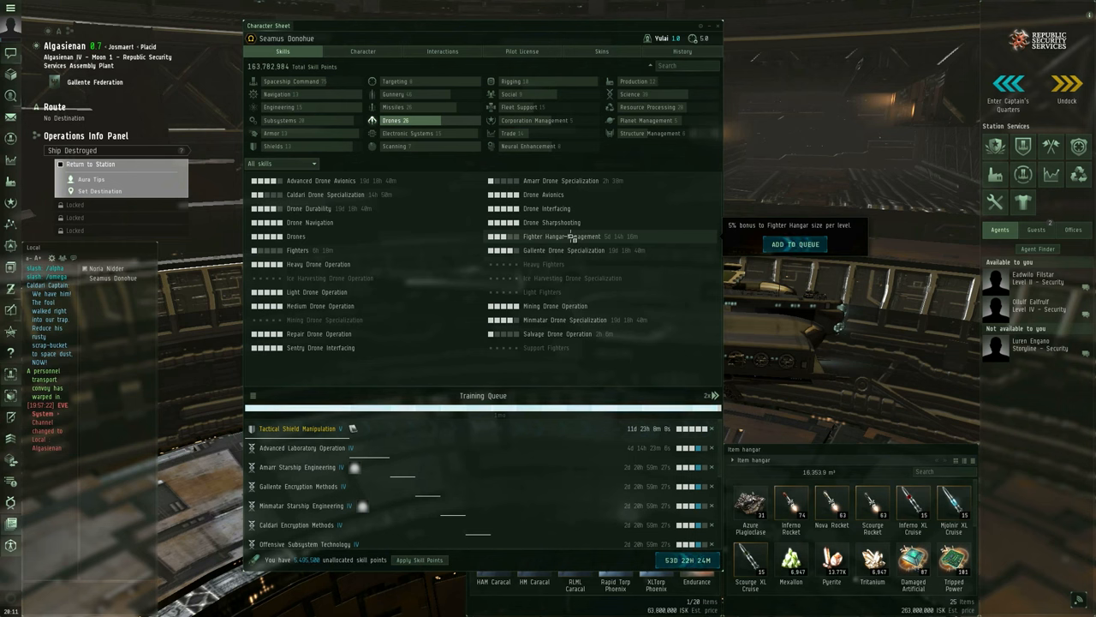
- Select the Medium Drones certificate and show its level I, then level III, required skills
left_click(282, 164)
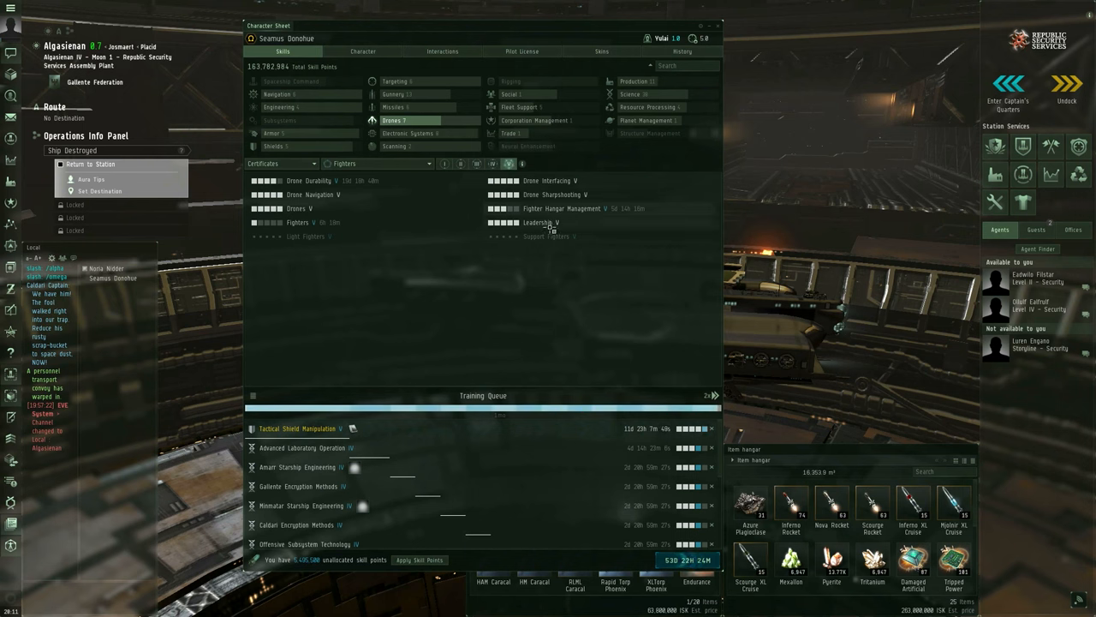
mouse_move(562, 208)
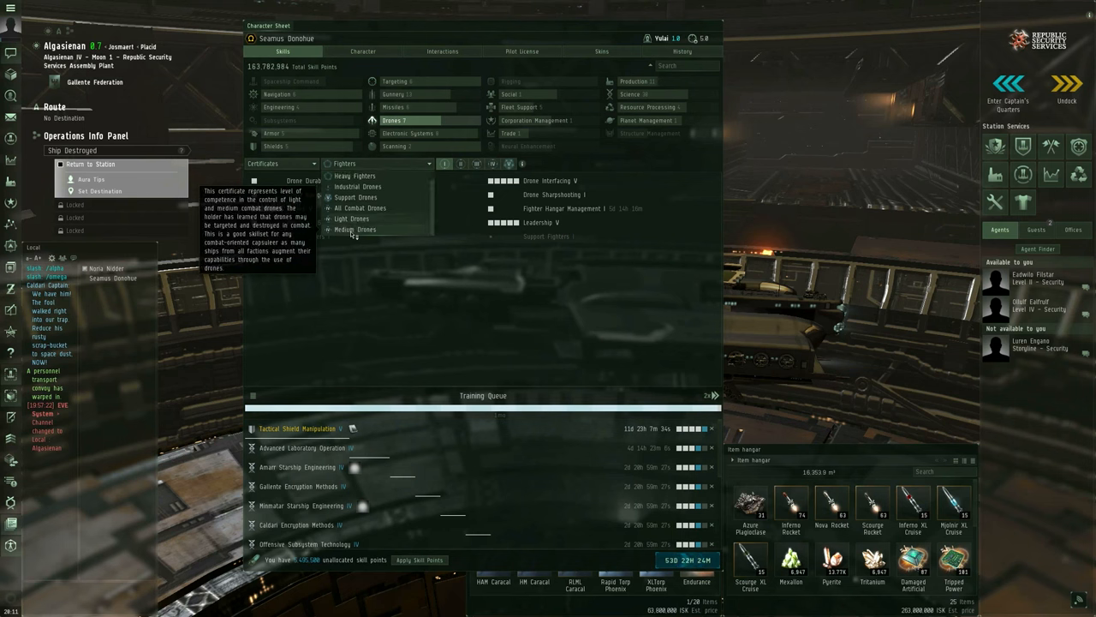
left_click(356, 228)
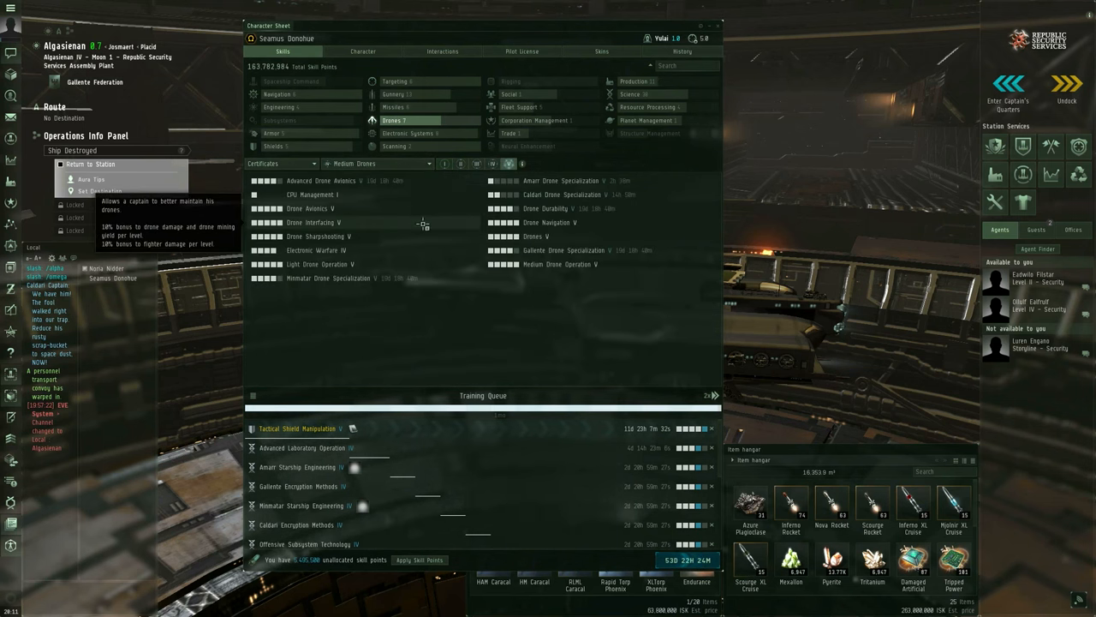
left_click(460, 164)
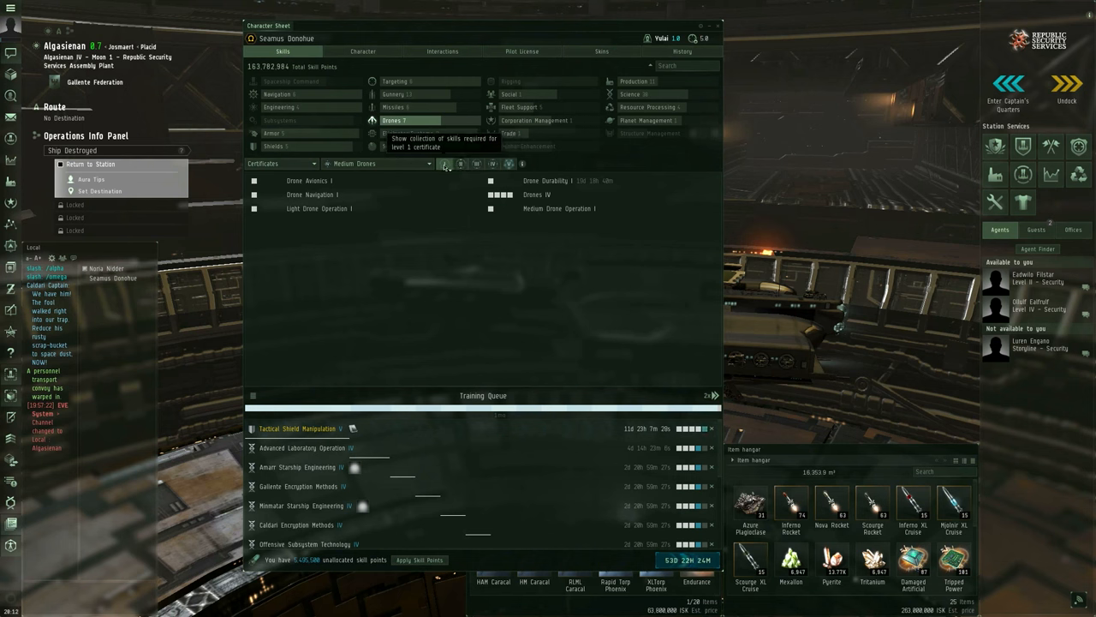
mouse_move(477, 163)
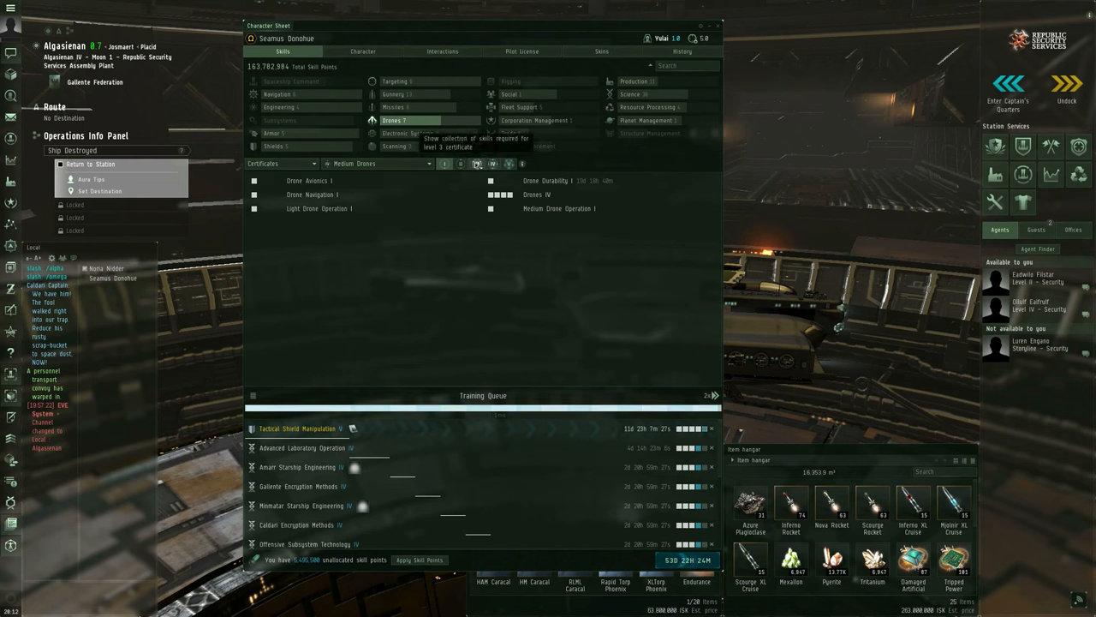
left_click(507, 164)
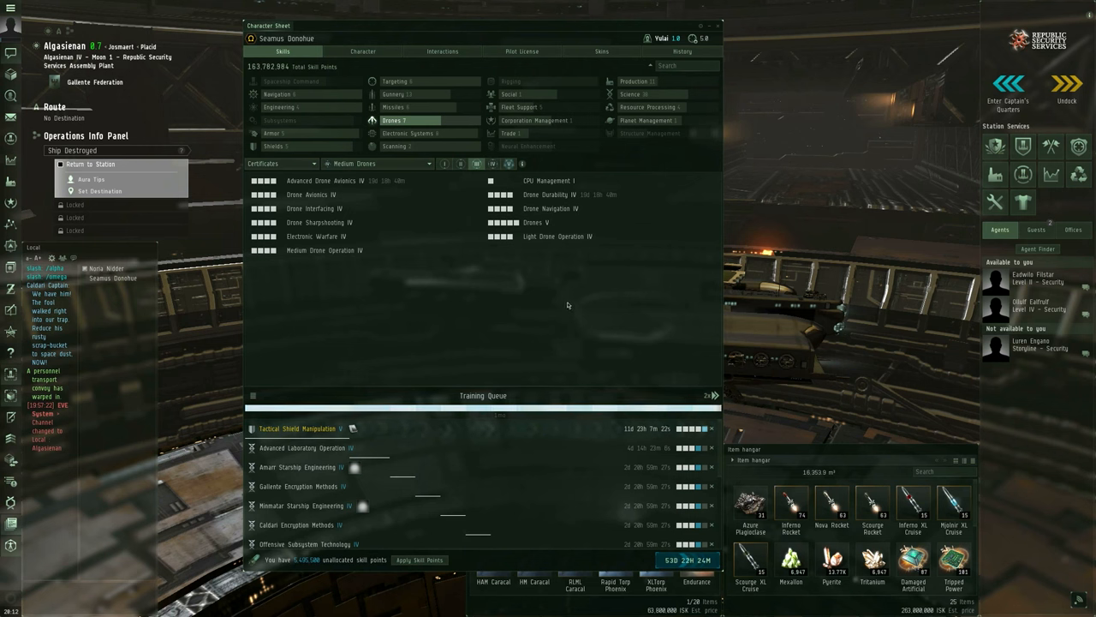
mouse_move(559, 297)
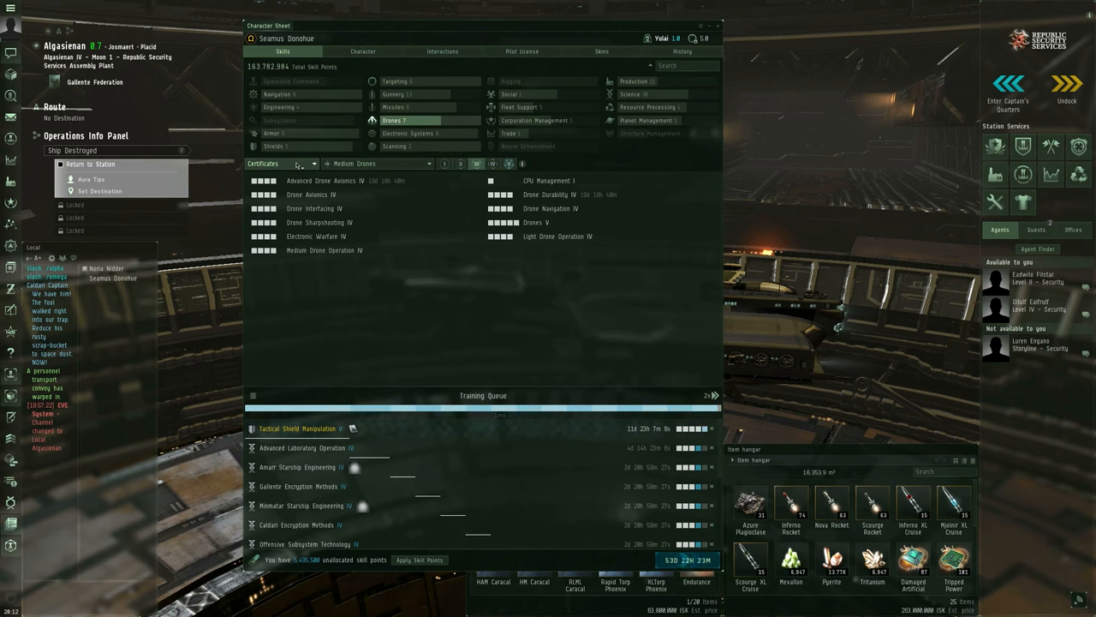
- Return to all skills and browse Subsystems, Neural Enhancement, Fleet Support, then Social groups
left_click(312, 164)
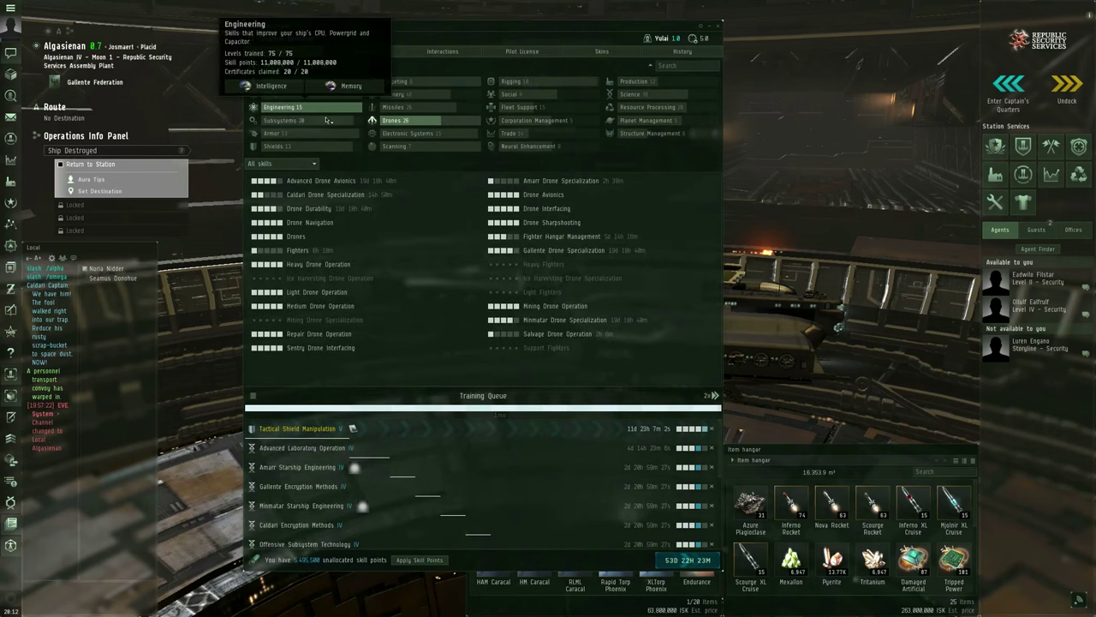
left_click(283, 120)
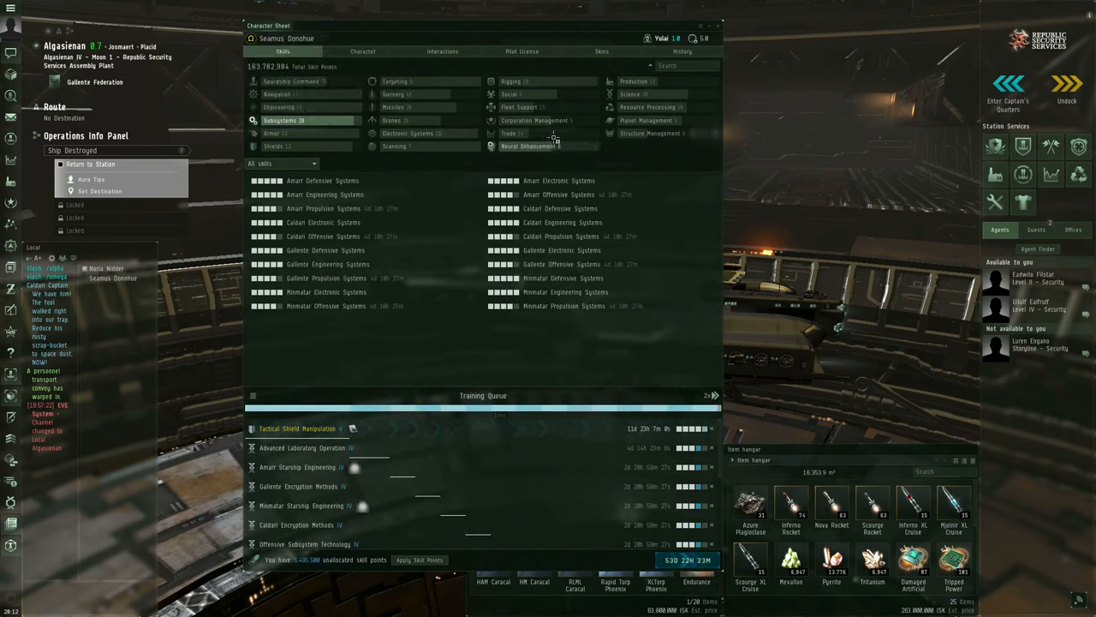
left_click(529, 146)
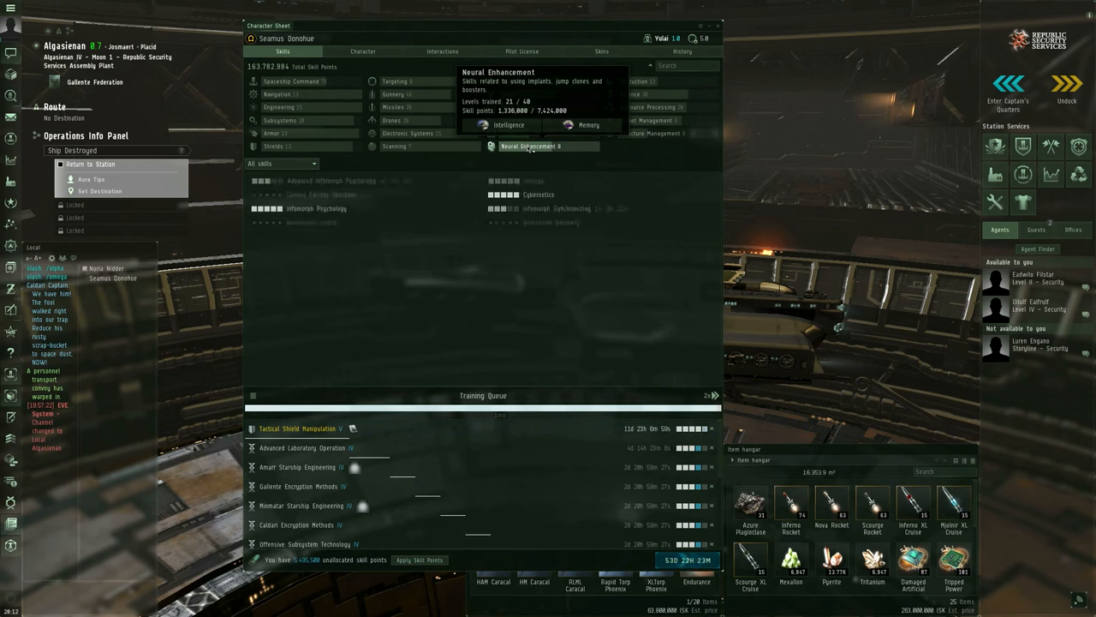
left_click(409, 133)
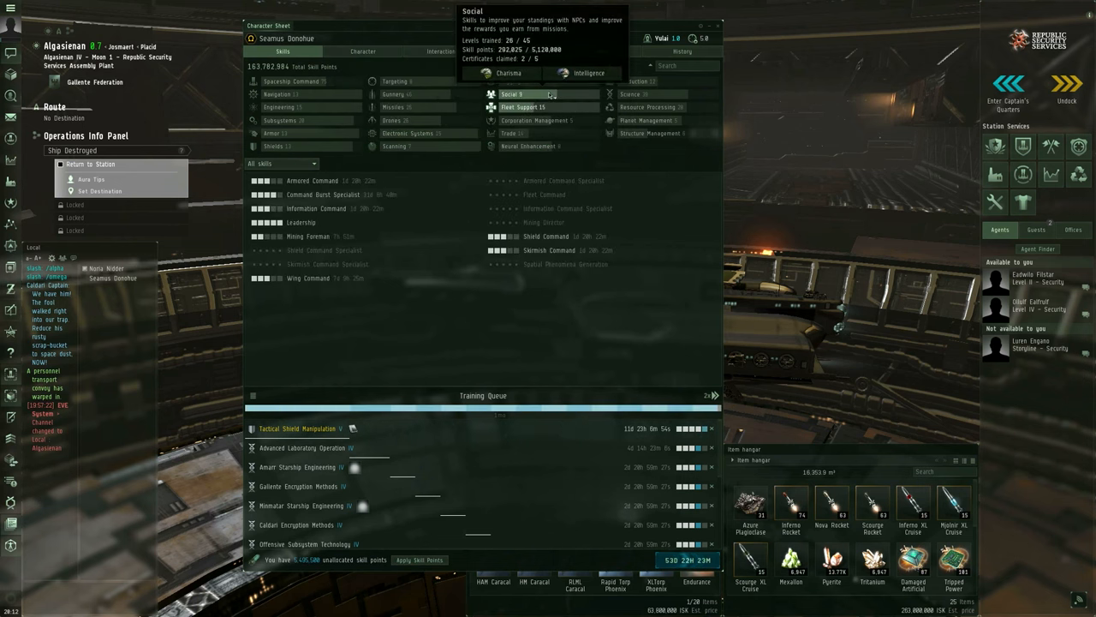
left_click(513, 94)
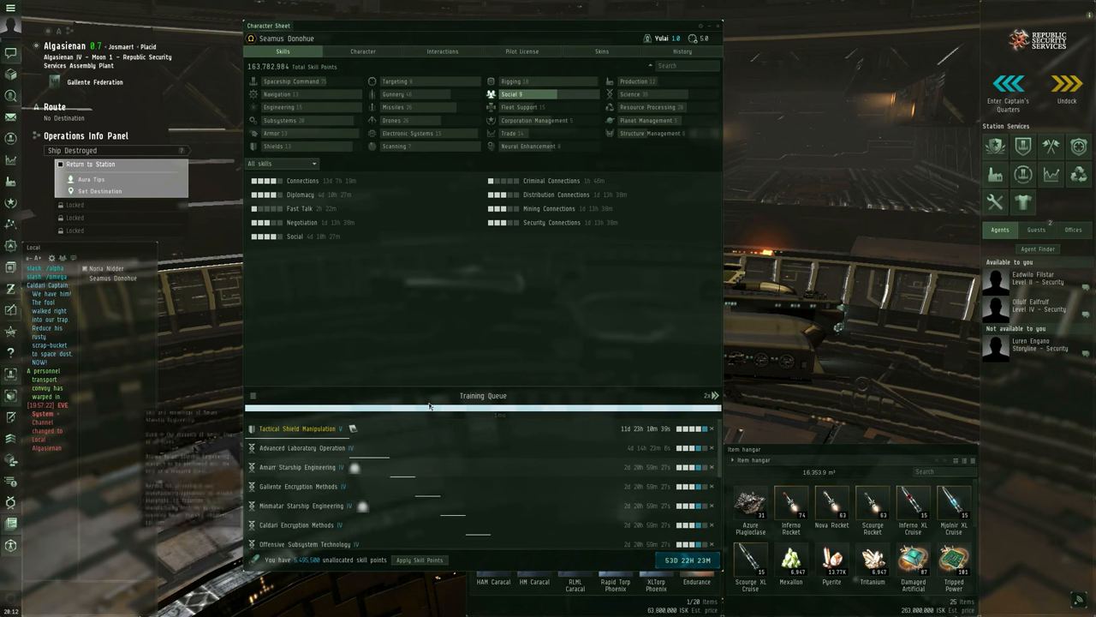
scroll("down", 3)
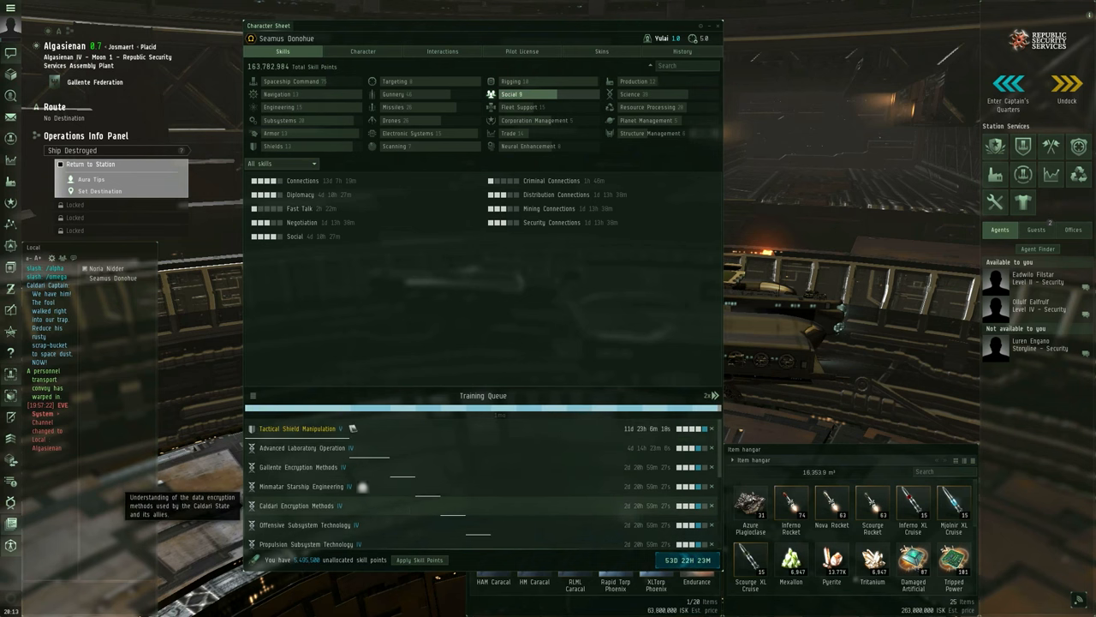
mouse_move(709, 394)
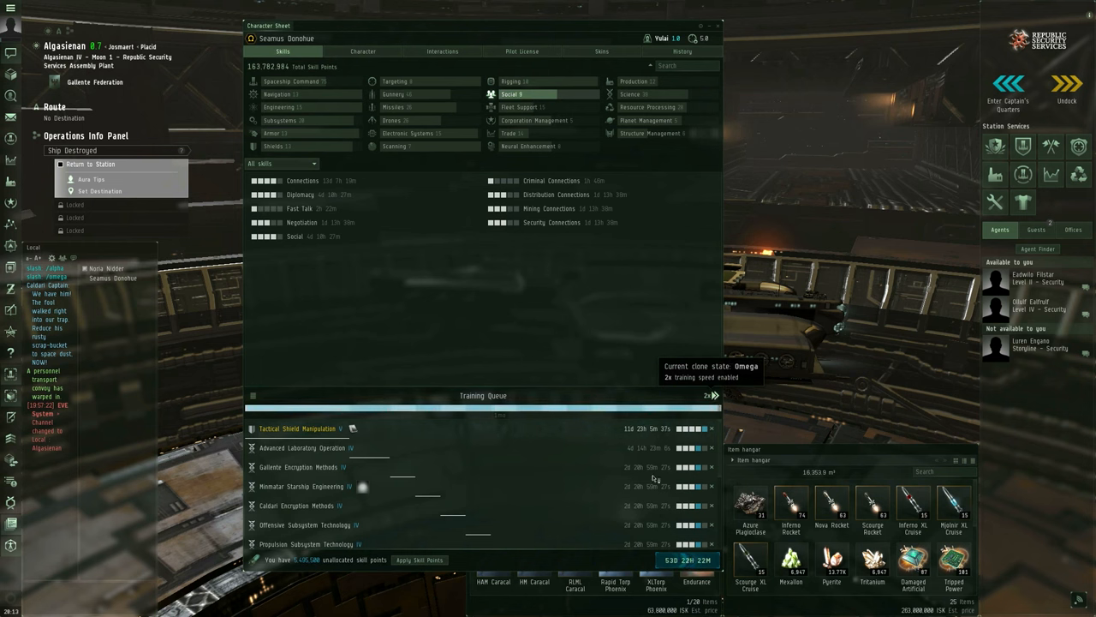
mouse_move(499, 504)
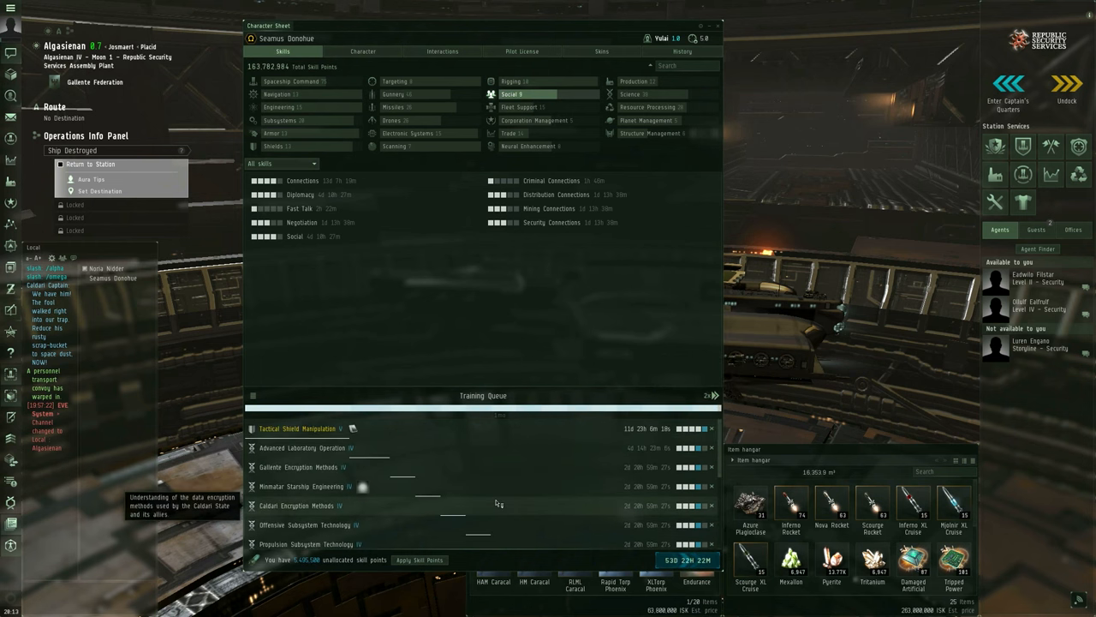
left_click(253, 395)
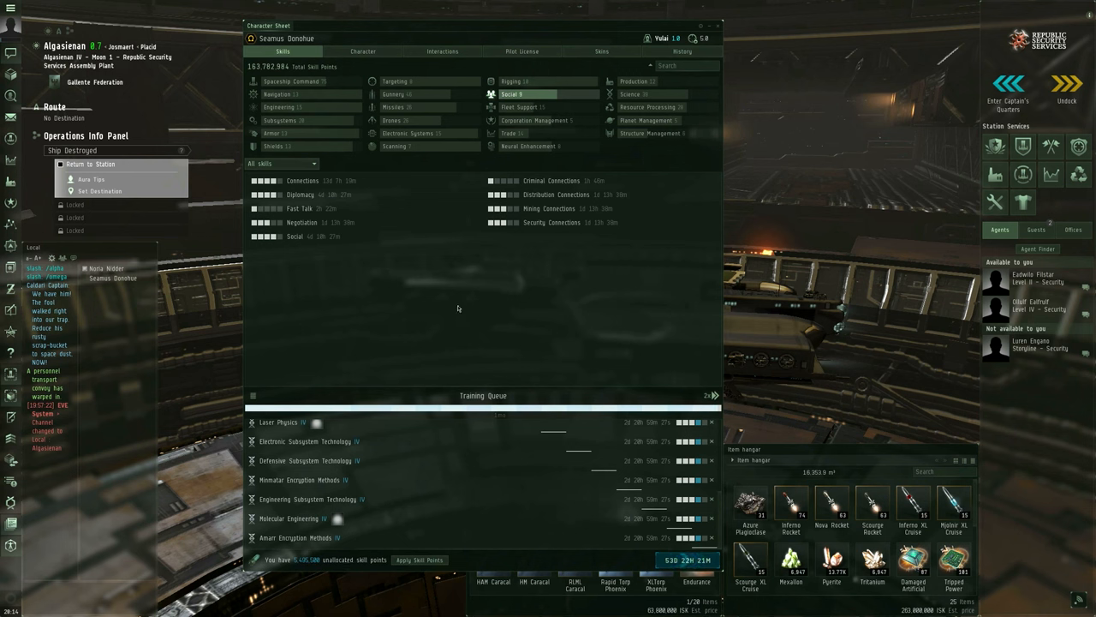
mouse_move(282, 51)
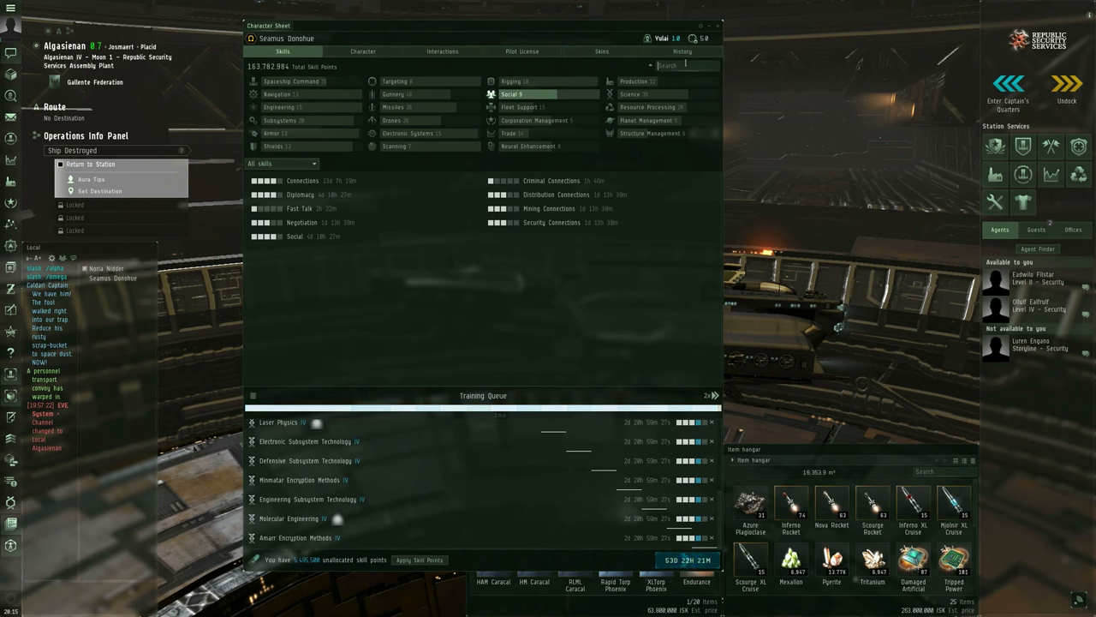
type("fight")
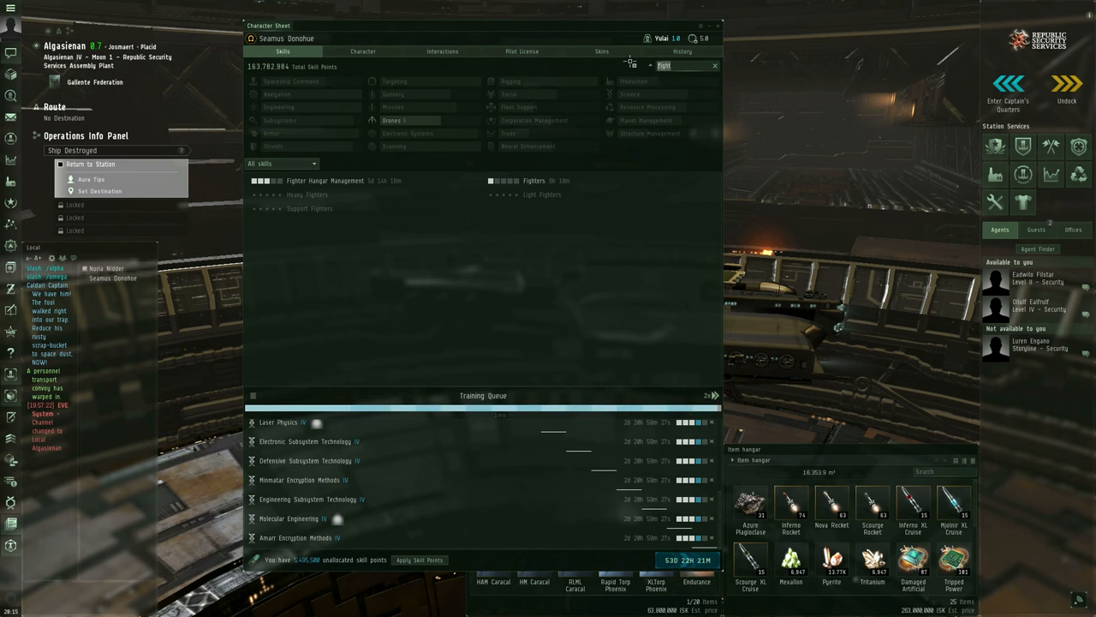
left_click(511, 94)
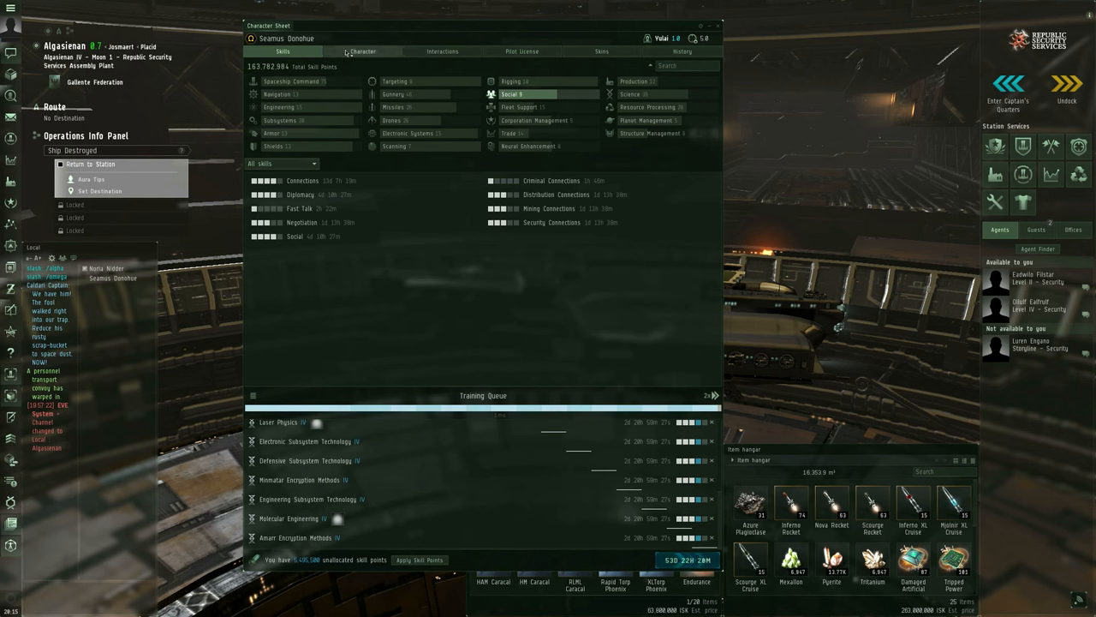
- Open the Character tab's Augmentations with five implants, and right-click the Jump Clones subtab
left_click(362, 52)
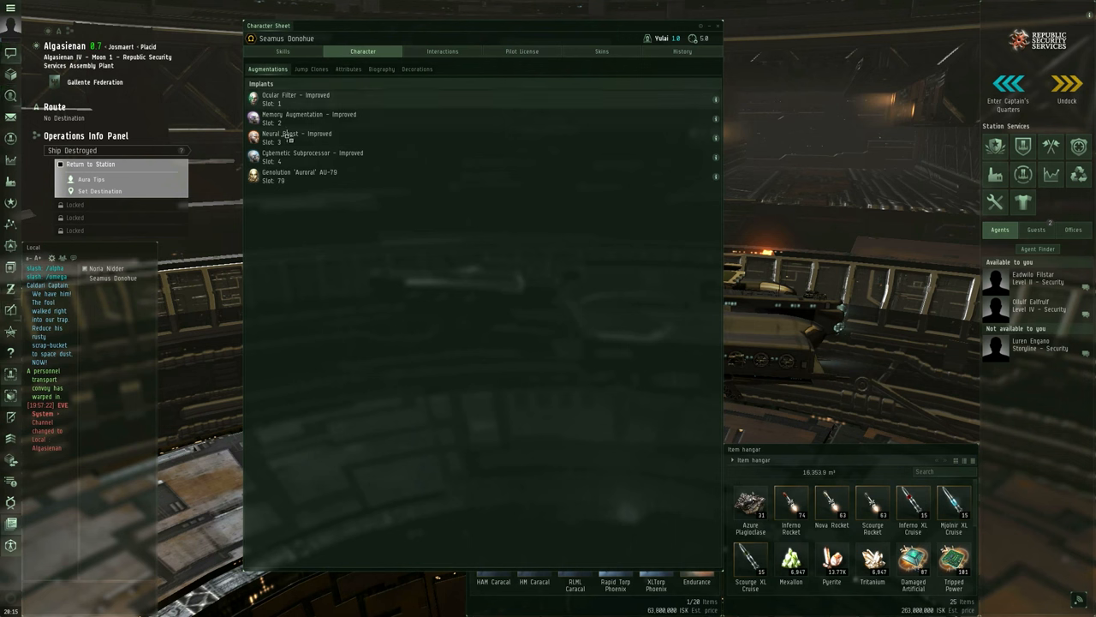
mouse_move(298, 195)
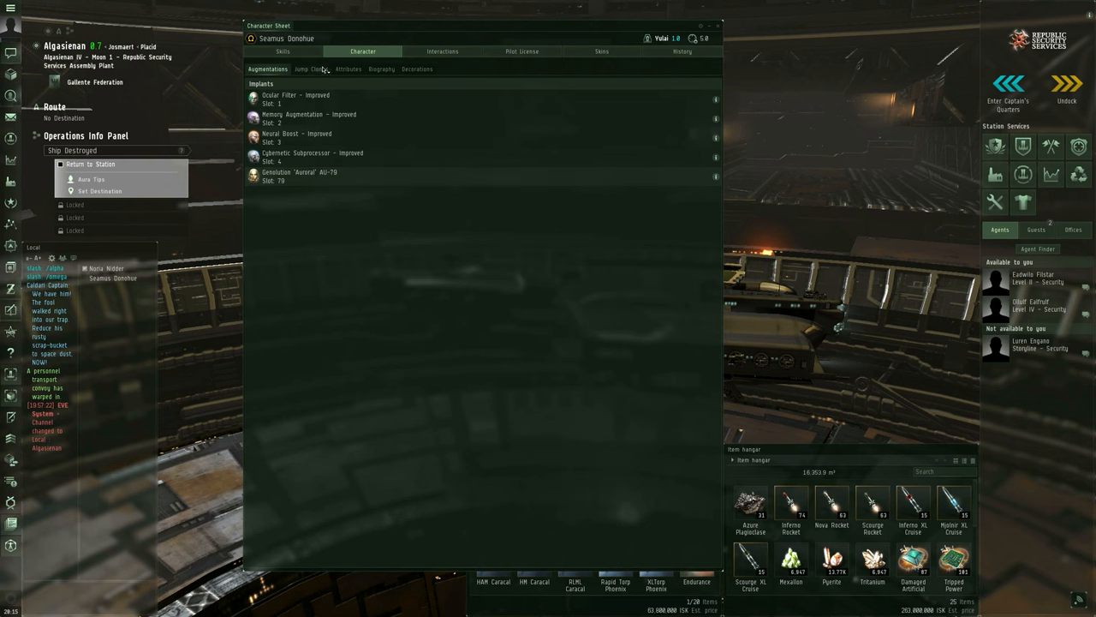
mouse_move(310, 69)
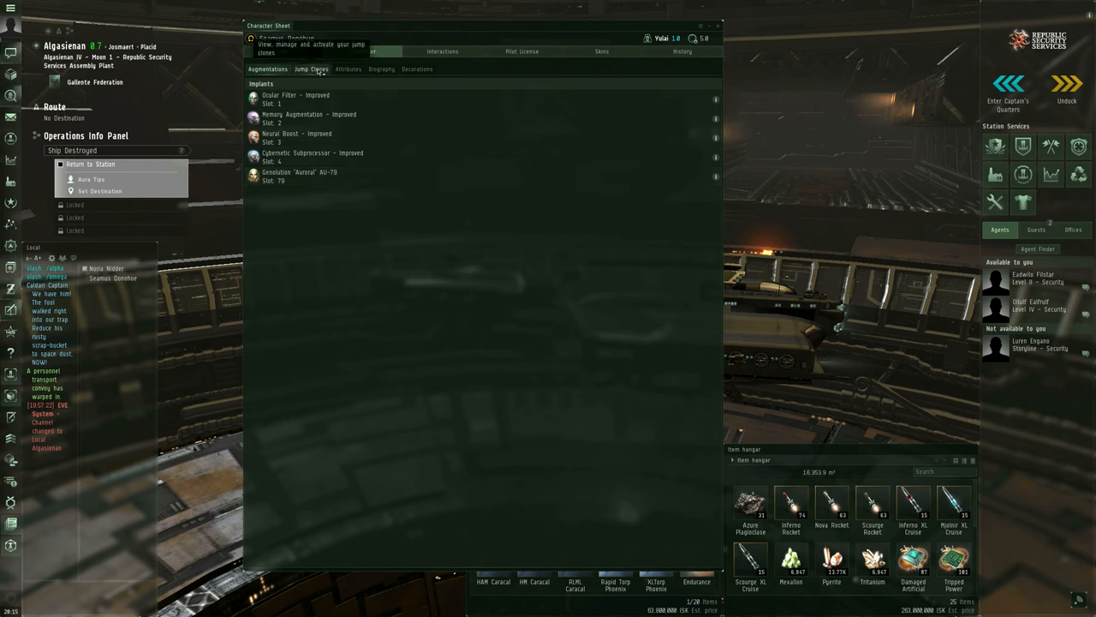
right_click(309, 118)
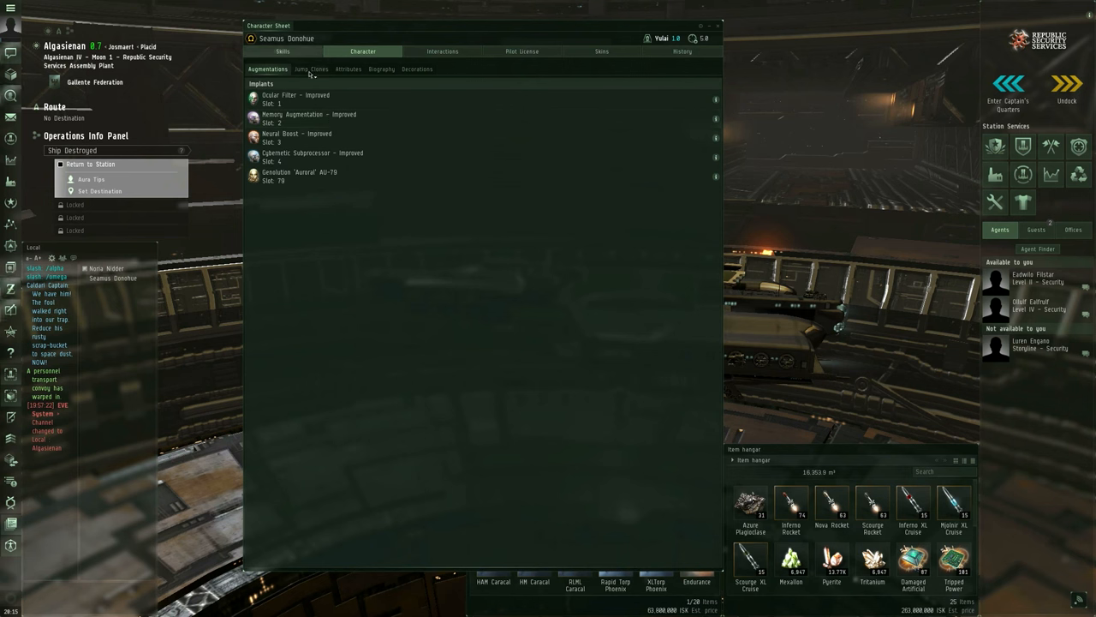
- List the four jump clones, then expand and collapse the Thera PVP clone's implants
left_click(311, 68)
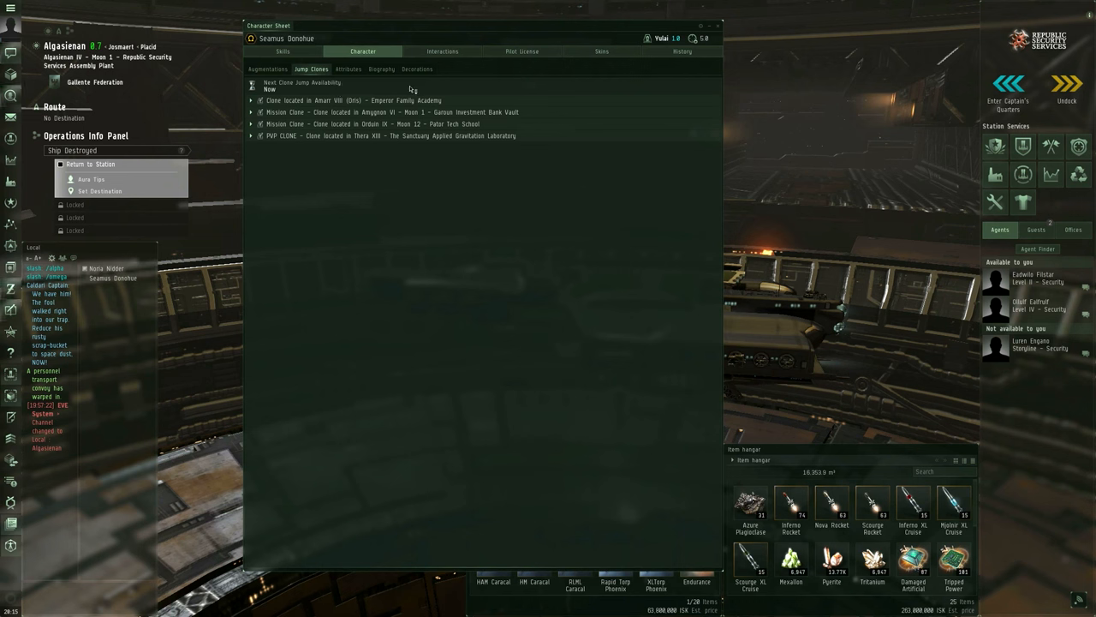
mouse_move(398, 150)
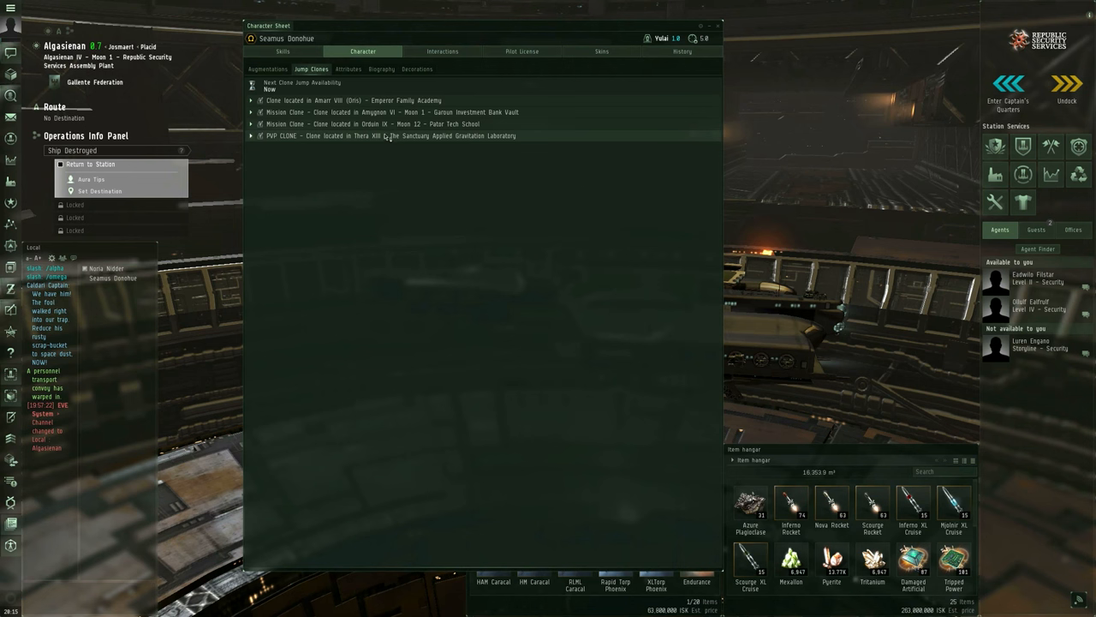
left_click(251, 135)
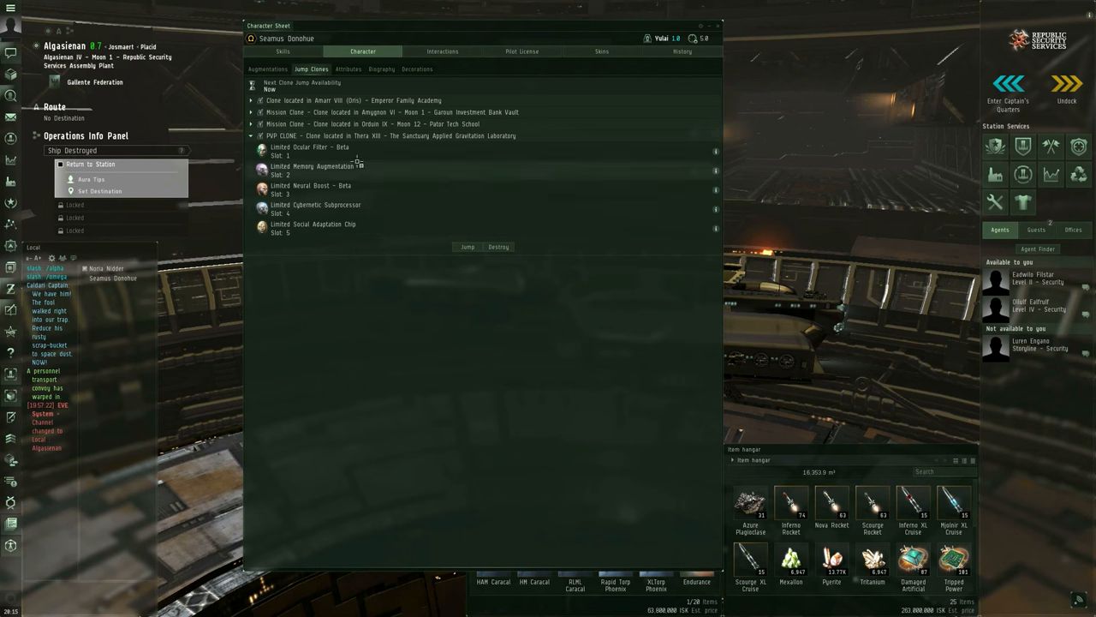
mouse_move(439, 257)
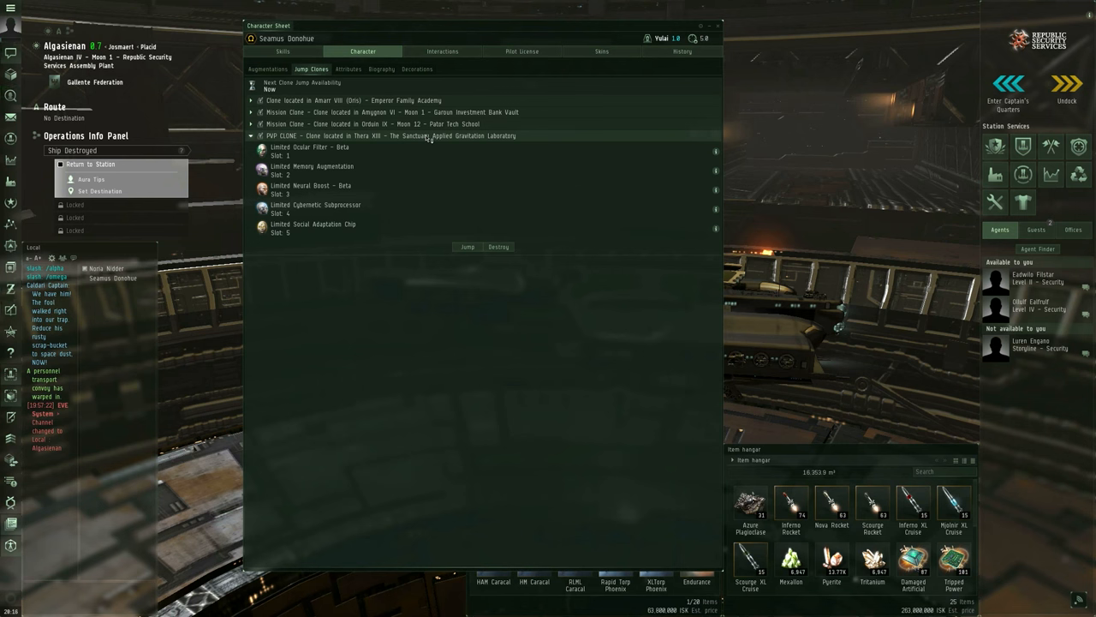
left_click(348, 69)
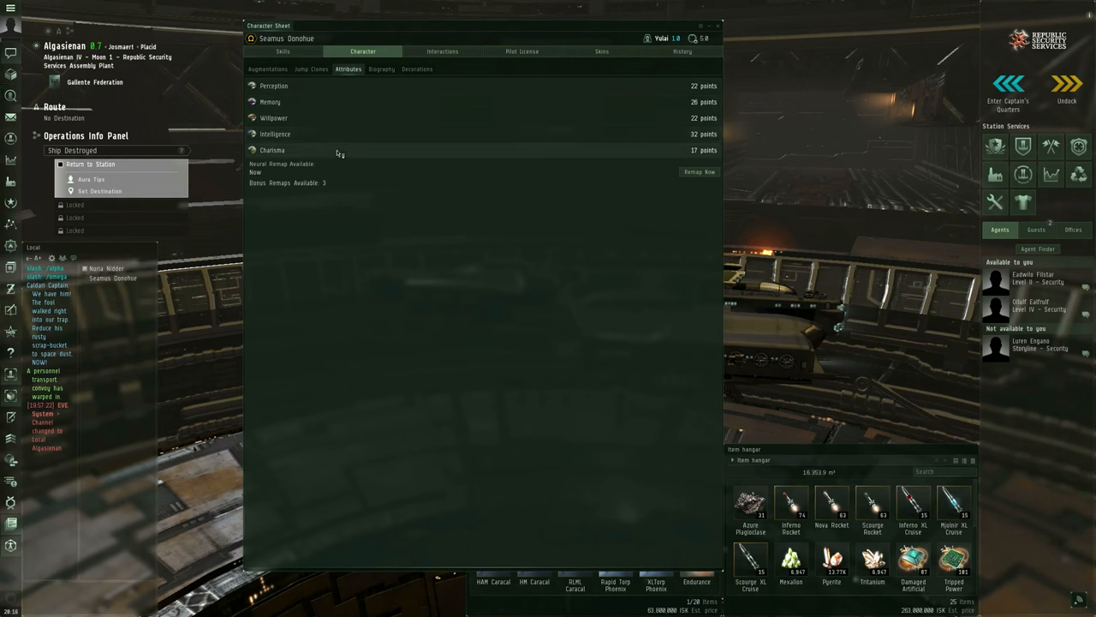
mouse_move(332, 191)
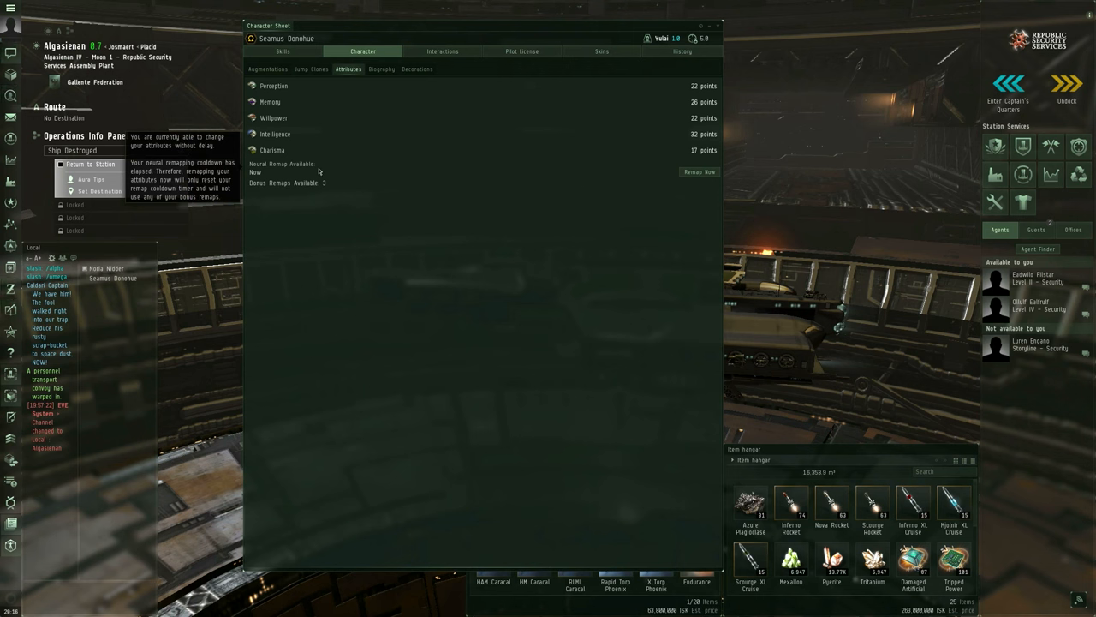
mouse_move(699, 172)
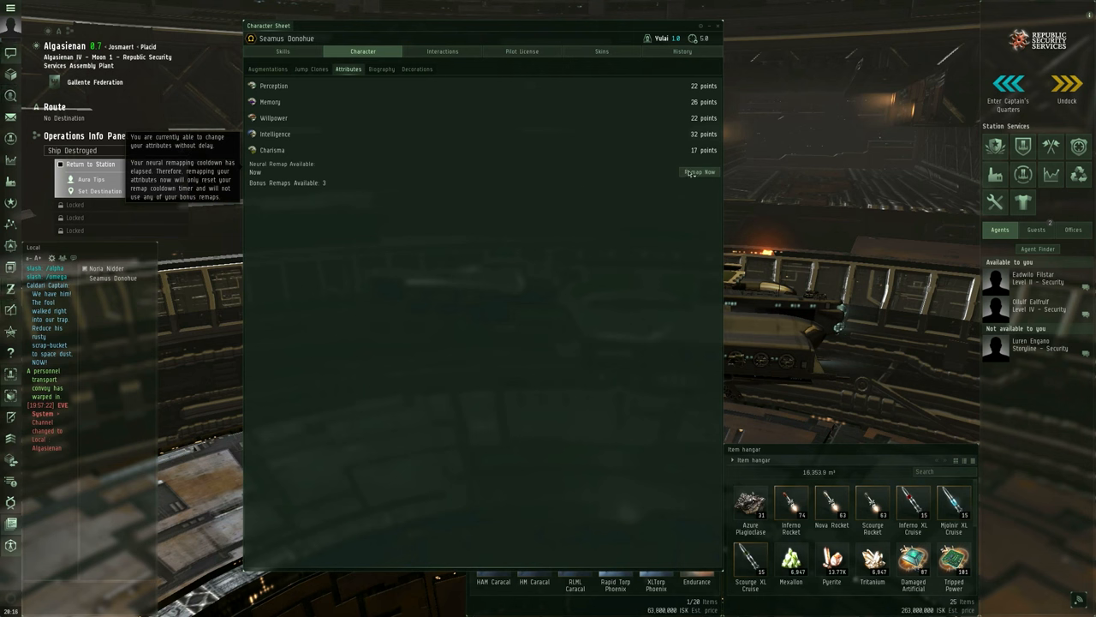
- Open Neural Remapping with Remap Now, then move to the empty biography editor
left_click(699, 173)
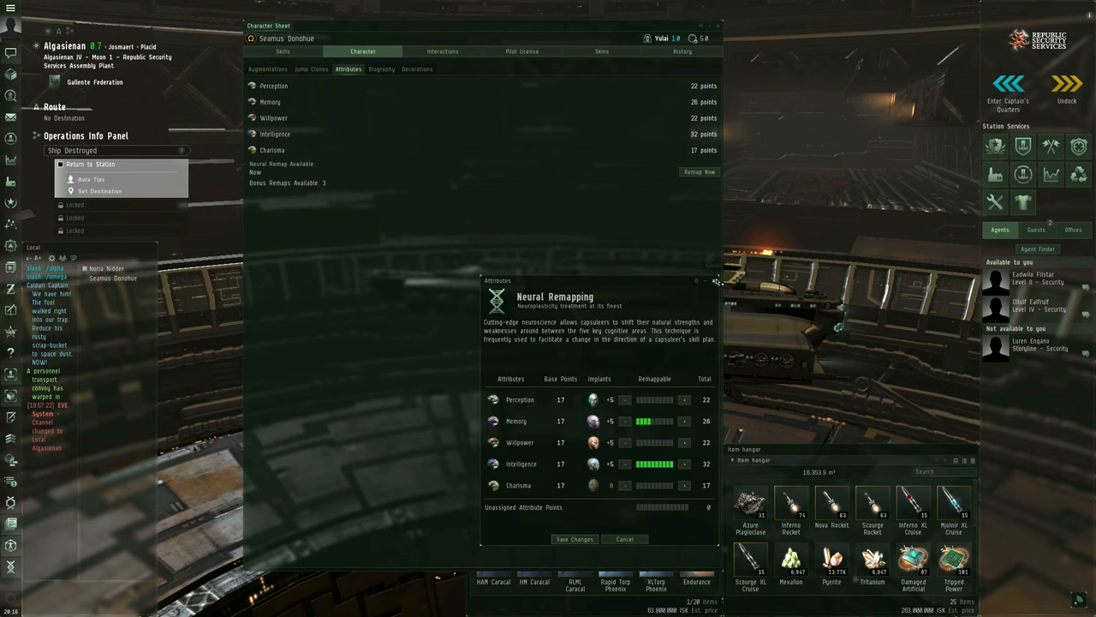
left_click(716, 280)
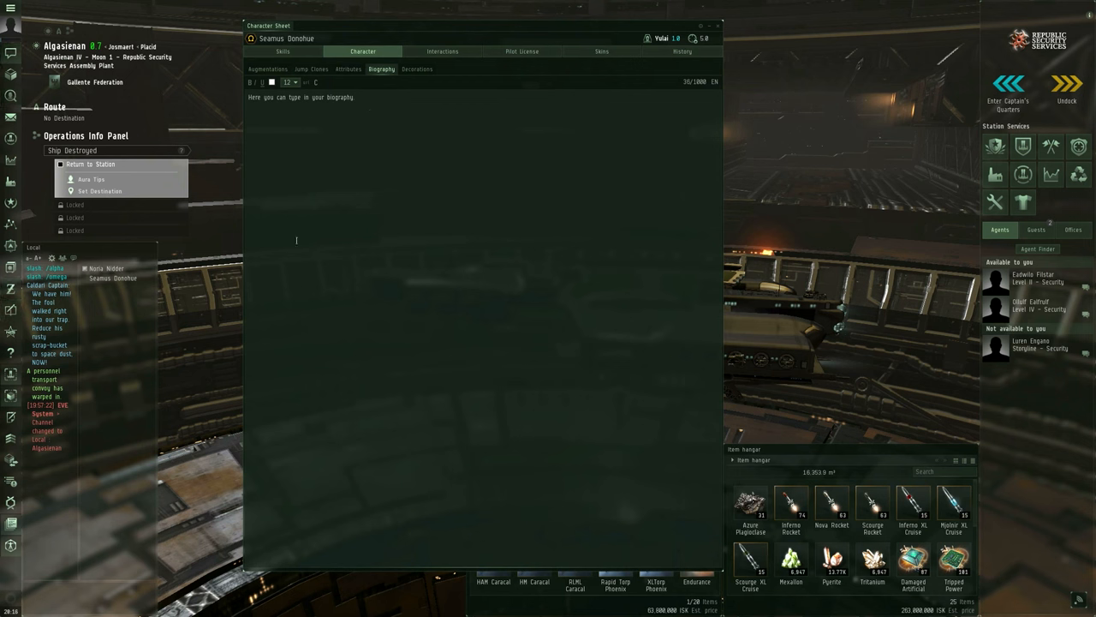
right_click(112, 278)
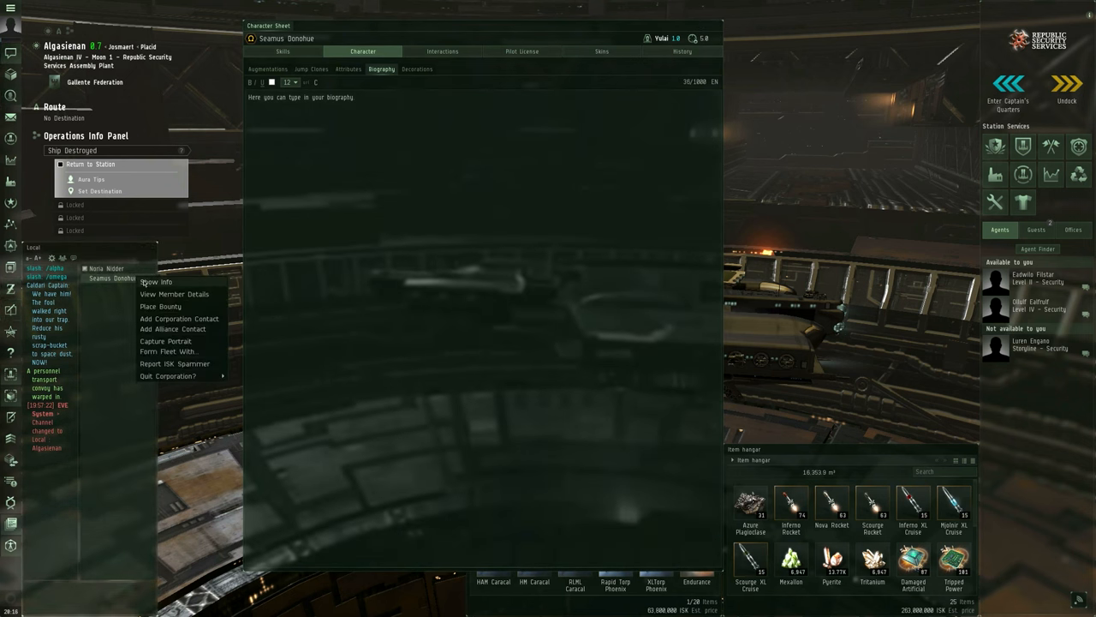
left_click(155, 281)
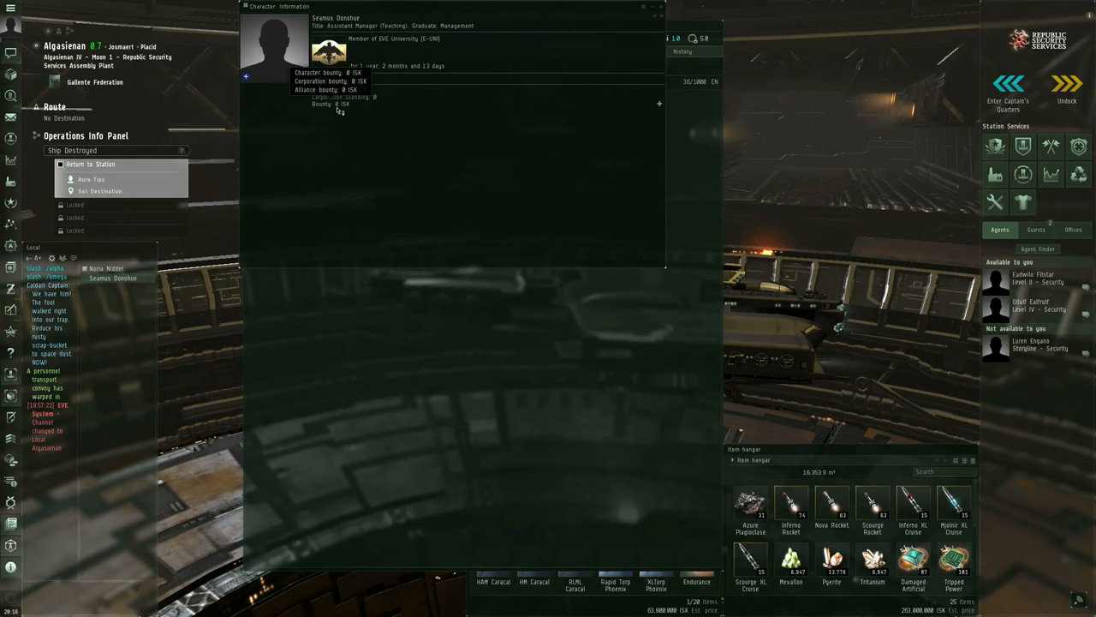
left_click(327, 116)
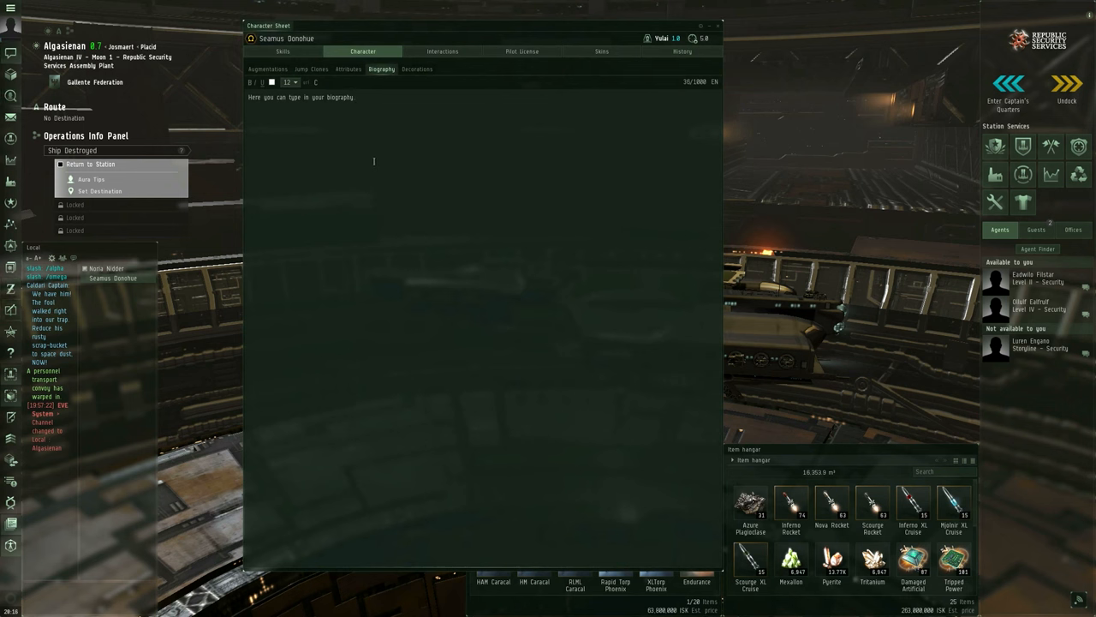
mouse_move(417, 70)
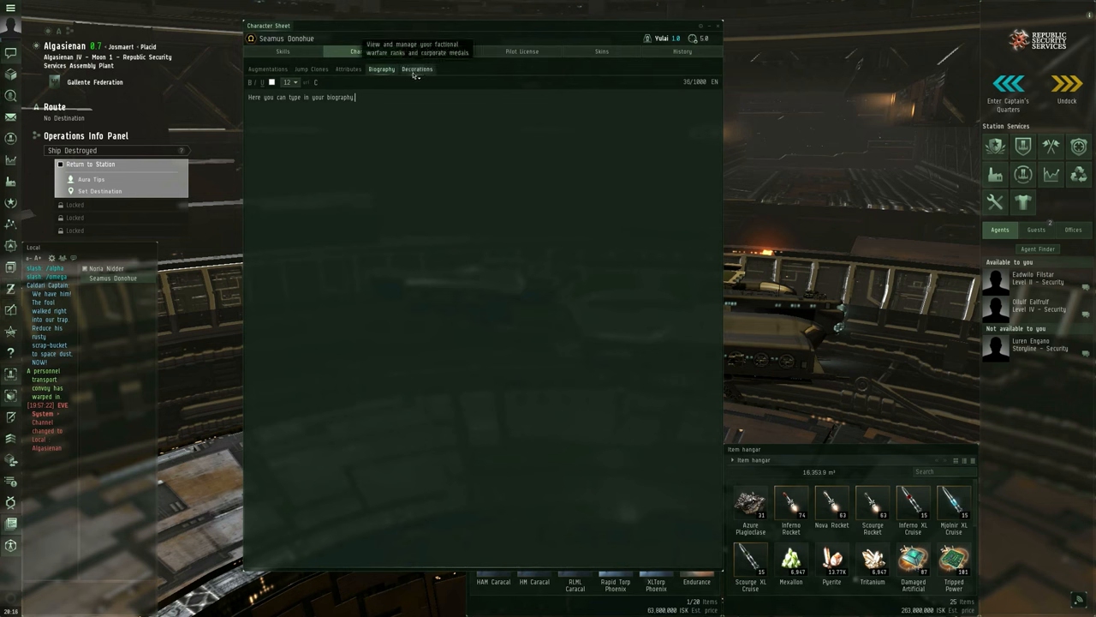
- Open Decorations and switch between Ranks and Medals, ending on the three EVE University medals
left_click(418, 68)
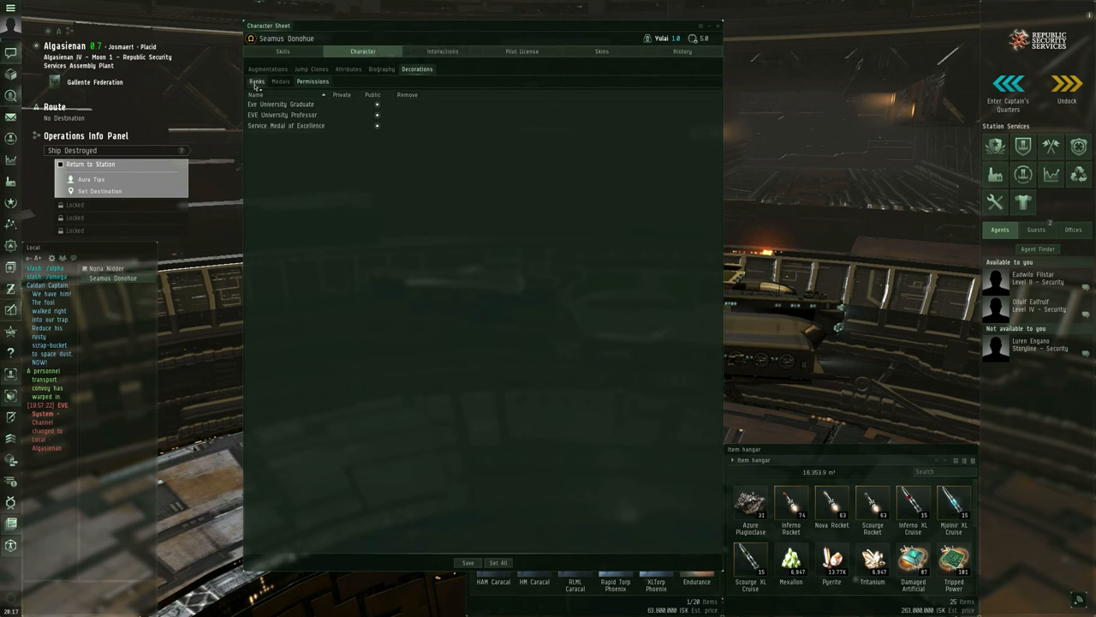
left_click(256, 82)
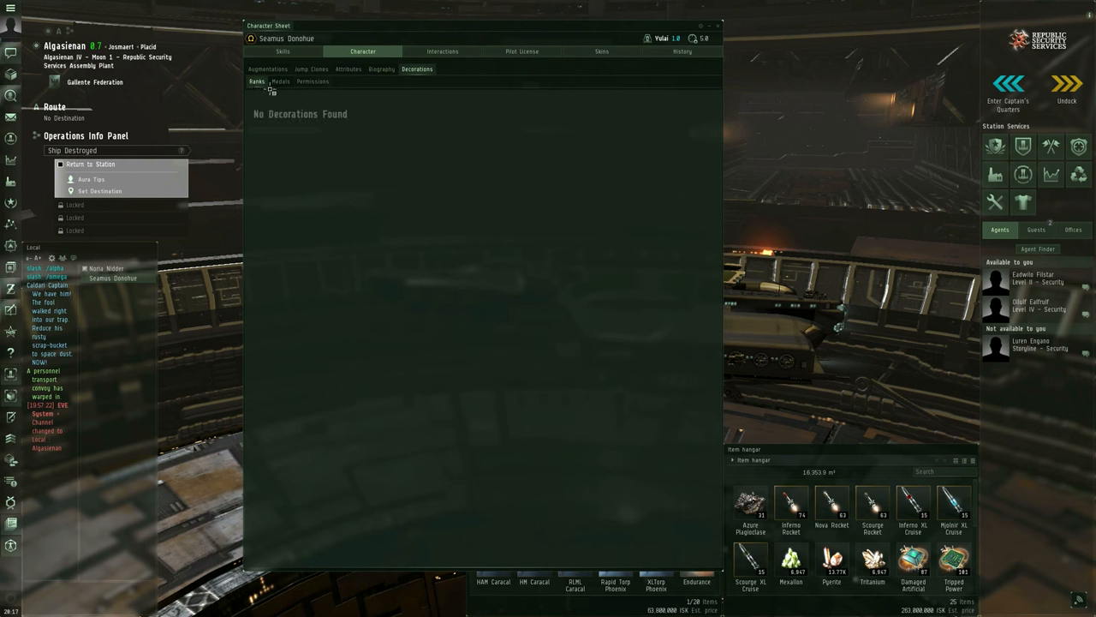
left_click(281, 81)
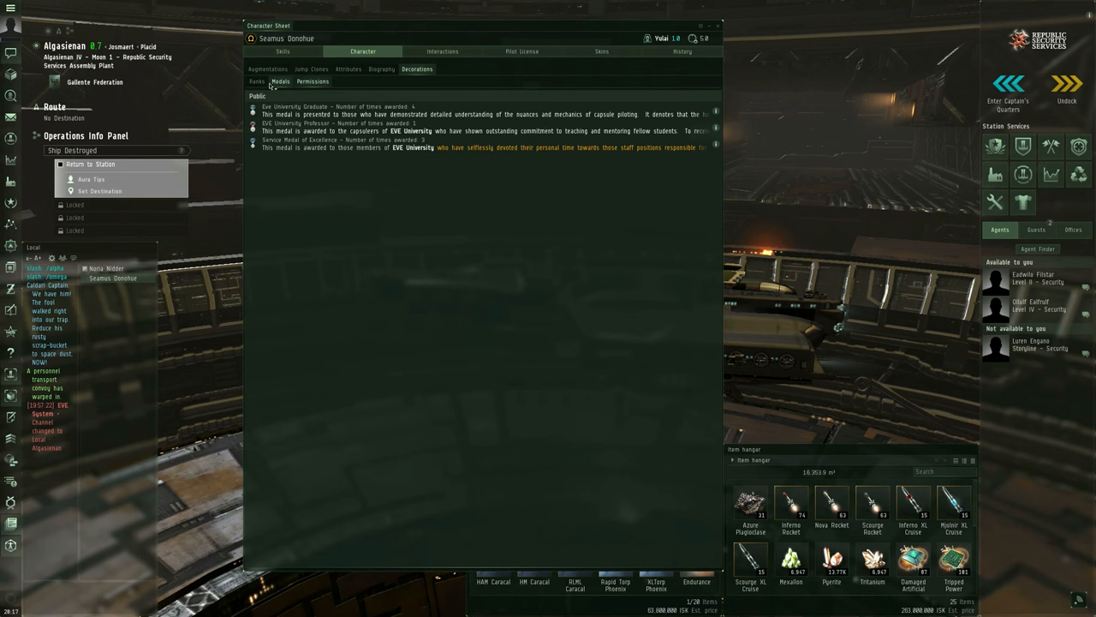
left_click(257, 82)
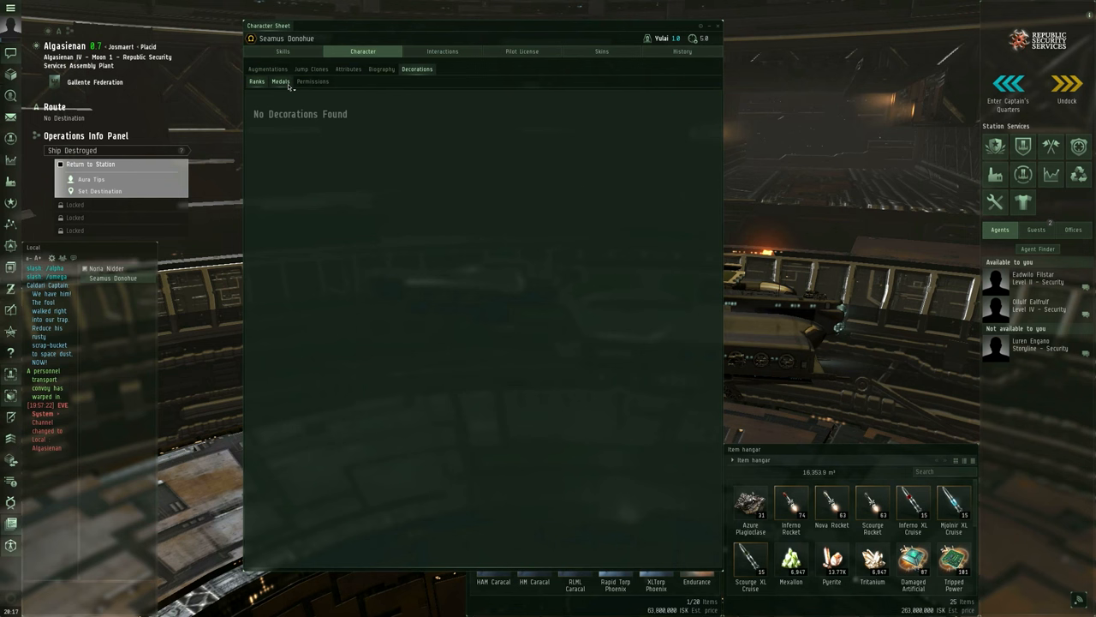
left_click(281, 81)
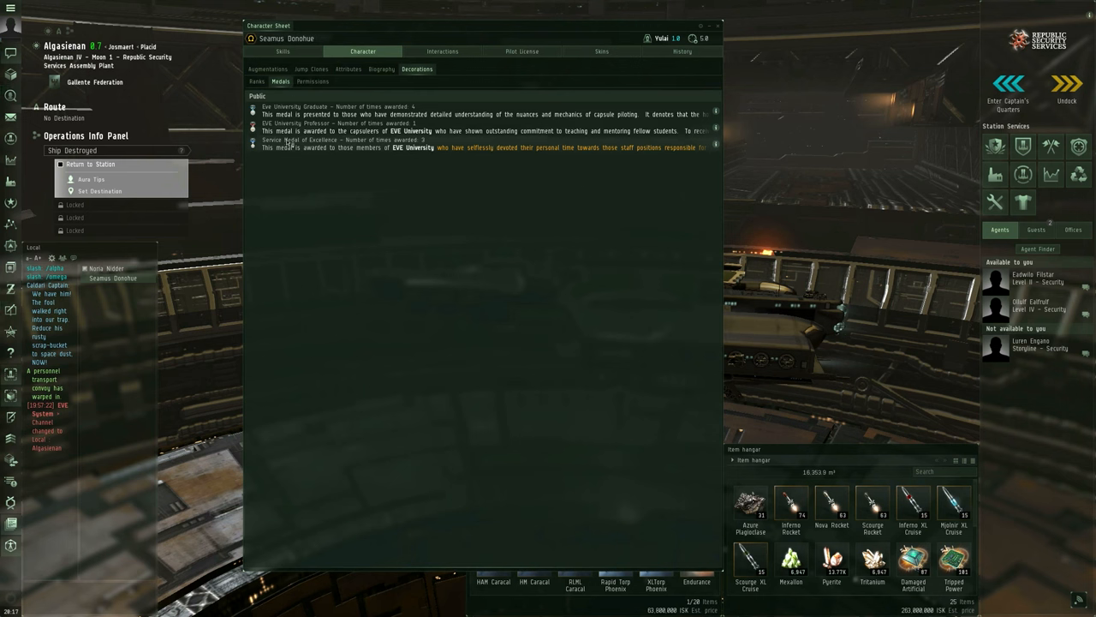
mouse_move(314, 215)
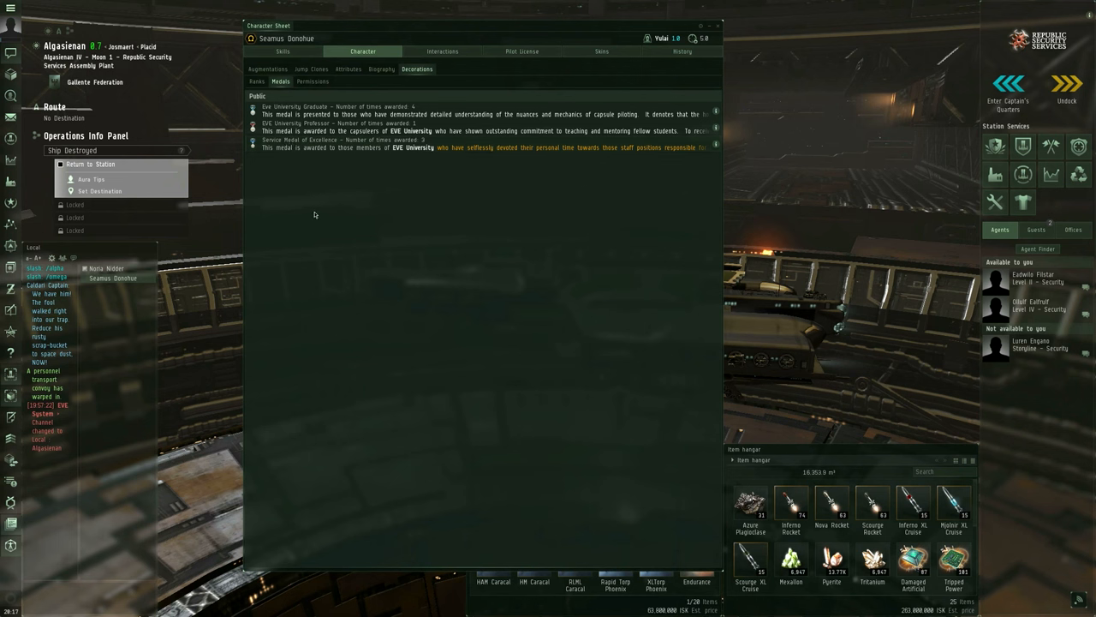
mouse_move(314, 124)
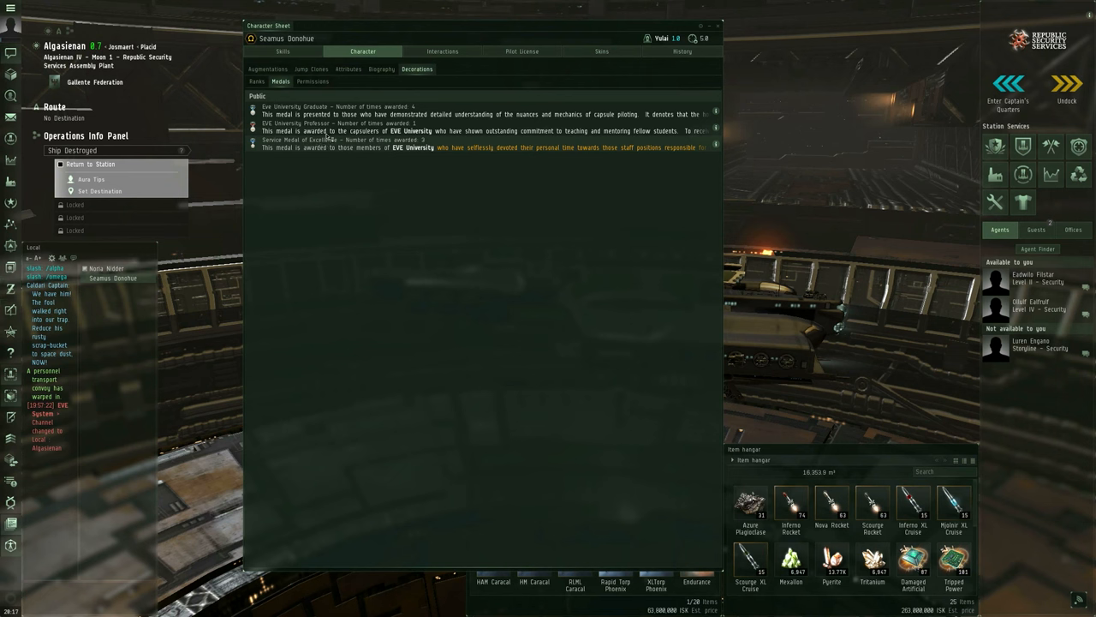
- Set the three EVE University medals to Private and confirm them in the Medals list
left_click(313, 80)
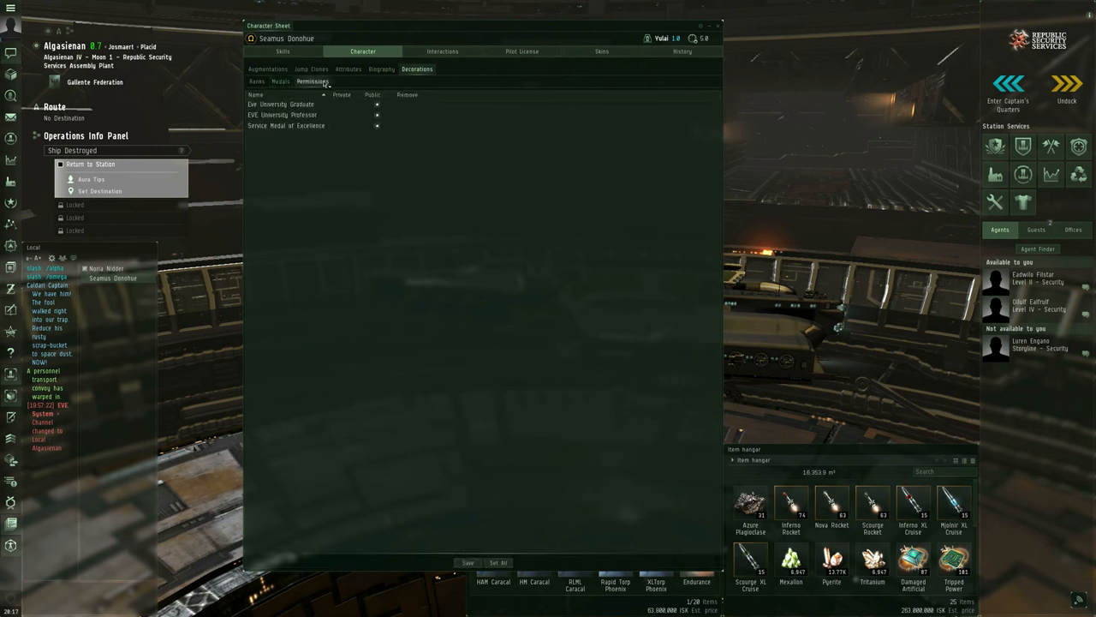
mouse_move(332, 86)
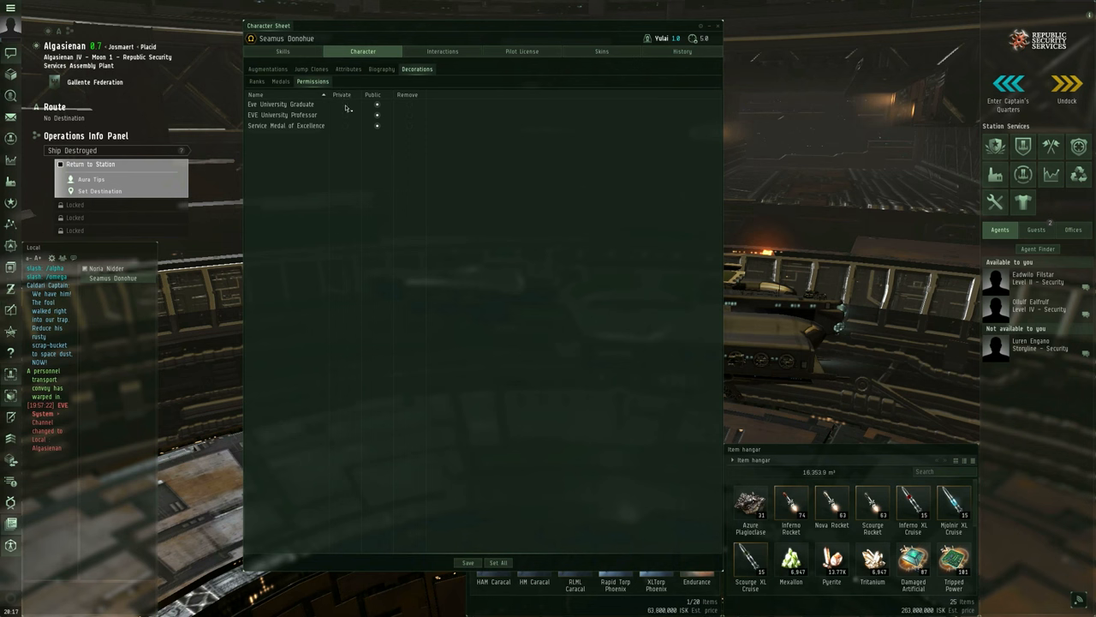
mouse_move(347, 107)
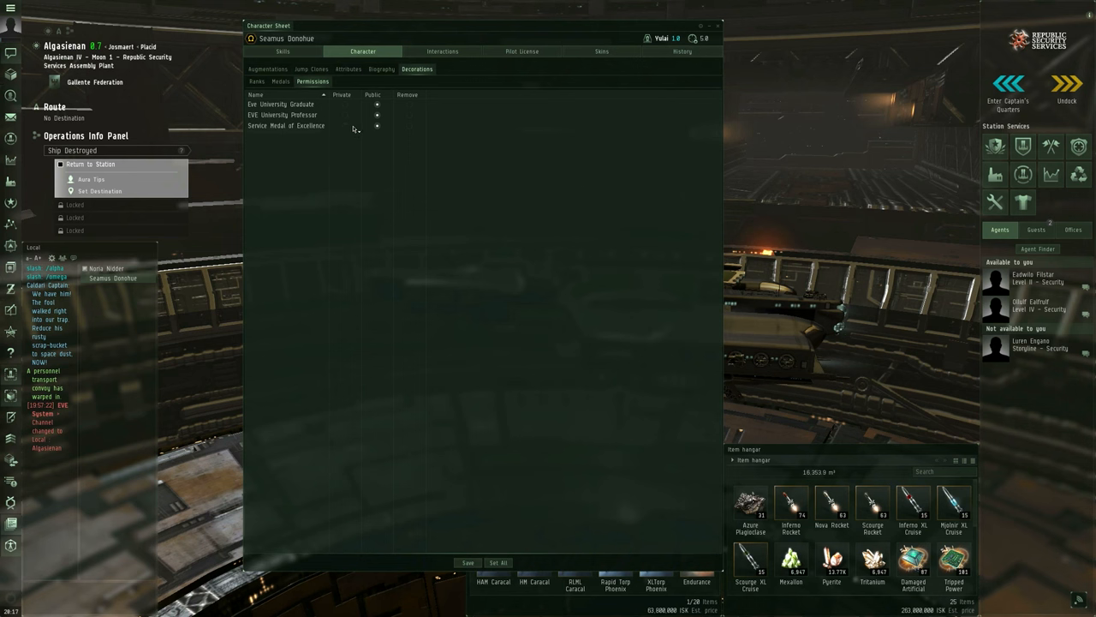
mouse_move(347, 107)
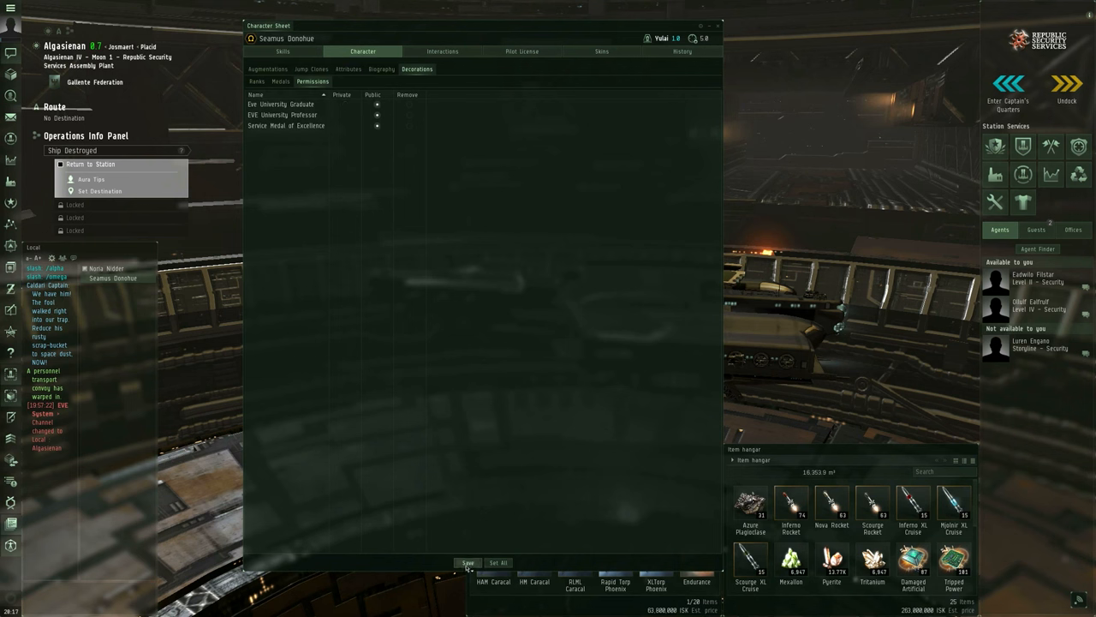
mouse_move(504, 297)
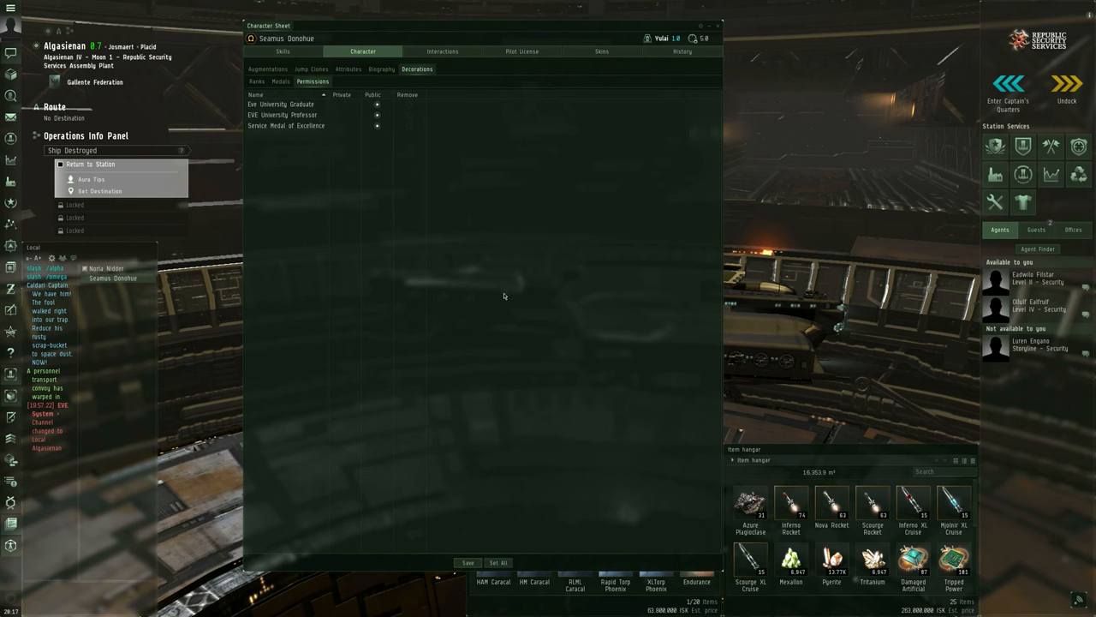
mouse_move(413, 114)
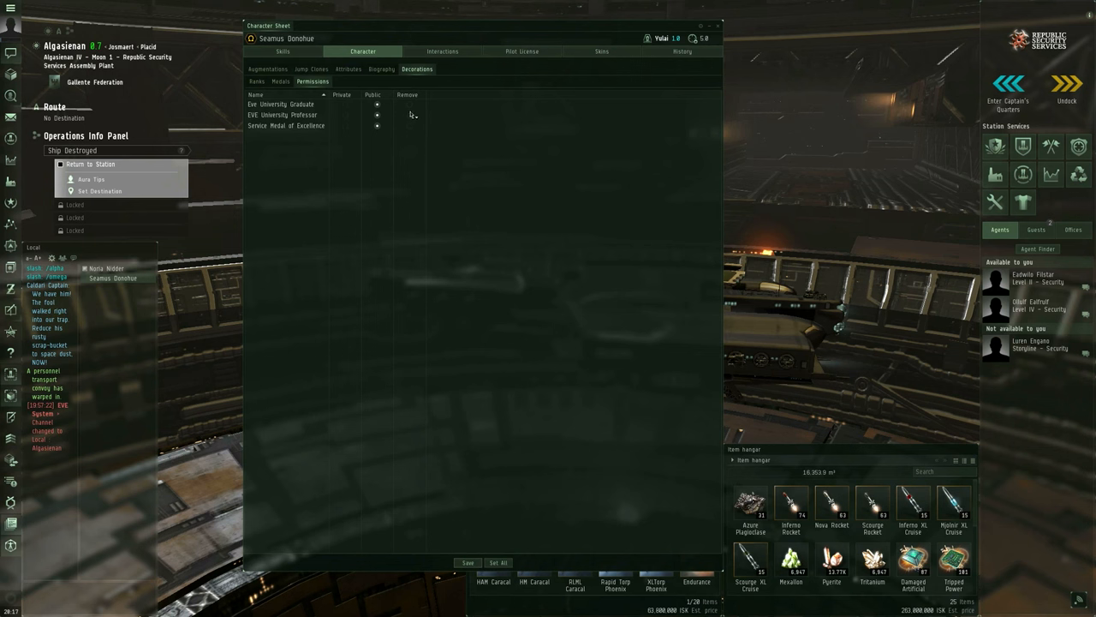
mouse_move(407, 286)
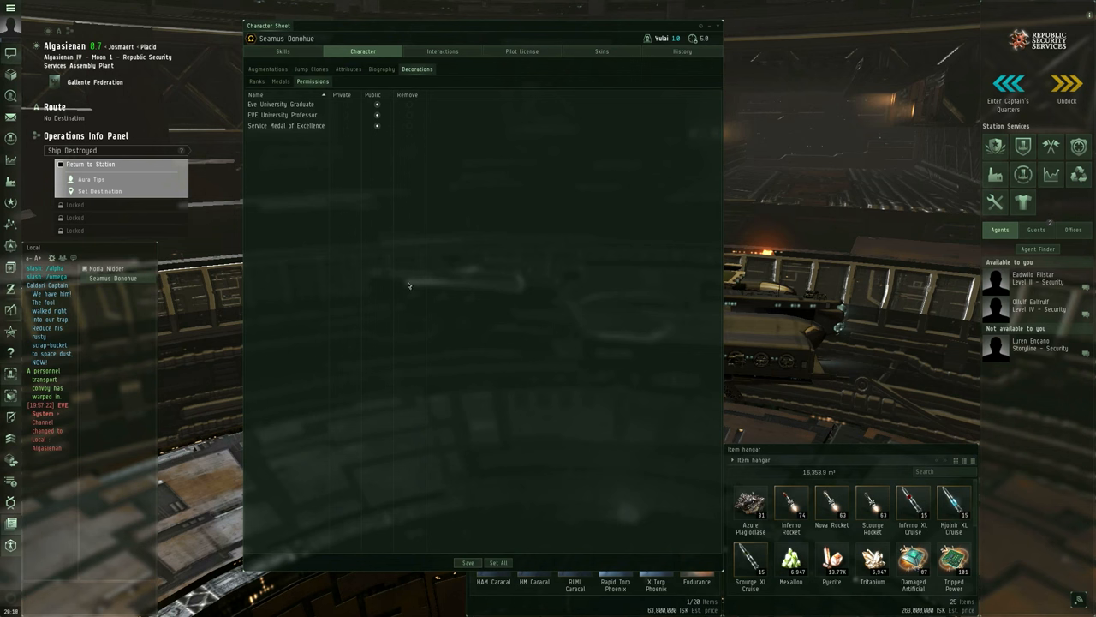
mouse_move(403, 271)
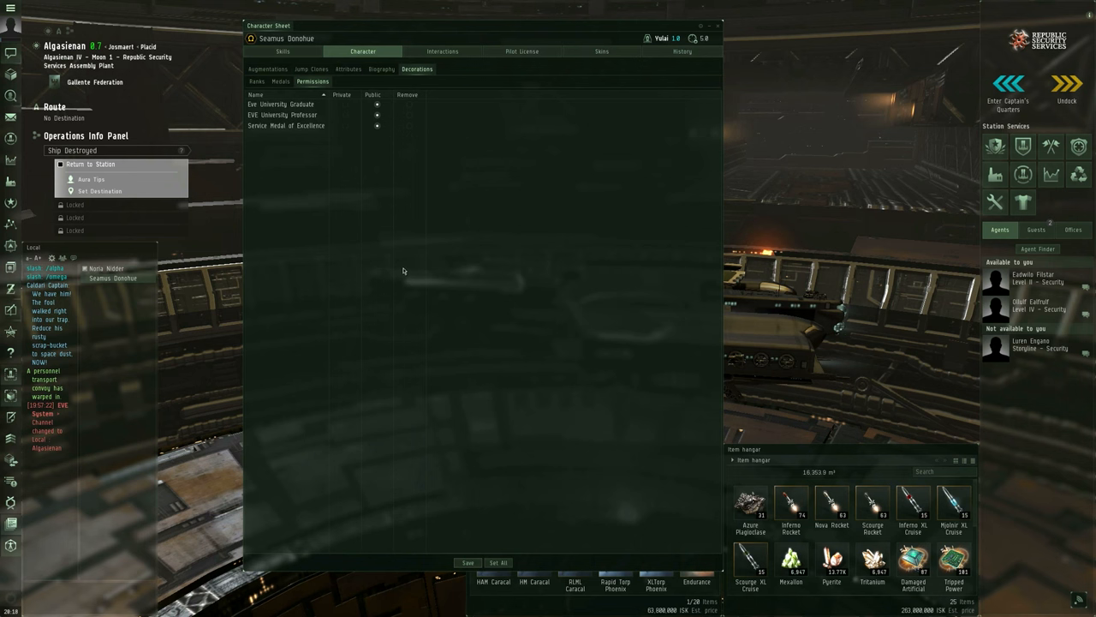
mouse_move(382, 230)
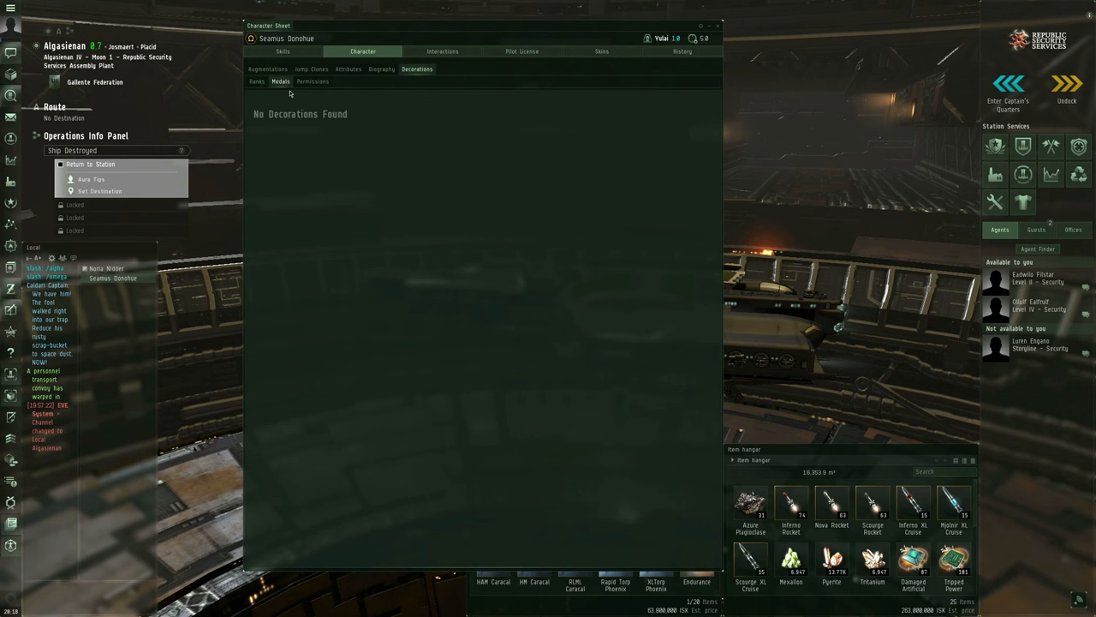
left_click(281, 81)
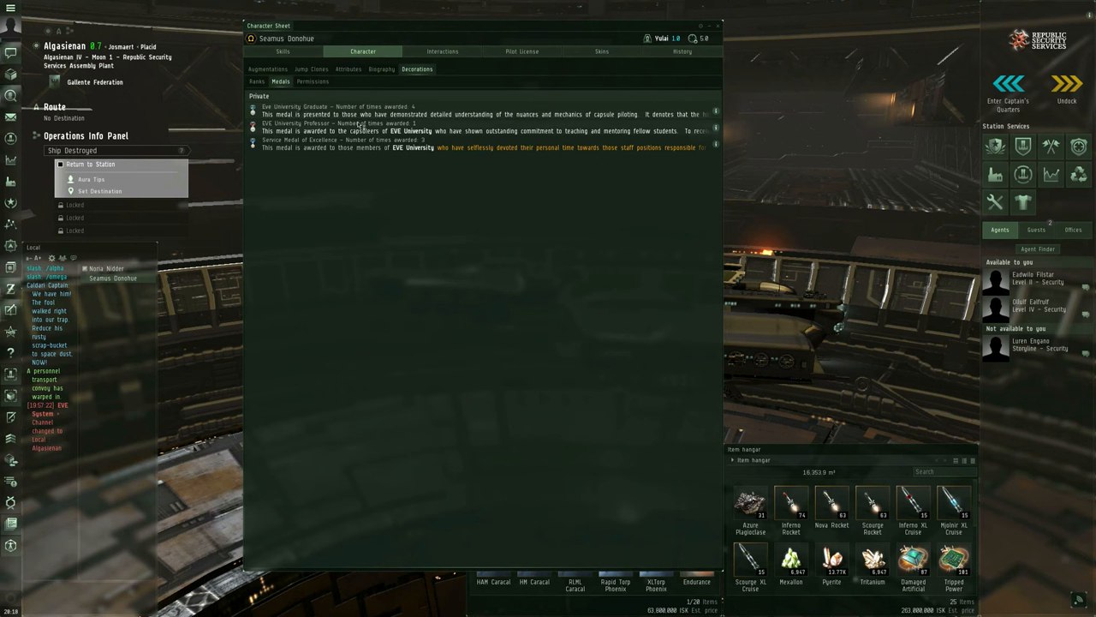
left_click(312, 81)
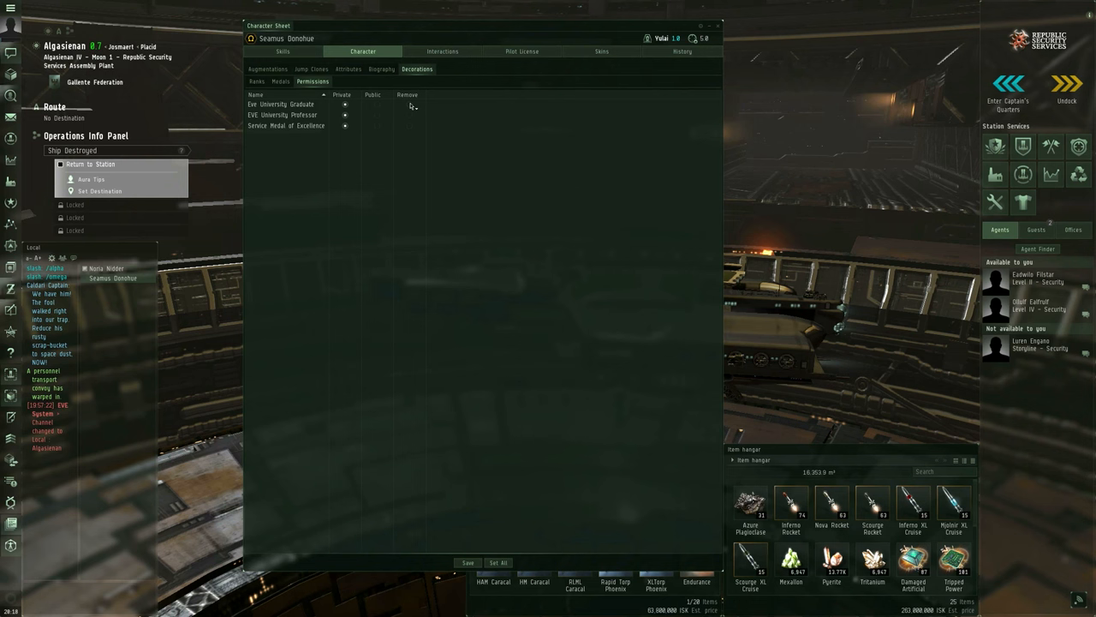
mouse_move(352, 140)
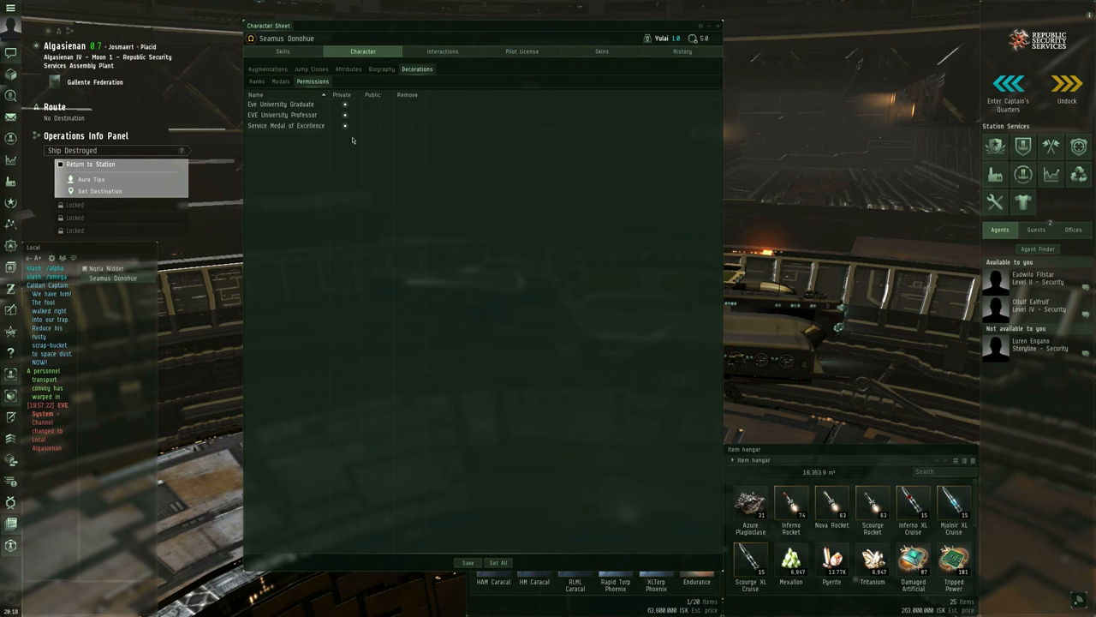
left_click(281, 81)
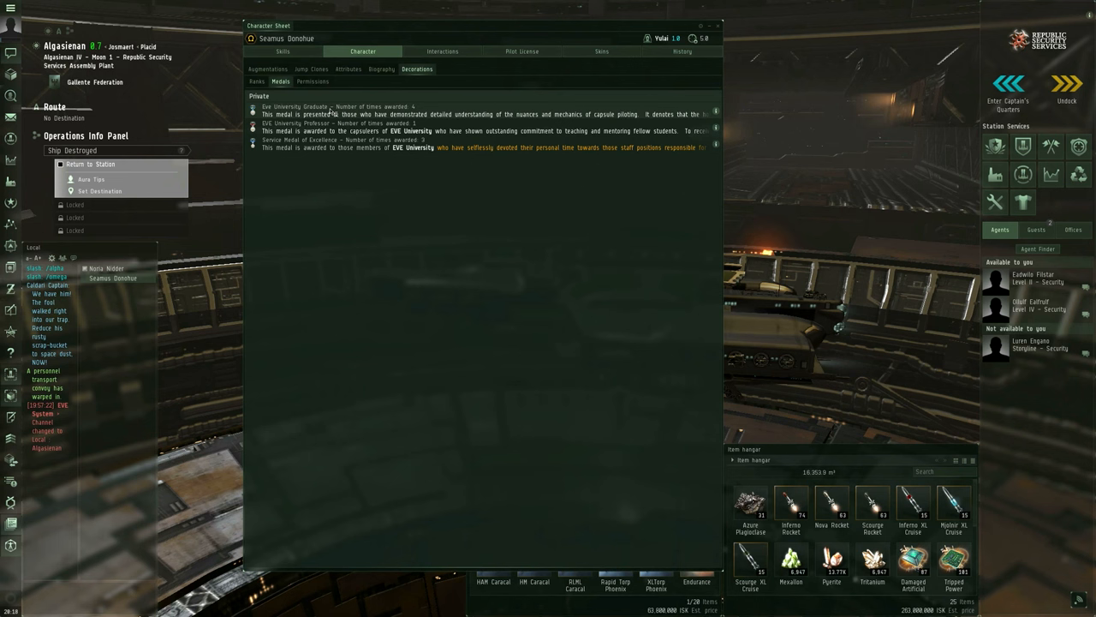
mouse_move(355, 82)
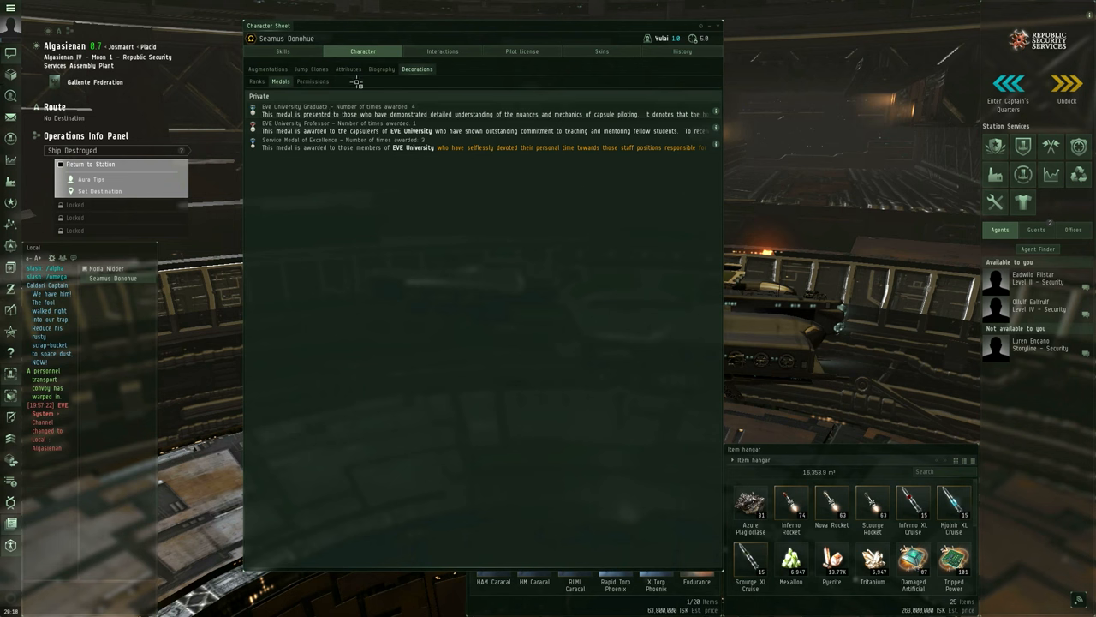
left_click(313, 81)
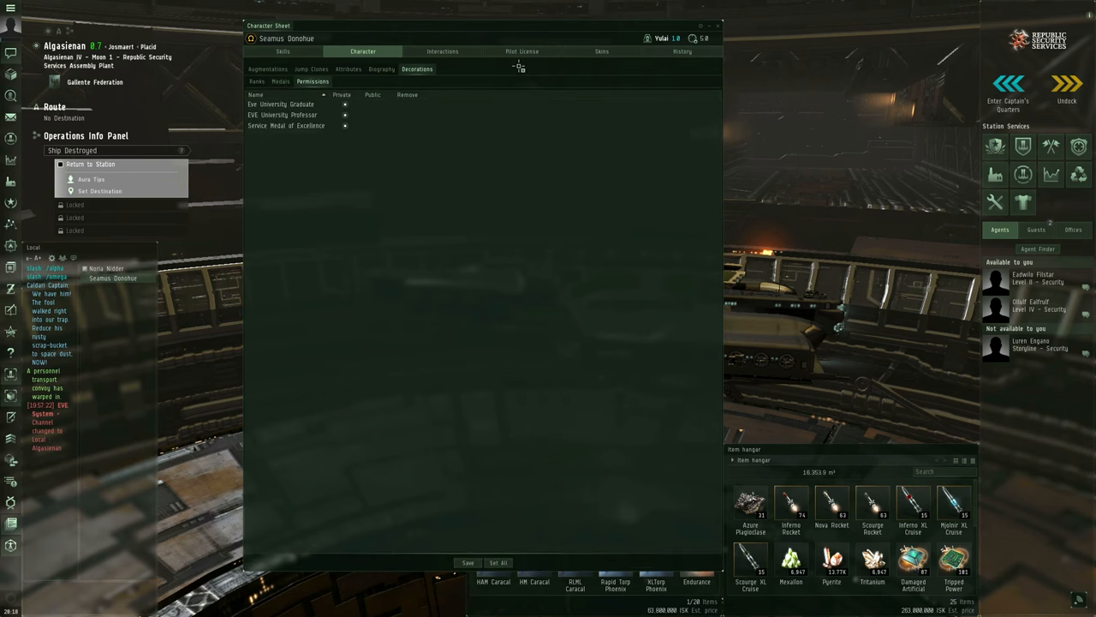
mouse_move(443, 51)
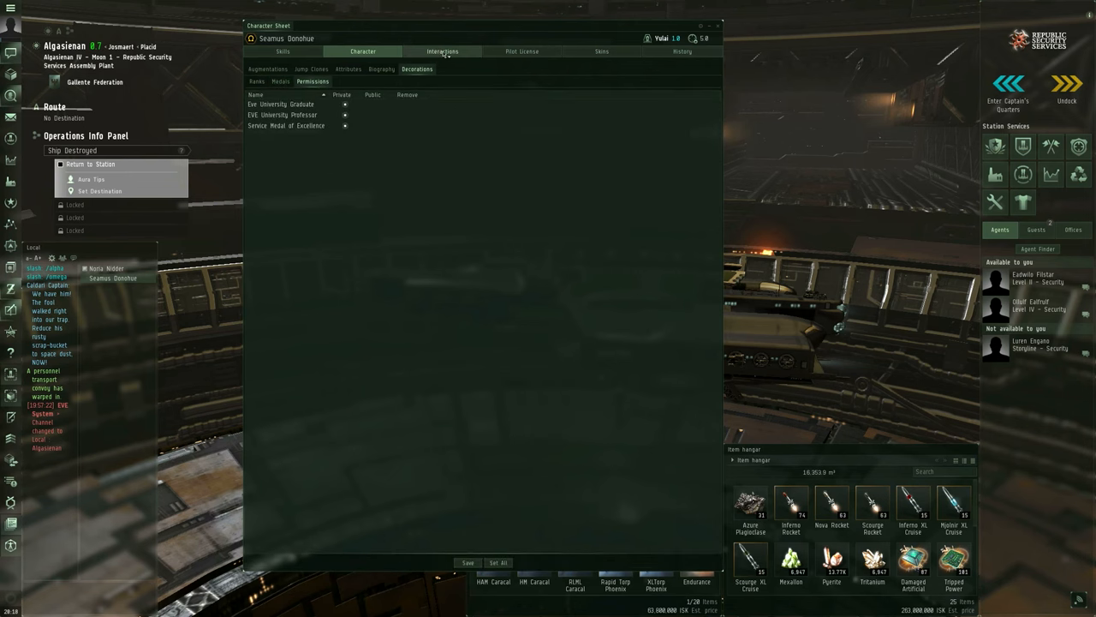
- Check Interactions Kill Rights (none recorded), then return to faction and corporation Standings
left_click(443, 51)
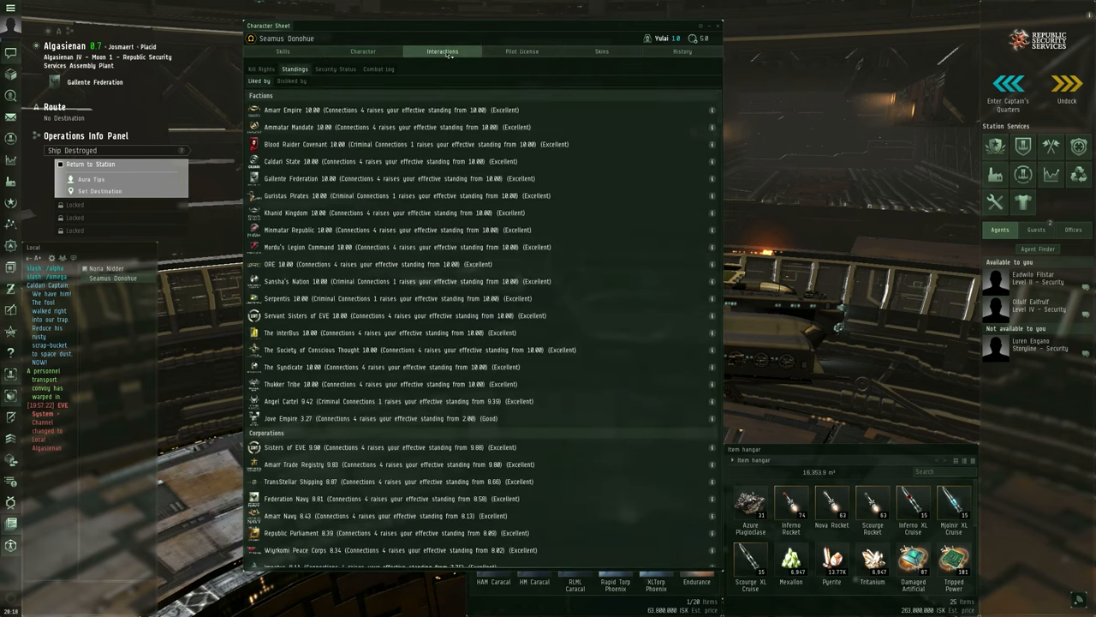
mouse_move(262, 69)
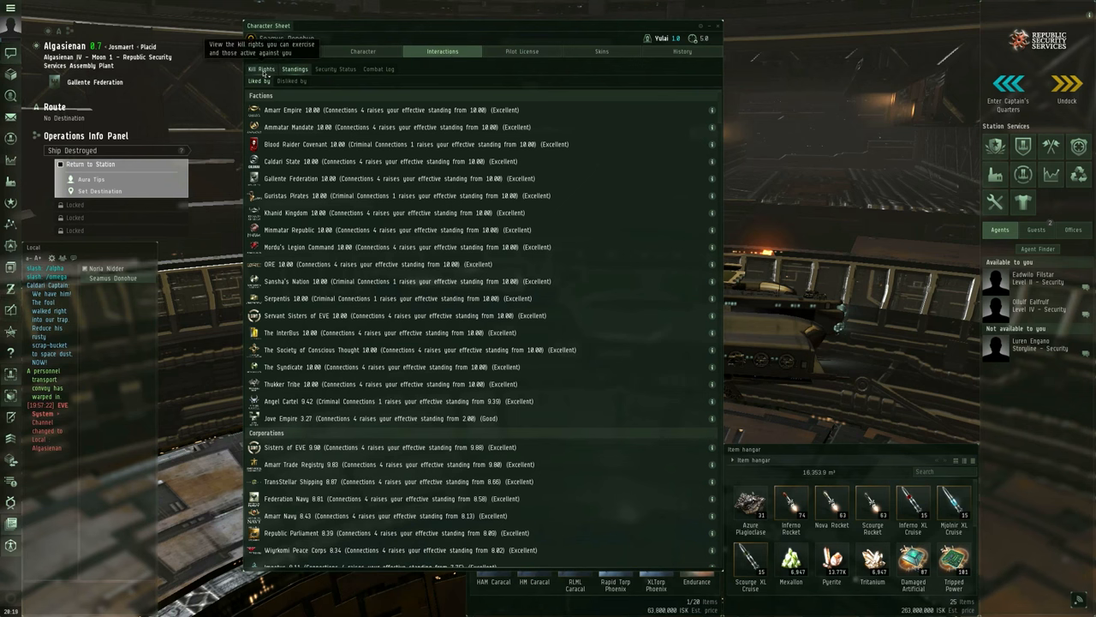
left_click(262, 69)
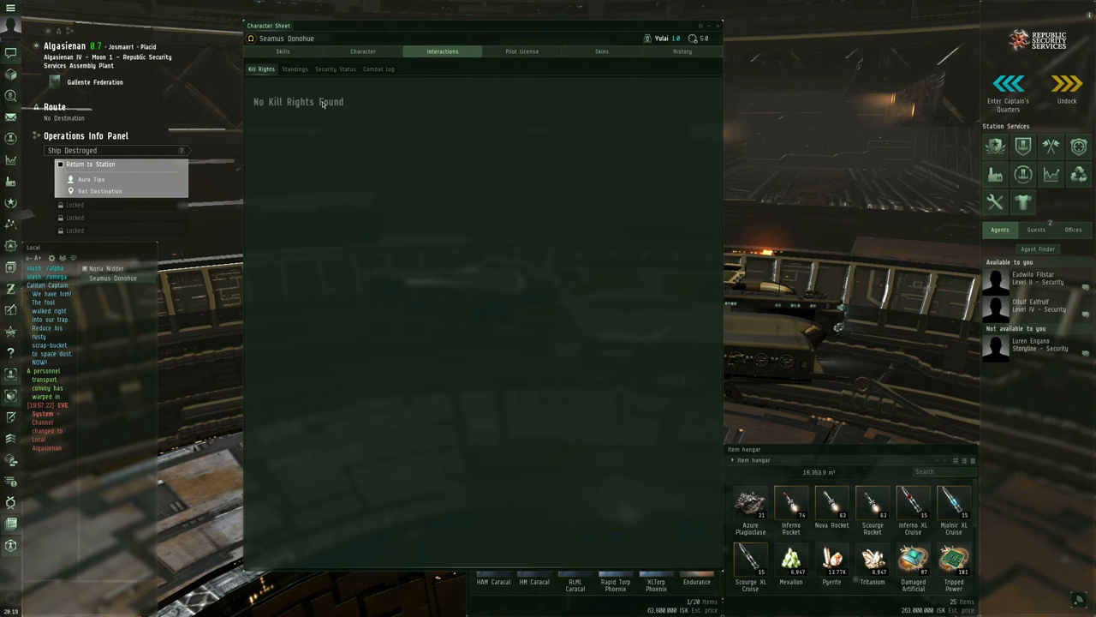
mouse_move(387, 136)
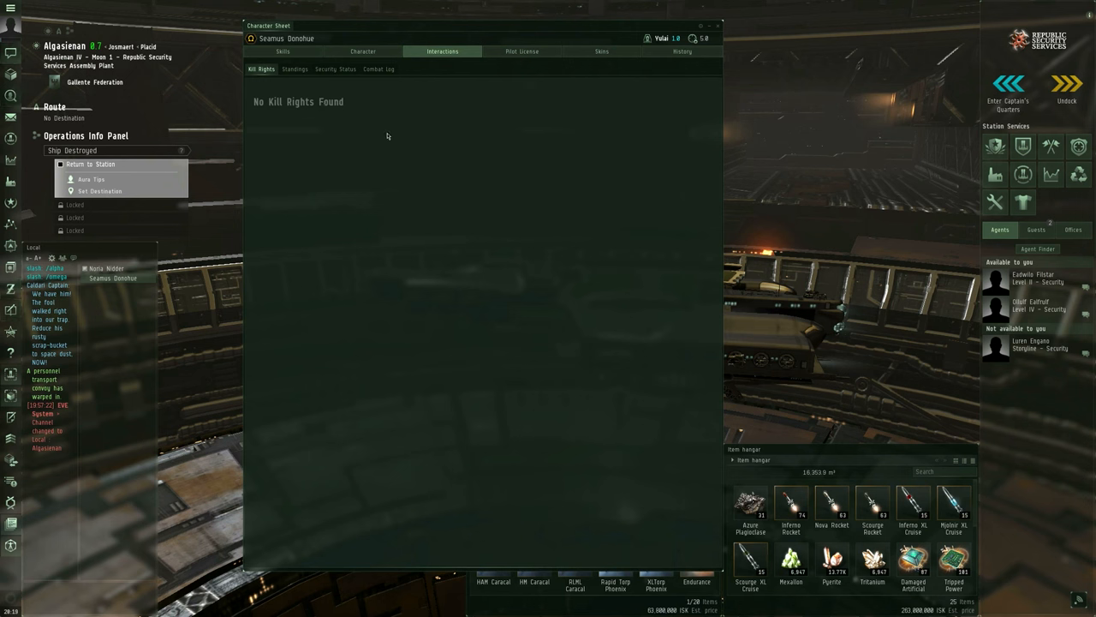
left_click(295, 69)
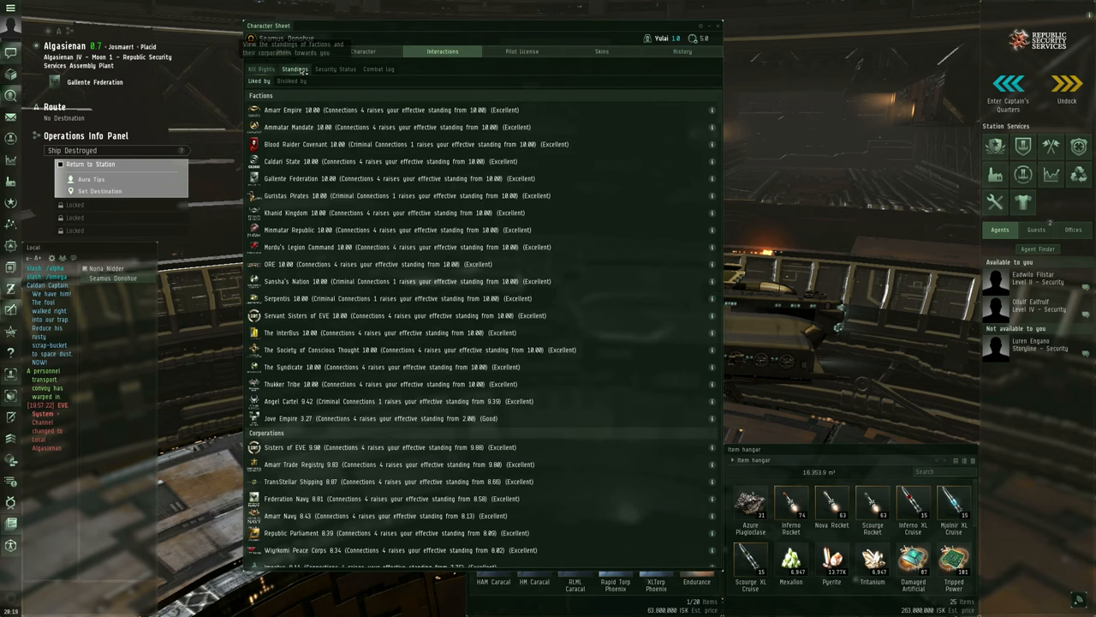
- Confirm the Disliked by list is empty, then show who likes the character
scroll("down", 3)
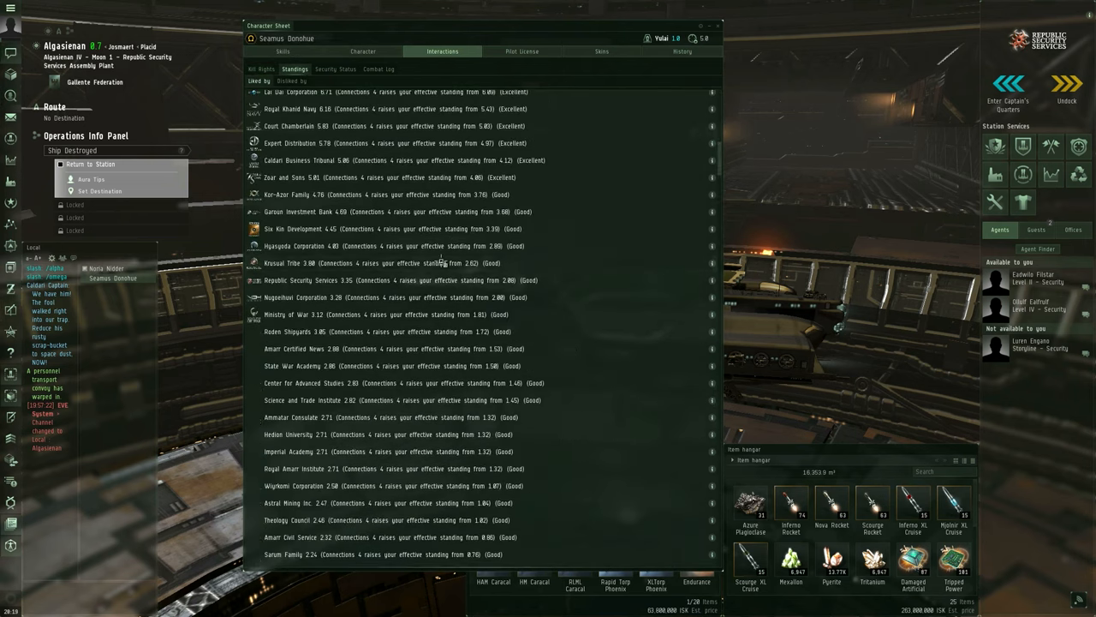
left_click(291, 81)
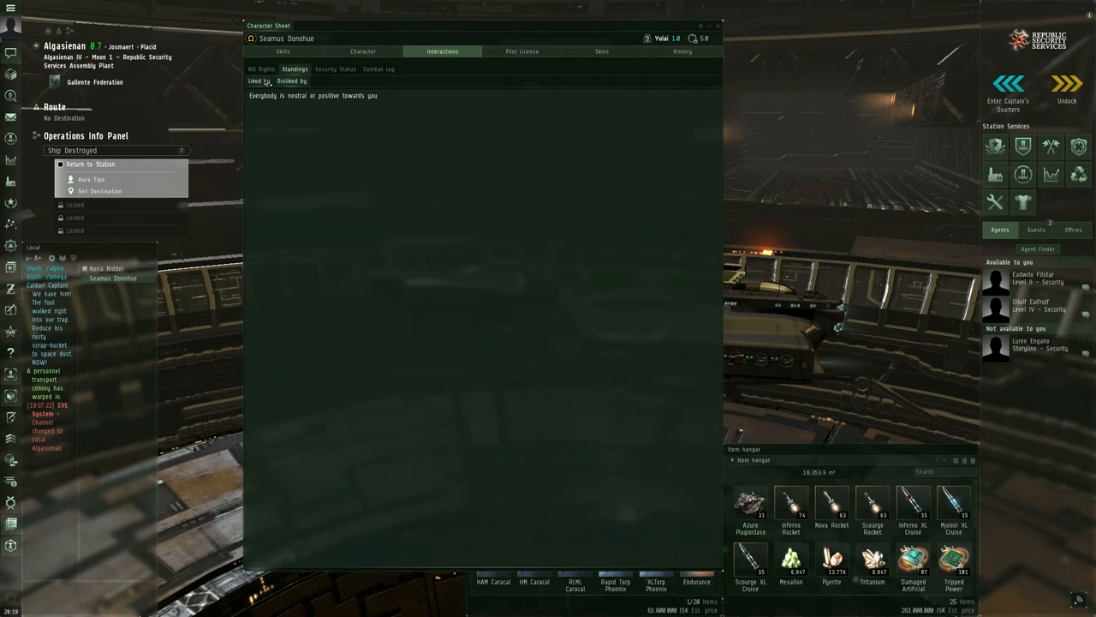
left_click(259, 80)
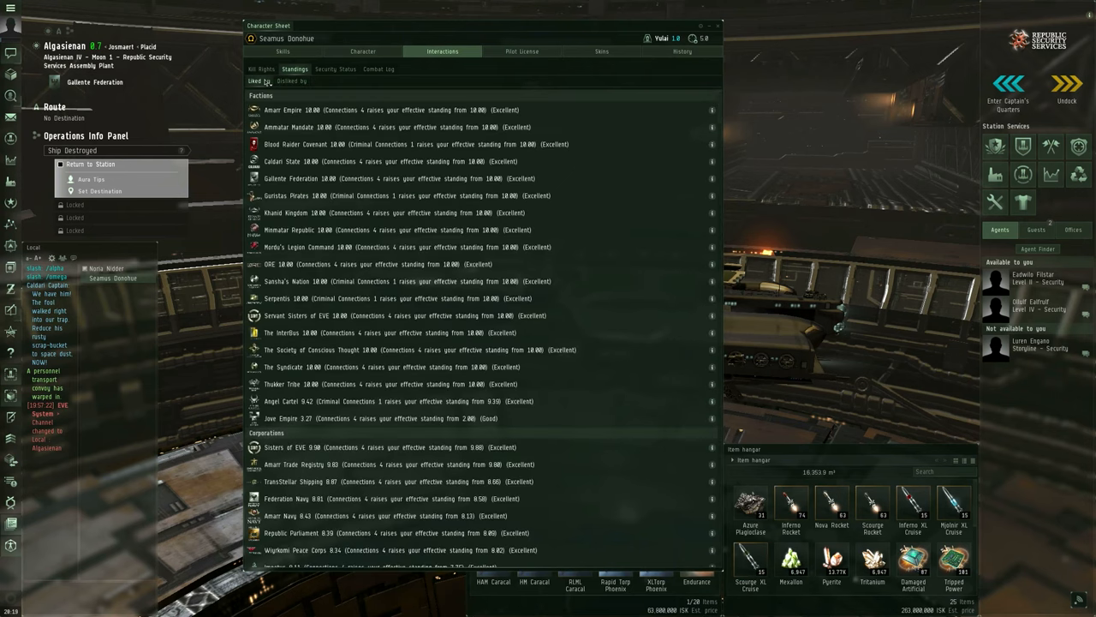
mouse_move(514, 347)
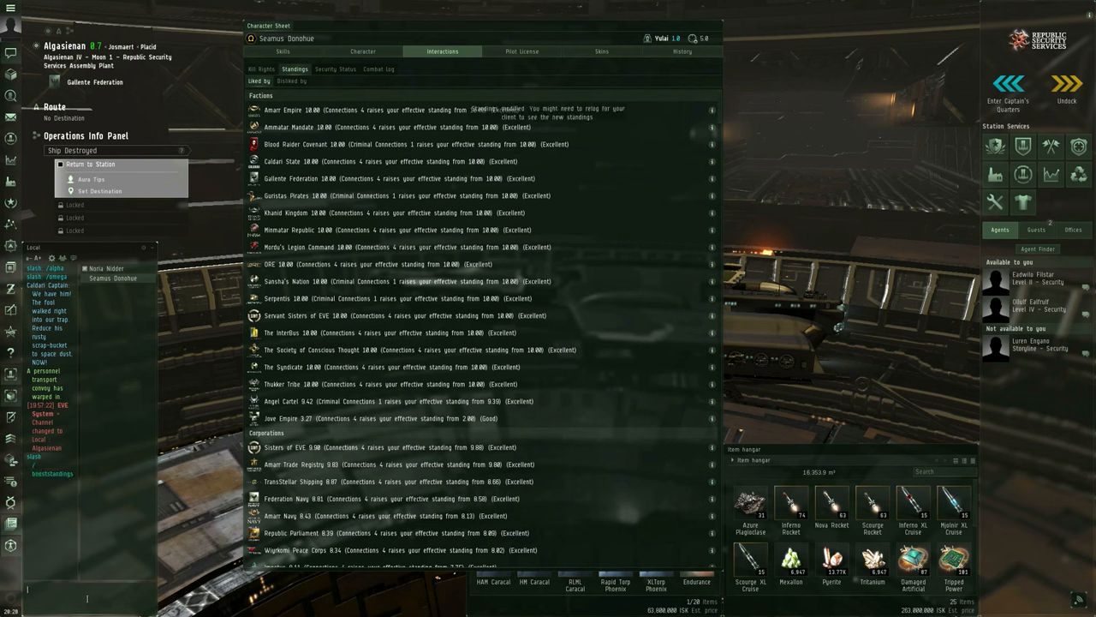
mouse_move(369, 229)
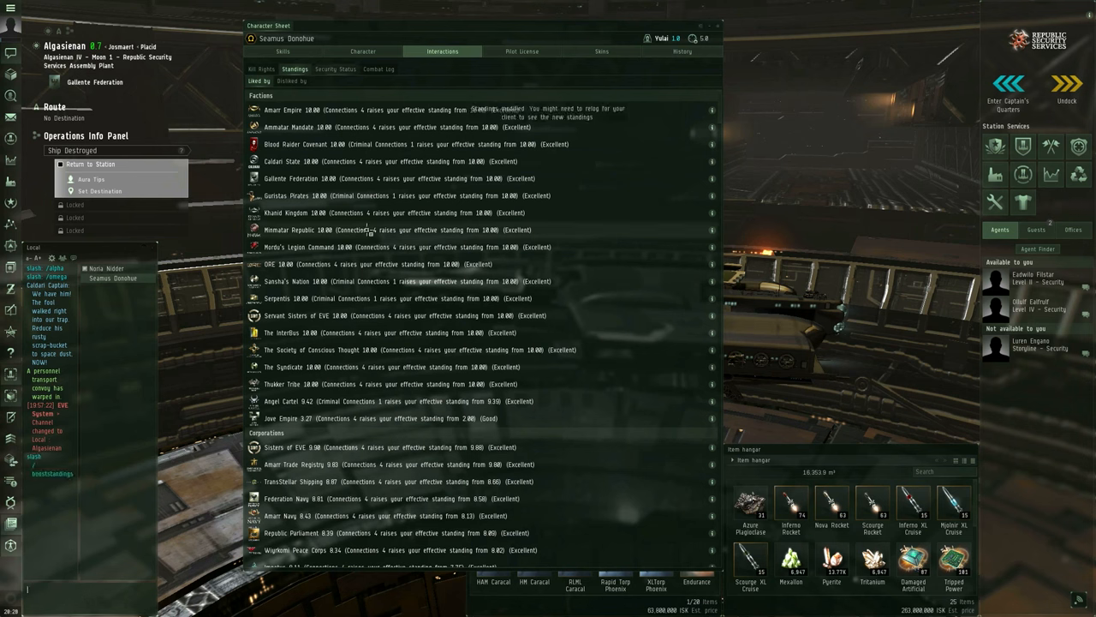
- Scroll the Liked by standings to Republic Security Services (3.35) and dismiss its menu
scroll("down", 3)
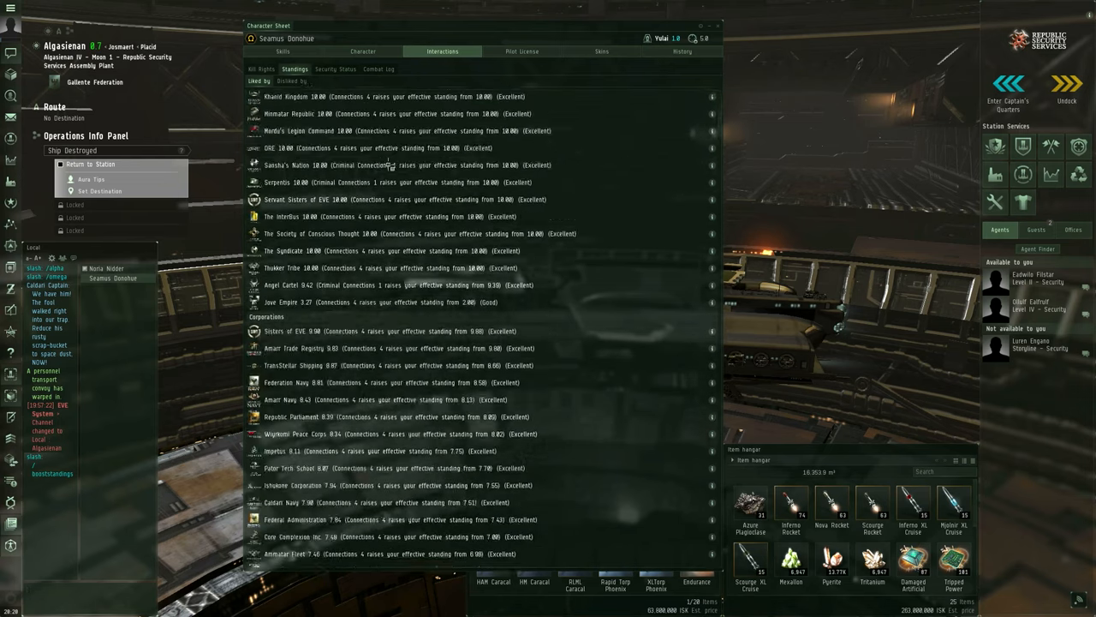
scroll("down", 3)
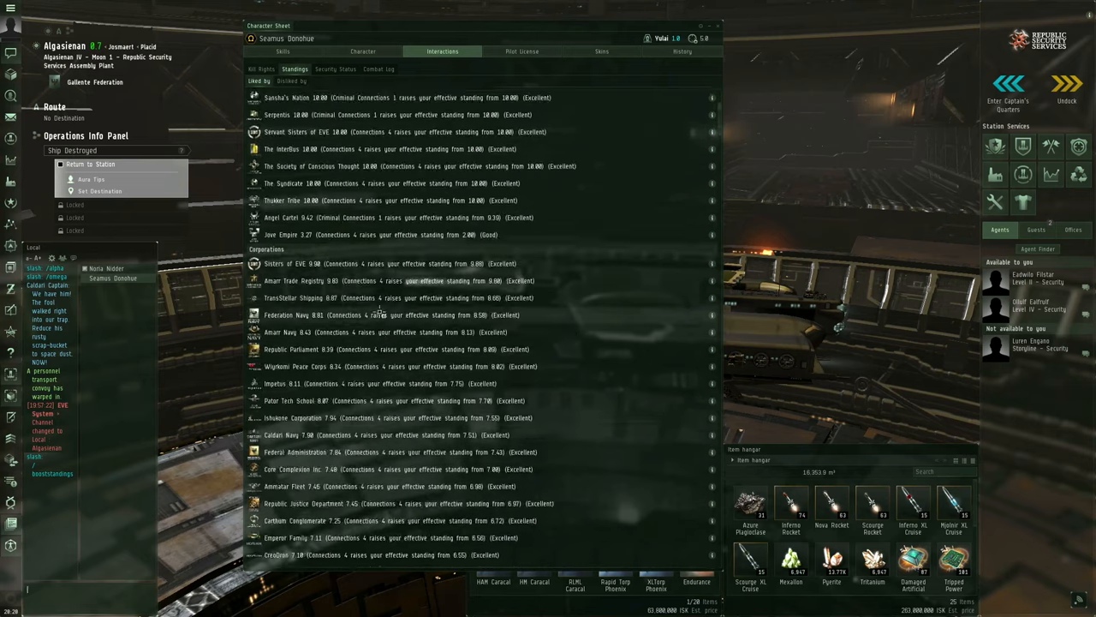
scroll("down", 3)
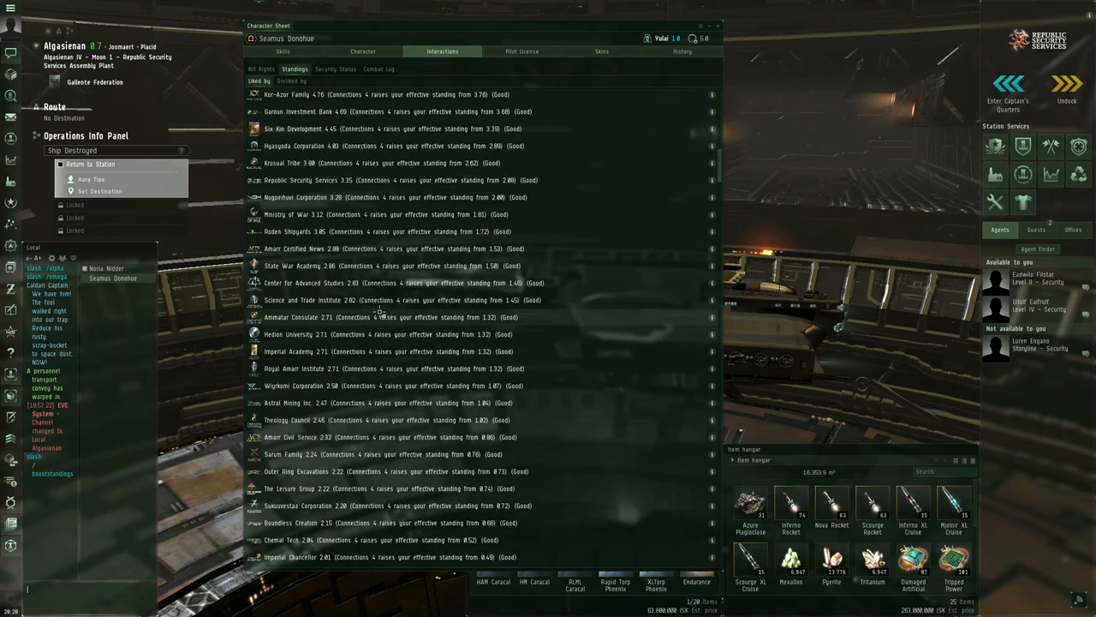
scroll("up", 3)
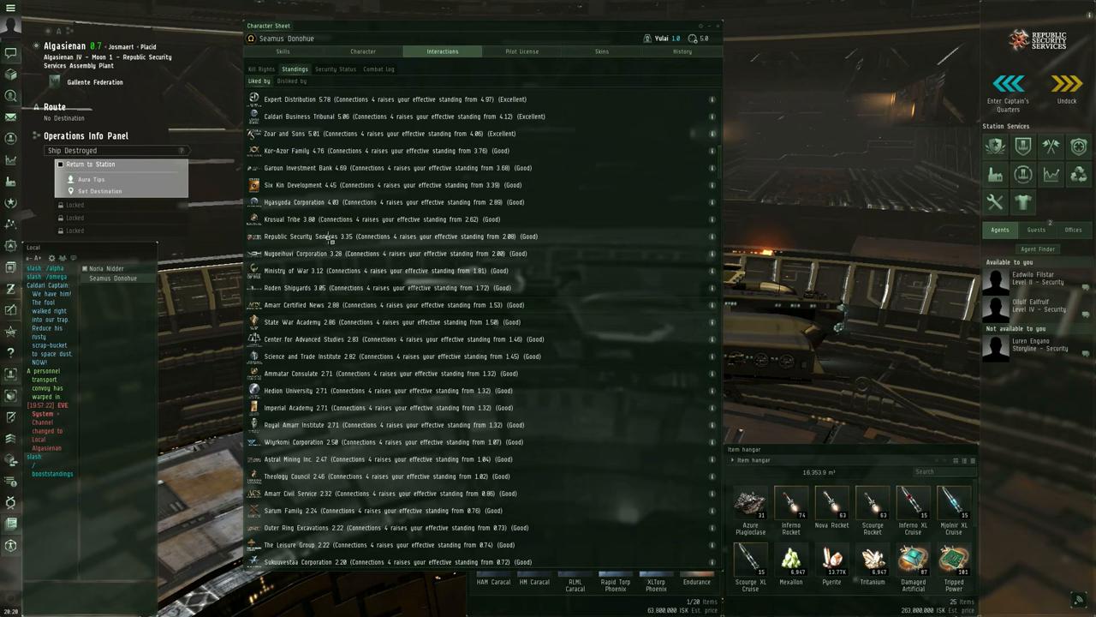
right_click(326, 237)
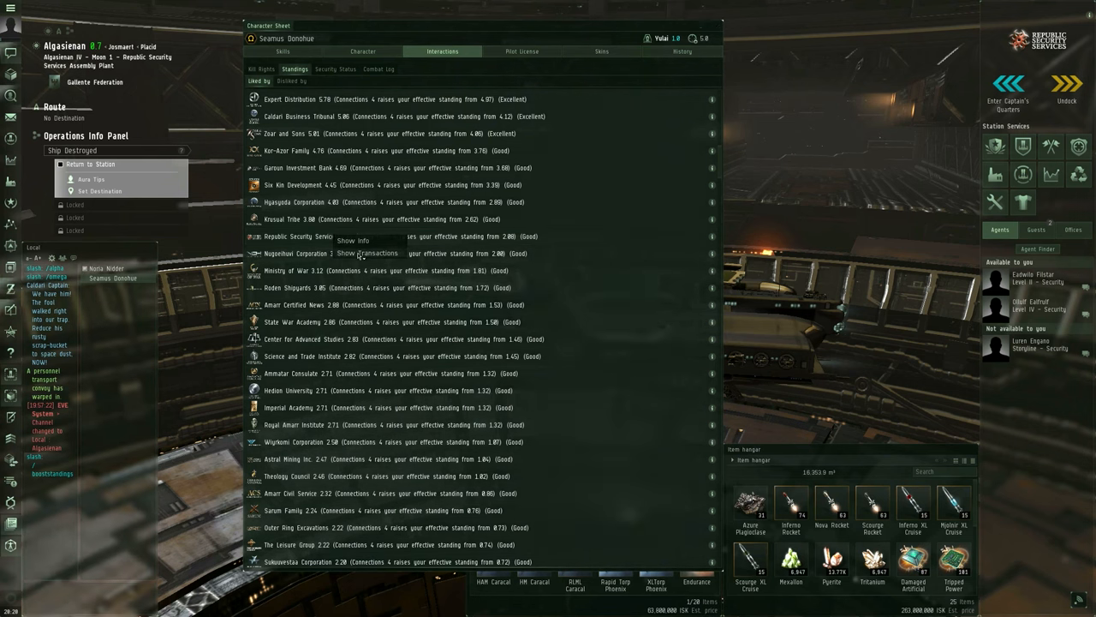
left_click(369, 252)
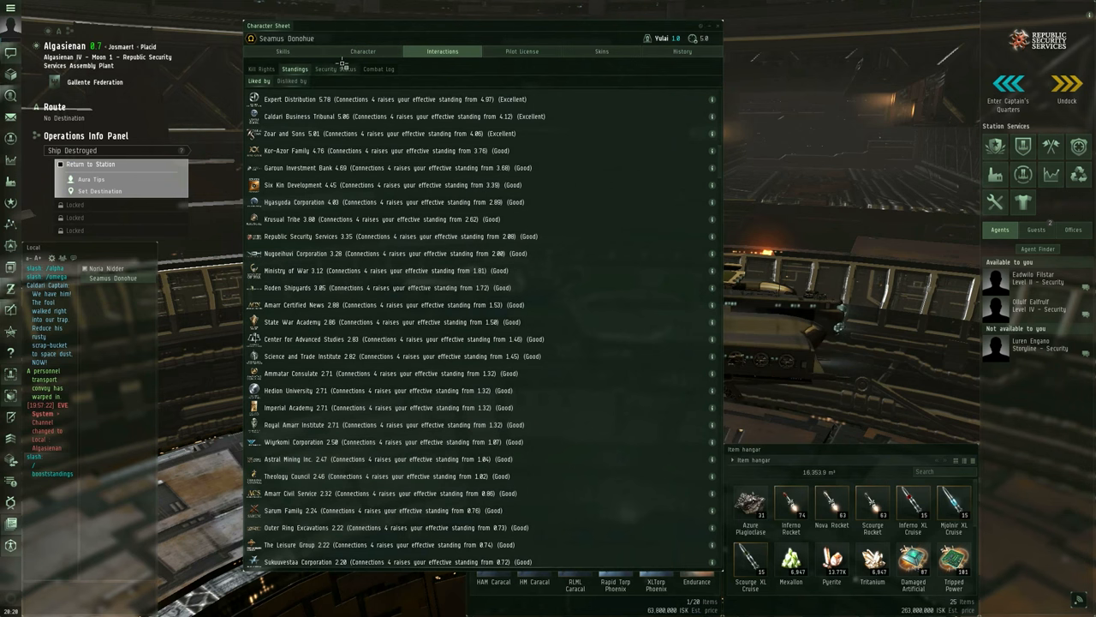
- Check the empty Security Status history, then list Combat Log kills (six EVE University entries)
left_click(335, 69)
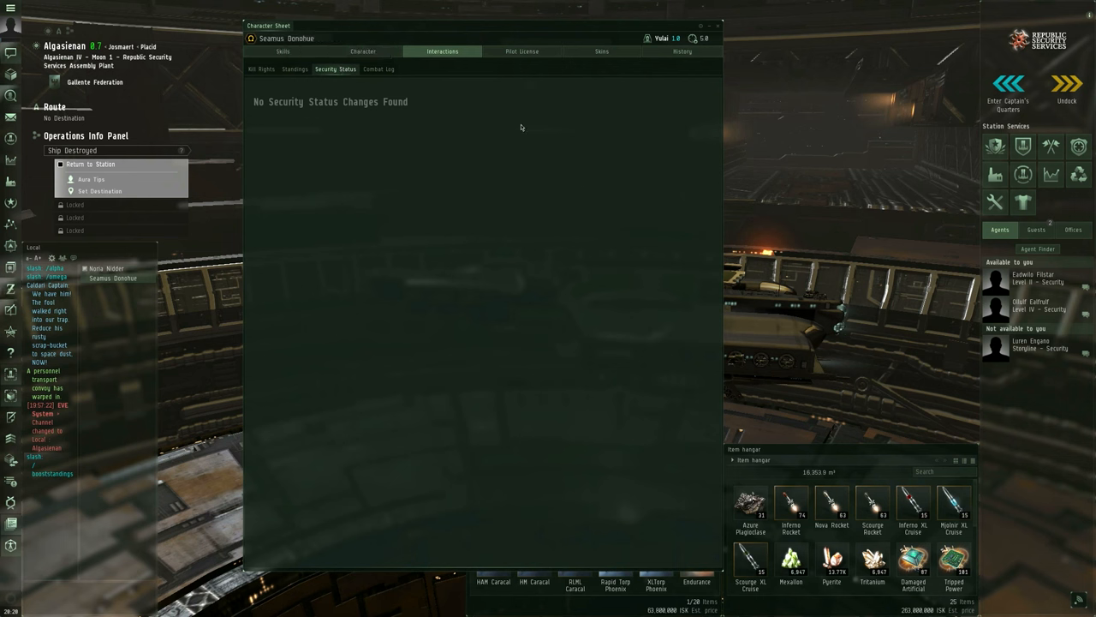
mouse_move(692, 39)
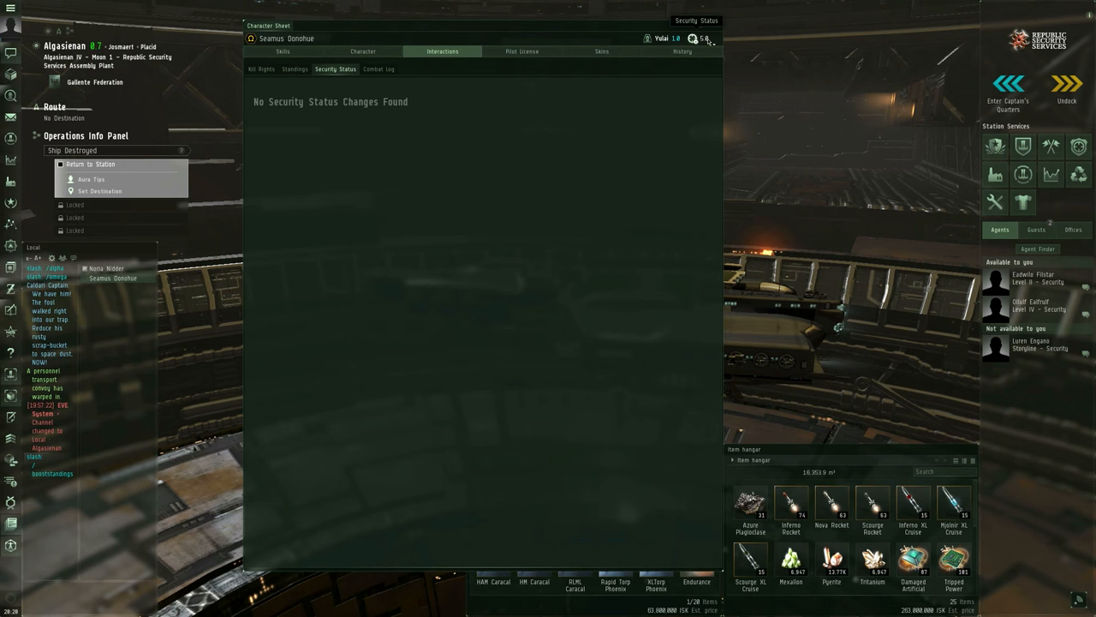
mouse_move(328, 164)
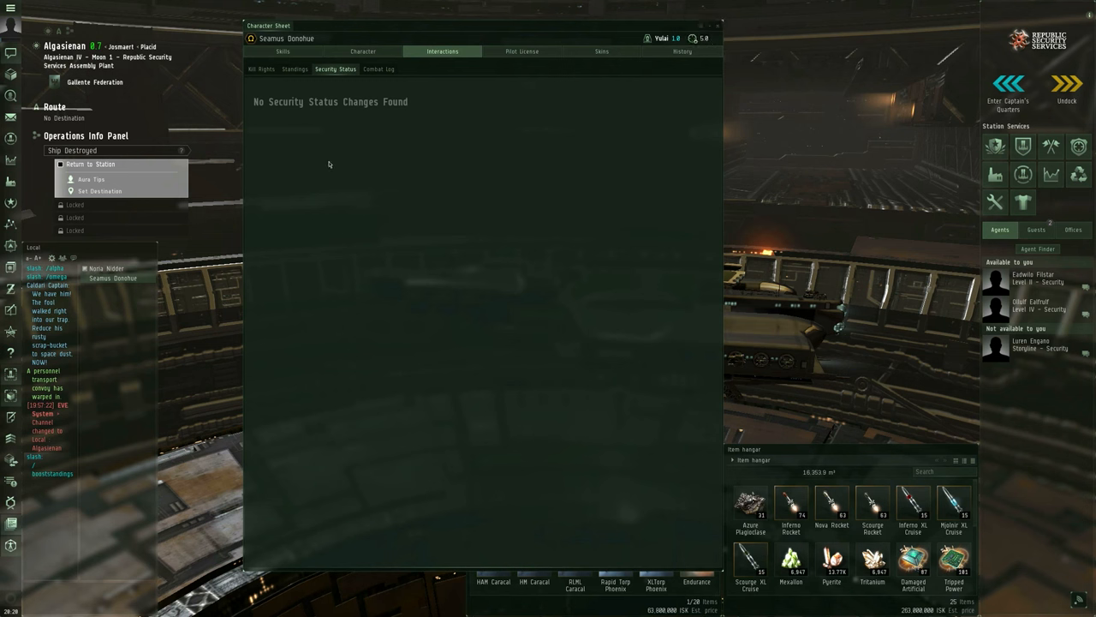
mouse_move(320, 117)
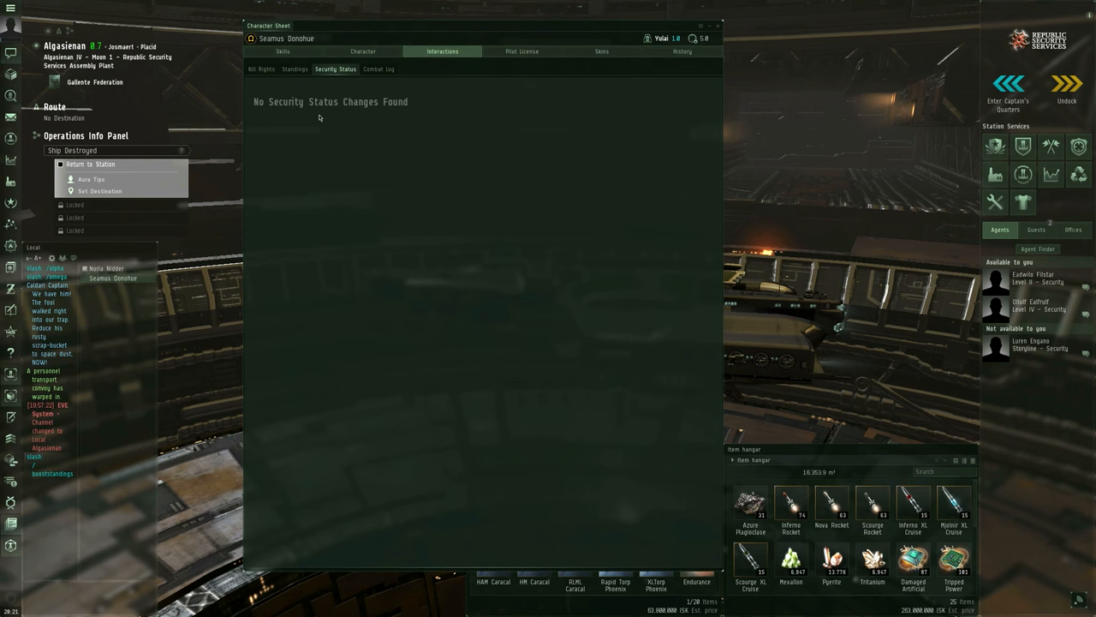
mouse_move(357, 358)
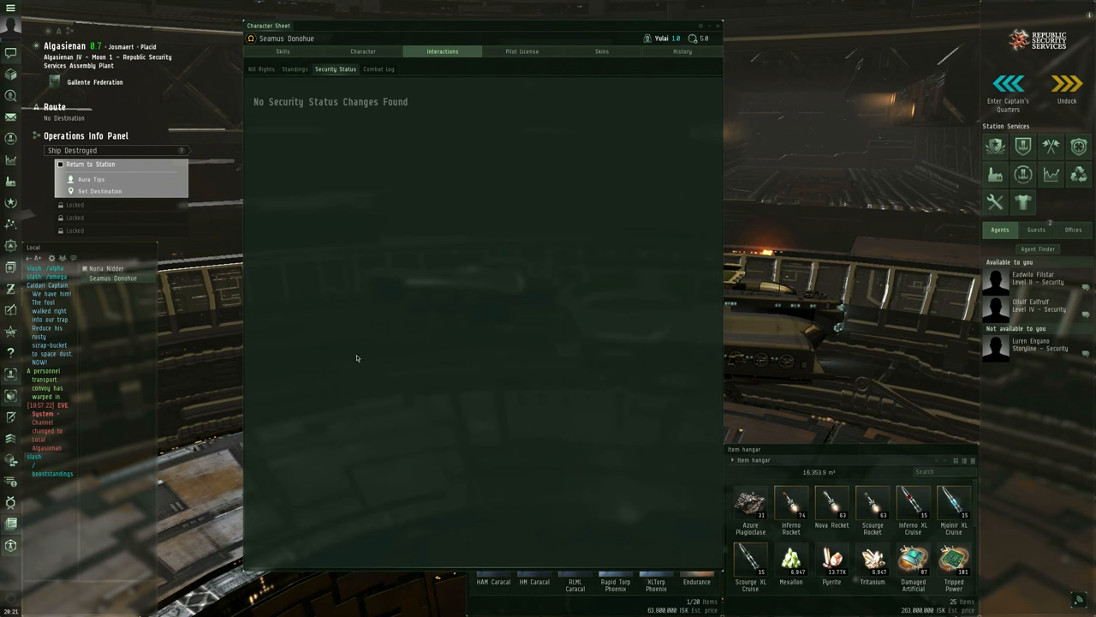
mouse_move(414, 330)
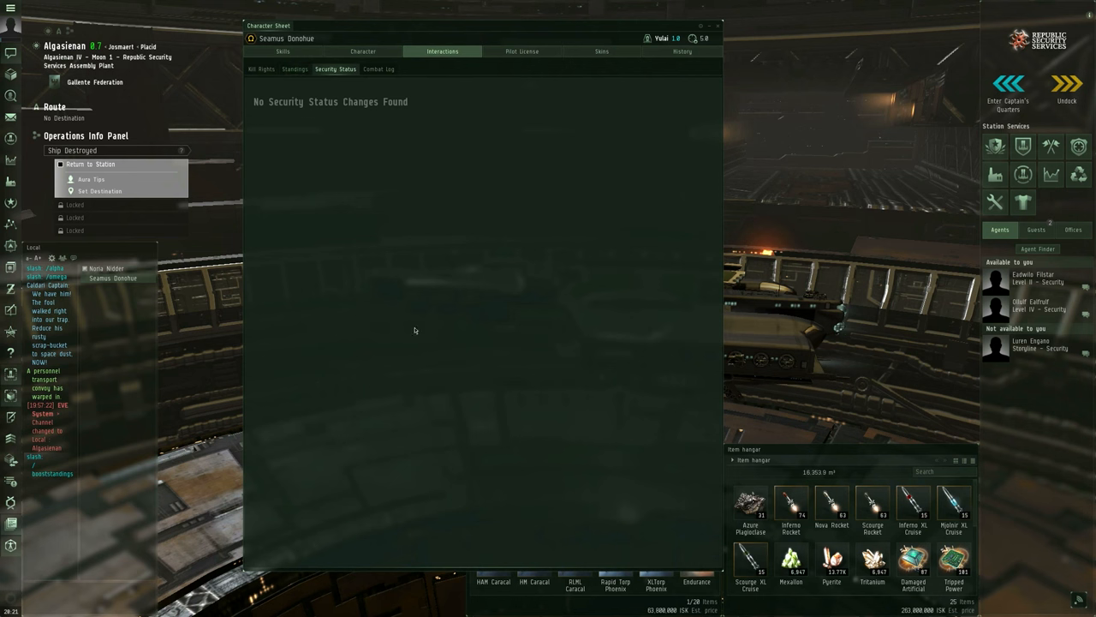
mouse_move(379, 169)
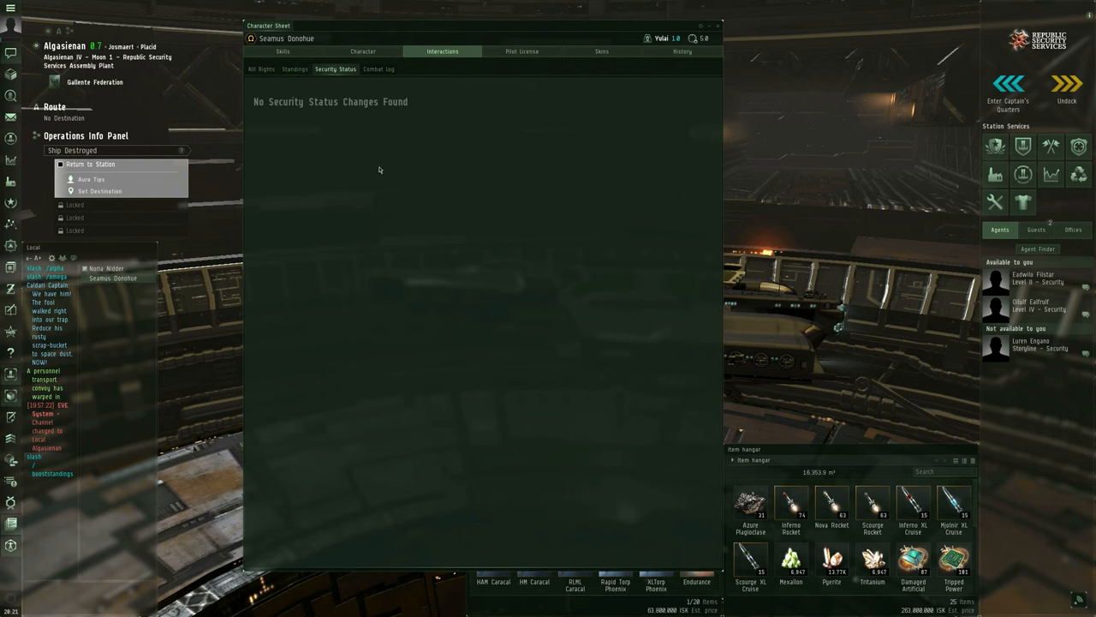
mouse_move(398, 191)
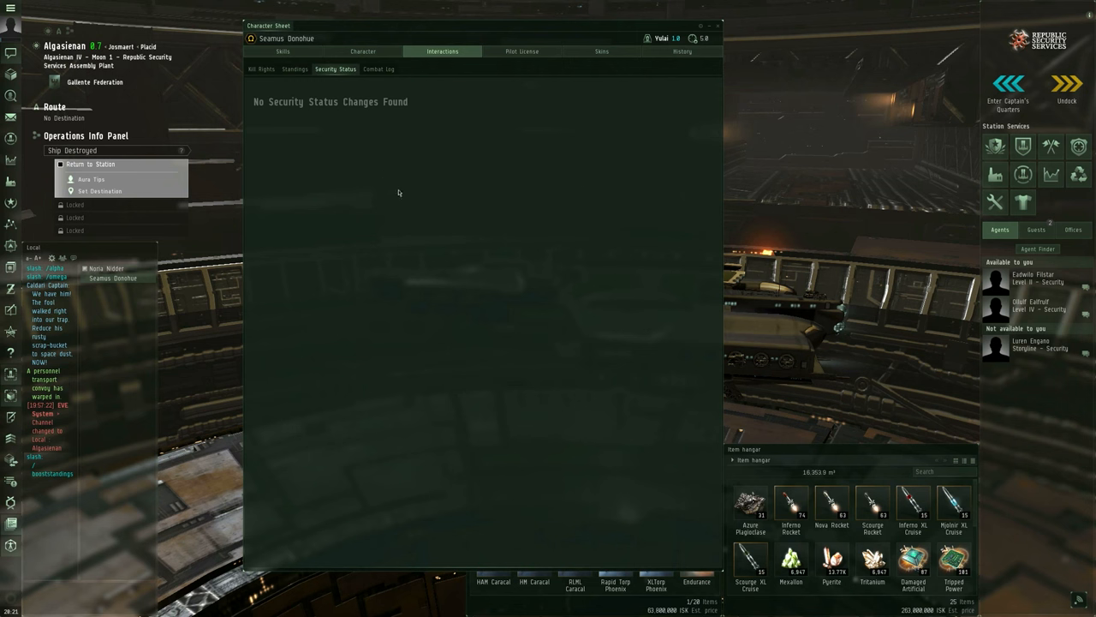
mouse_move(309, 337)
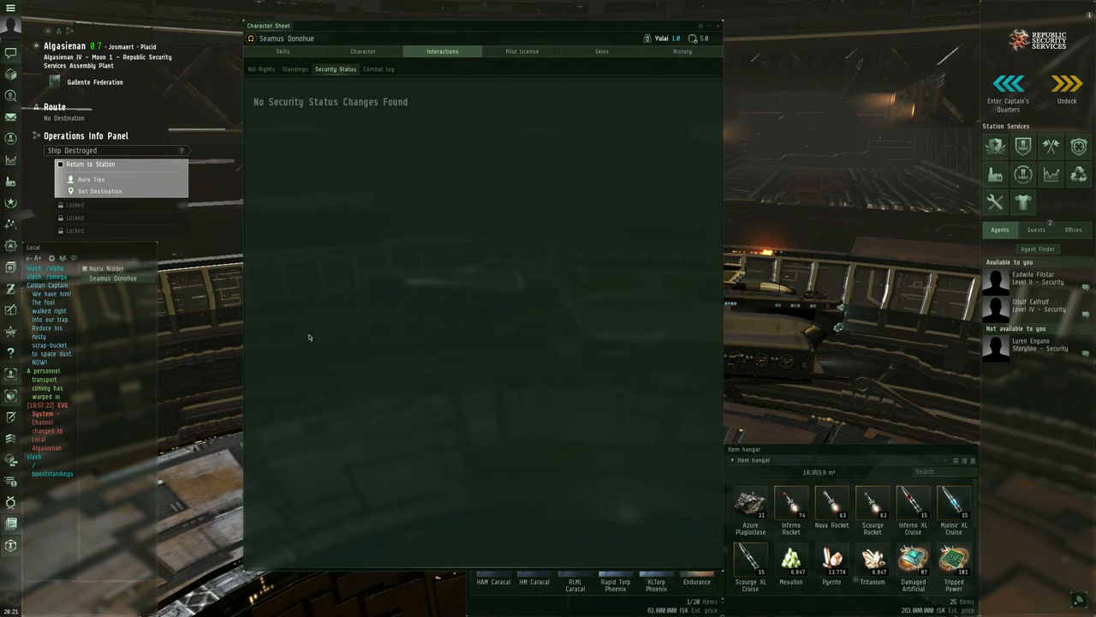
left_click(378, 69)
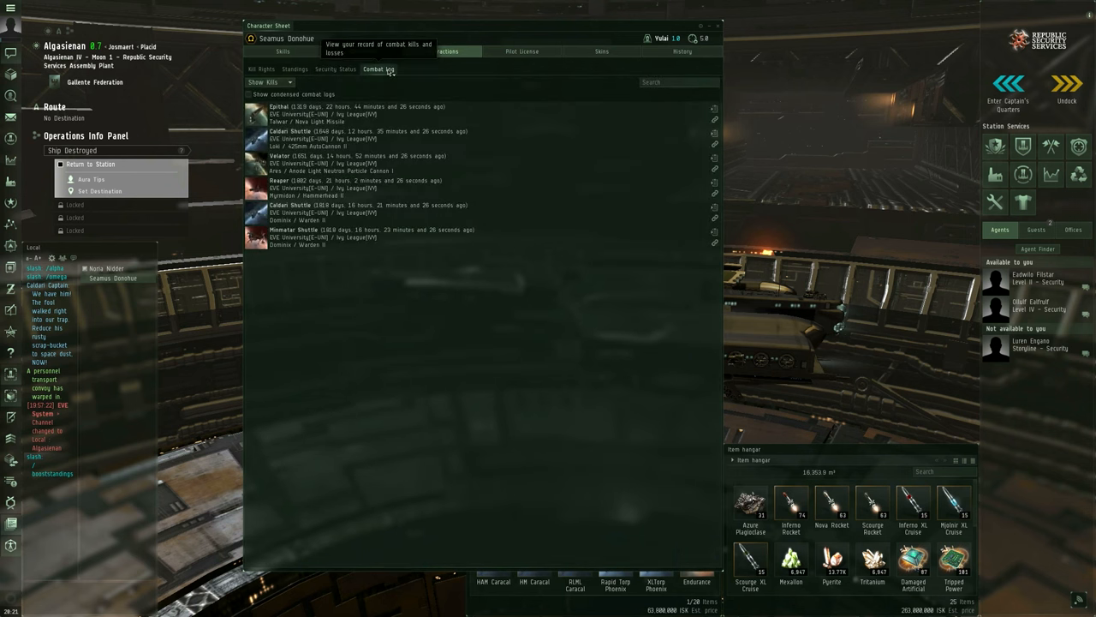
left_click(269, 82)
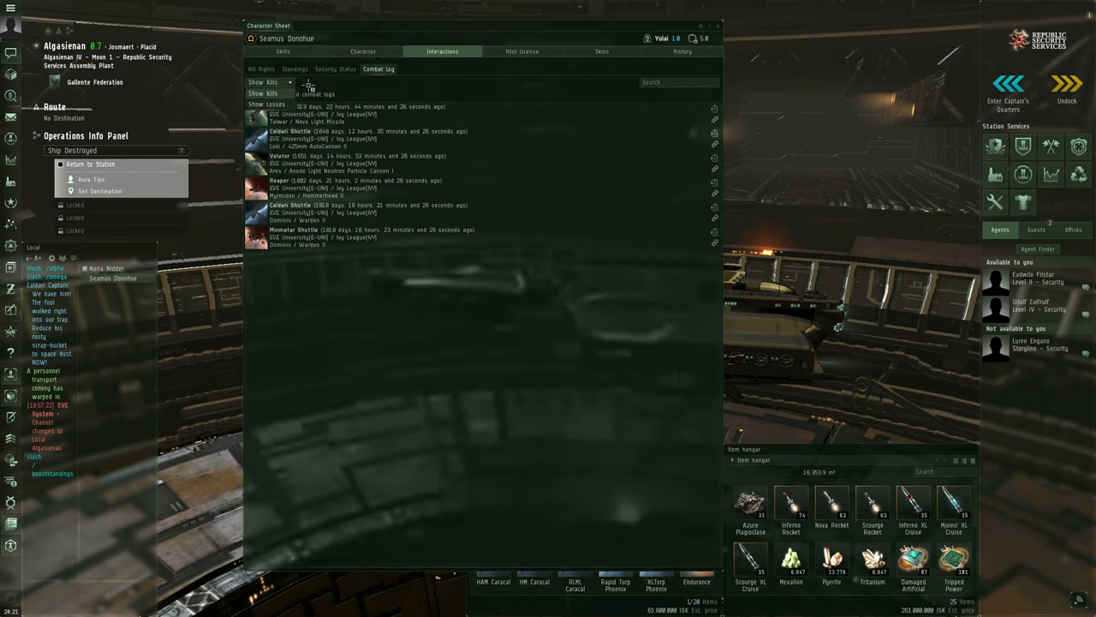
mouse_move(523, 51)
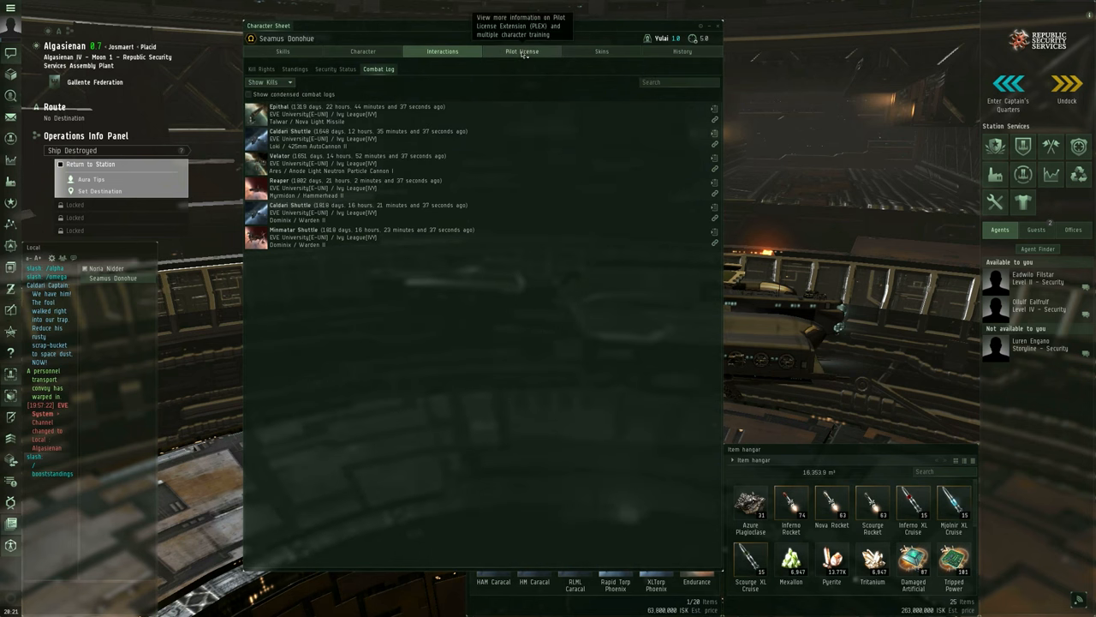
- Review the Pilot License page (PLEX 1,817,000,000 ISK), then open the Neocom main menu
left_click(523, 52)
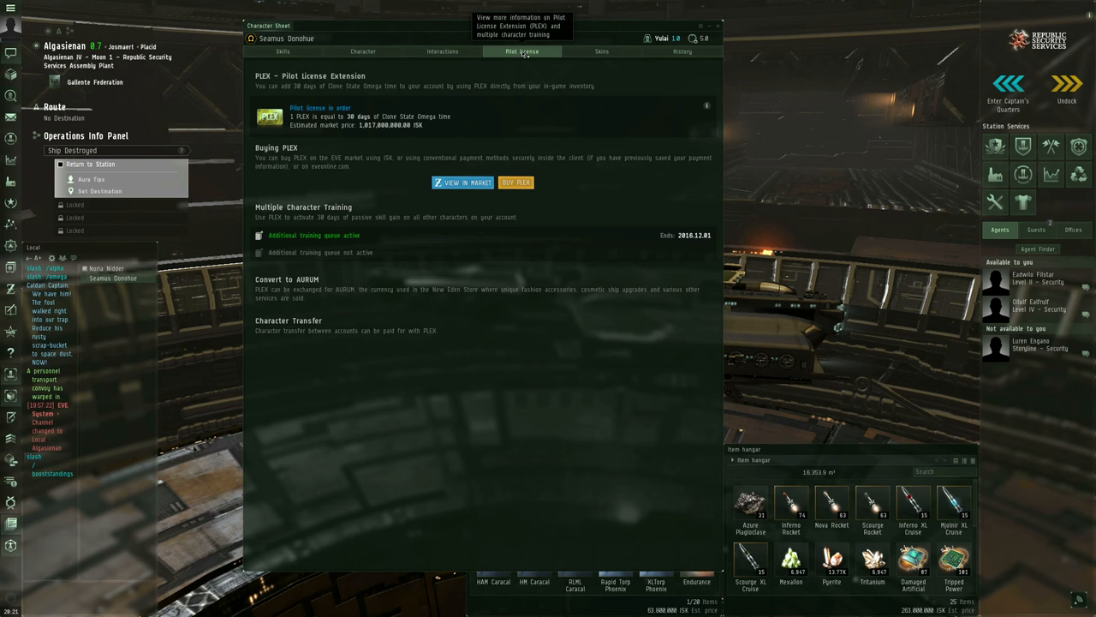
mouse_move(509, 61)
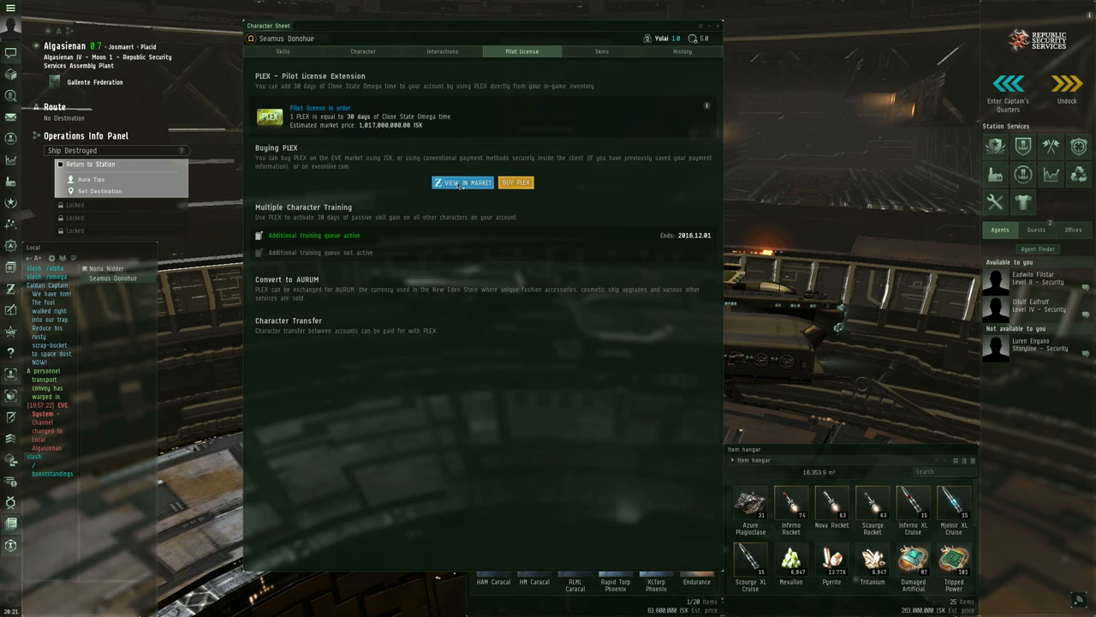
left_click(462, 182)
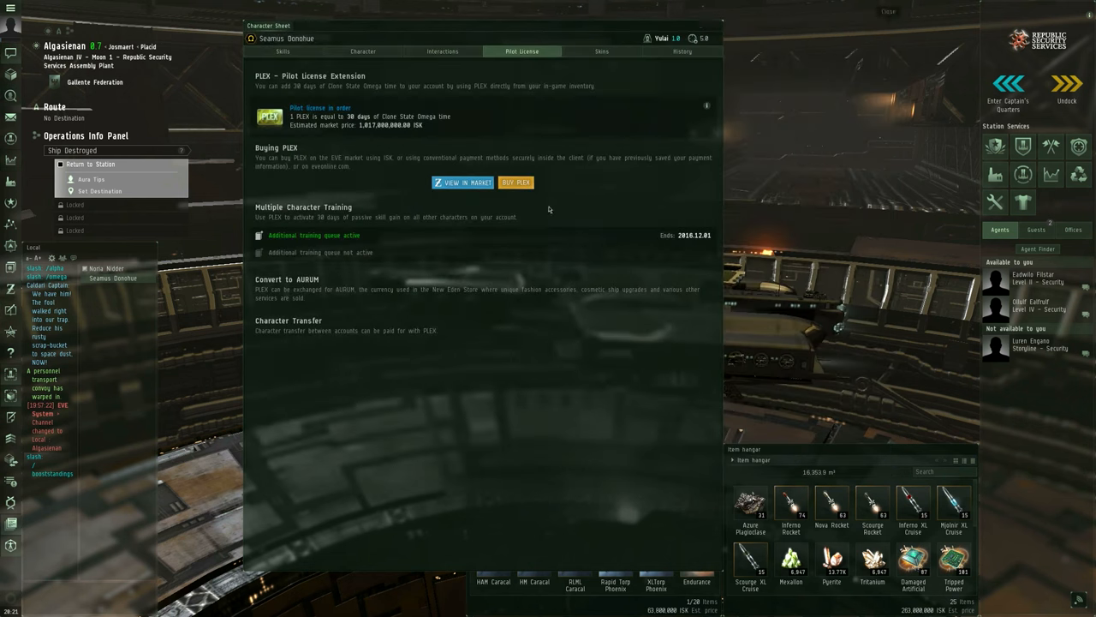
mouse_move(551, 174)
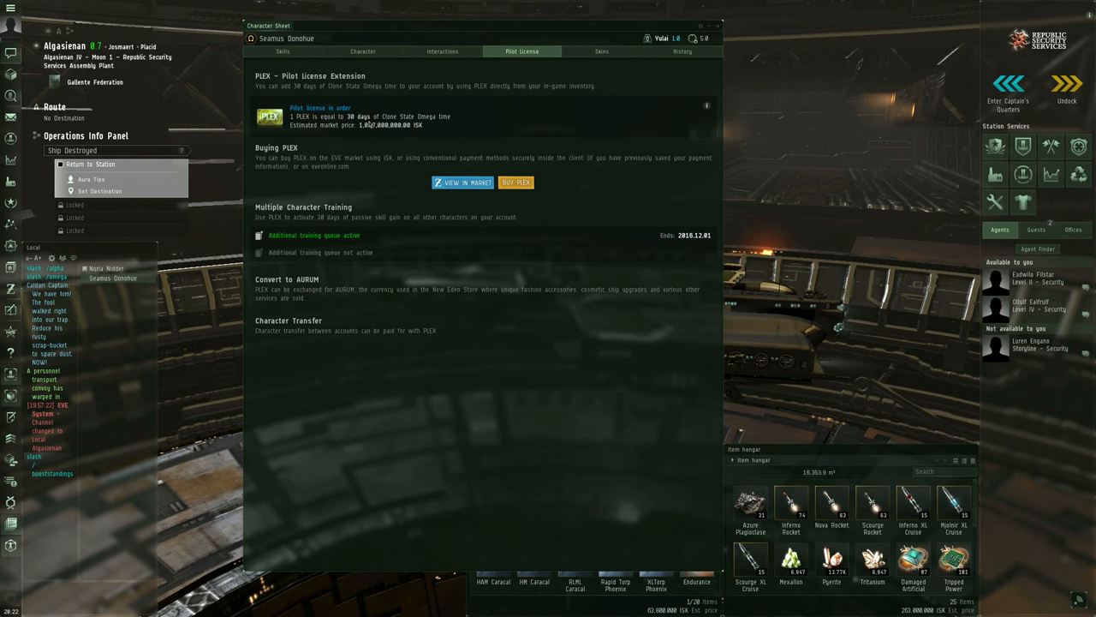
mouse_move(334, 245)
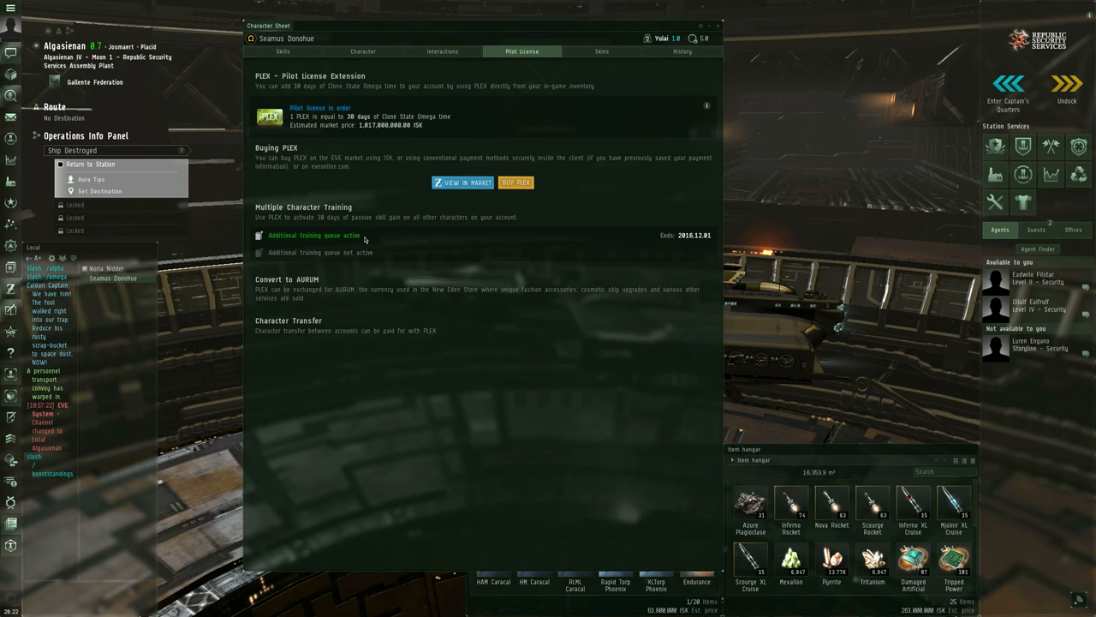
mouse_move(380, 283)
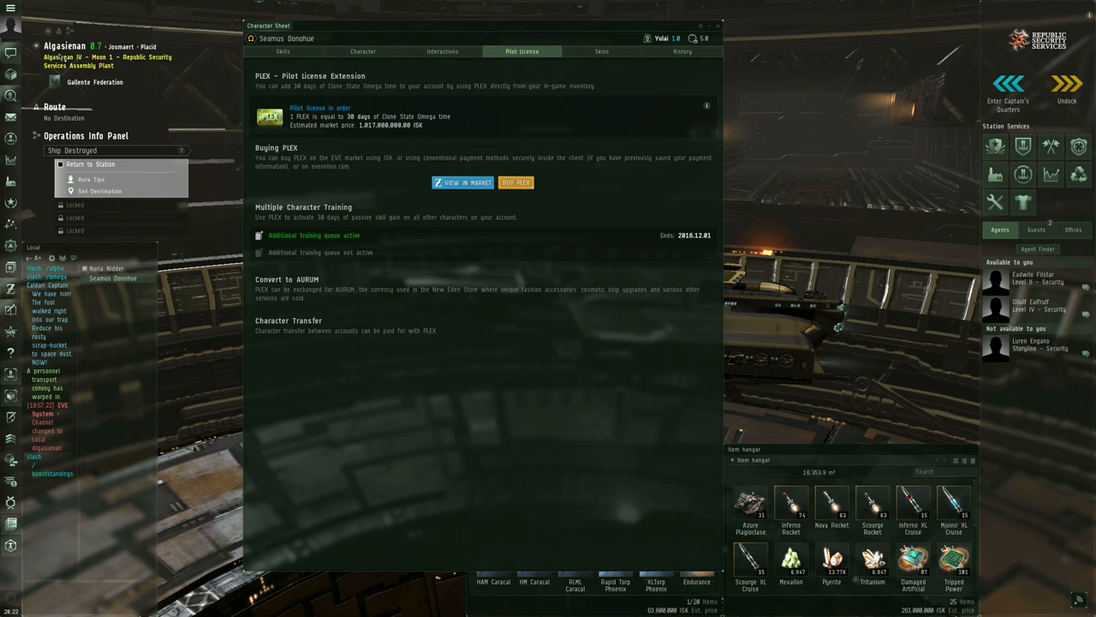
left_click(11, 7)
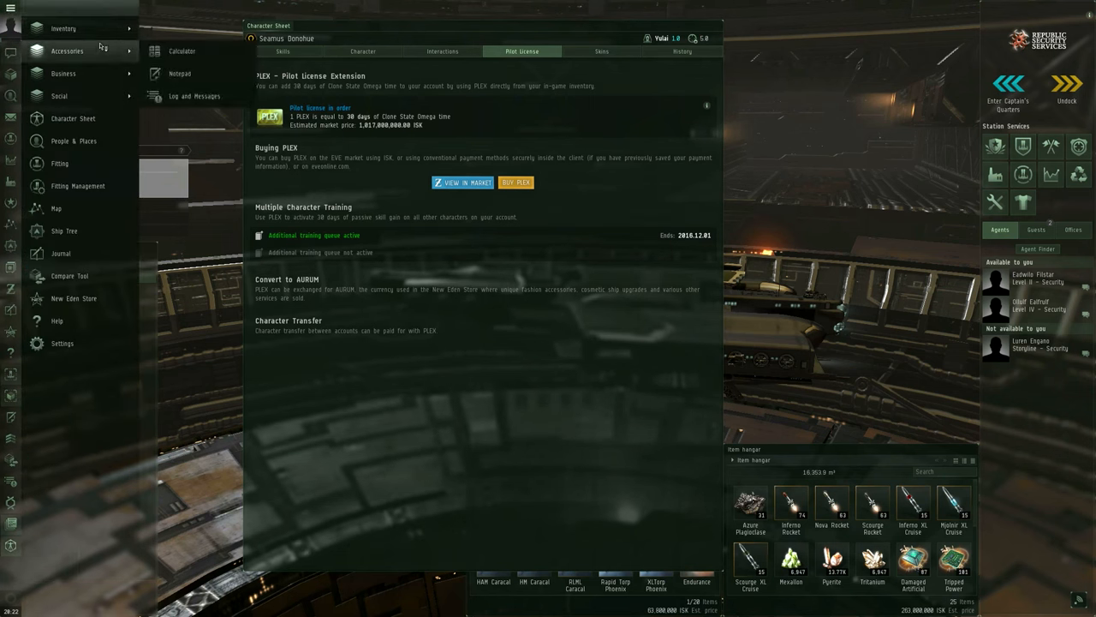
mouse_move(98, 145)
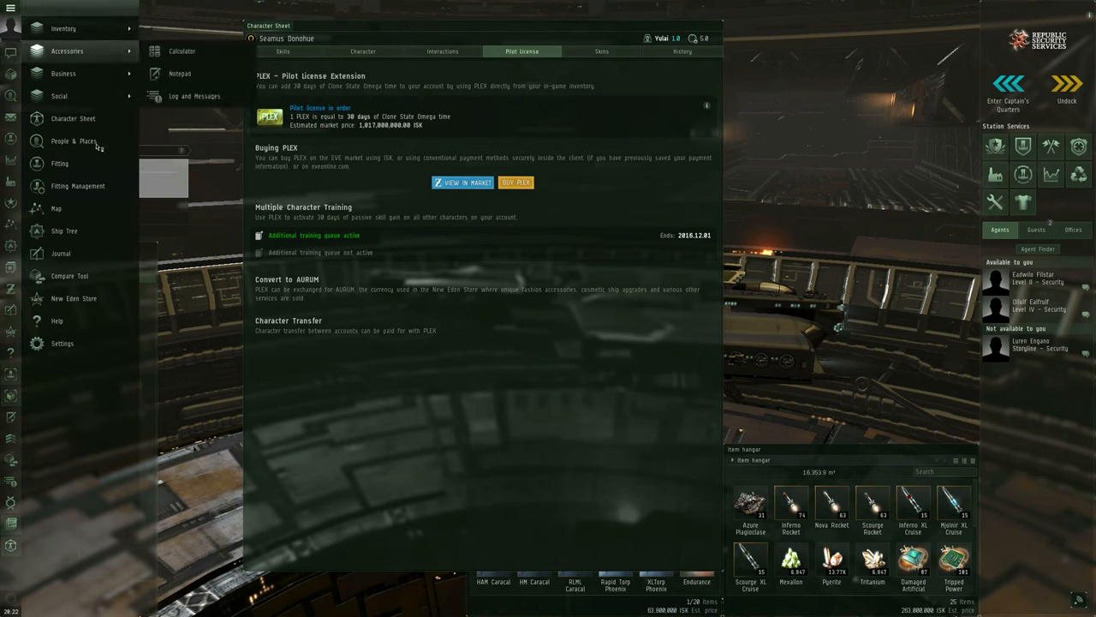
- Briefly visit the New Eden Store, exit it, and show the Skins tab
left_click(74, 298)
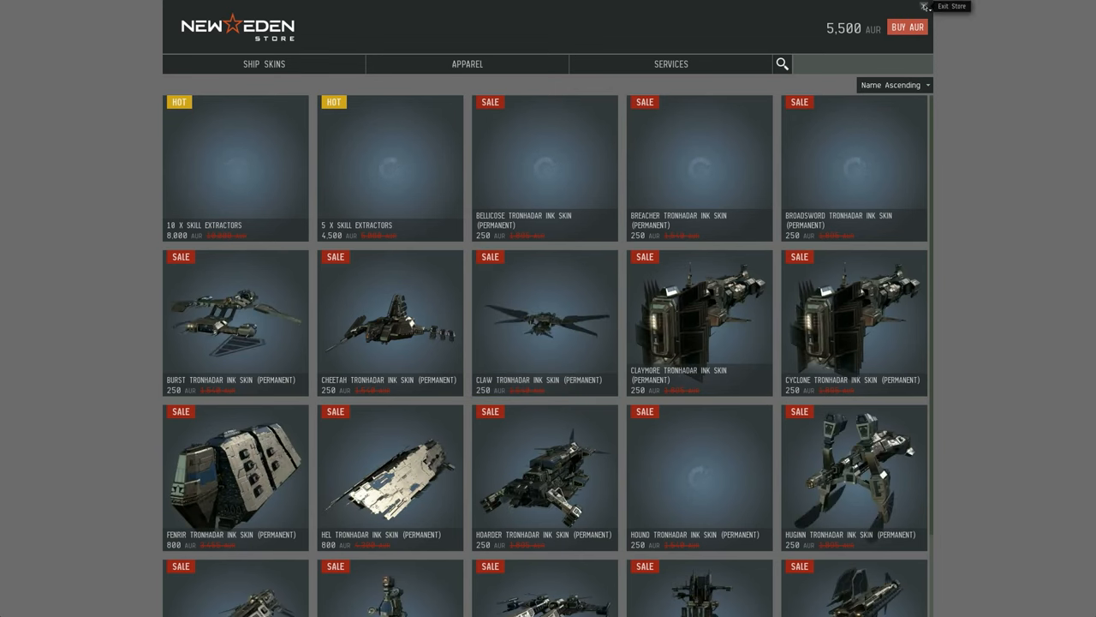
left_click(952, 6)
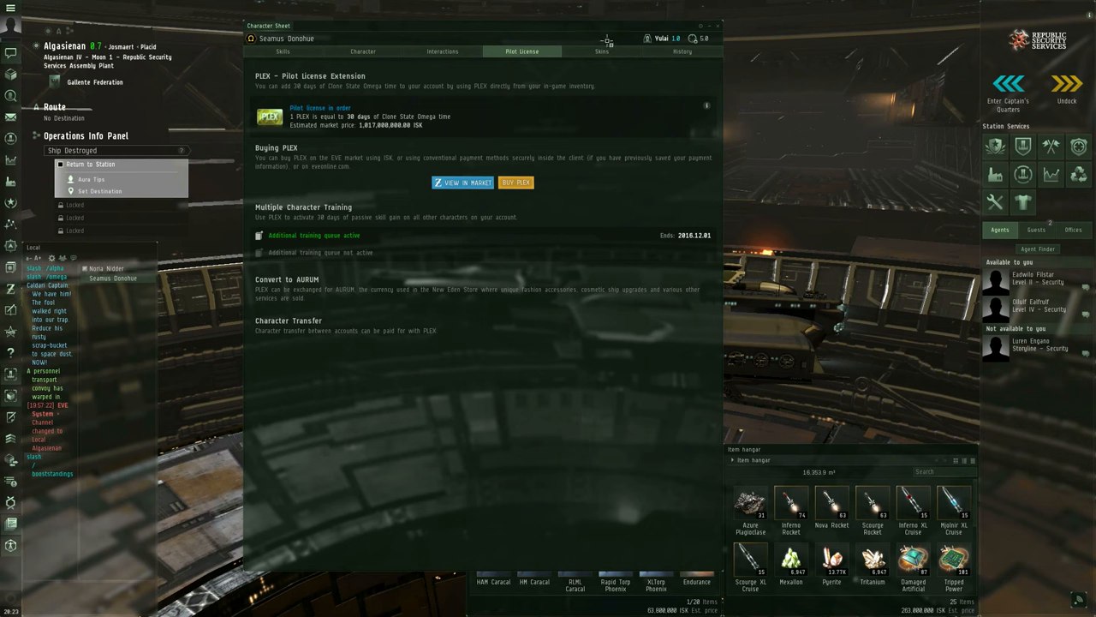
left_click(602, 51)
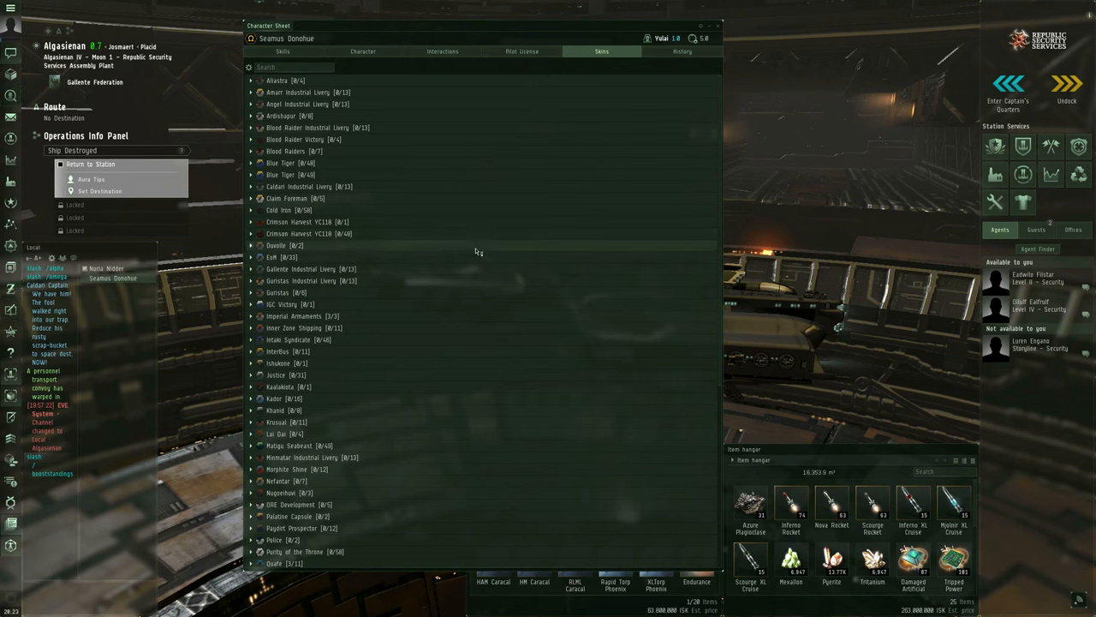
- Expand Quafe [3/11] to show Dominix, Tristan and Vexor SKINs, and right-click Dominix
scroll("down", 3)
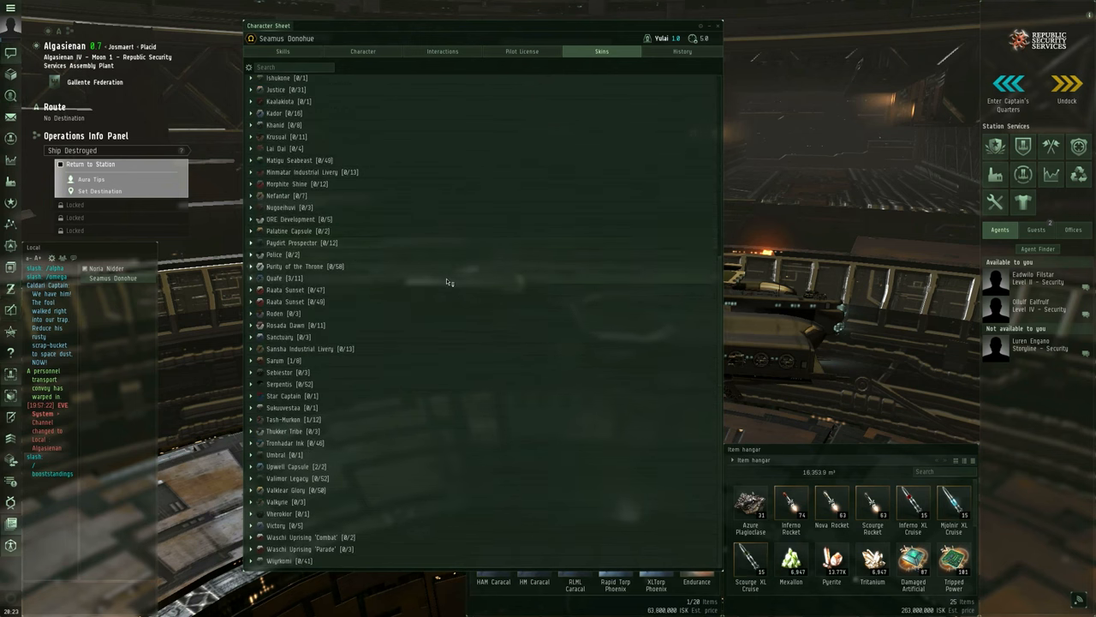
scroll("up", 3)
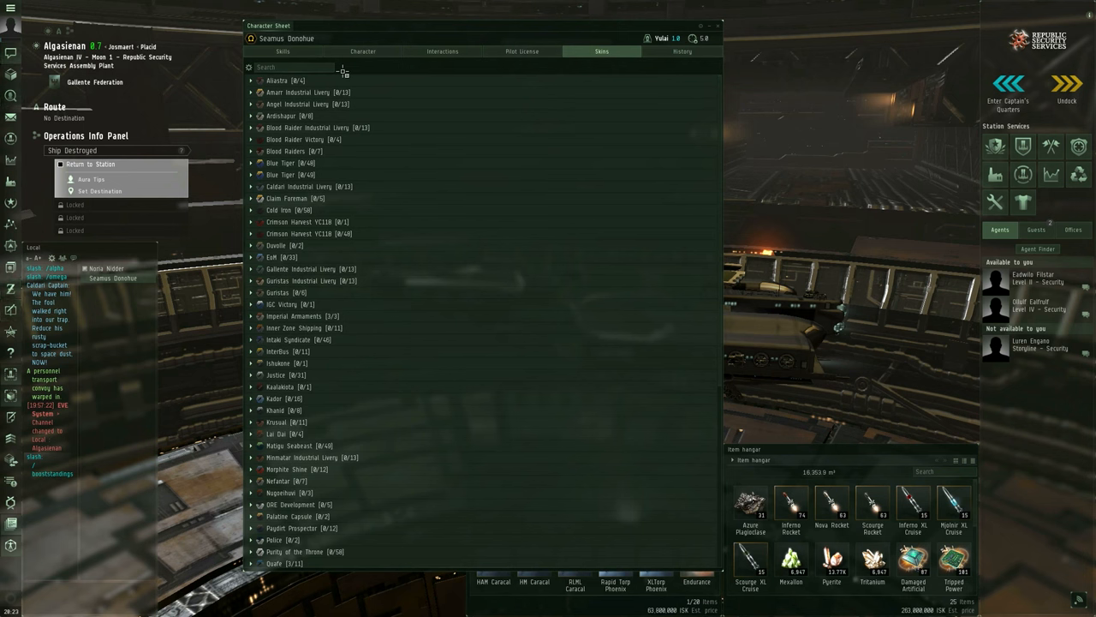
mouse_move(357, 167)
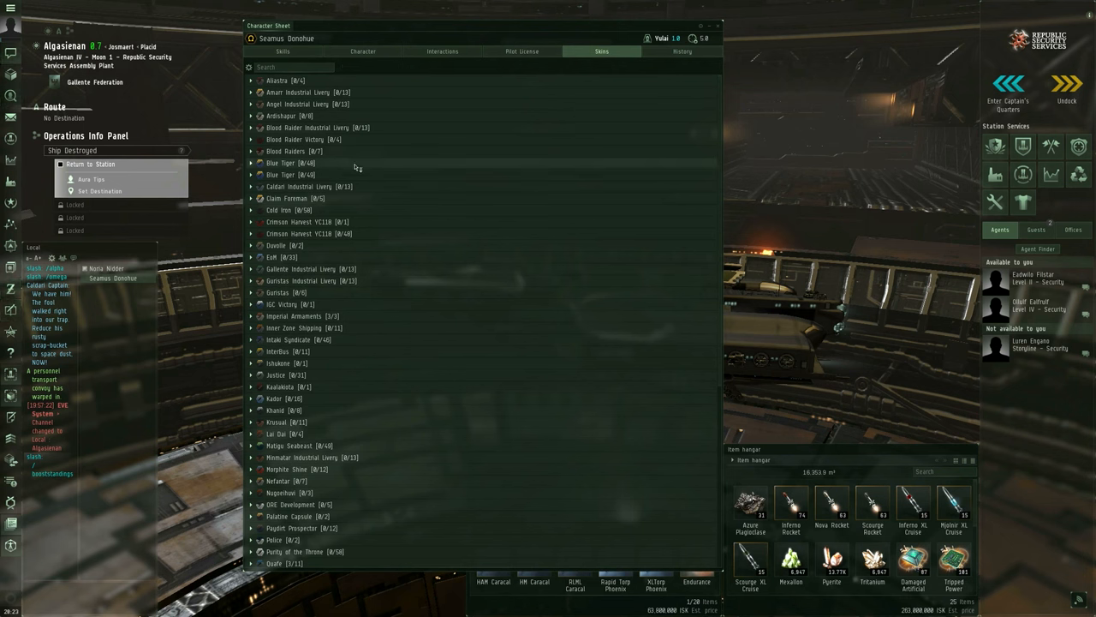
mouse_move(358, 298)
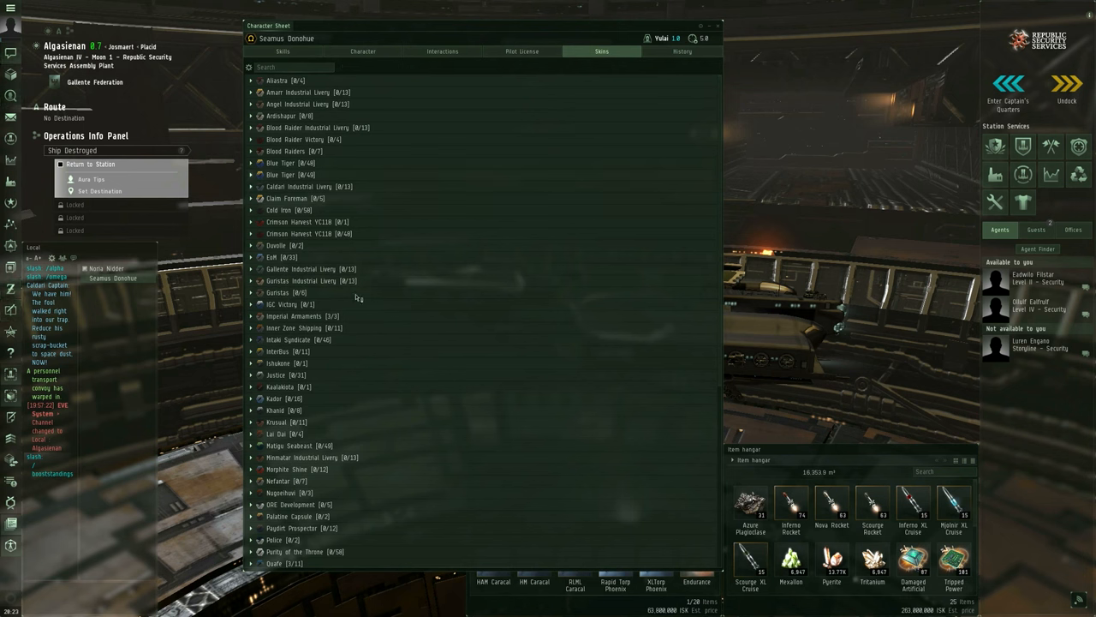
scroll("down", 3)
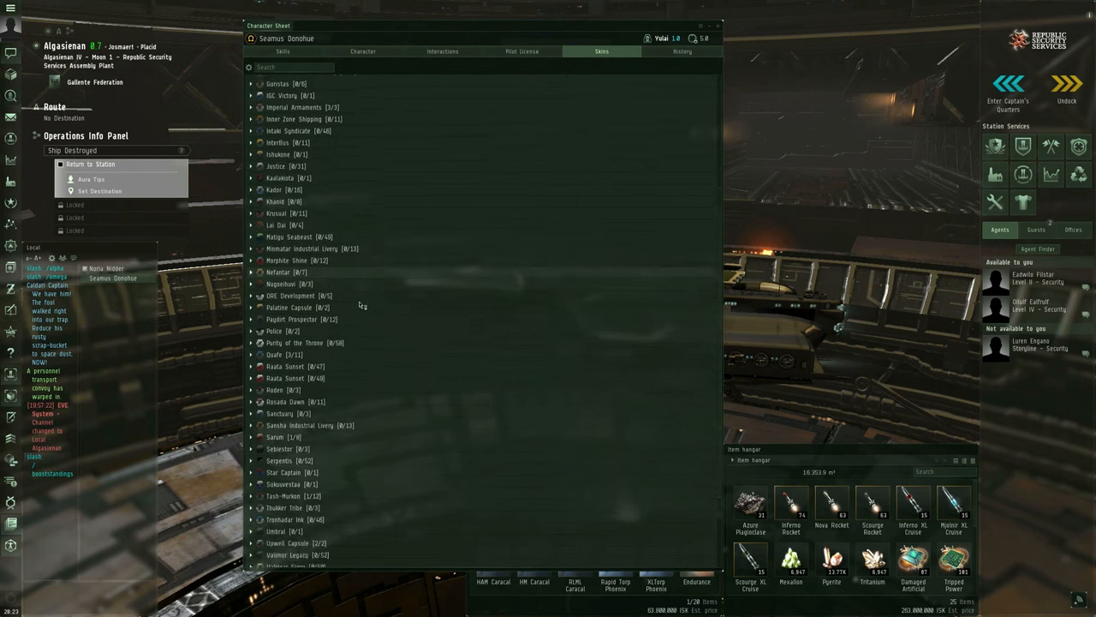
left_click(275, 436)
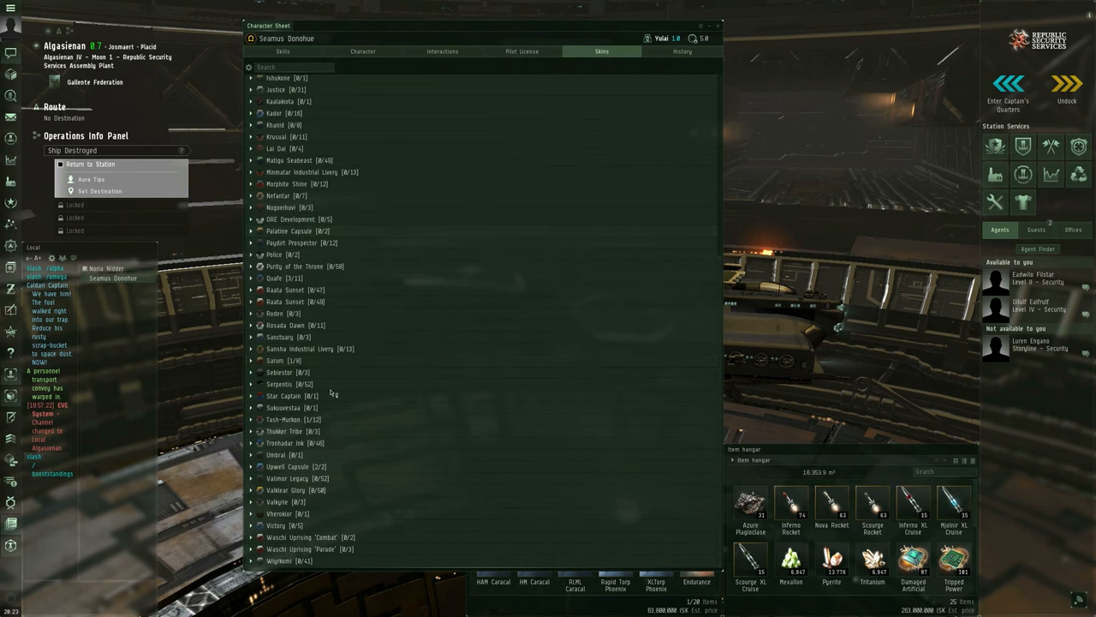
mouse_move(317, 419)
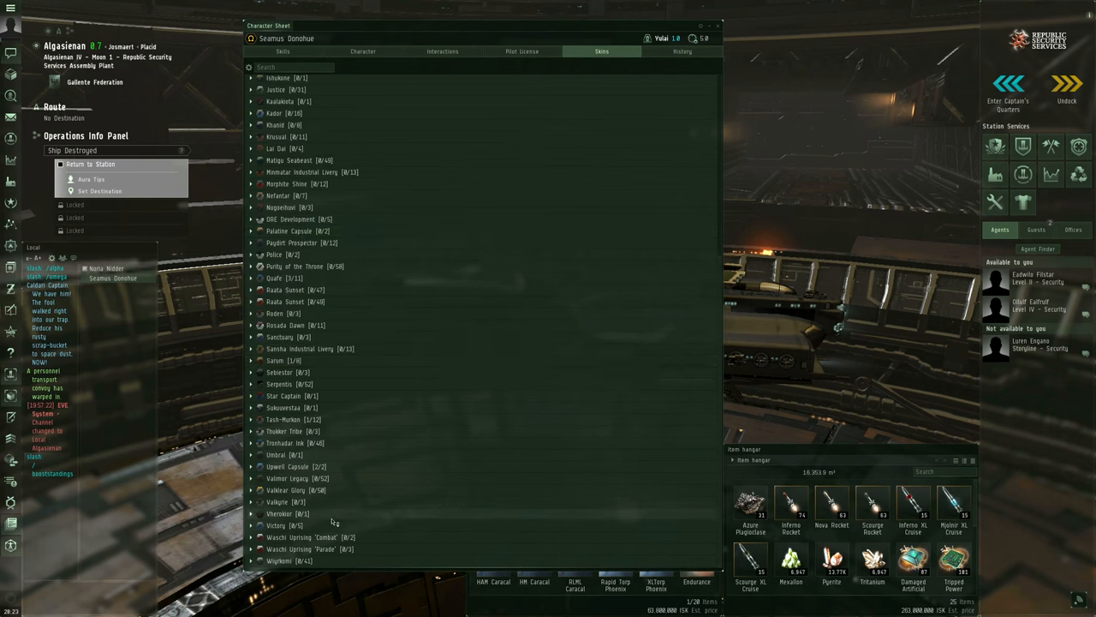
scroll("up", 3)
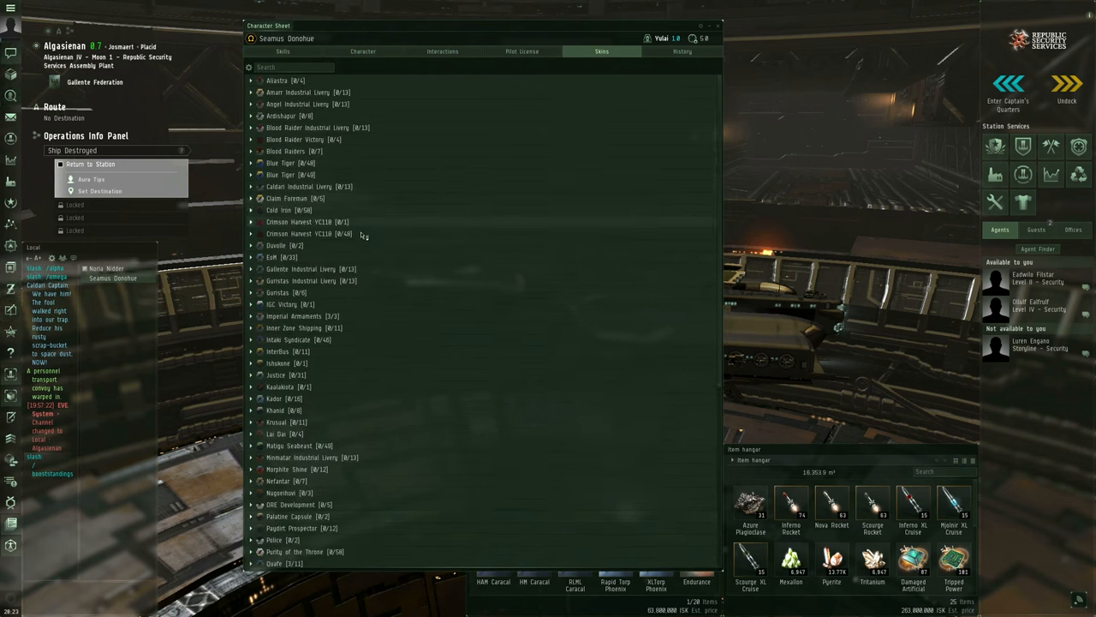
mouse_move(353, 342)
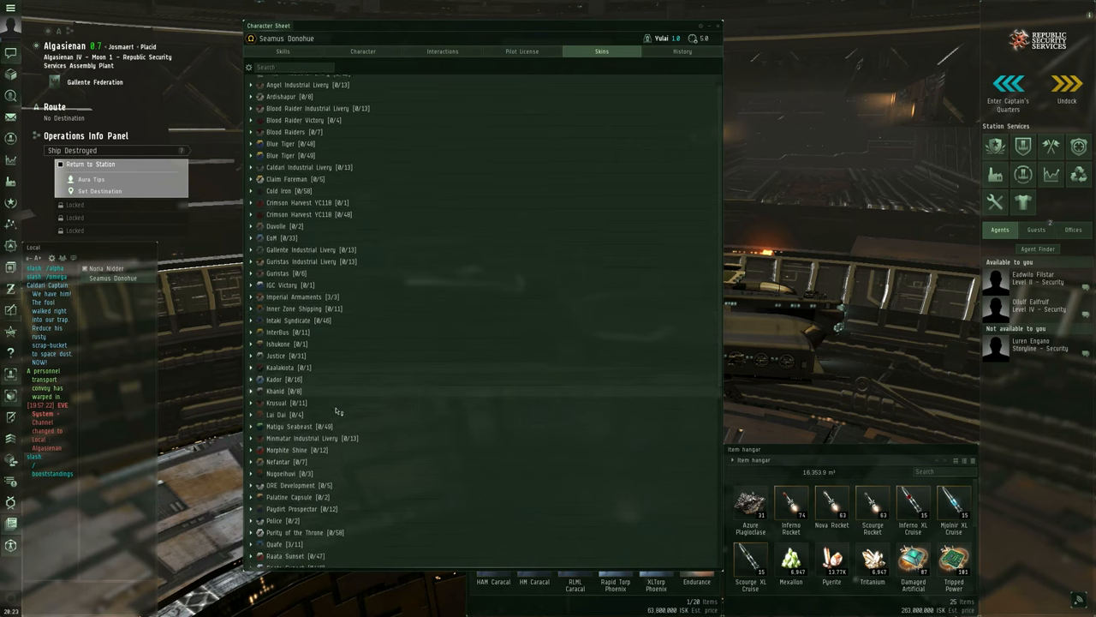
scroll("down", 3)
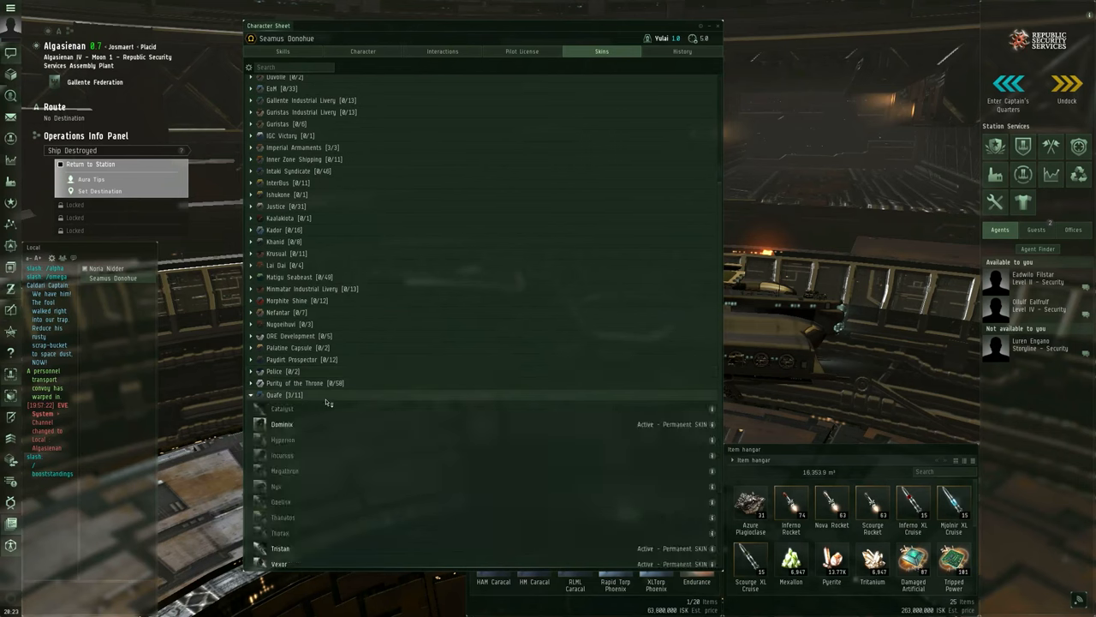
scroll("down", 3)
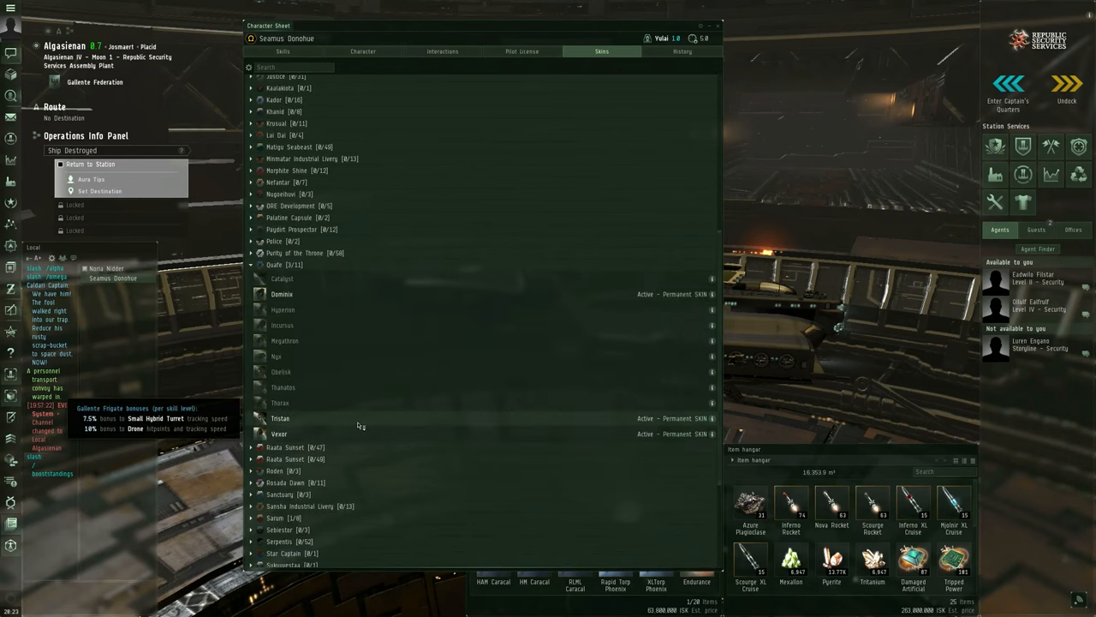
right_click(282, 293)
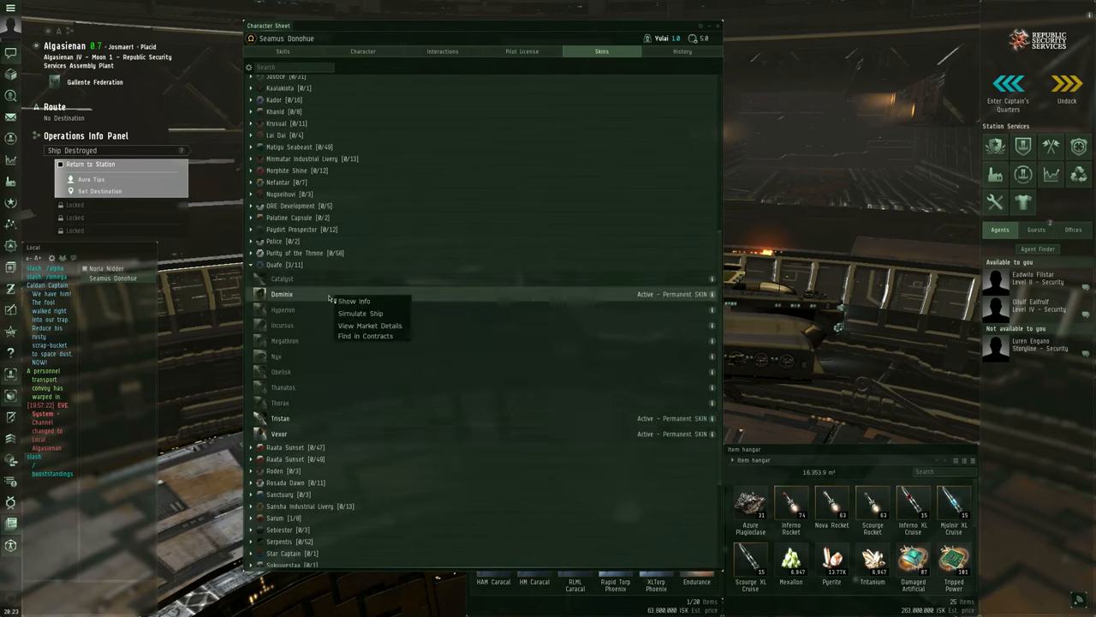
- Buy a Dominix for 100 ISK through its market details, then board it
left_click(354, 301)
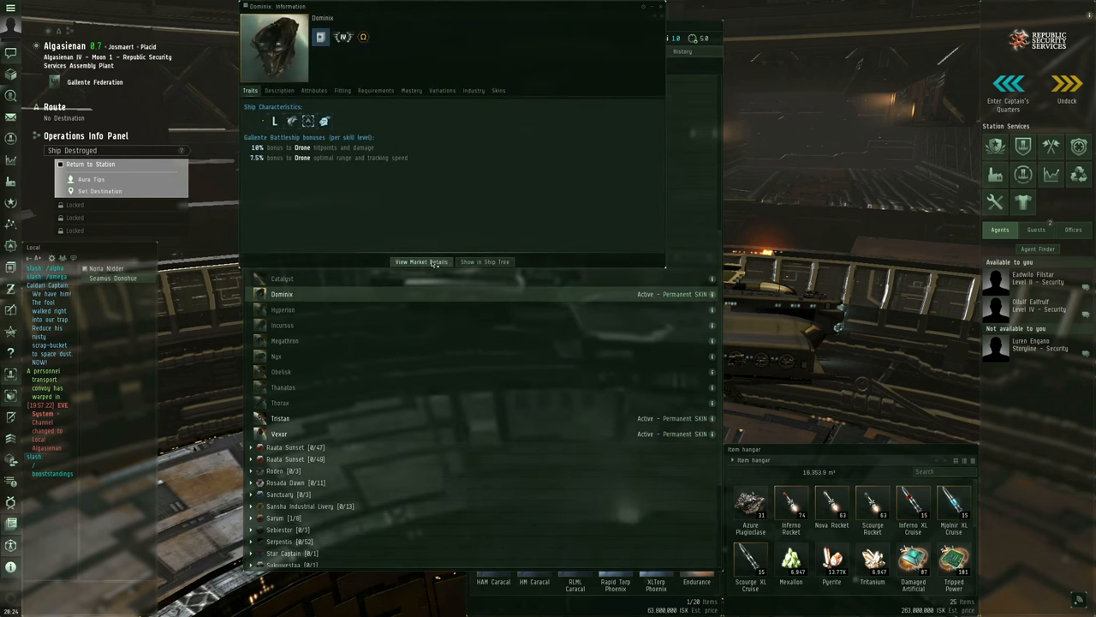
left_click(421, 261)
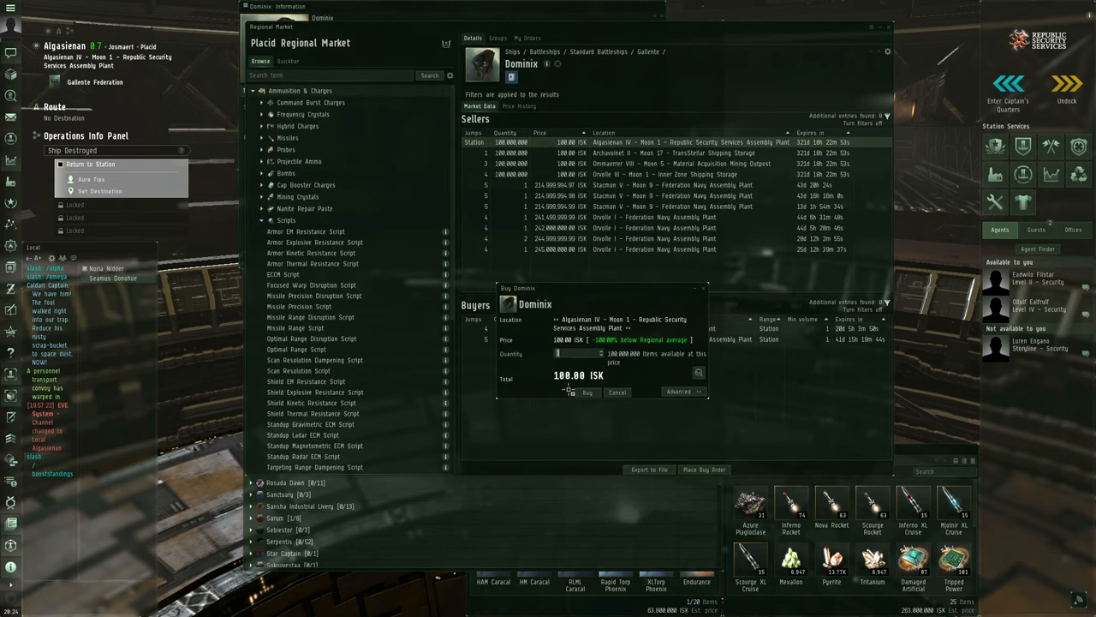
left_click(587, 391)
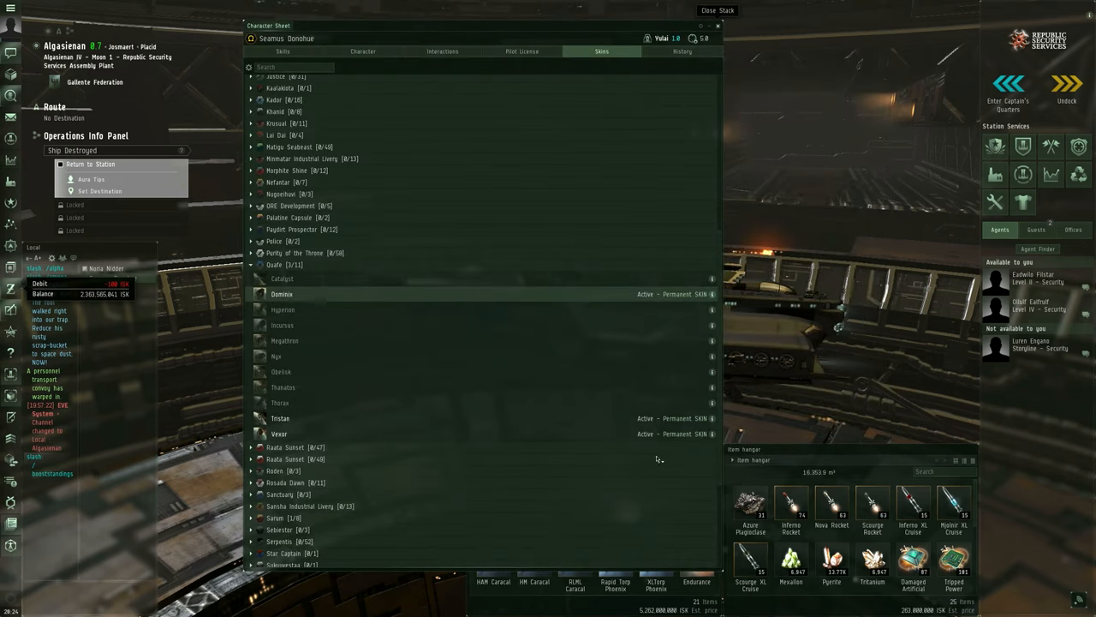
left_click(717, 25)
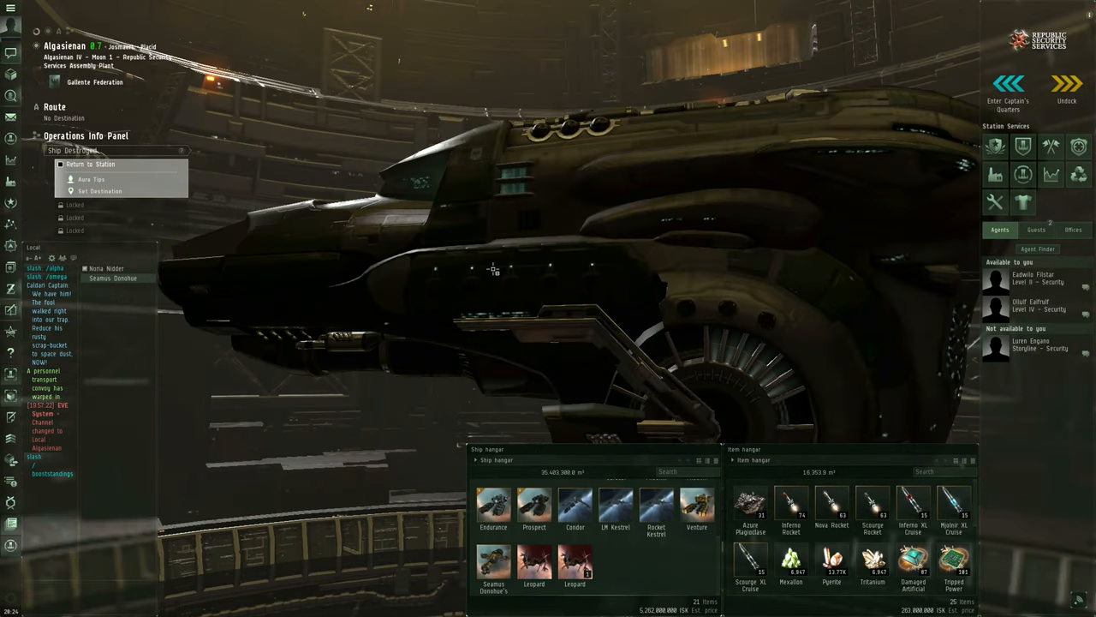
mouse_move(545, 236)
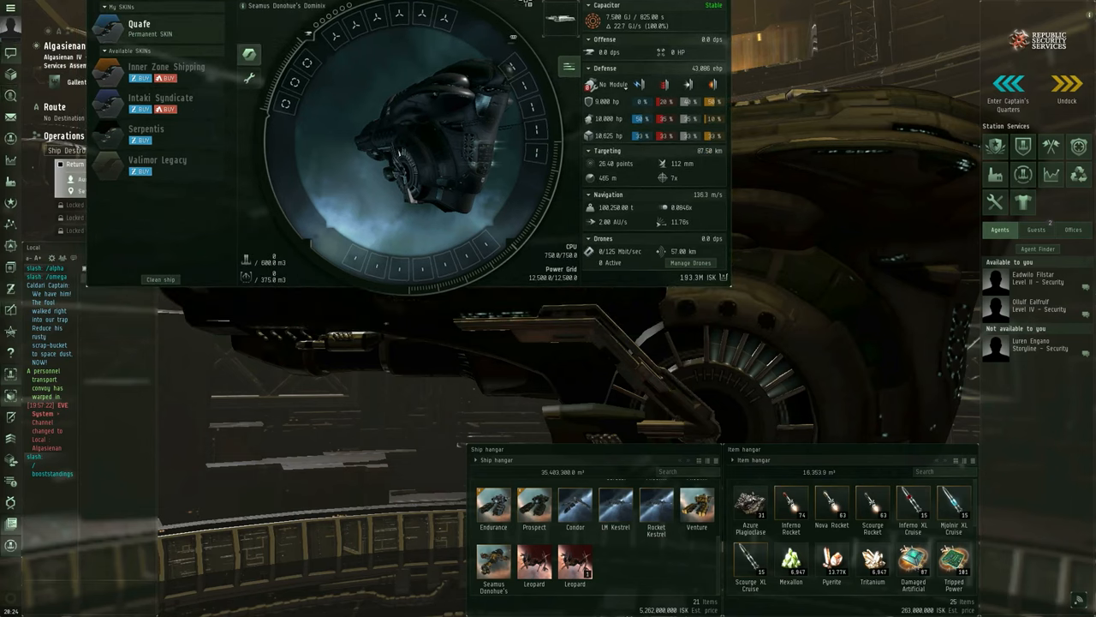
- Apply the Quafe permanent SKIN to the Dominix and close the fitting window
left_click(139, 28)
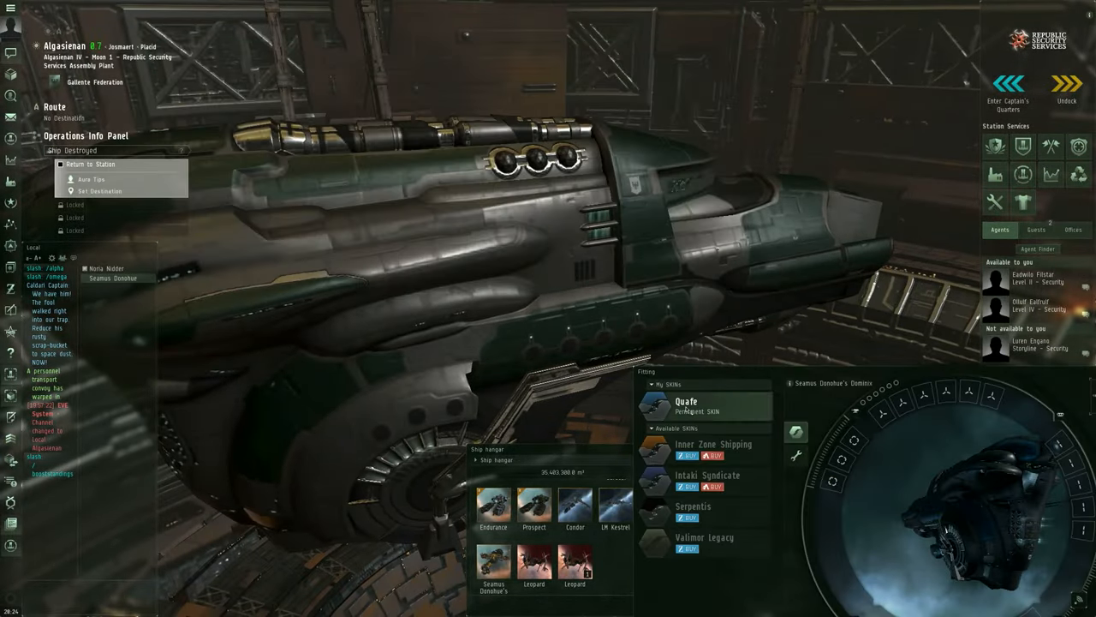
left_click(702, 405)
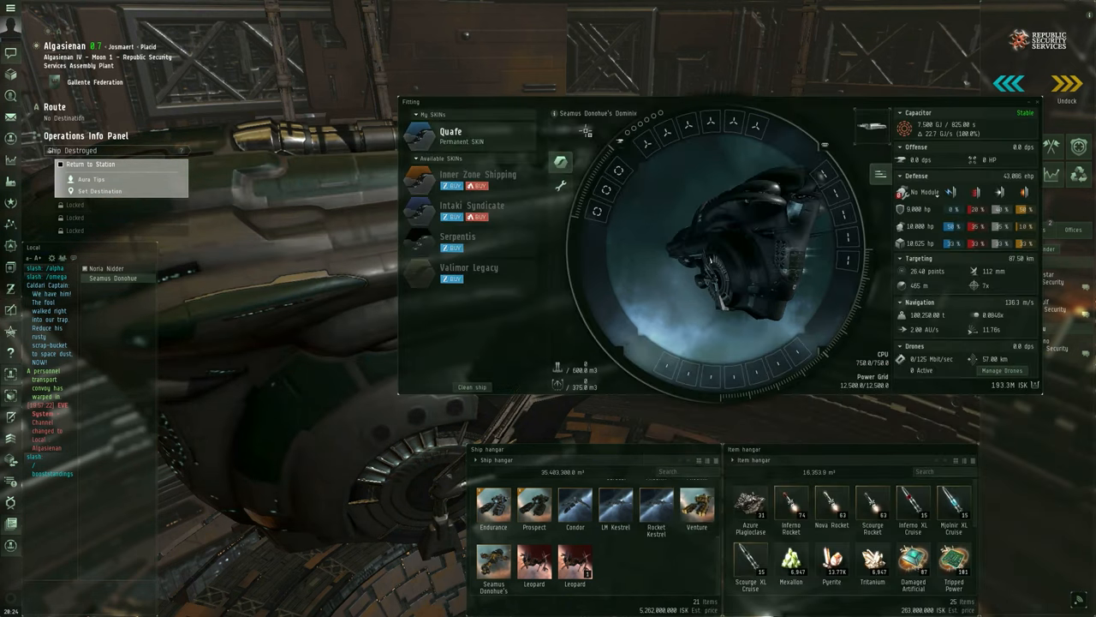
left_click(886, 101)
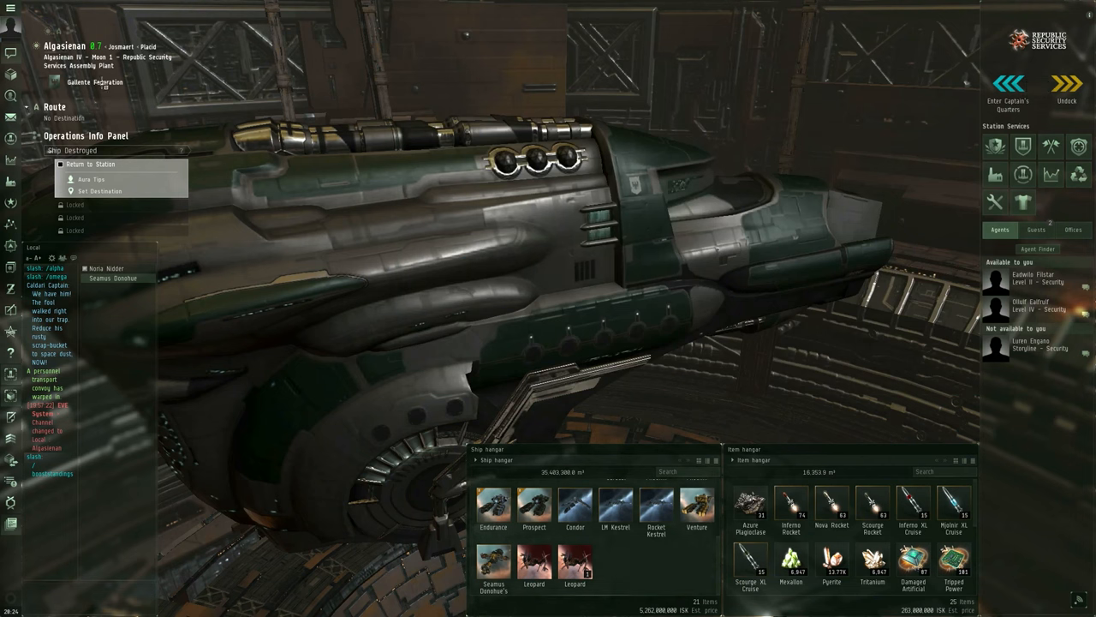
mouse_move(12, 18)
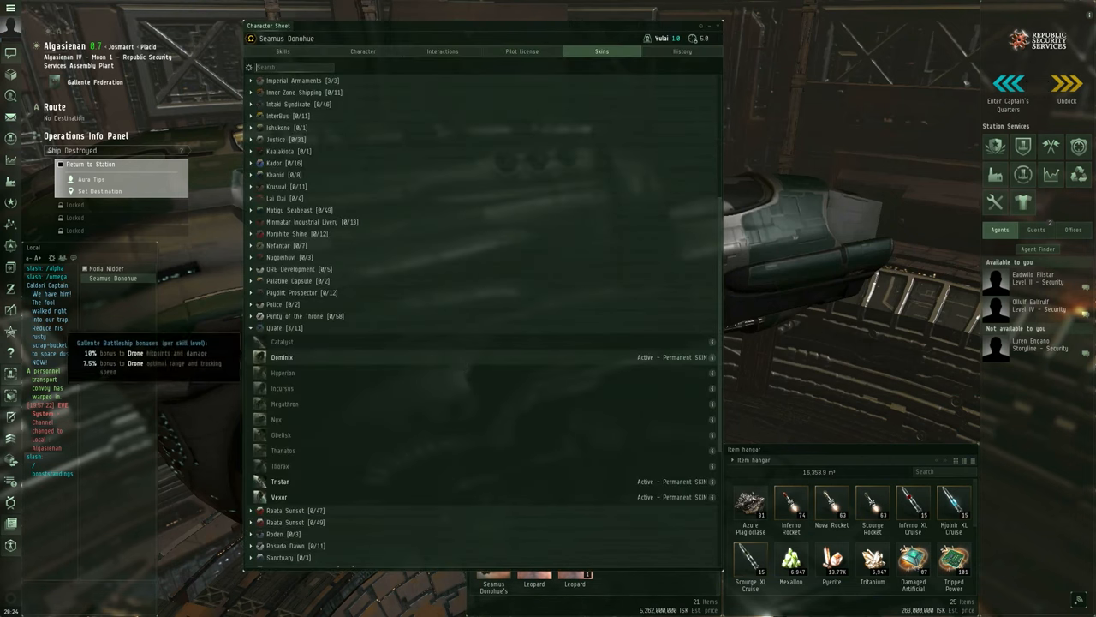
- Filter Skins by 'dom', expand the five Dominix SKIN groups, then view employment History
scroll("up", 3)
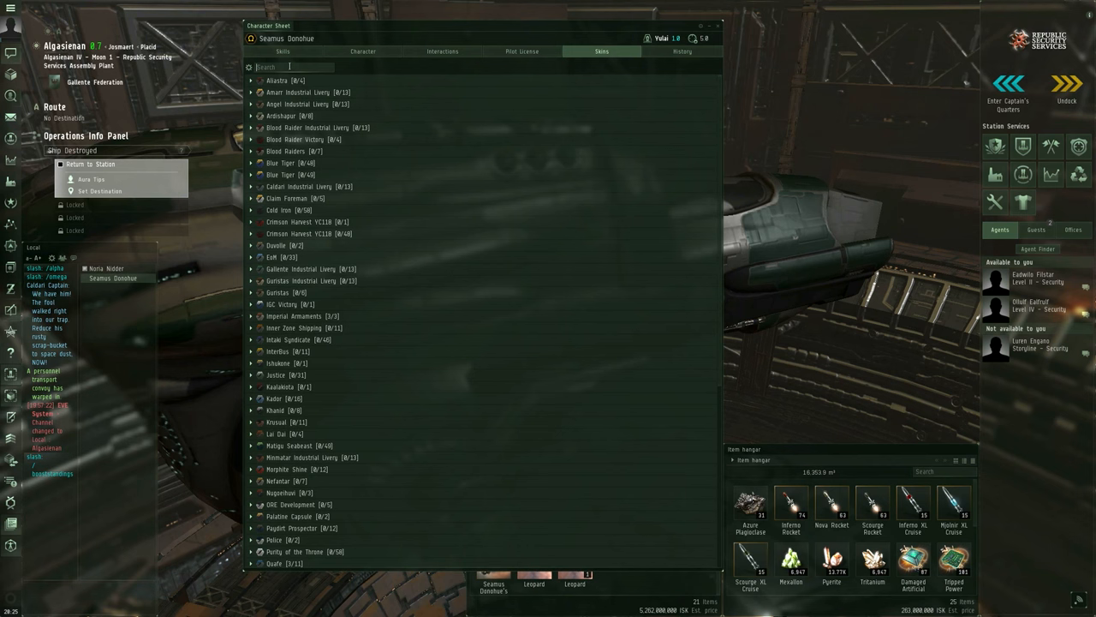
type("dominix")
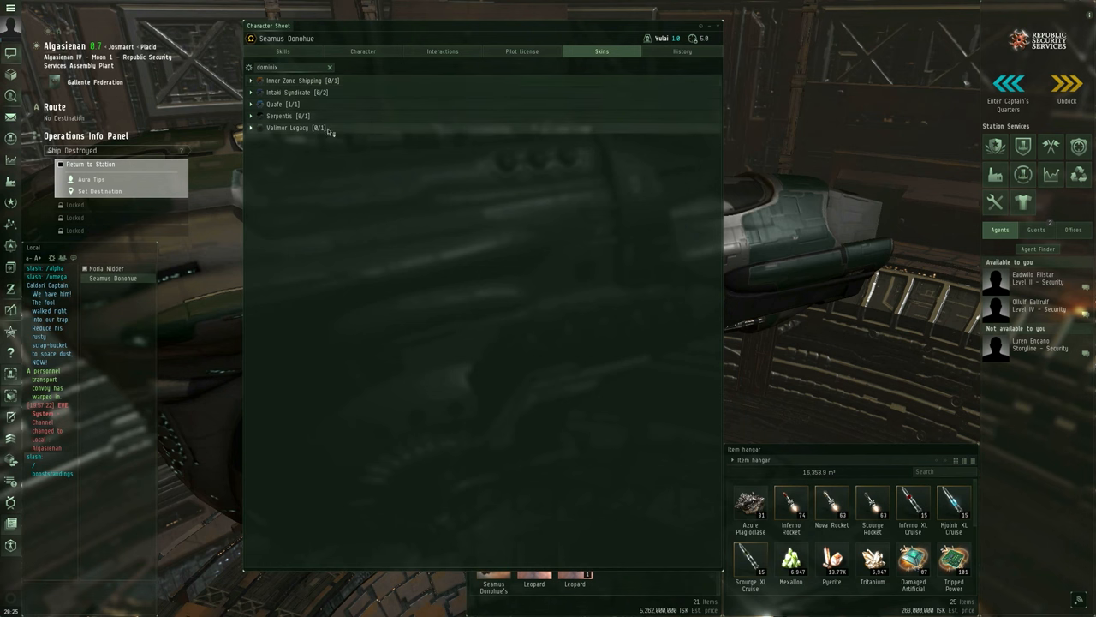
left_click(250, 127)
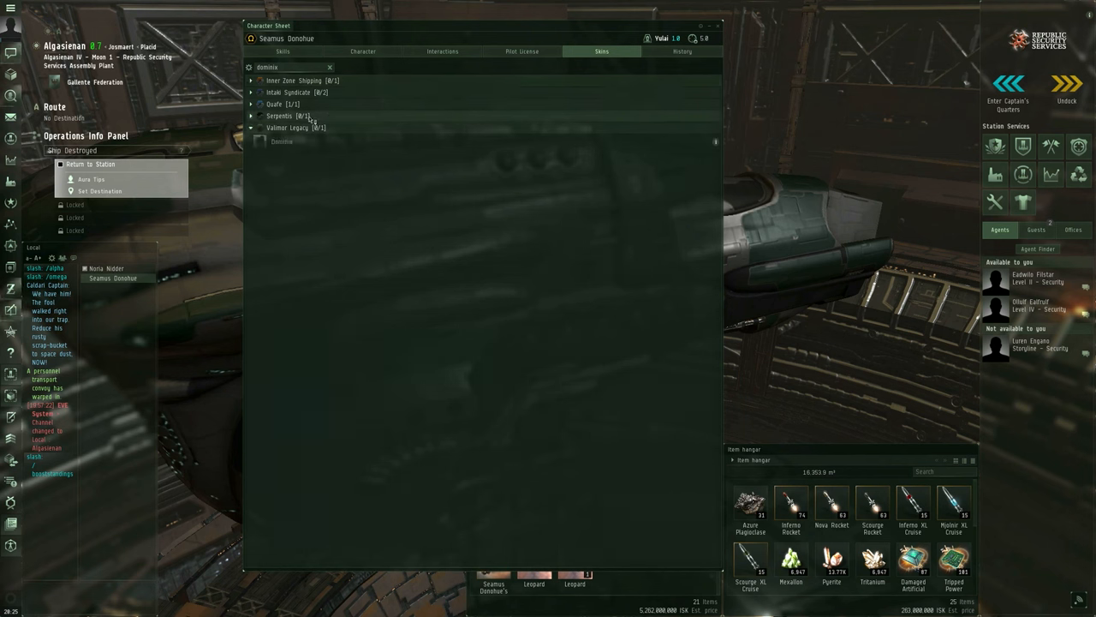
left_click(250, 80)
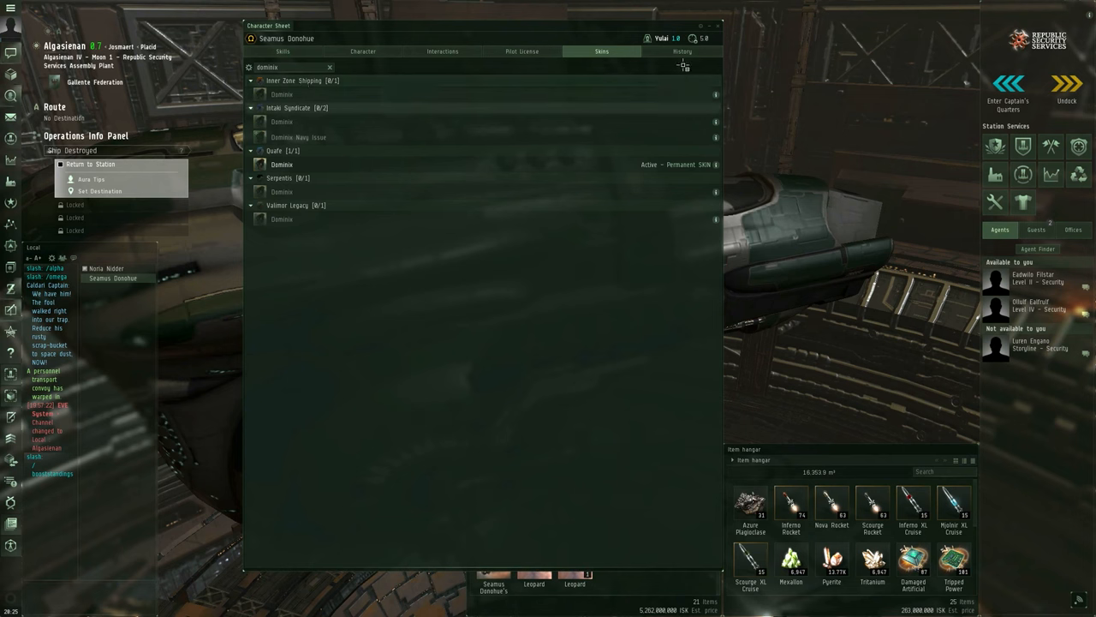
left_click(683, 51)
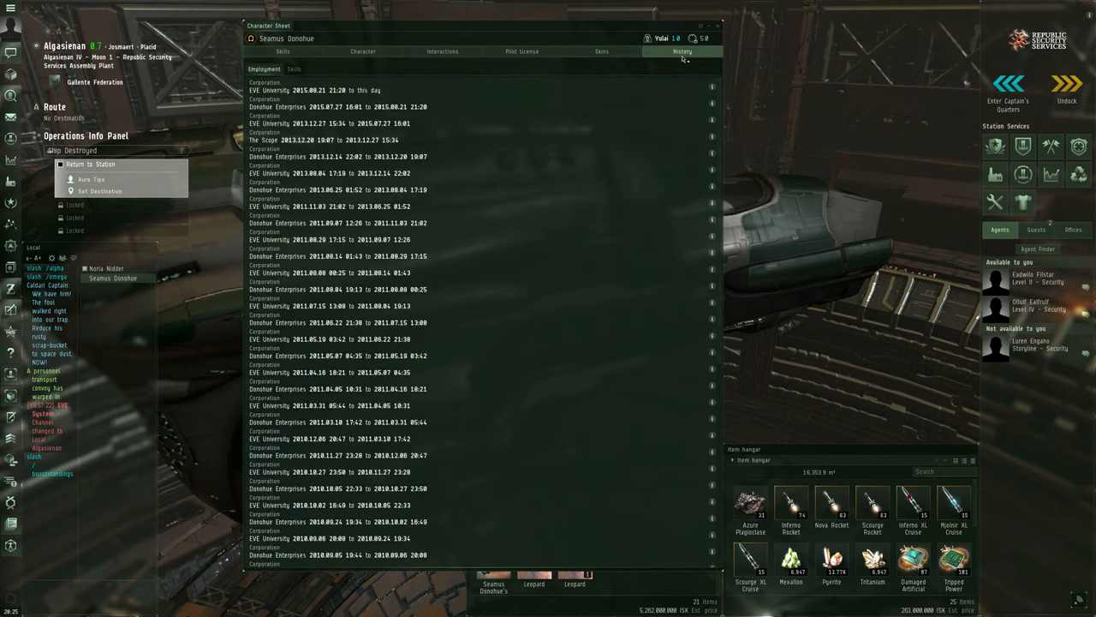
mouse_move(557, 229)
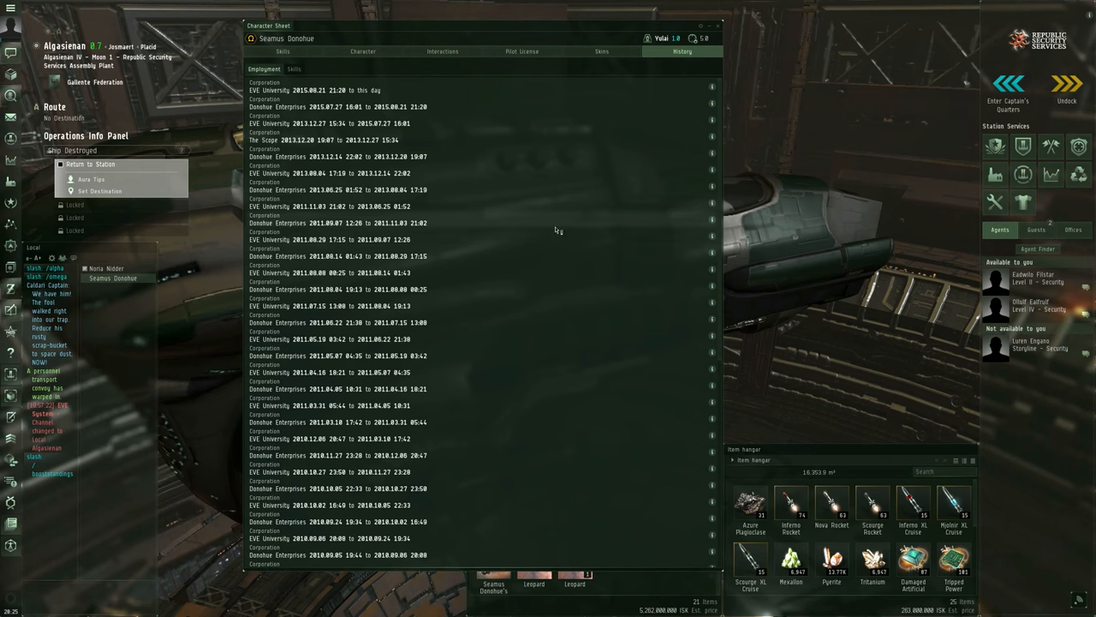
- Scroll the employment history, then show the skill training log with Capital Repair Systems V latest
scroll("down", 3)
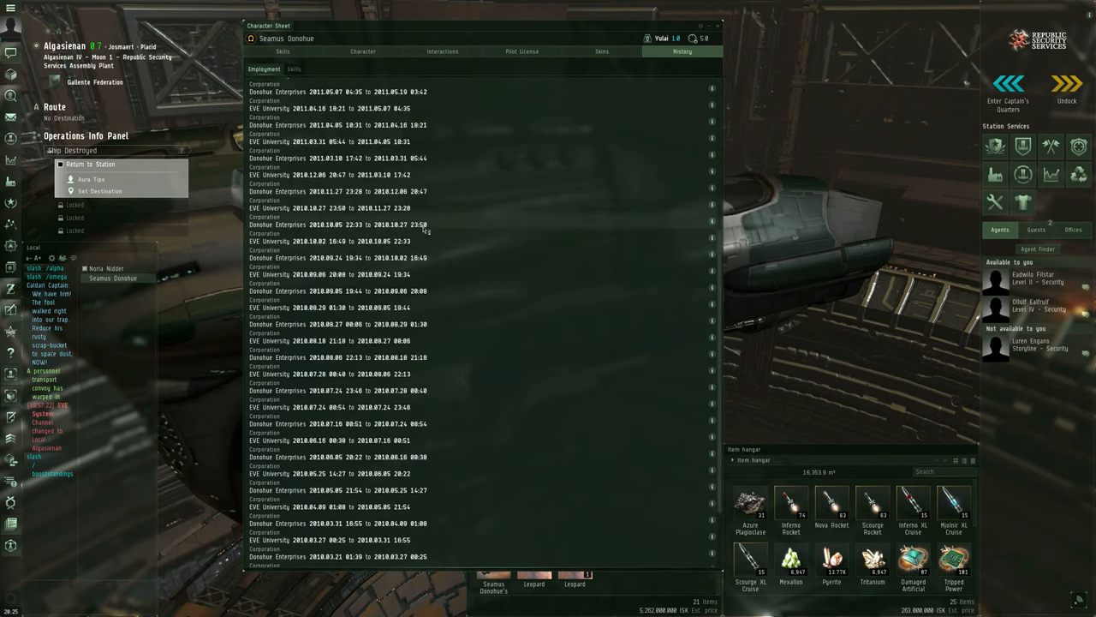
scroll("up", 3)
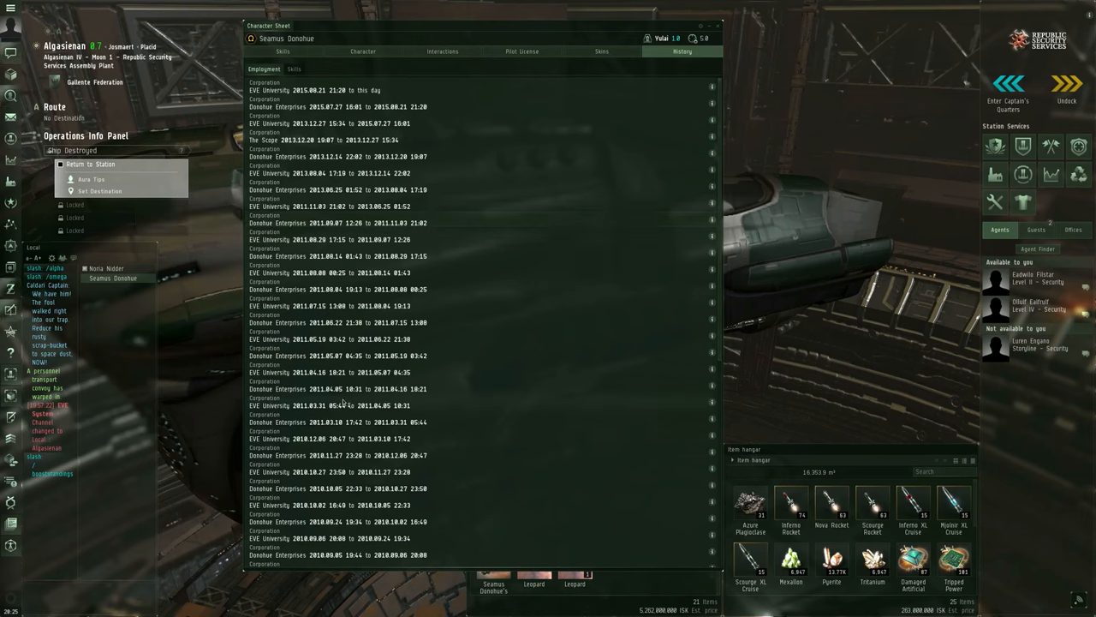
scroll("down", 3)
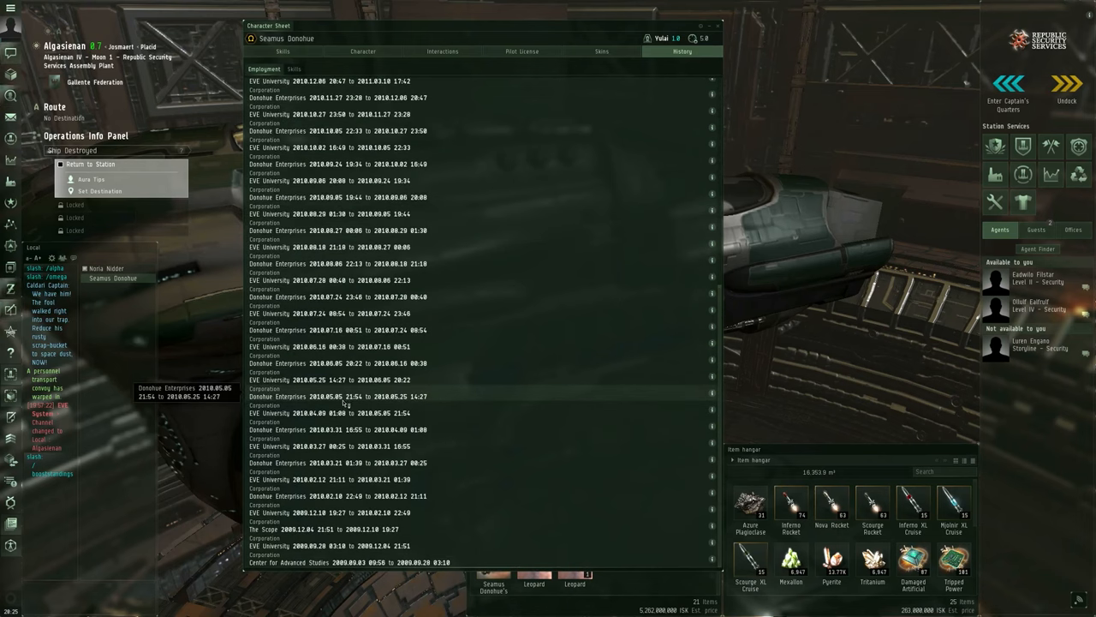
mouse_move(357, 555)
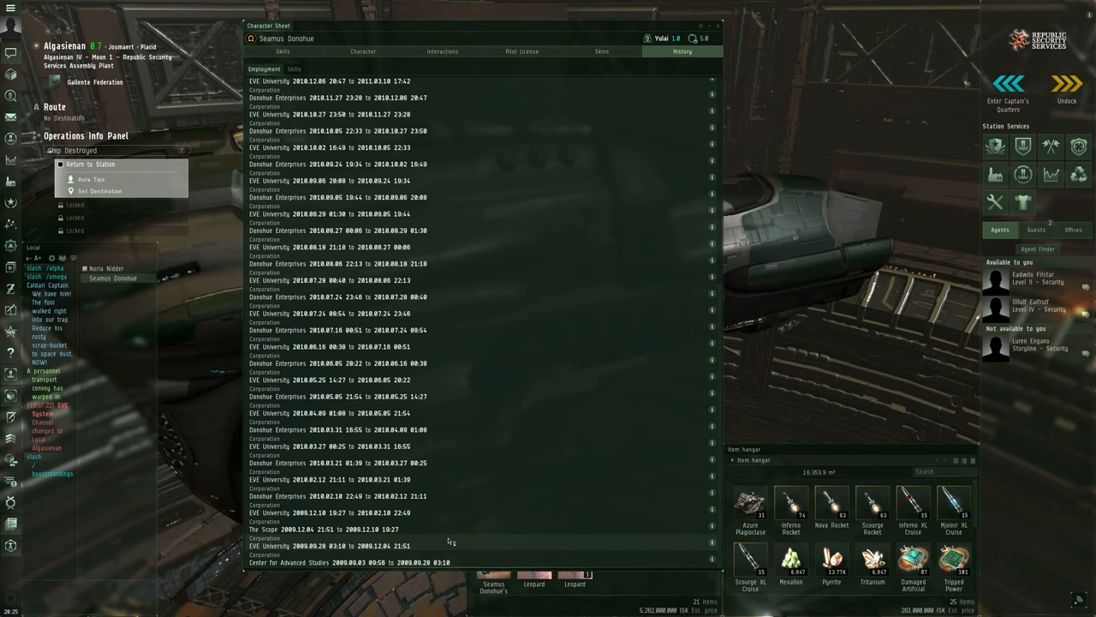
scroll("up", 3)
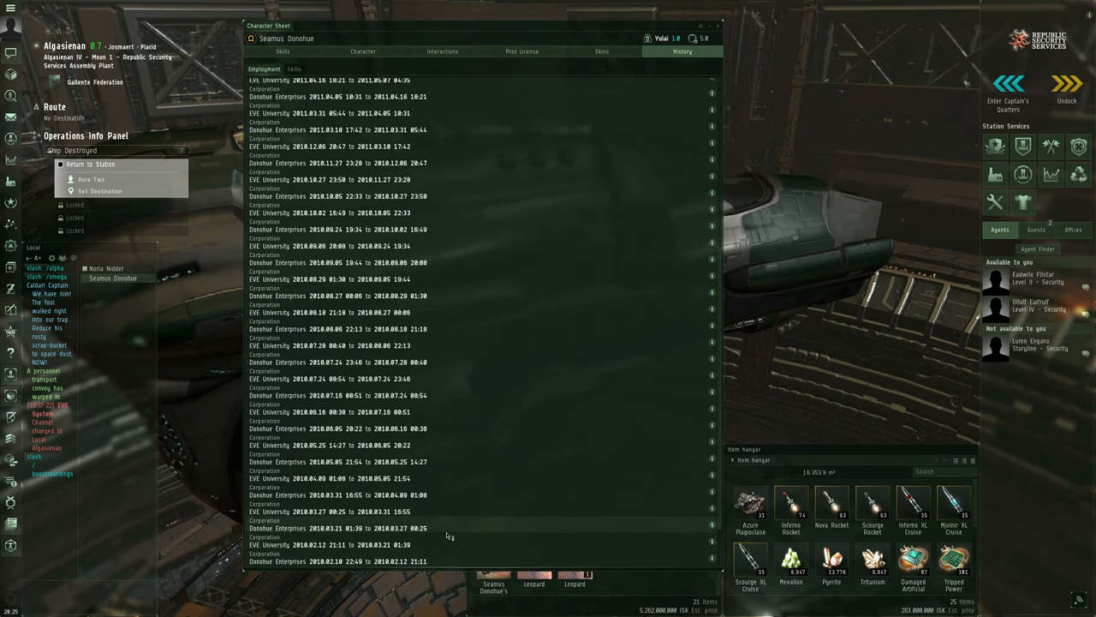
scroll("up", 3)
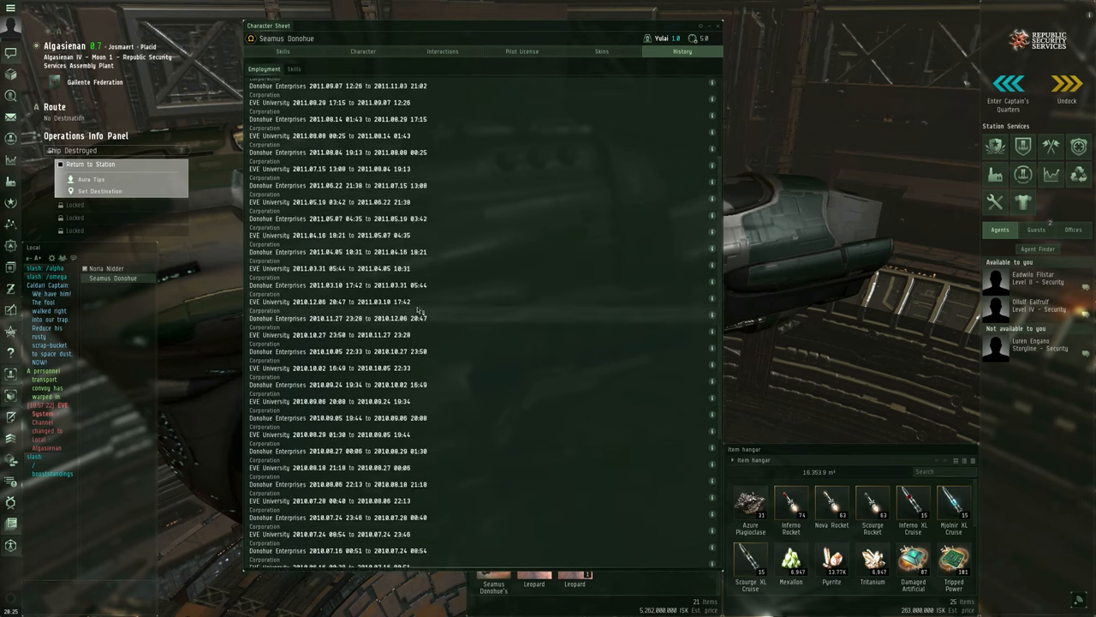
scroll("up", 3)
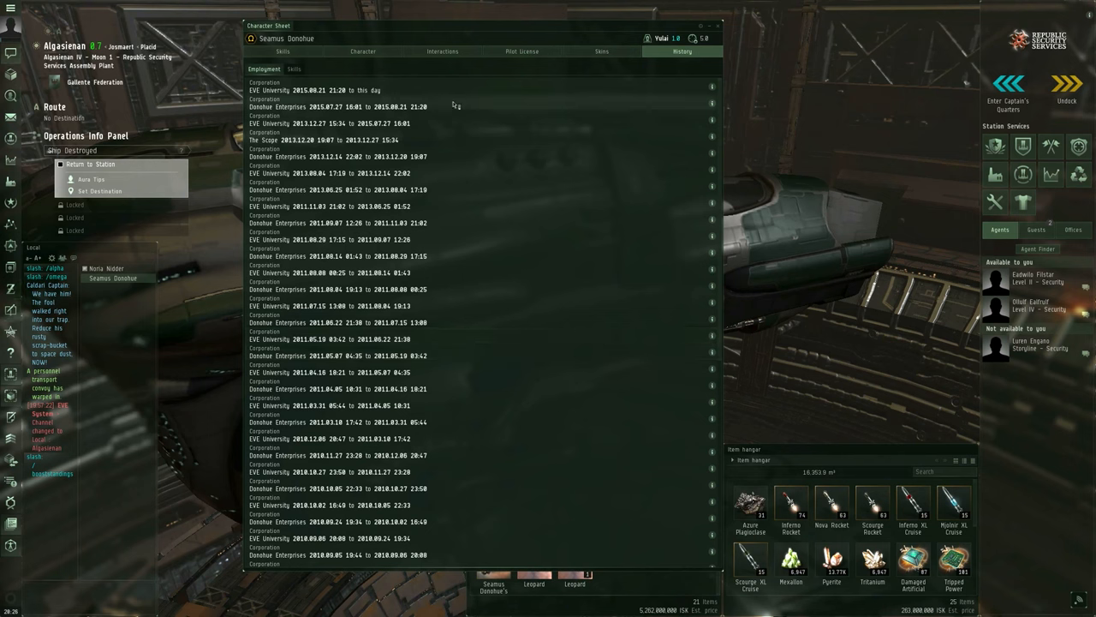
left_click(294, 69)
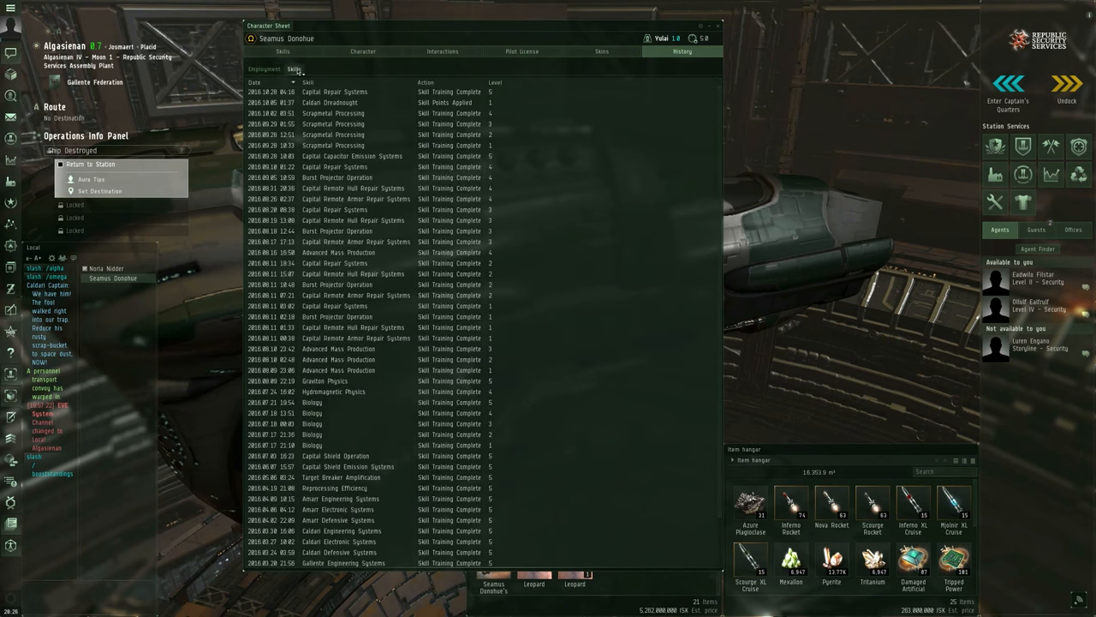
- Scroll the skill log, then return to the skills overview showing the Tactical Shield Manipulation V queue
scroll("down", 3)
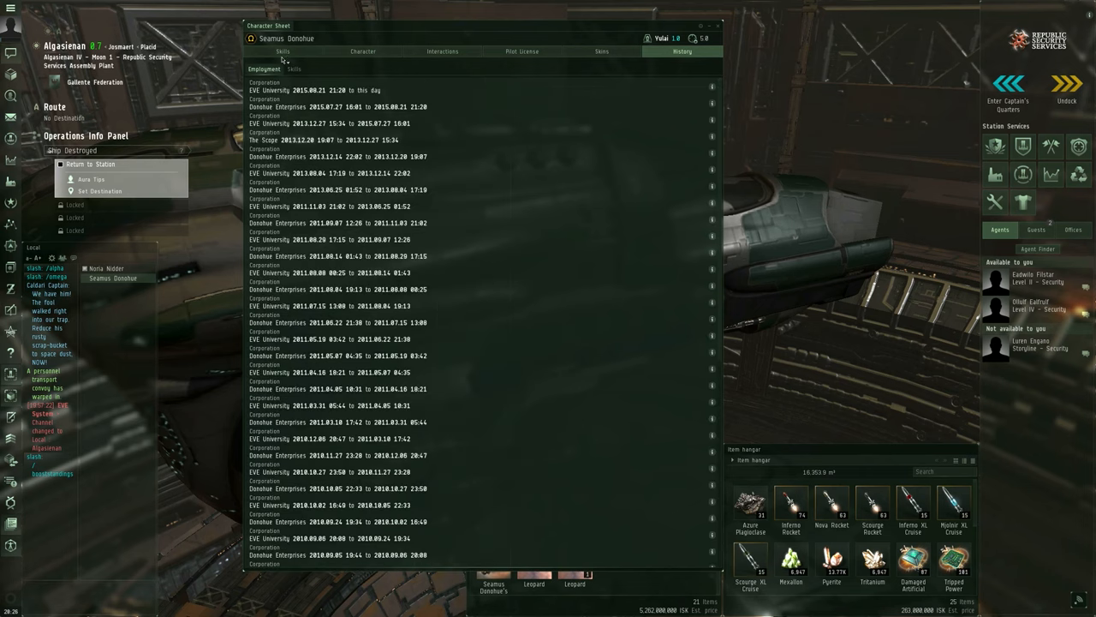
left_click(282, 52)
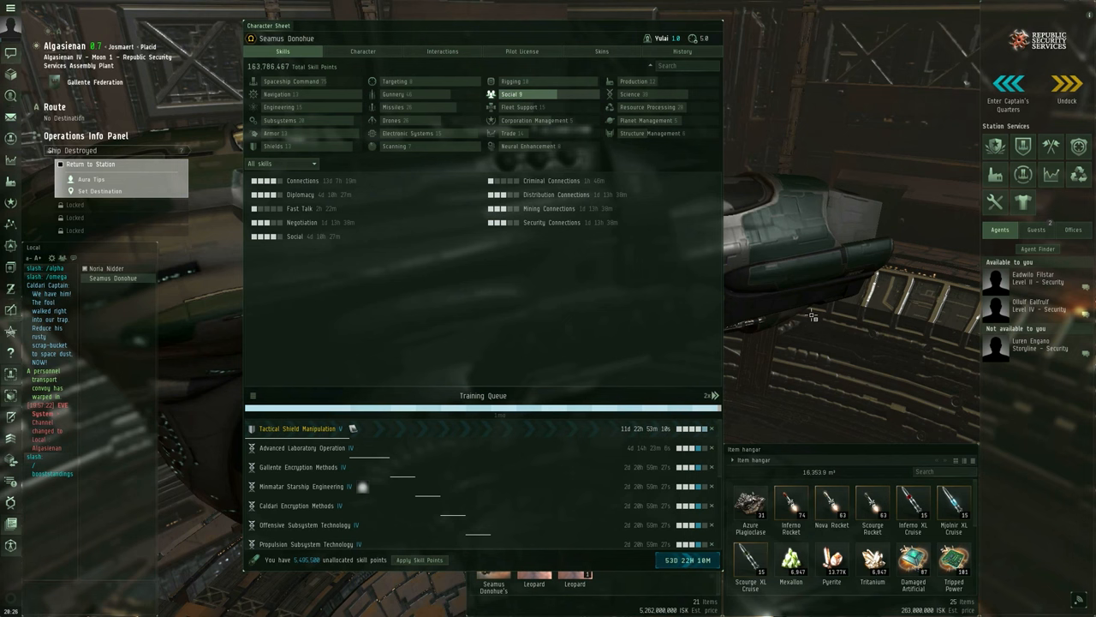
mouse_move(715, 319)
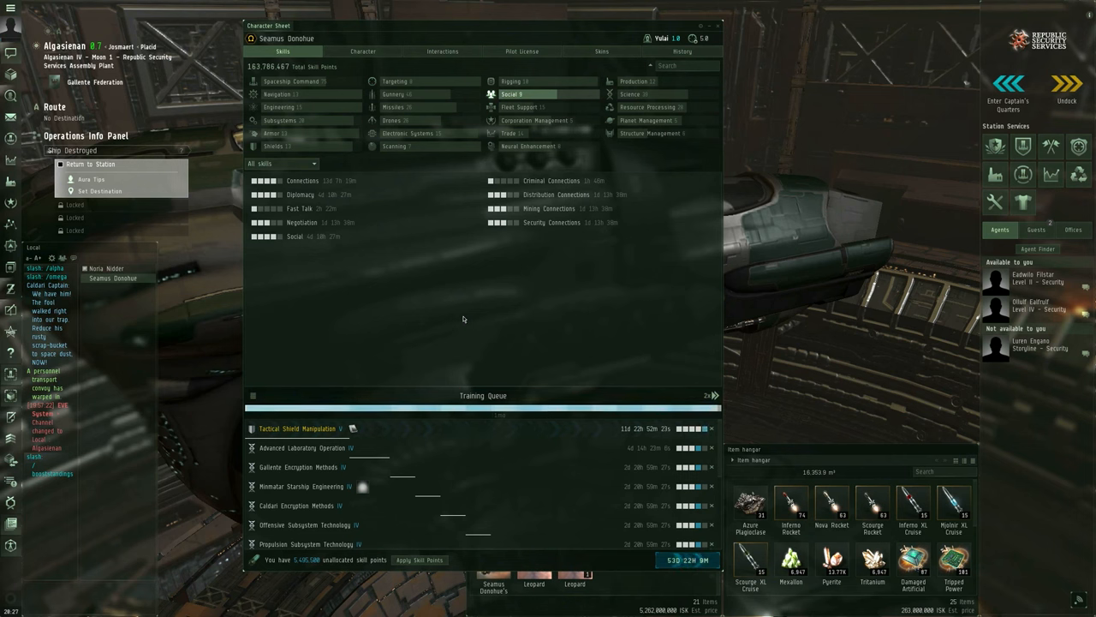
mouse_move(472, 283)
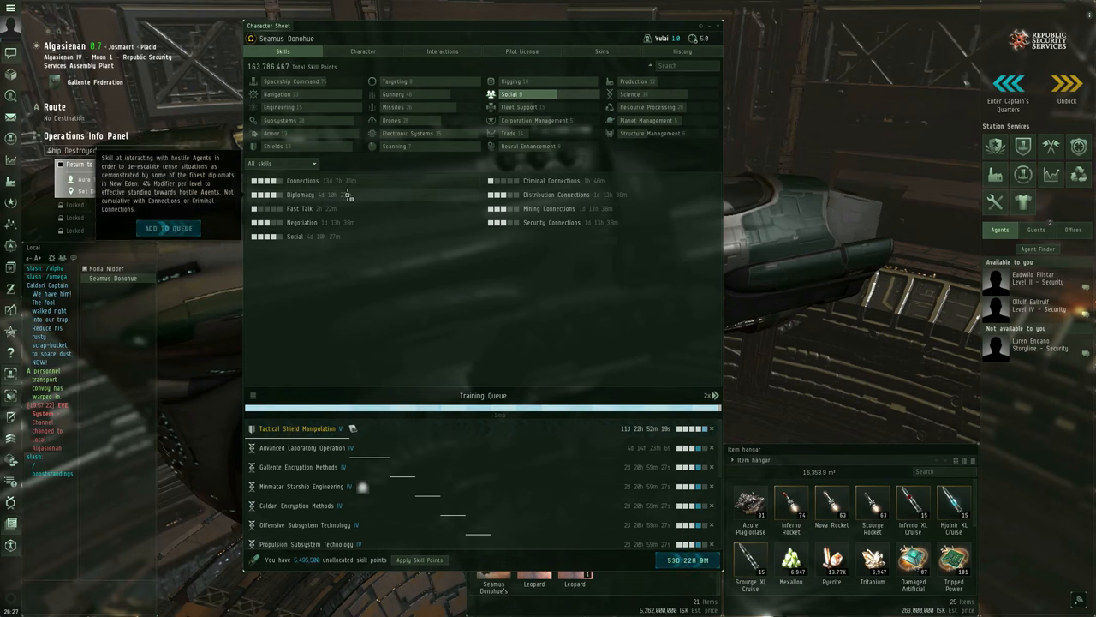
mouse_move(342, 182)
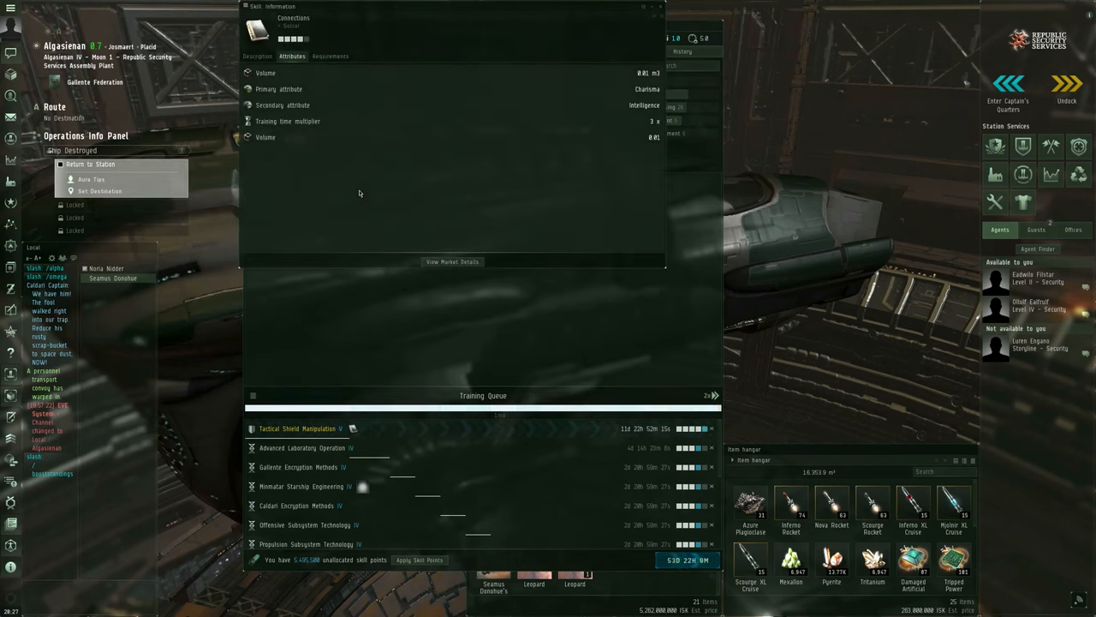
mouse_move(325, 89)
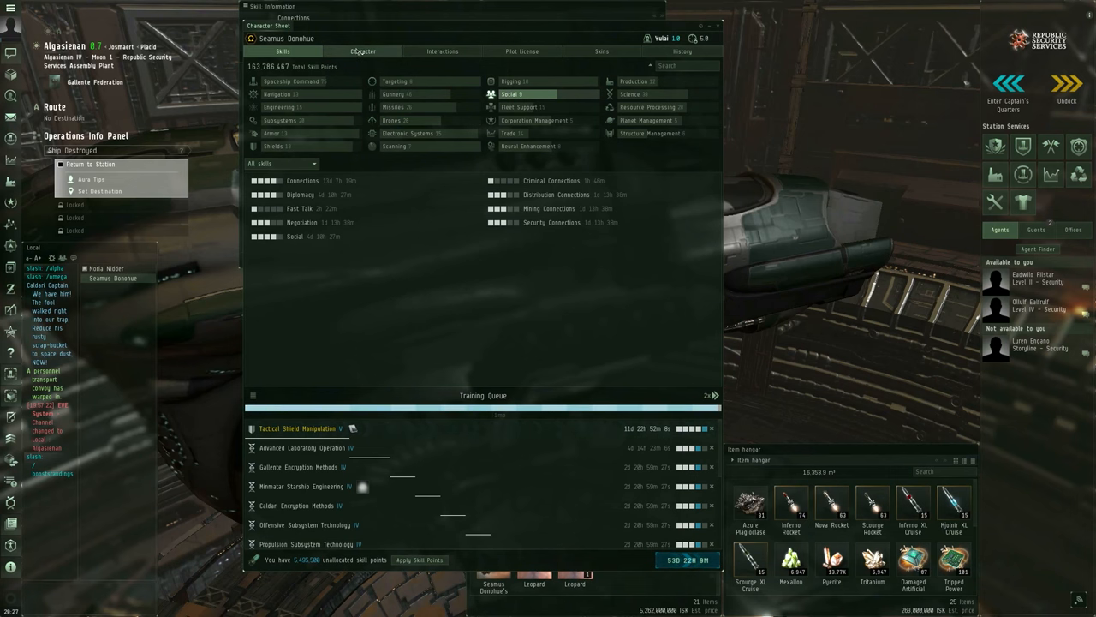
left_click(362, 51)
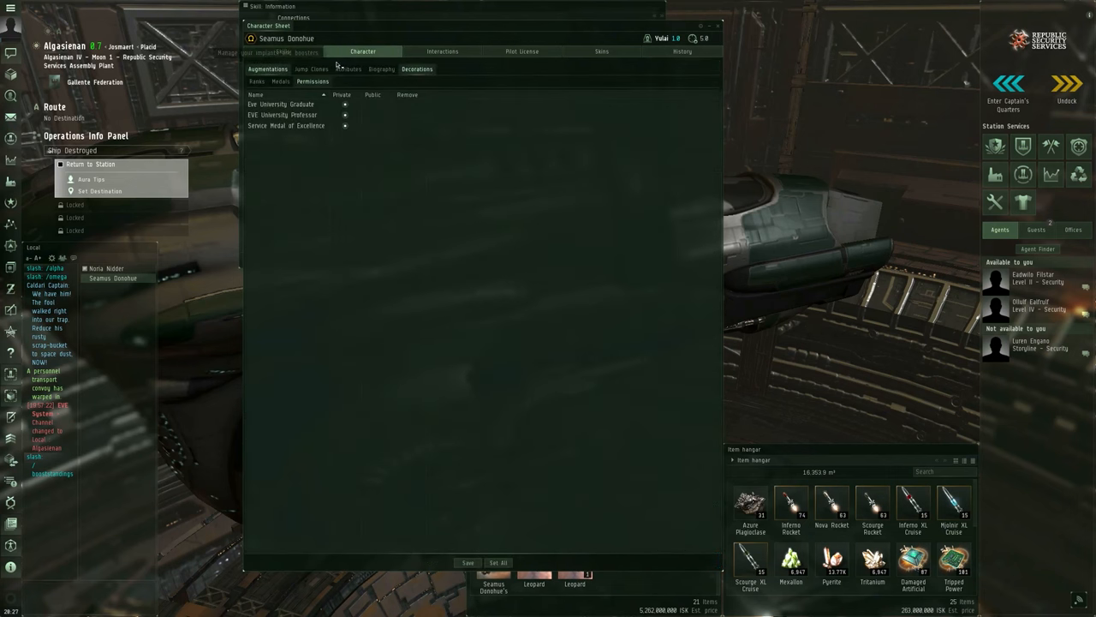
left_click(348, 69)
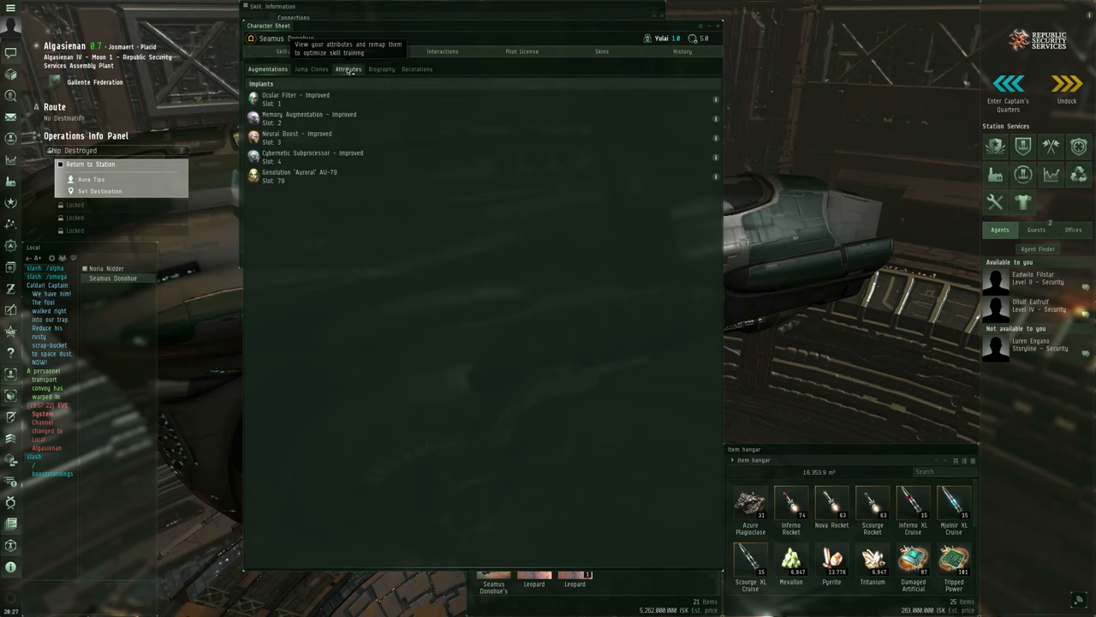
left_click(348, 69)
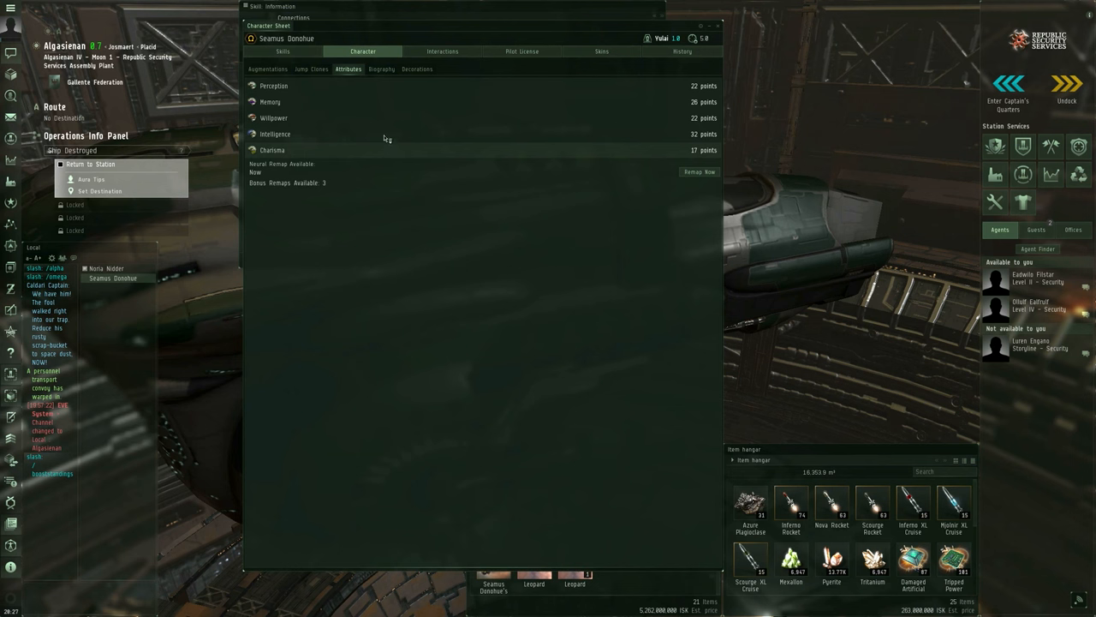
mouse_move(391, 131)
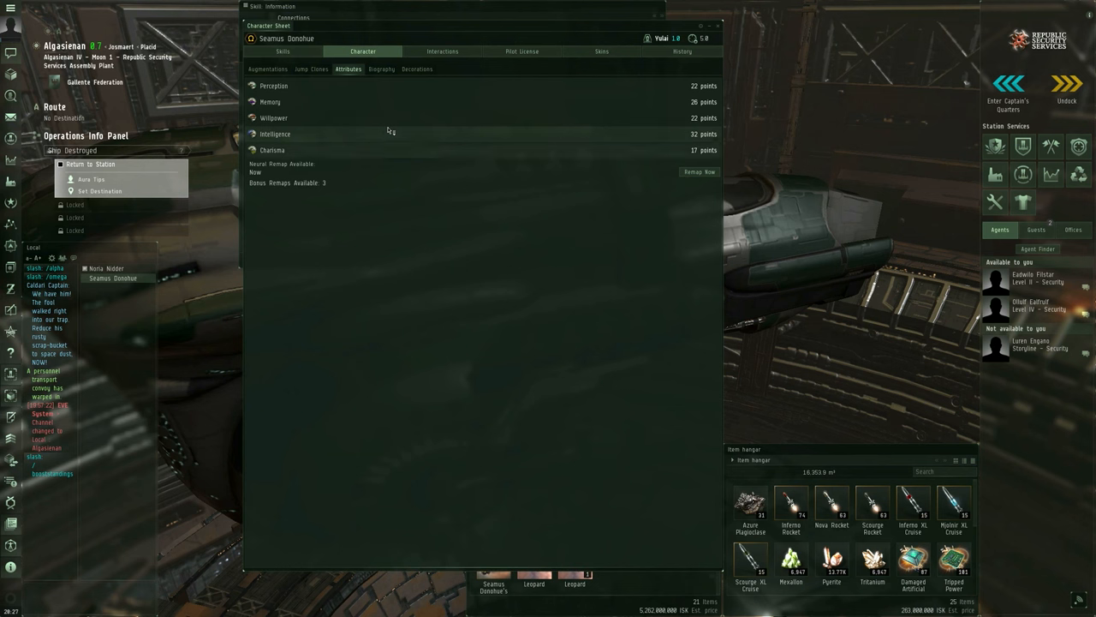
mouse_move(396, 133)
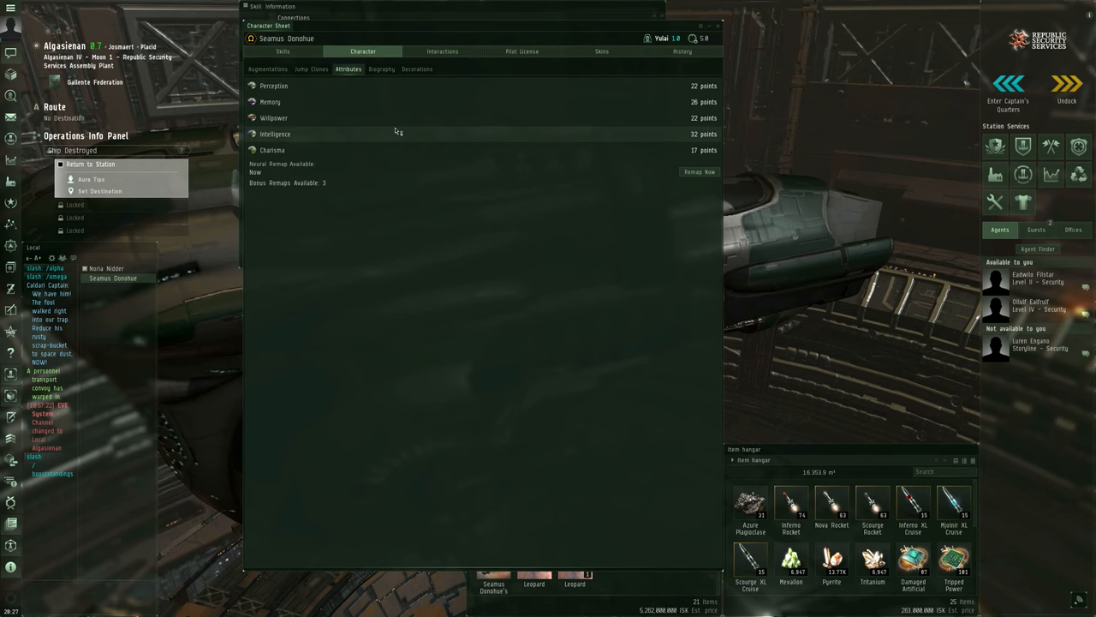
left_click(283, 51)
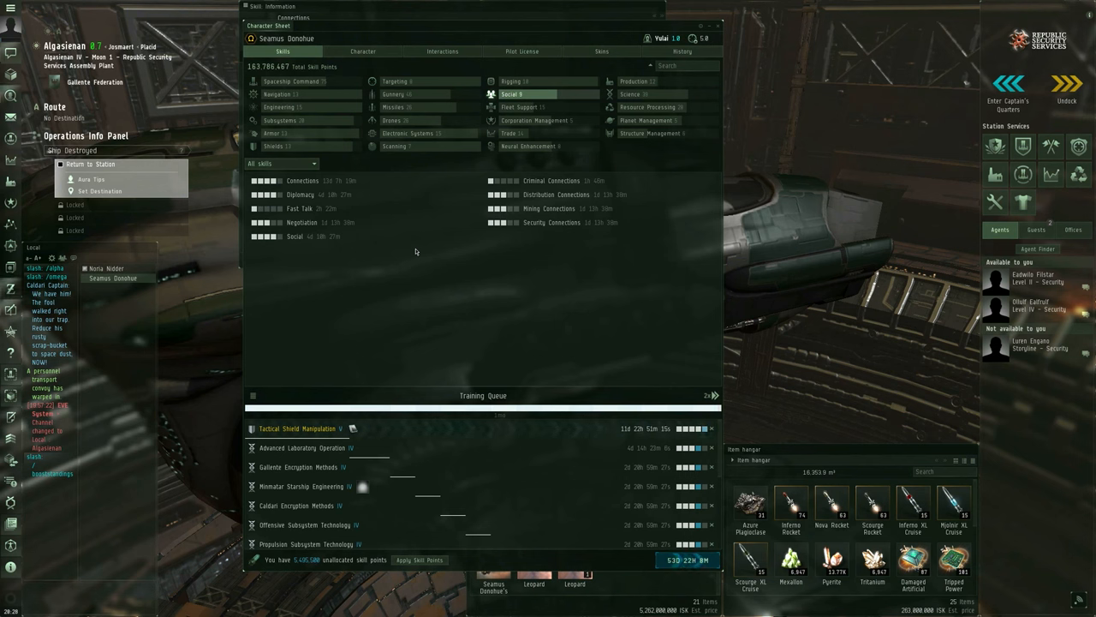
mouse_move(227, 284)
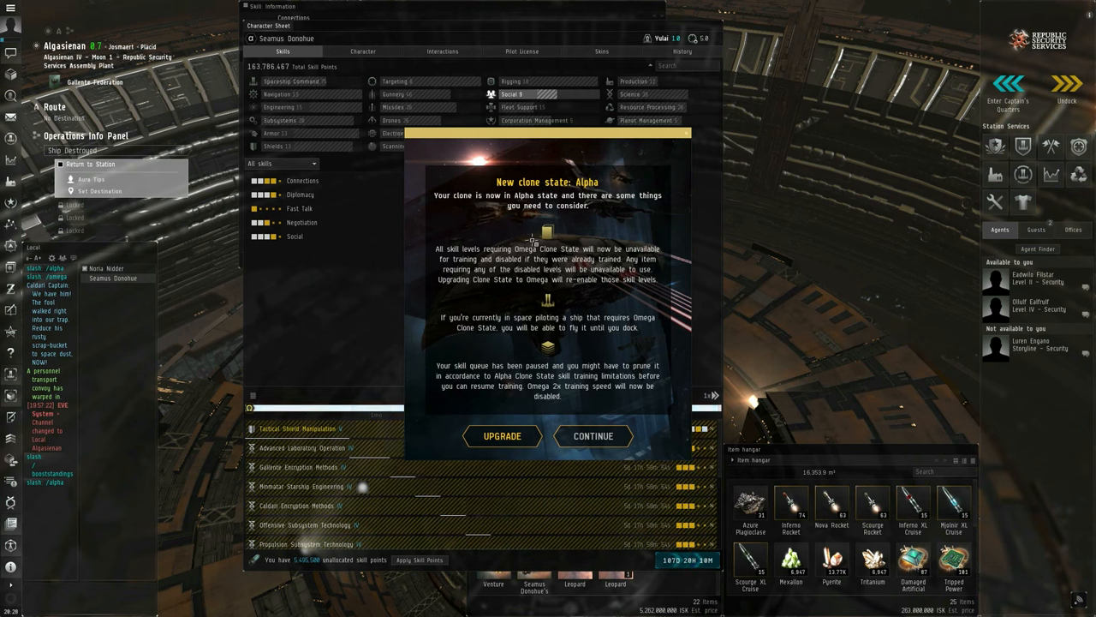
mouse_move(617, 240)
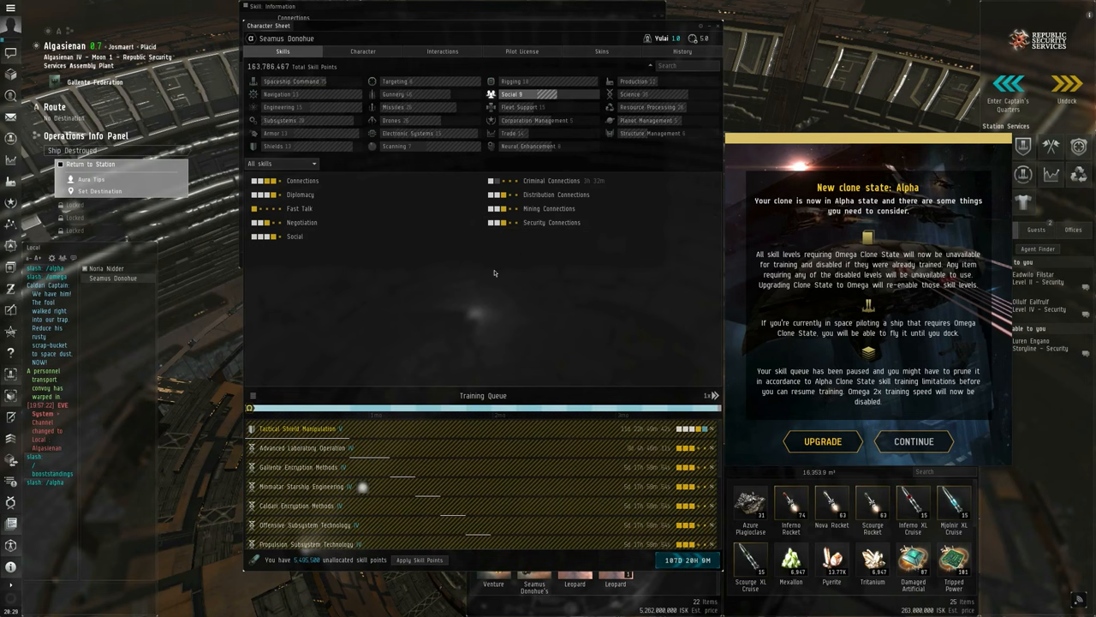
mouse_move(478, 242)
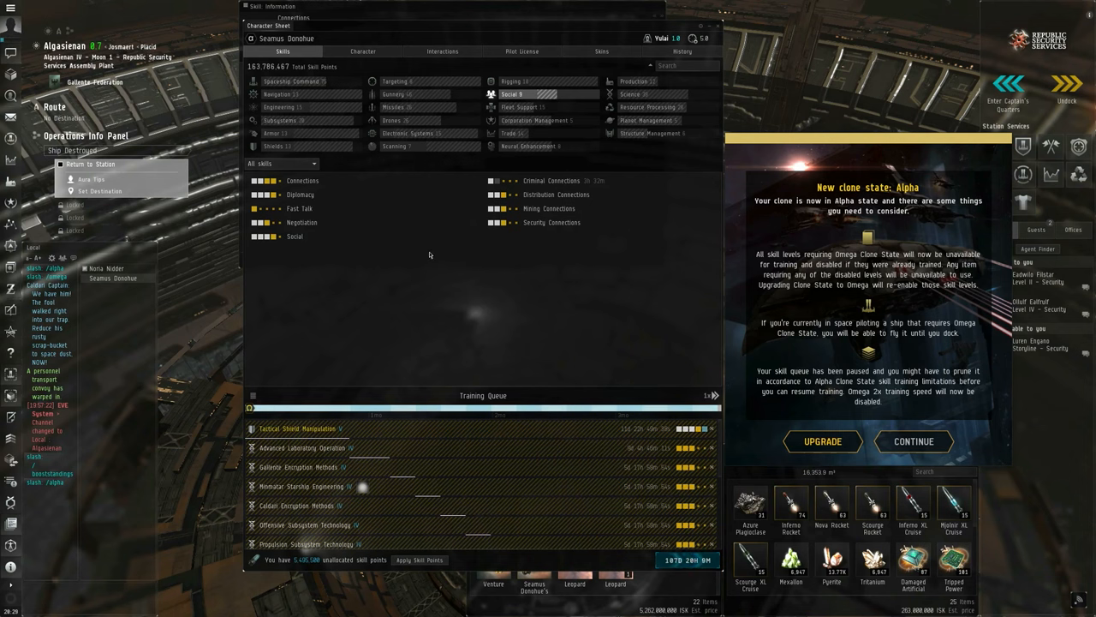
mouse_move(300, 208)
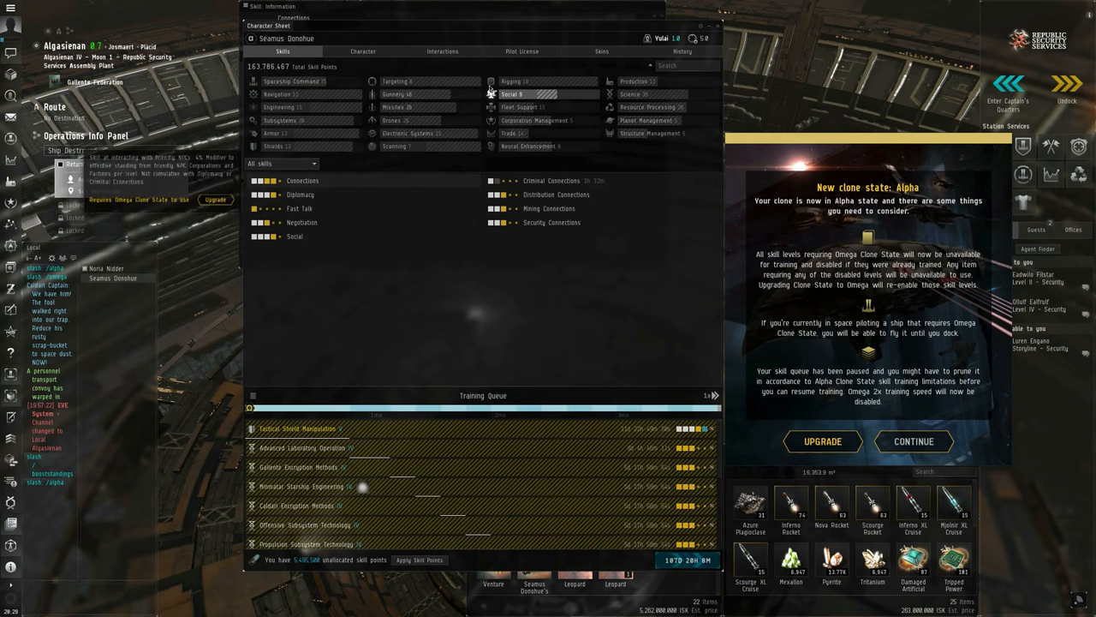
- List the Trade skill group to see which skills Alpha disables
left_click(514, 133)
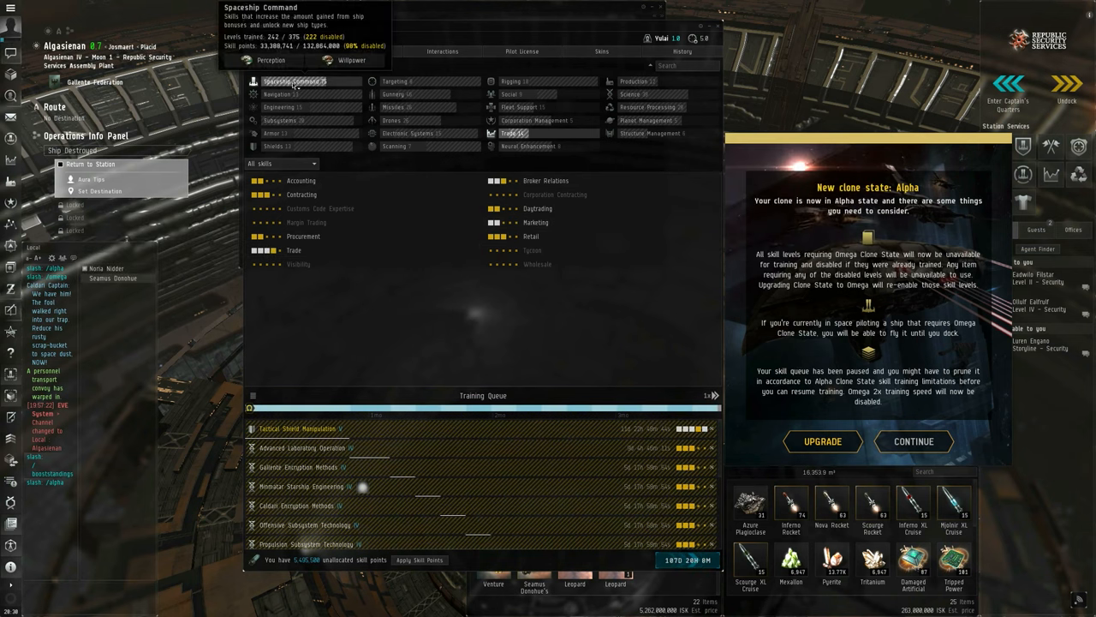
left_click(295, 80)
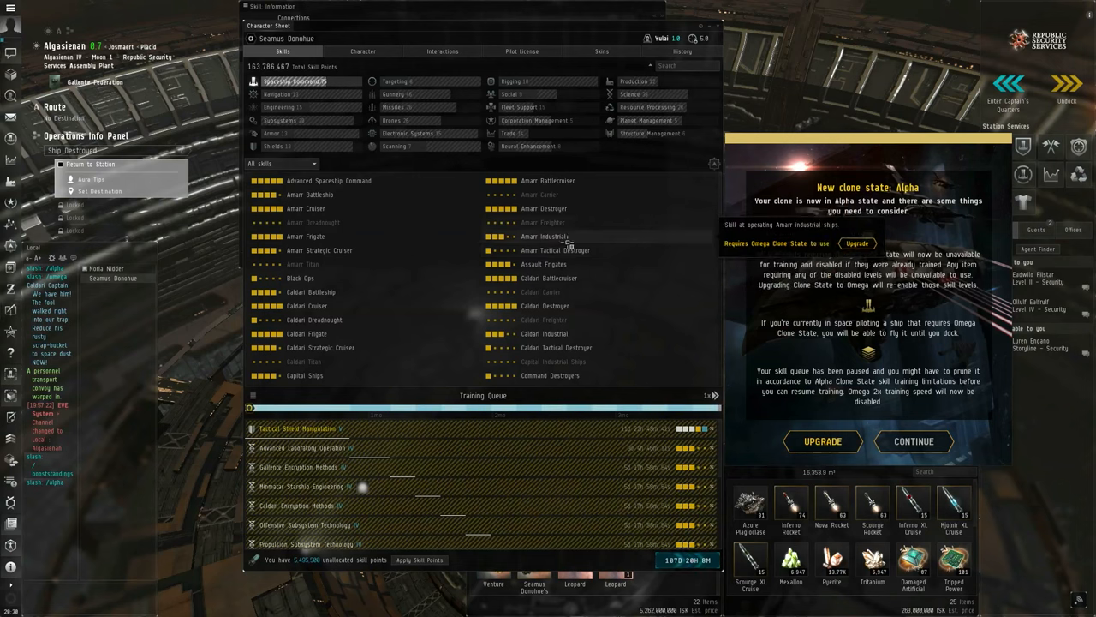
scroll("down", 3)
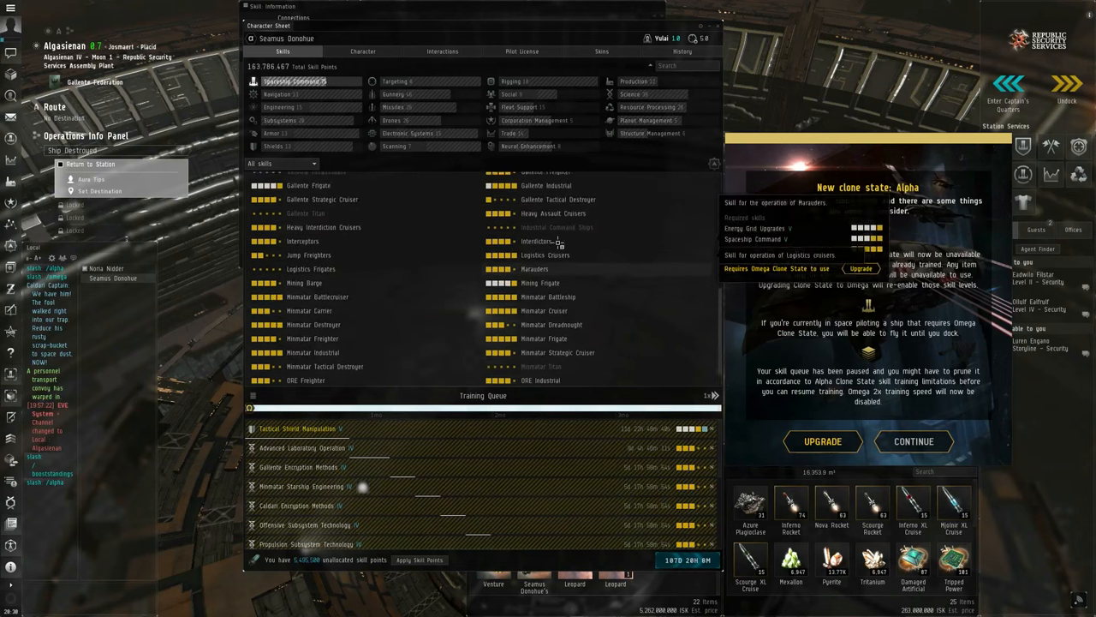
scroll("up", 3)
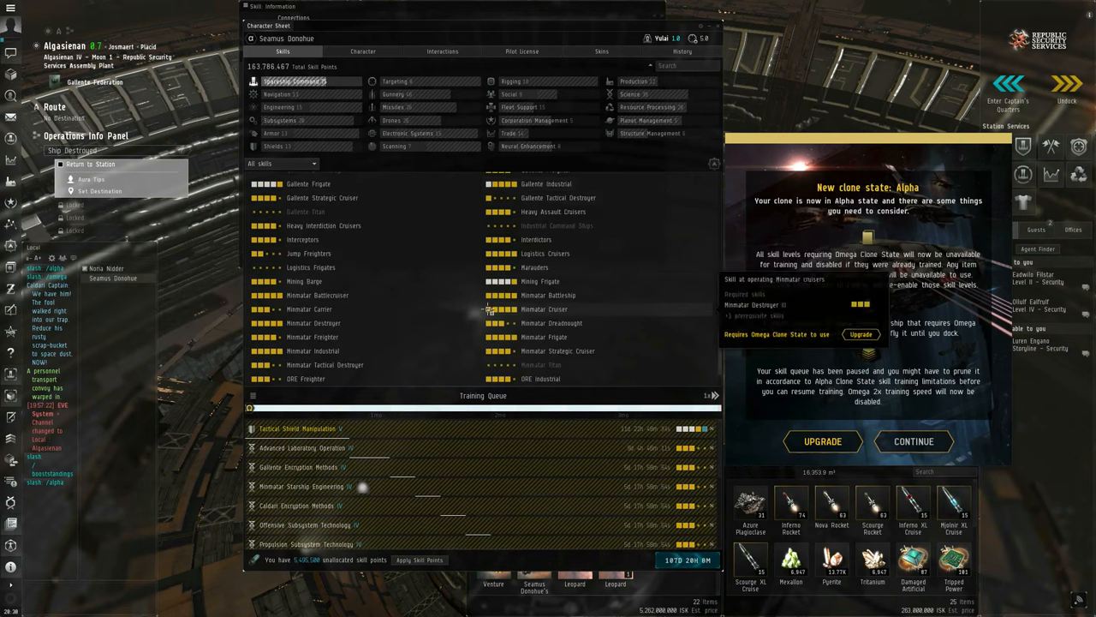
scroll("down", 3)
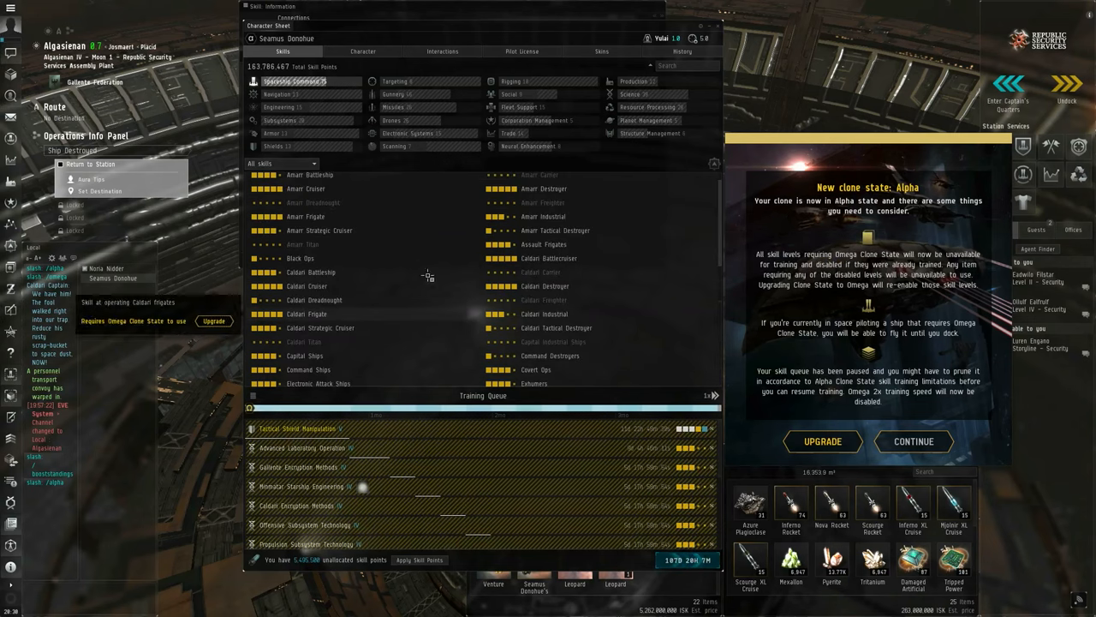
scroll("down", 3)
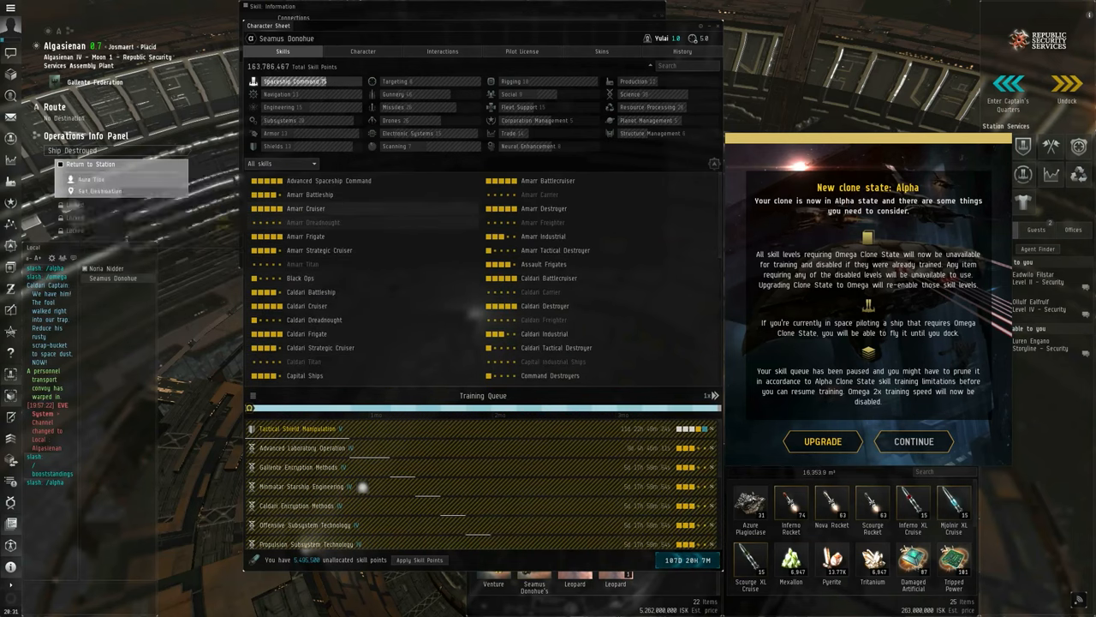
mouse_move(308, 209)
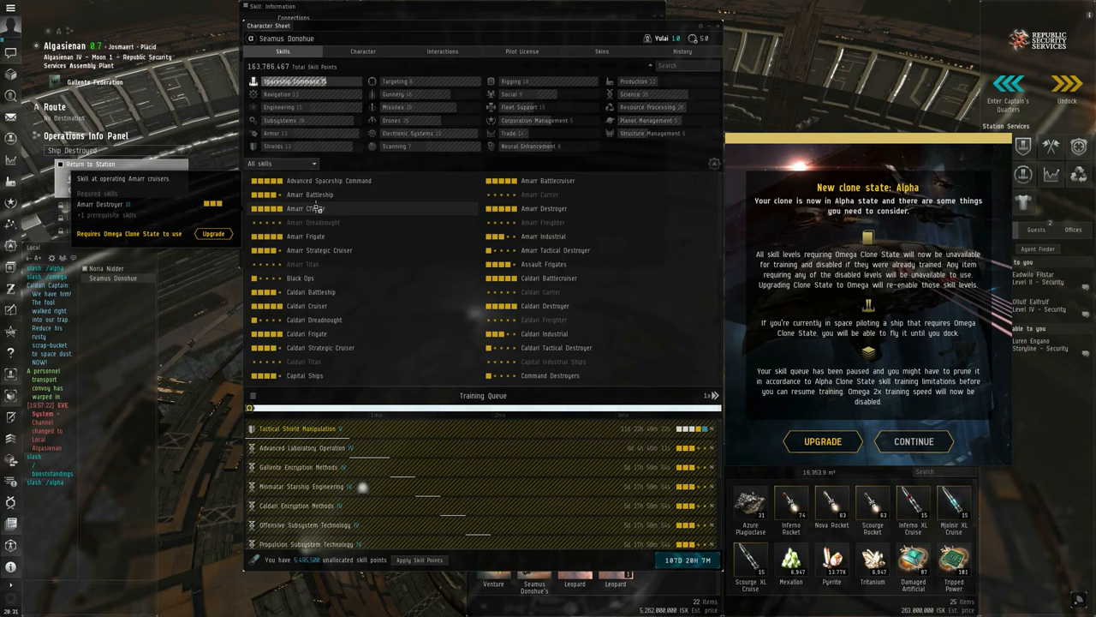
scroll("down", 3)
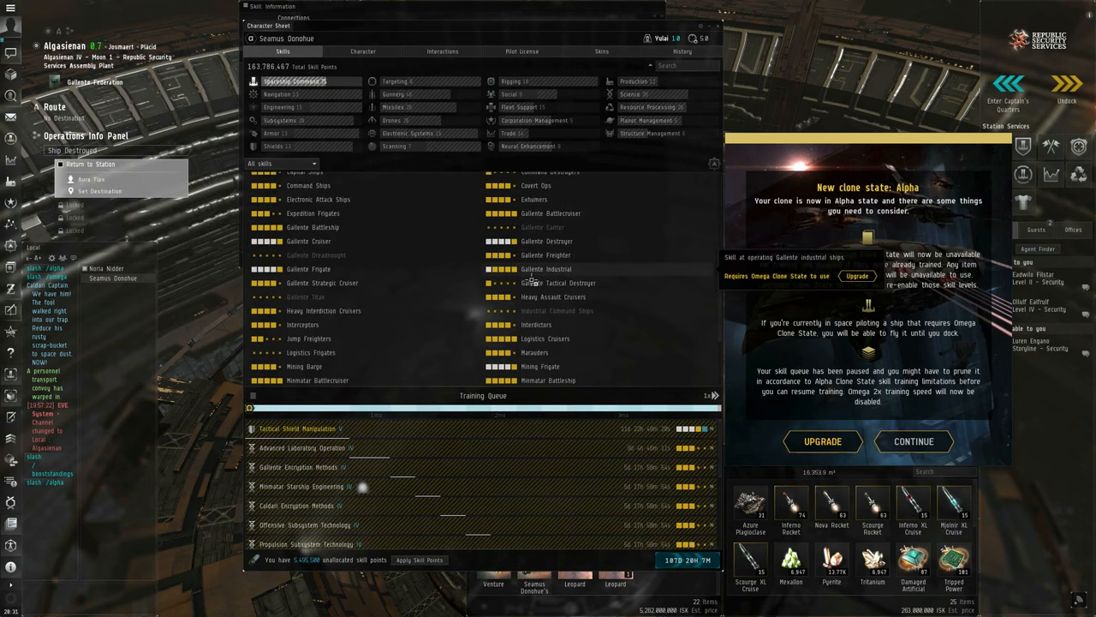
scroll("down", 3)
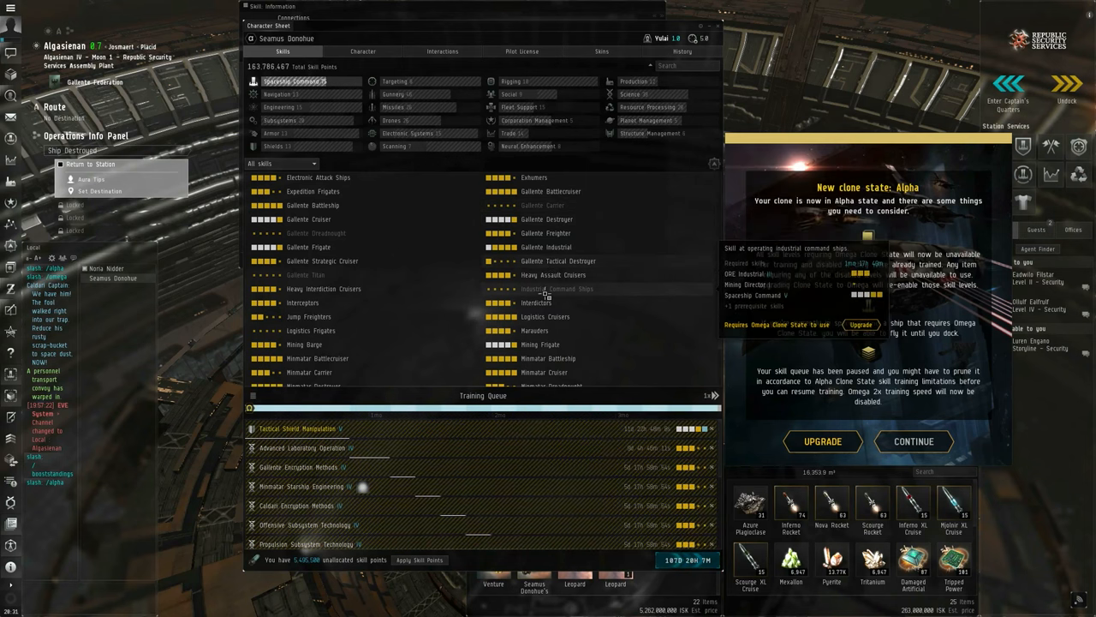
scroll("down", 3)
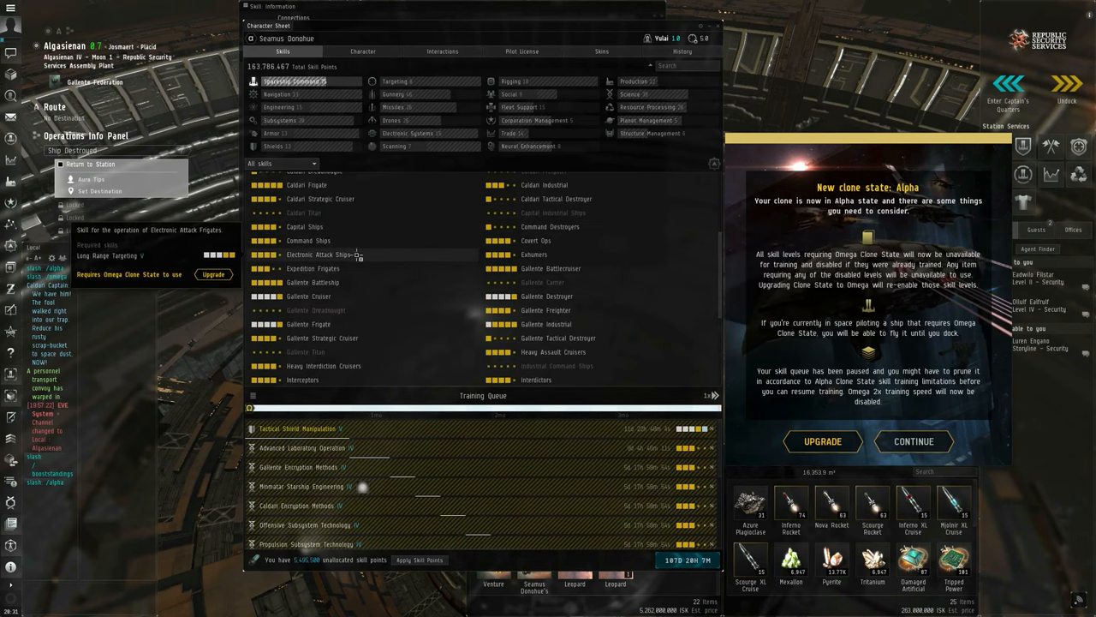
scroll("down", 3)
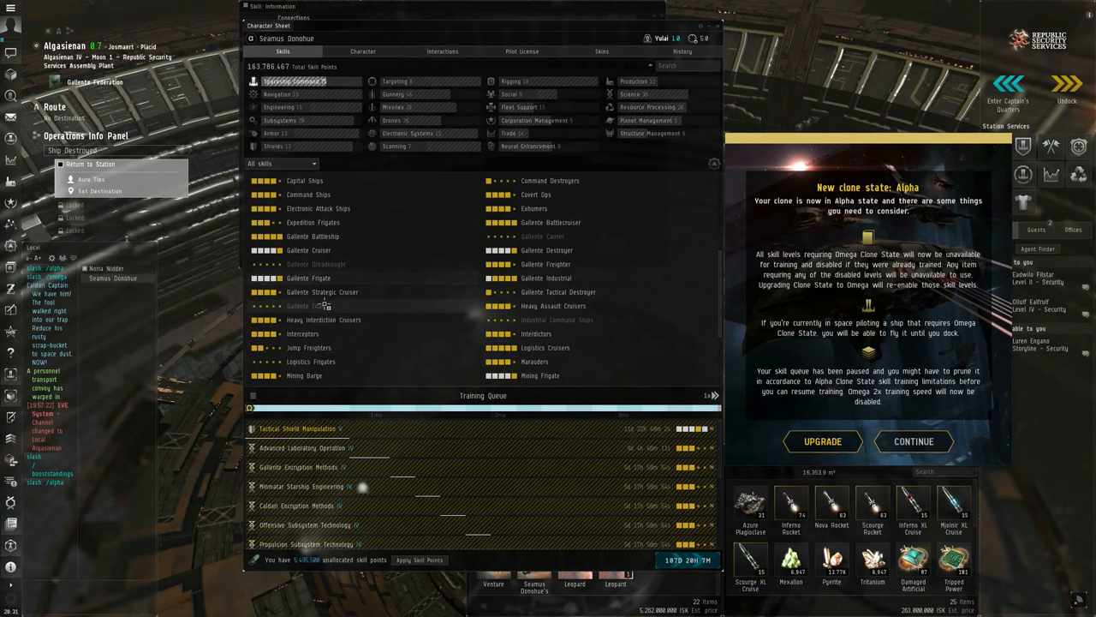
mouse_move(553, 306)
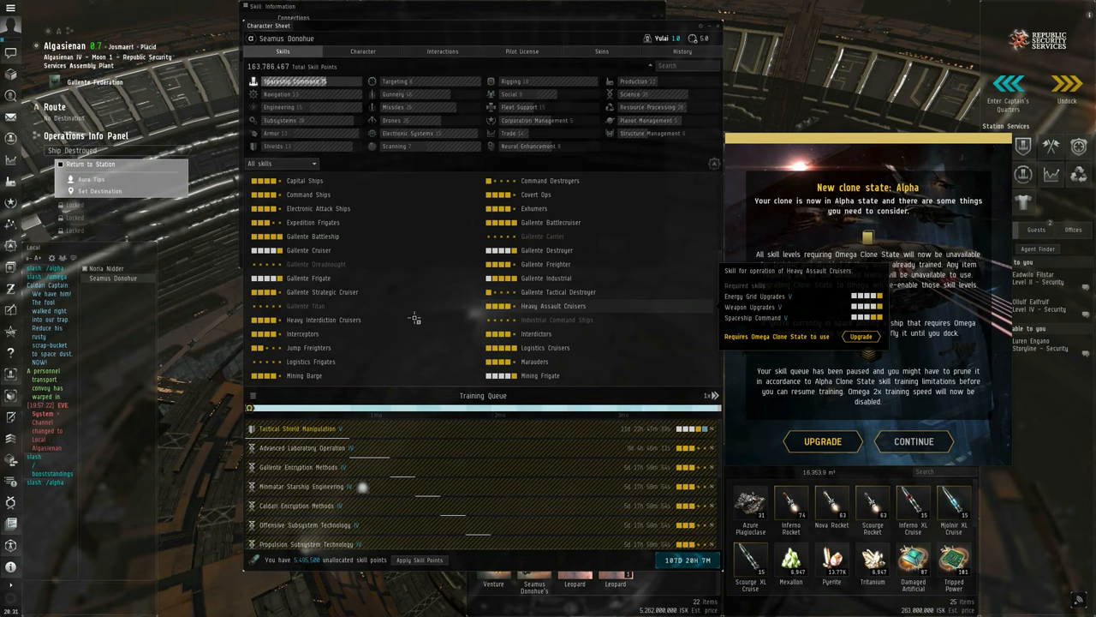
mouse_move(318, 208)
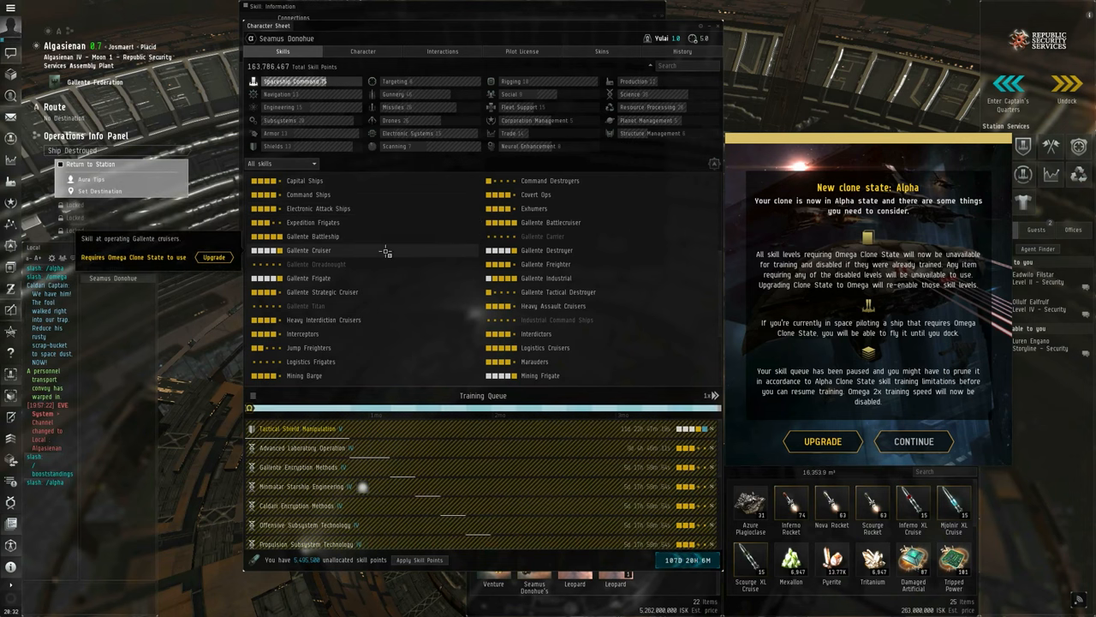
mouse_move(373, 277)
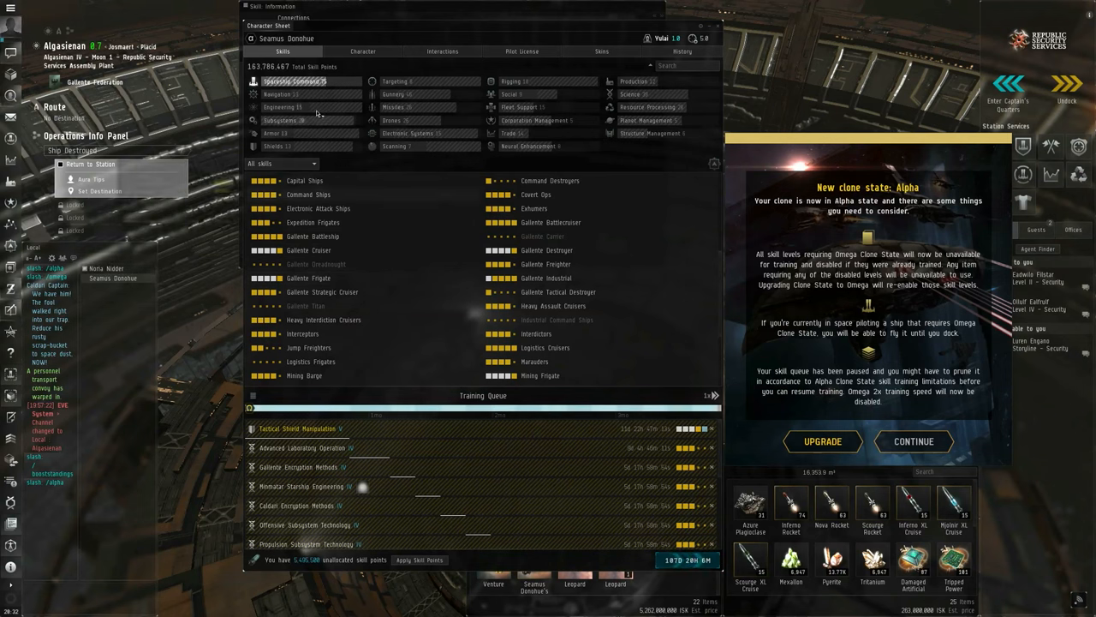
- View the Navigation, Armor, Electronic Systems and Drones skill groups in turn
left_click(282, 106)
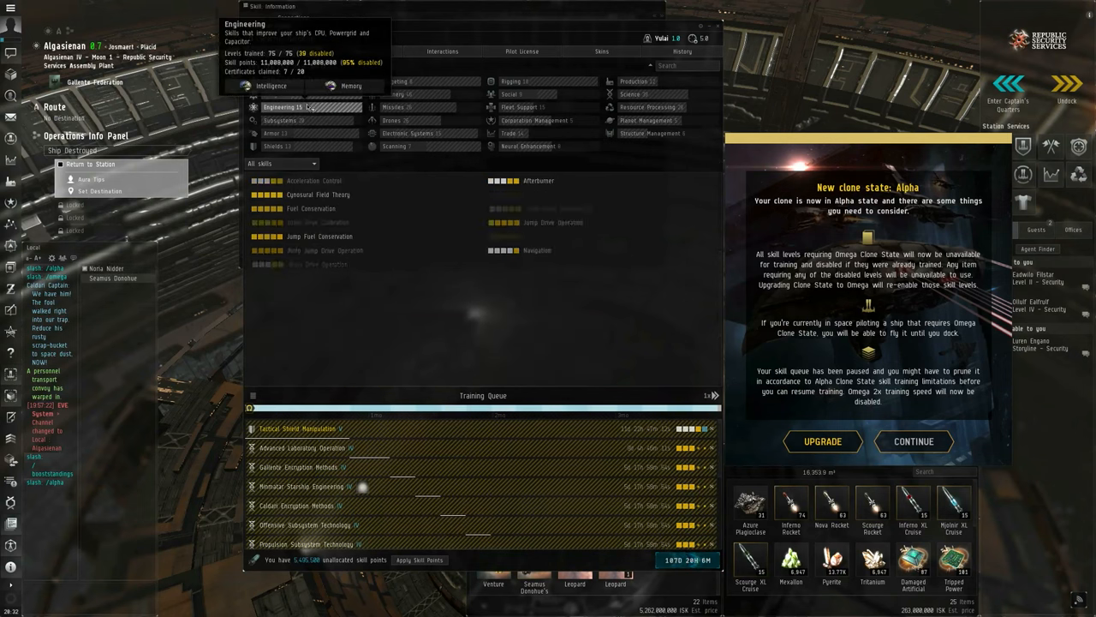
left_click(280, 95)
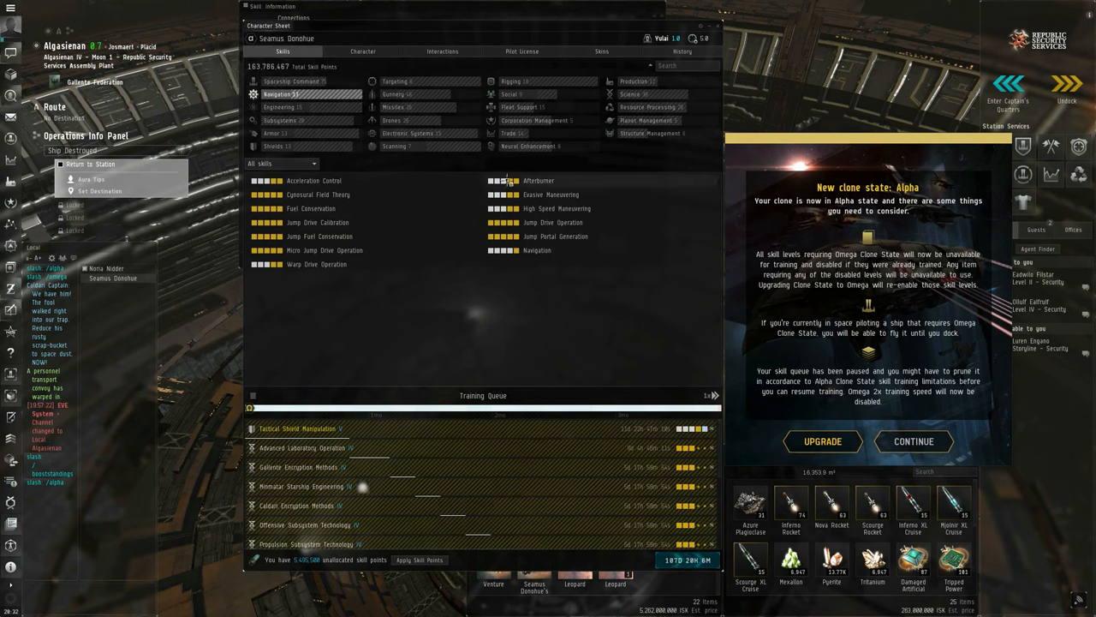
mouse_move(263, 186)
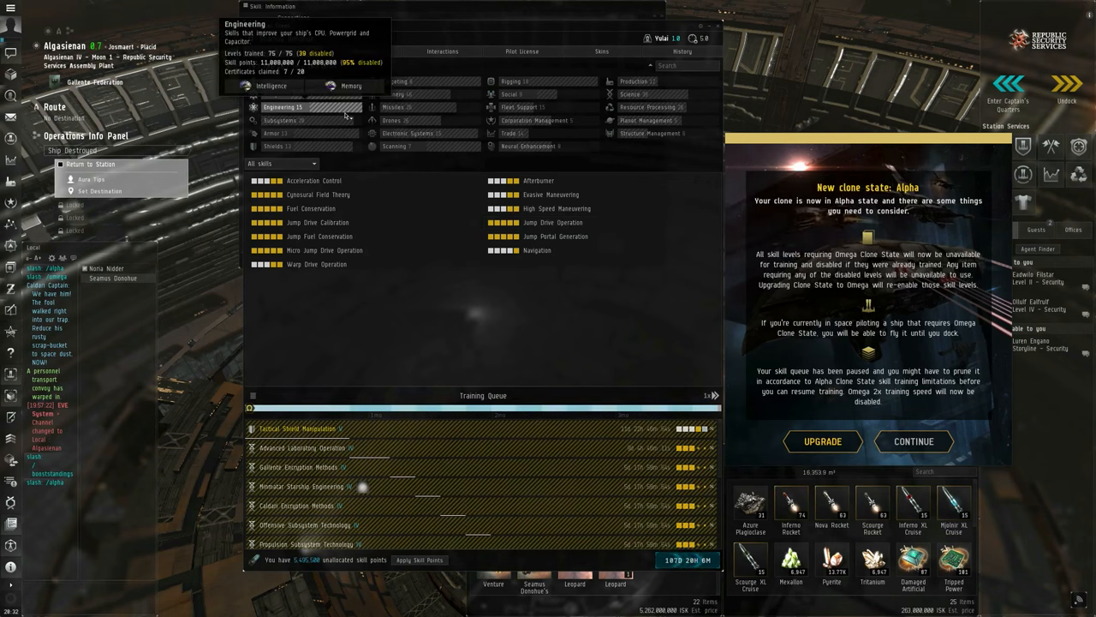
left_click(278, 146)
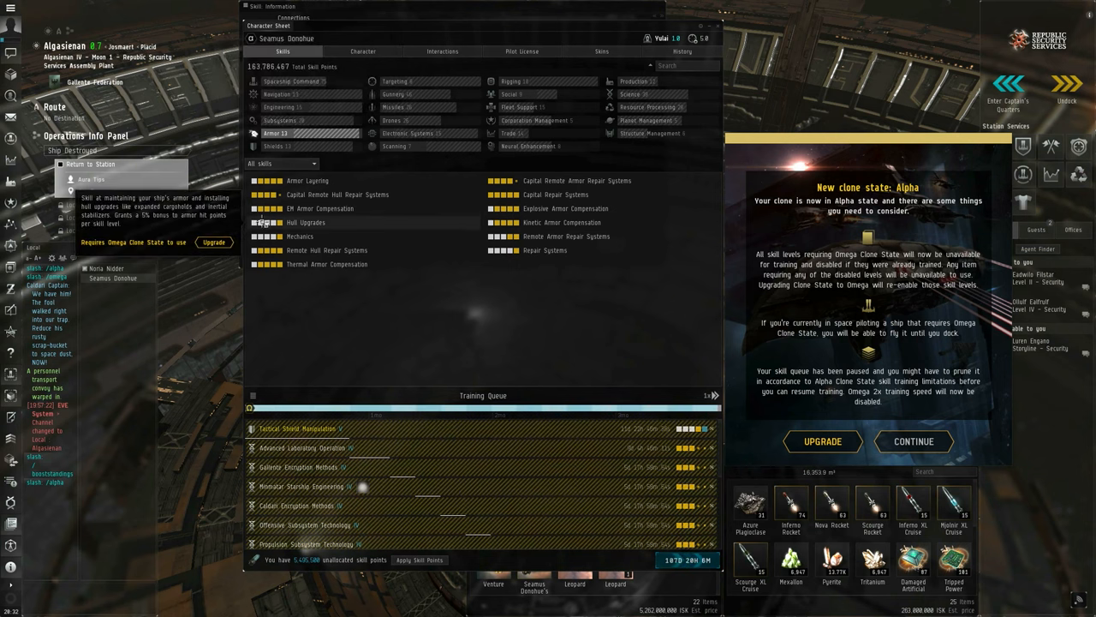
mouse_move(300, 236)
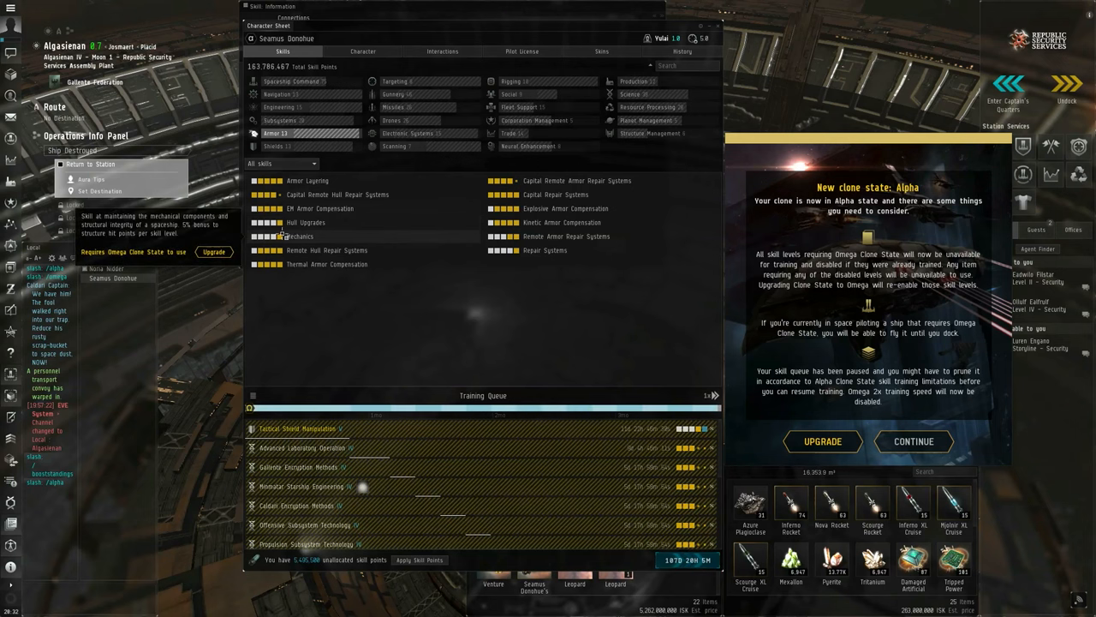
mouse_move(320, 208)
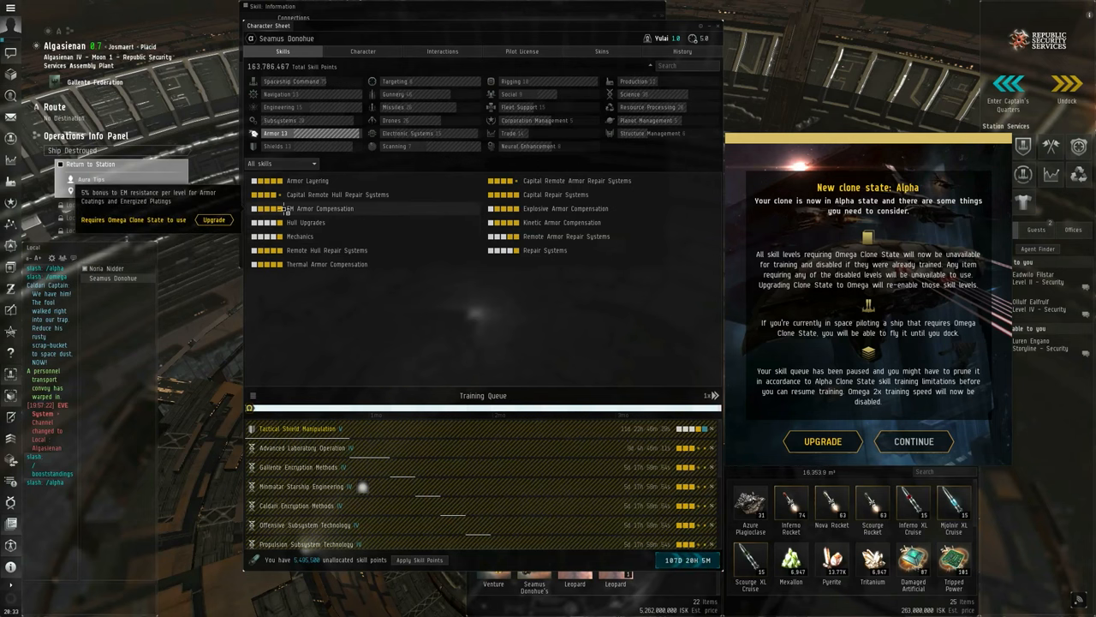
left_click(412, 133)
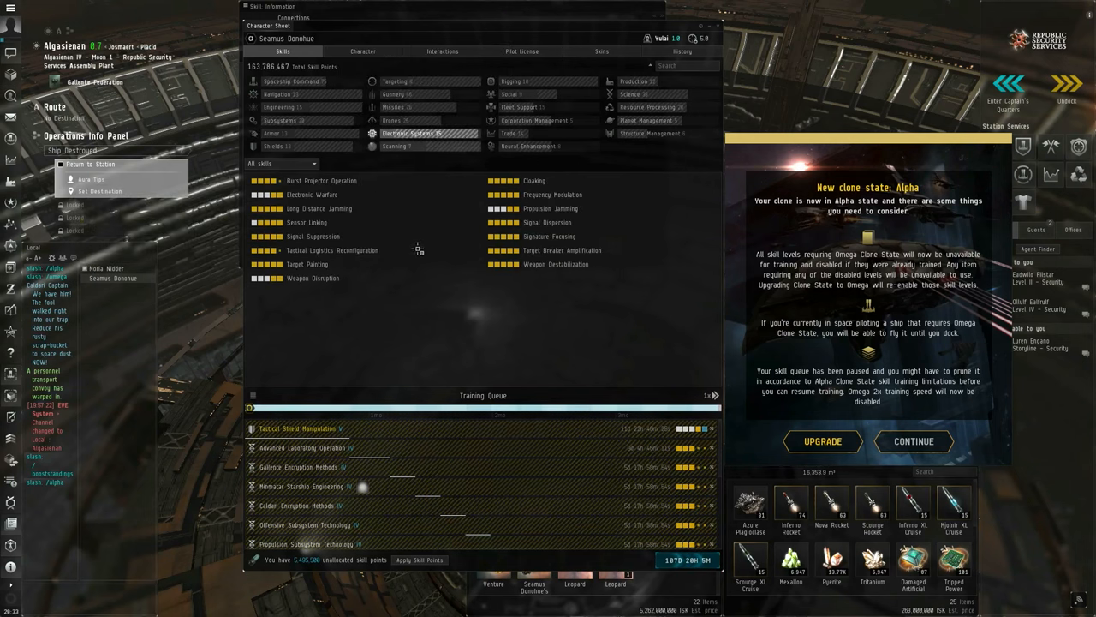
left_click(395, 120)
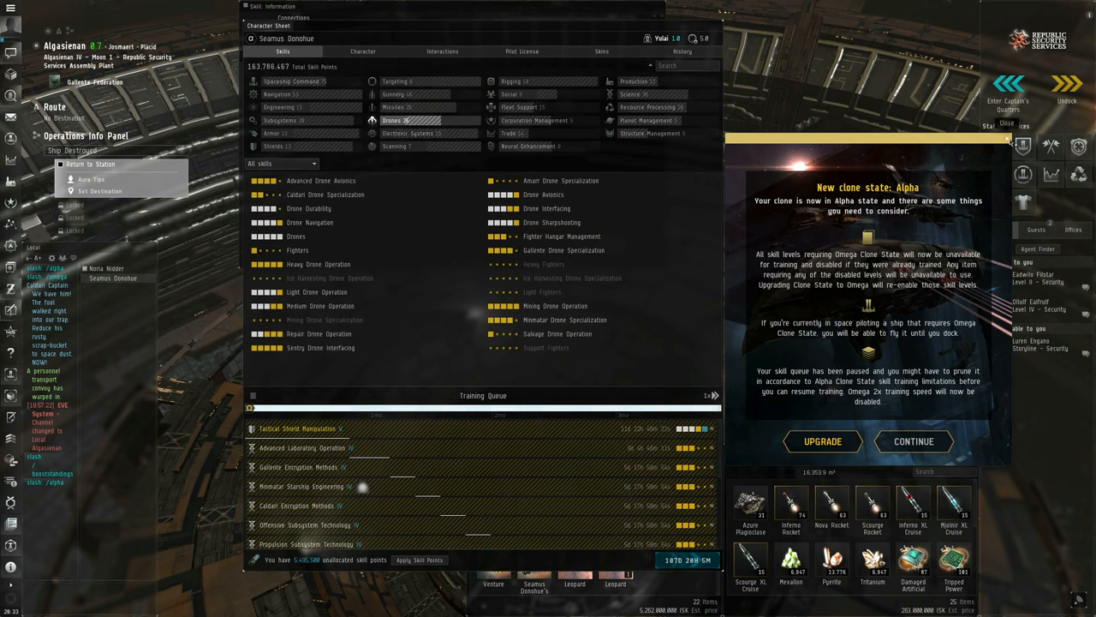
- Dismiss the Alpha clone state notice
left_click(913, 441)
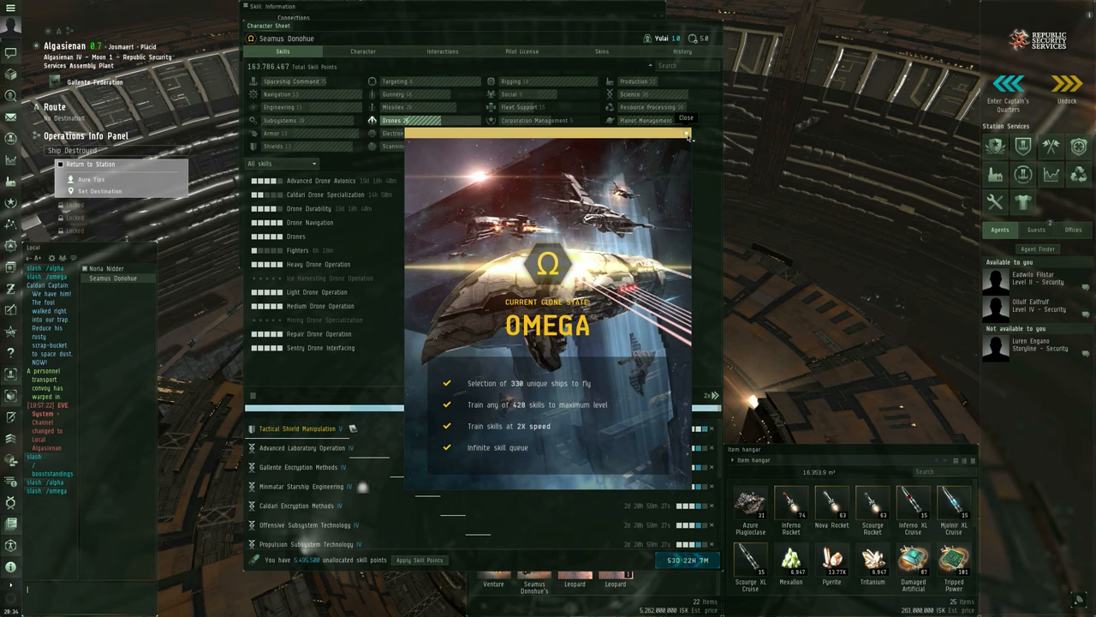
- Close the Current Clone State: Omega window to reveal the Drones skills and resumed queue
left_click(687, 117)
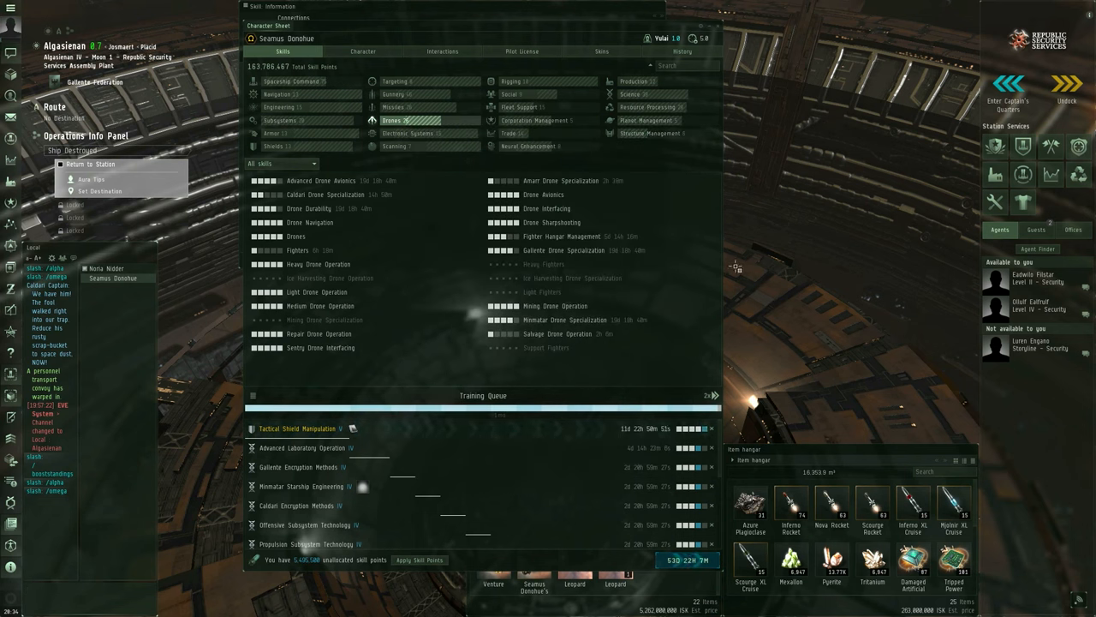
mouse_move(341, 347)
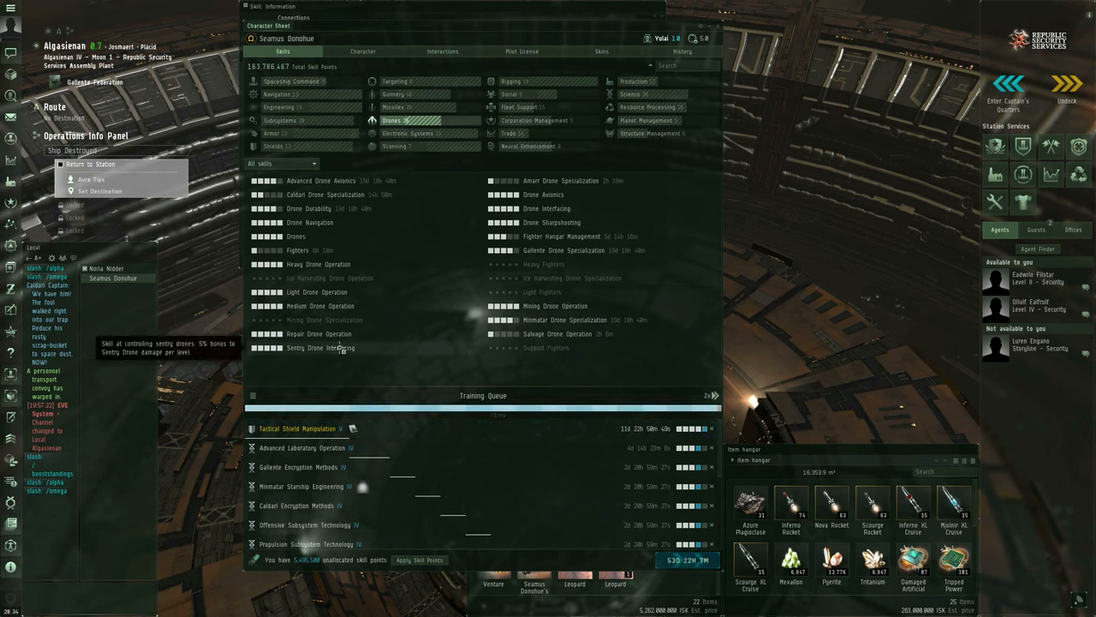
mouse_move(785, 326)
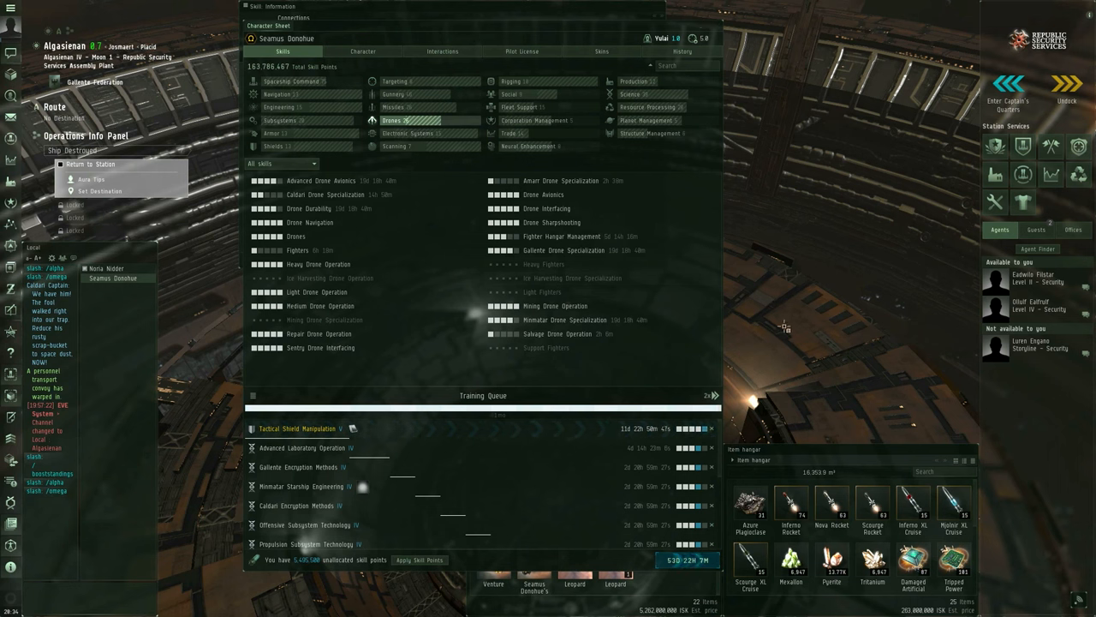